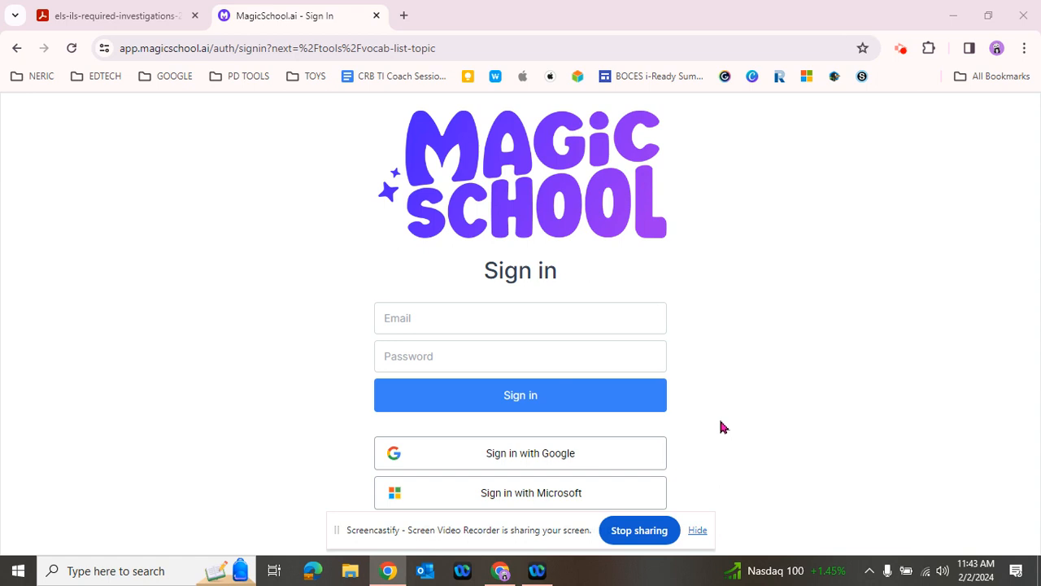
{"action": "mouse_move", "coordinate": [680, 368]}
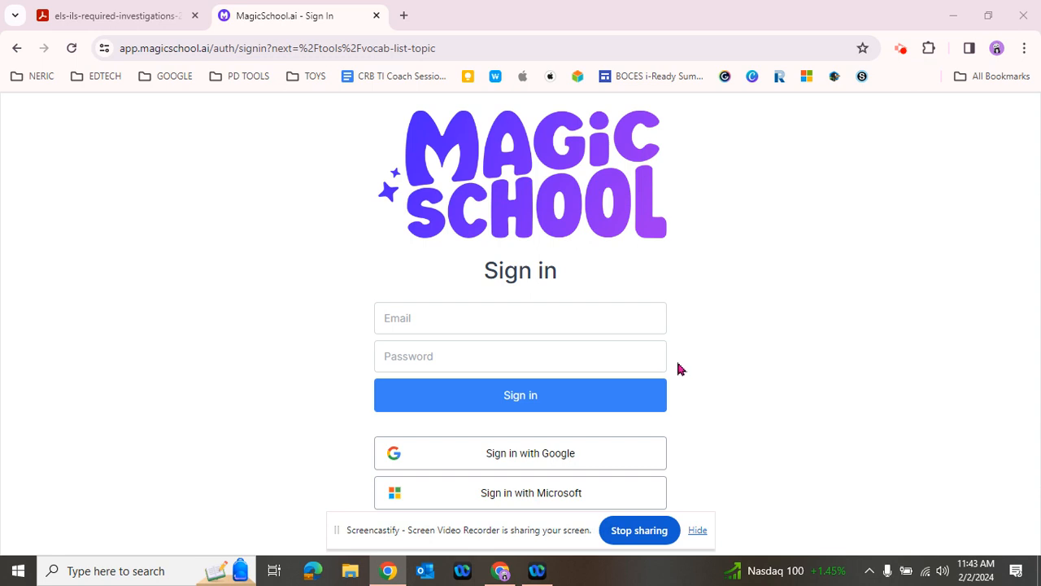
{"action": "mouse_move", "coordinate": [736, 177]}
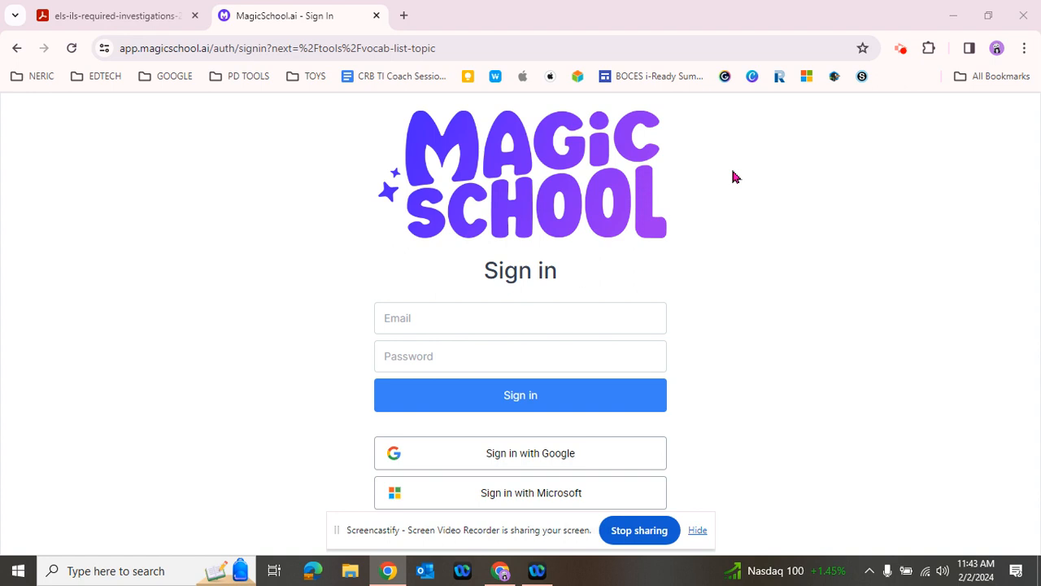
{"action": "mouse_move", "coordinate": [669, 210]}
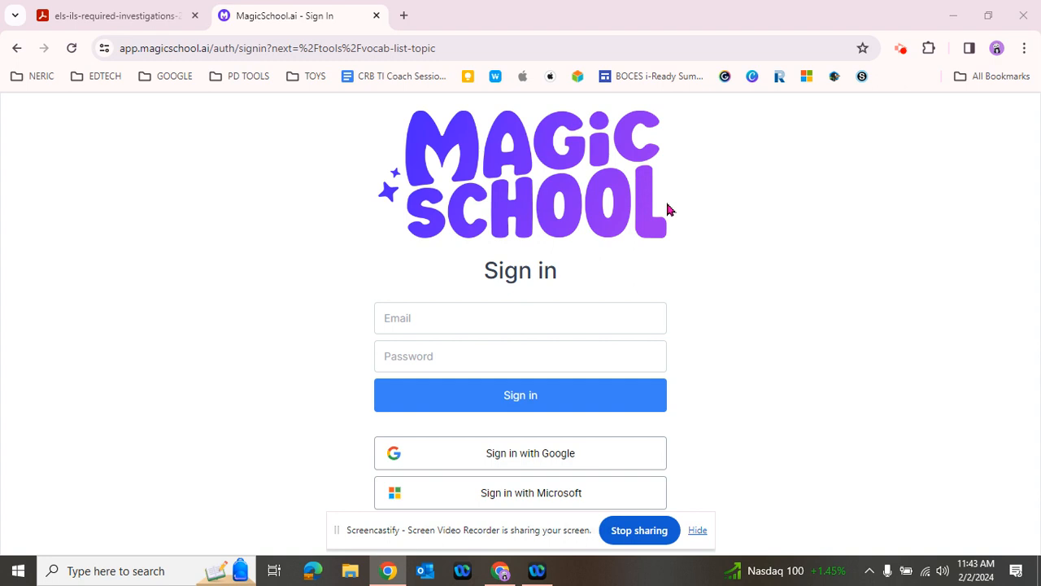
{"action": "mouse_move", "coordinate": [698, 210]}
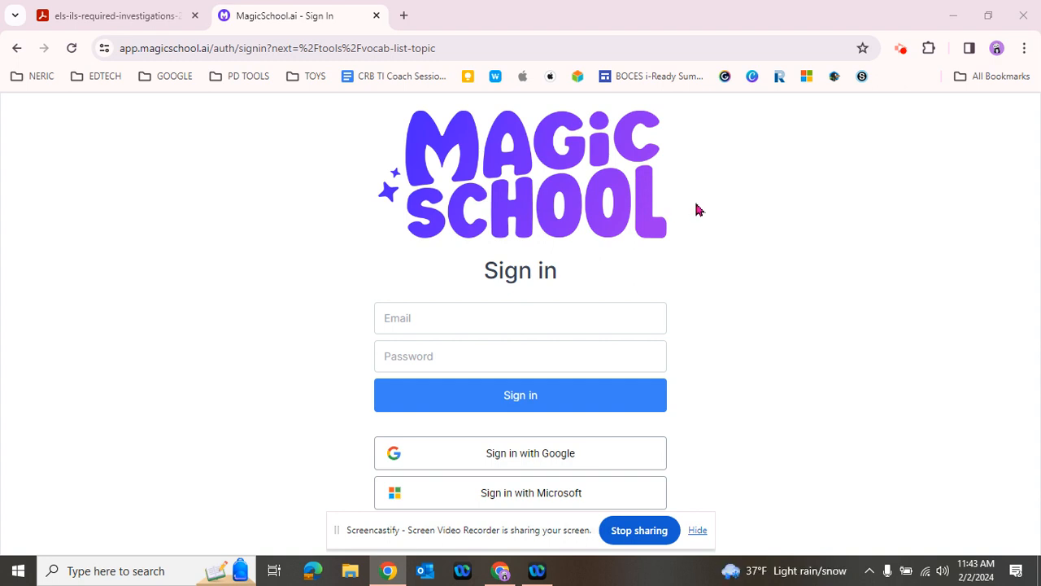
{"action": "mouse_move", "coordinate": [708, 217]}
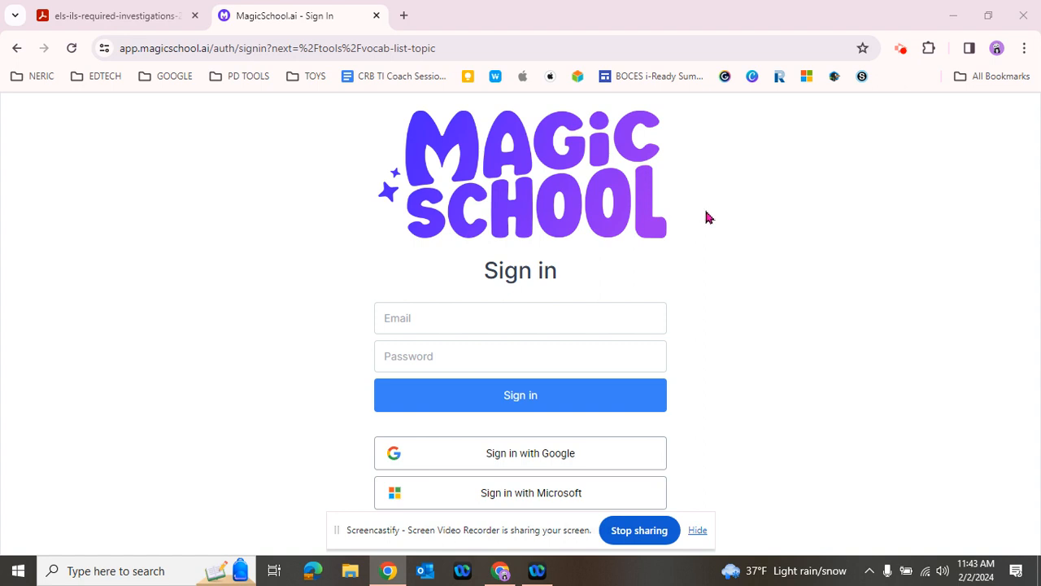
{"action": "mouse_move", "coordinate": [772, 315]}
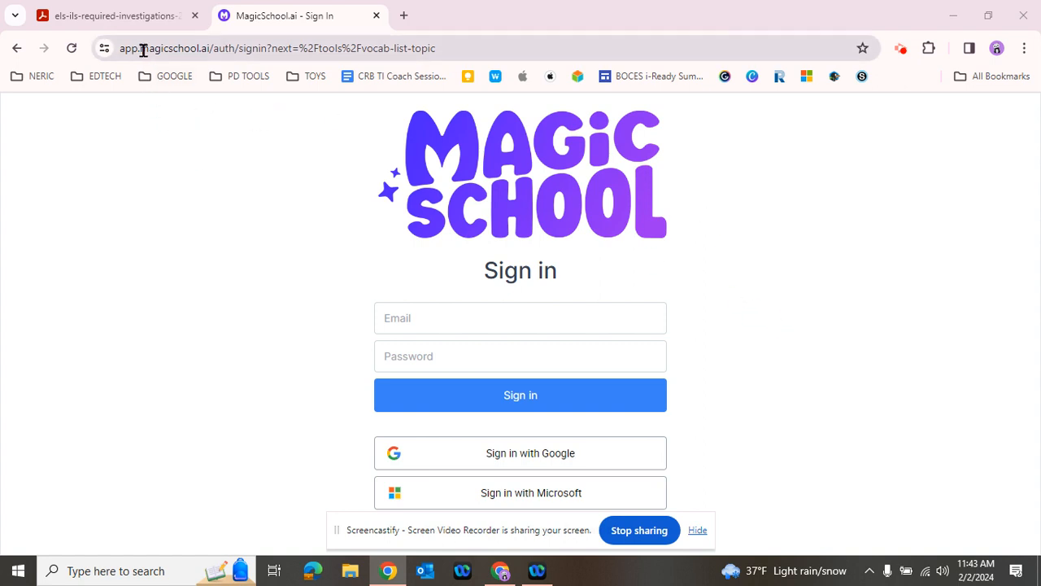
- Sign in to MagicSchool AI with the Google account, landing on the Vocabulary List Generator
{"action": "left_click", "coordinate": [281, 48]}
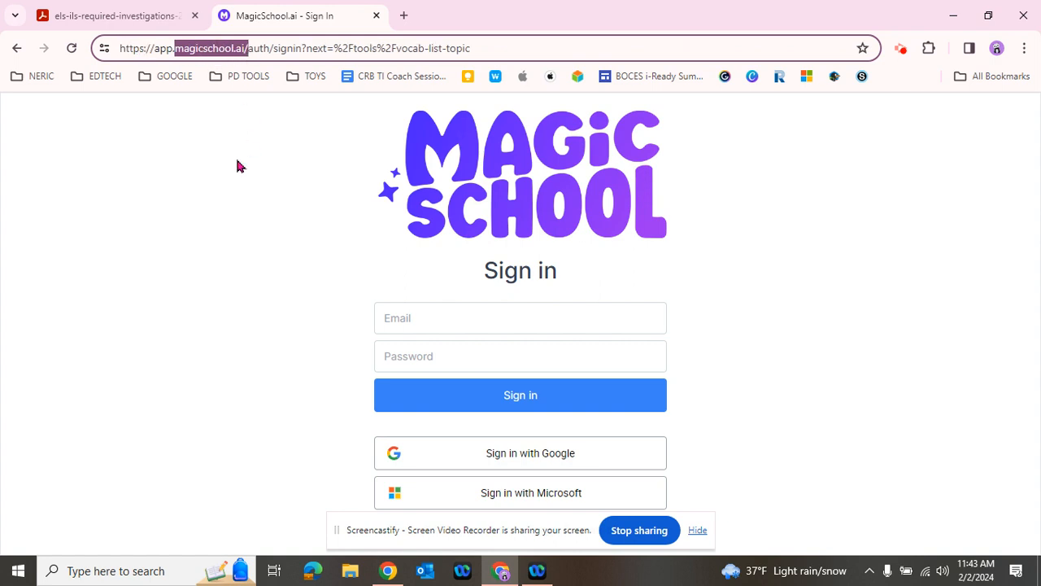
{"action": "mouse_move", "coordinate": [891, 212]}
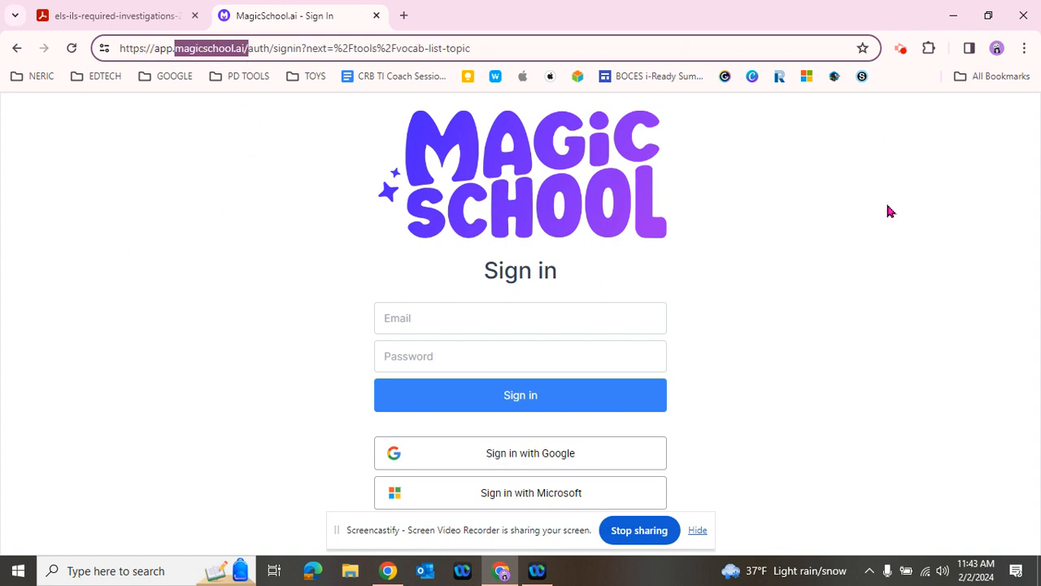
{"action": "mouse_move", "coordinate": [851, 317]}
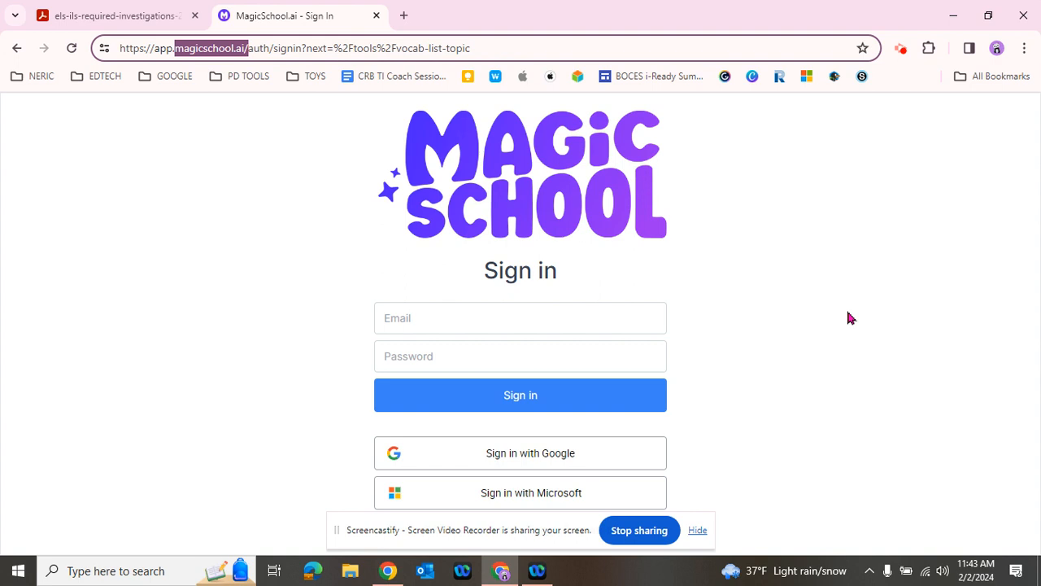
{"action": "mouse_move", "coordinate": [623, 453]}
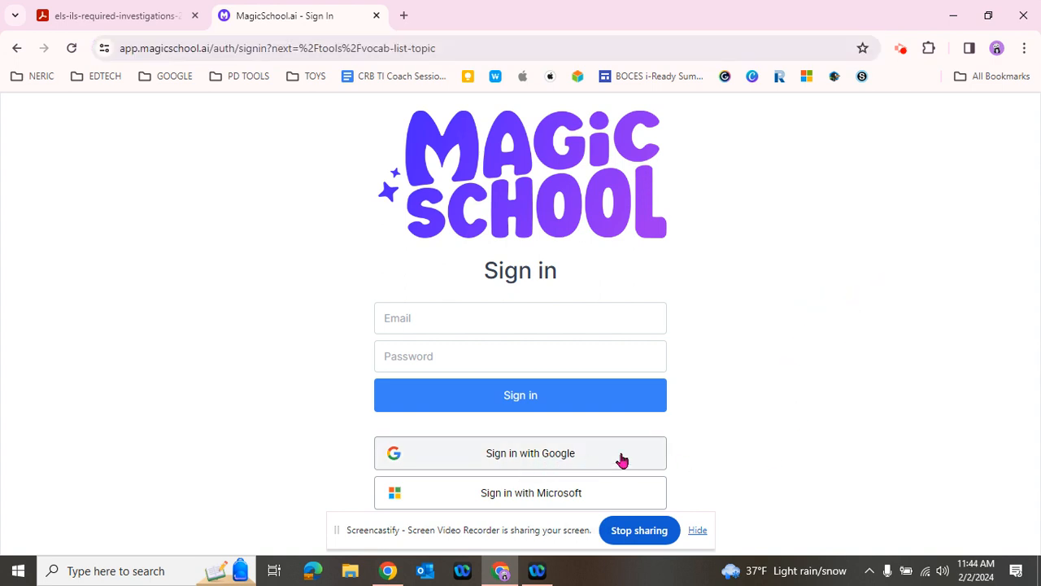
{"action": "left_click", "coordinate": [521, 453]}
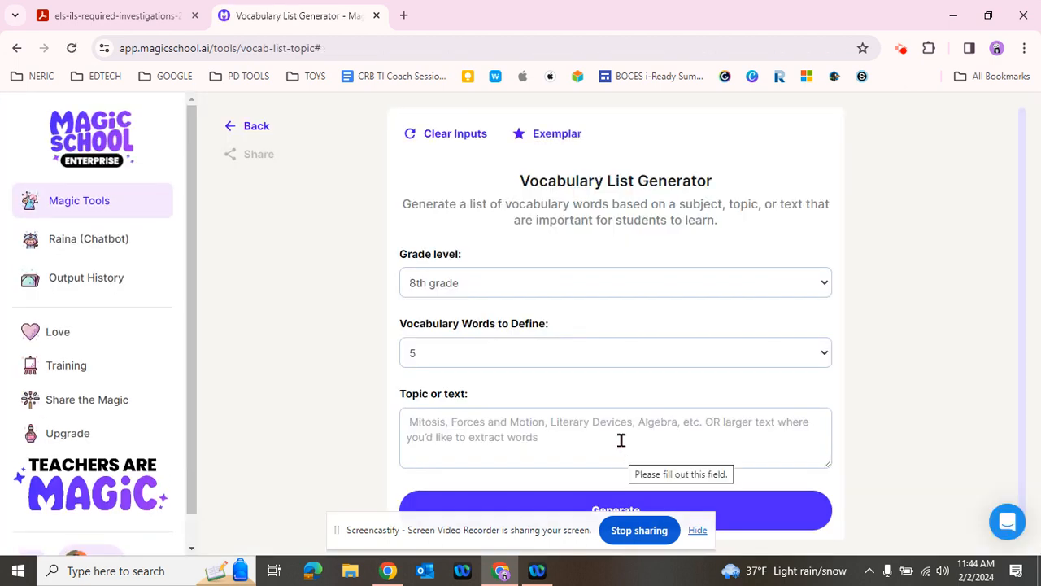
{"action": "mouse_move", "coordinate": [122, 203]}
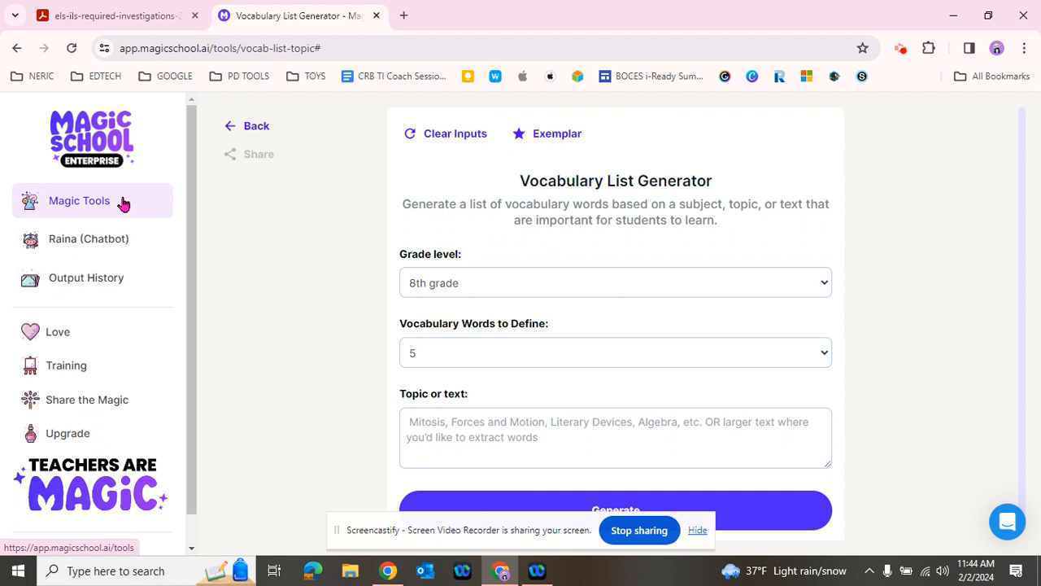
{"action": "mouse_move", "coordinate": [65, 203]}
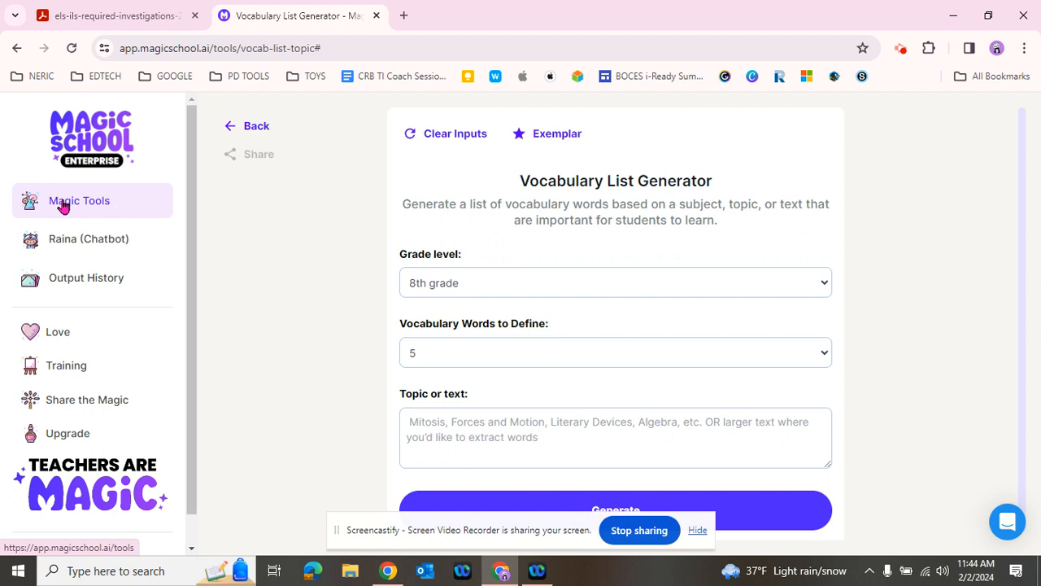
- Open the Magic Tools catalog from the sidebar and scroll through the favourite tools
{"action": "left_click", "coordinate": [79, 200]}
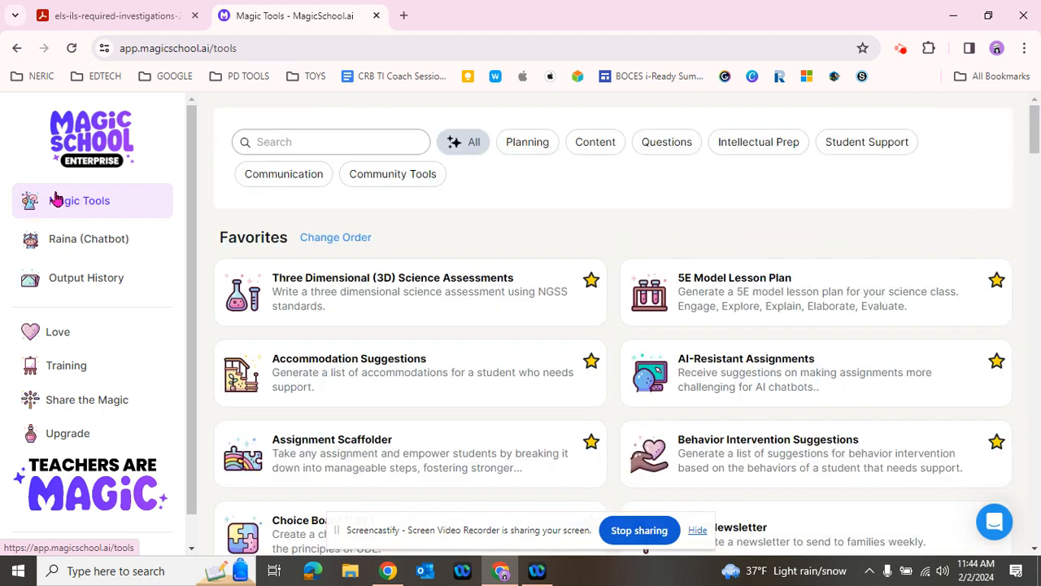
{"action": "mouse_move", "coordinate": [643, 236]}
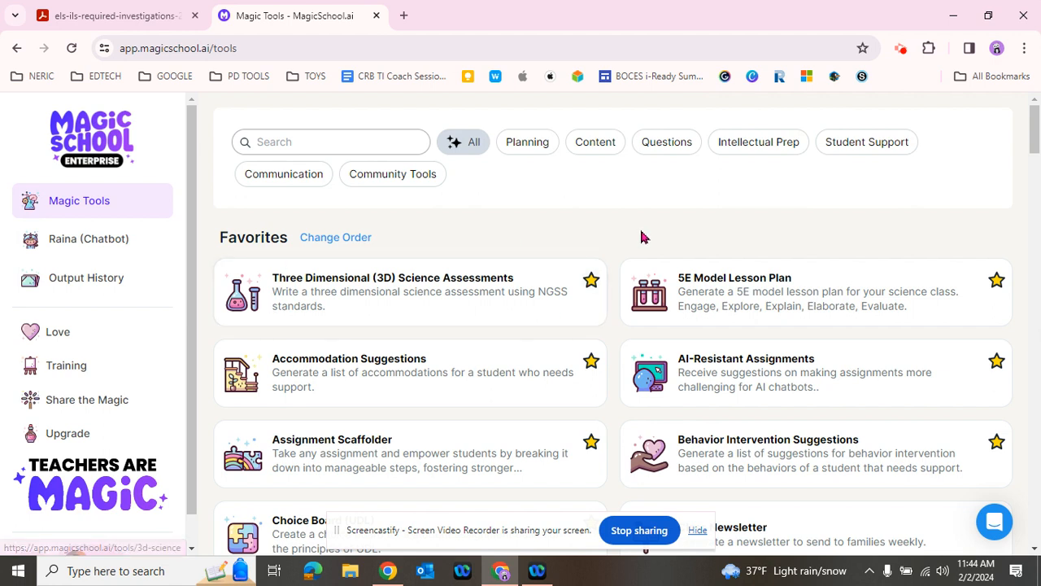
{"action": "mouse_move", "coordinate": [741, 201]}
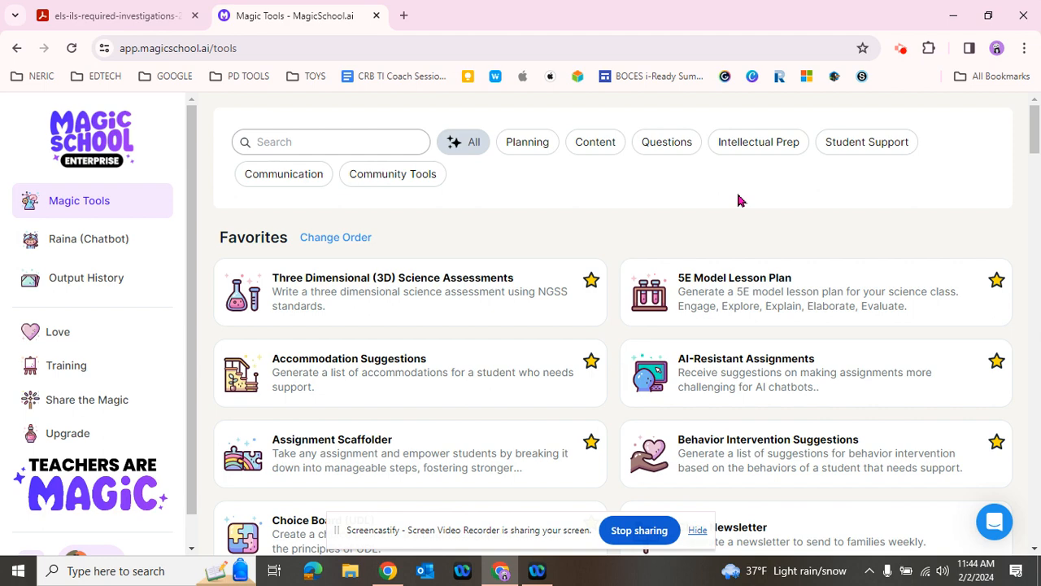
{"action": "mouse_move", "coordinate": [582, 225]}
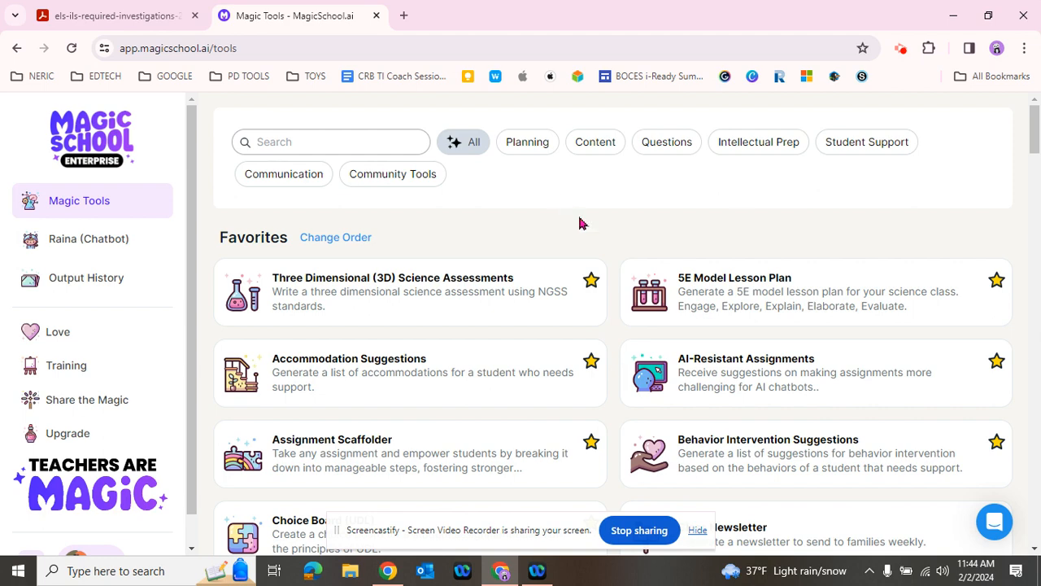
{"action": "scroll", "scroll_direction": "down", "scroll_amount": 3}
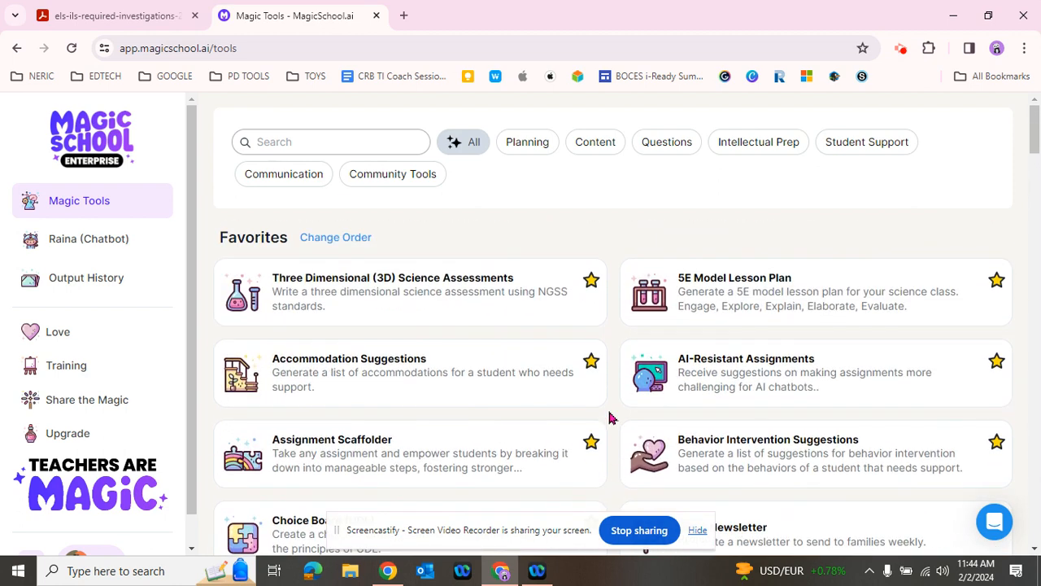
{"action": "mouse_move", "coordinate": [596, 412]}
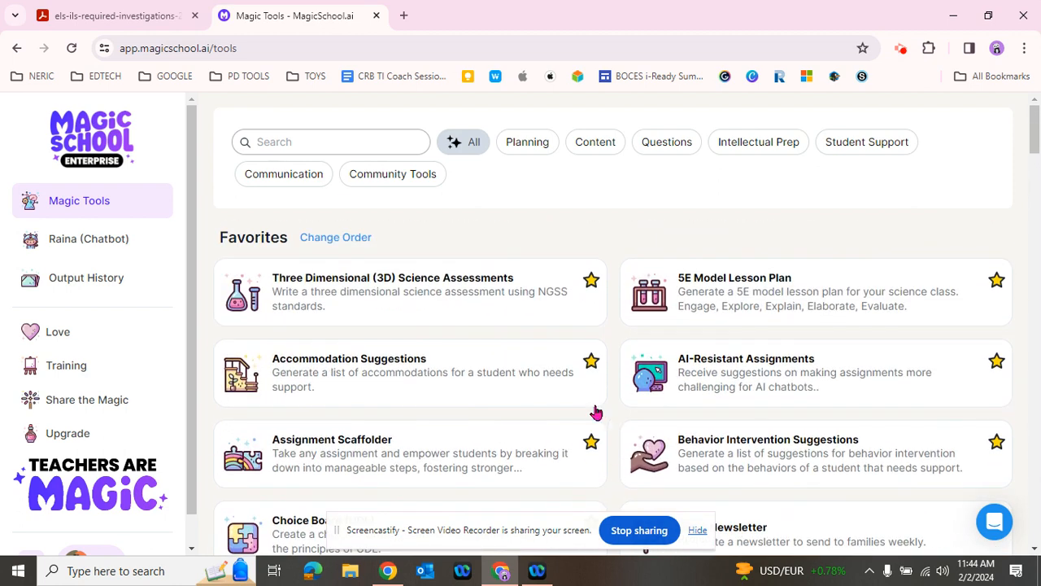
{"action": "mouse_move", "coordinate": [276, 260]}
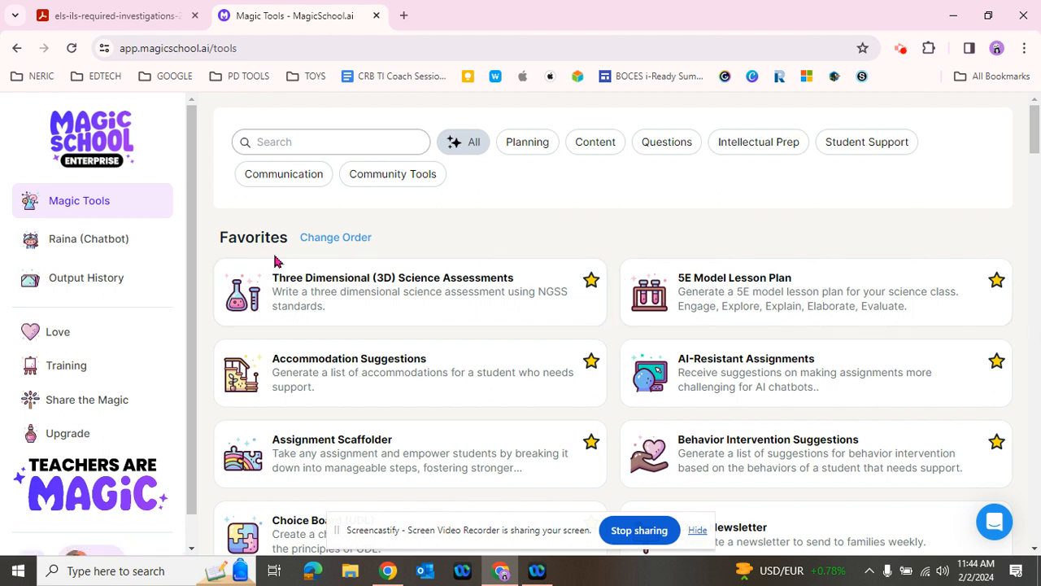
{"action": "mouse_move", "coordinate": [529, 238]}
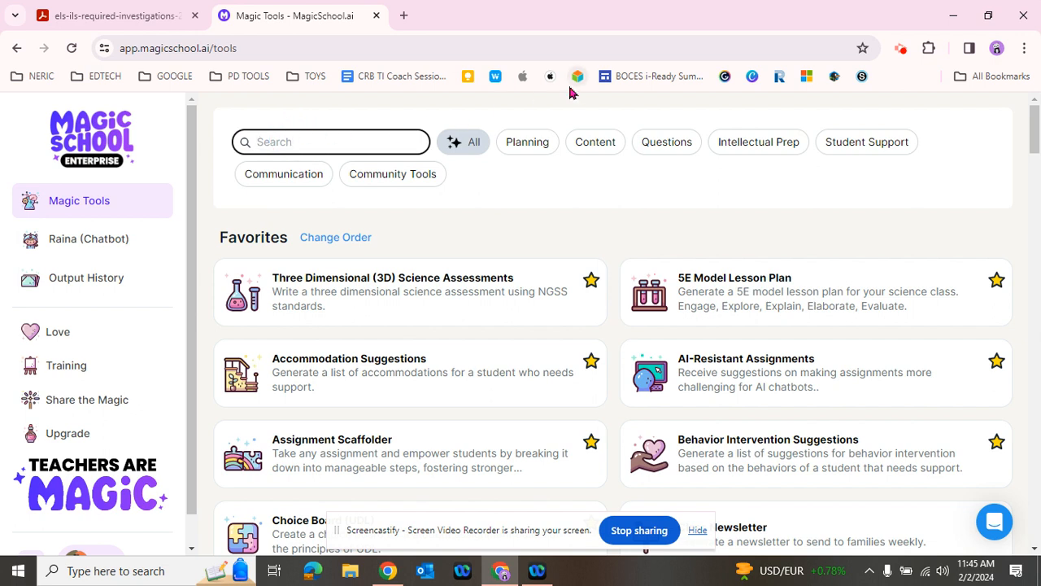
{"action": "type", "text": "vocab"}
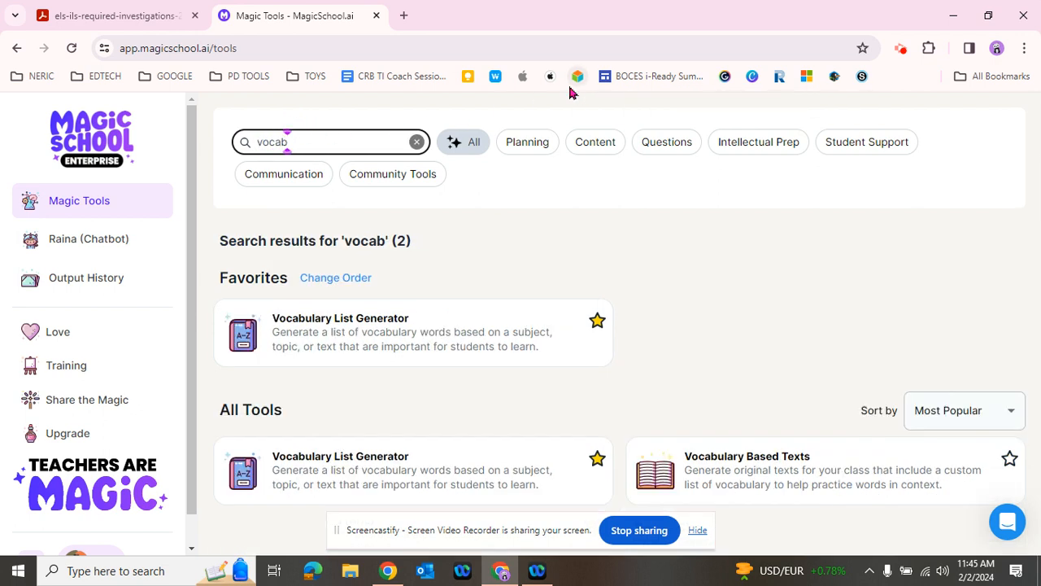
{"action": "mouse_move", "coordinate": [486, 386]}
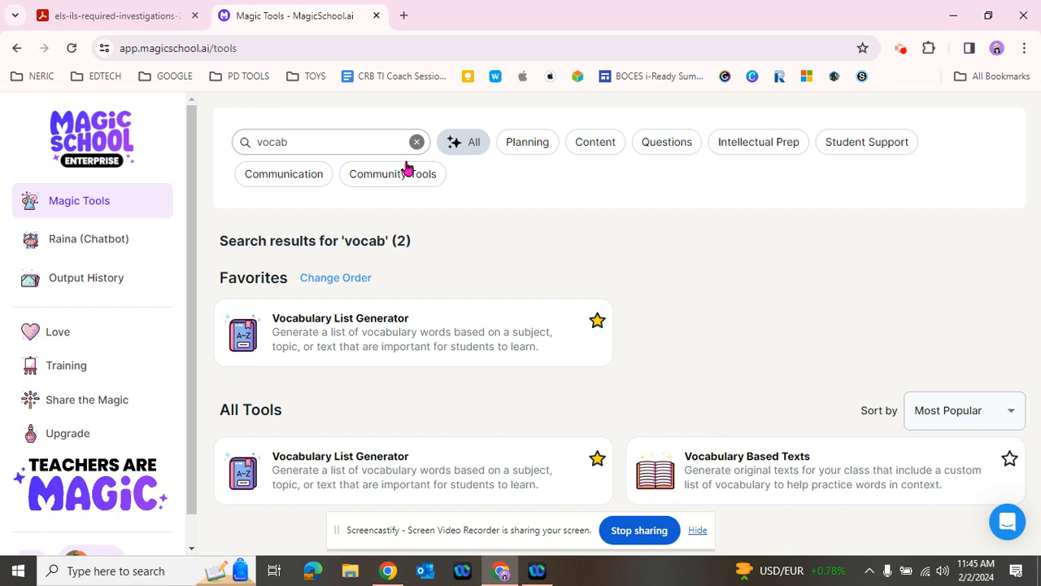
{"action": "left_click", "coordinate": [416, 142]}
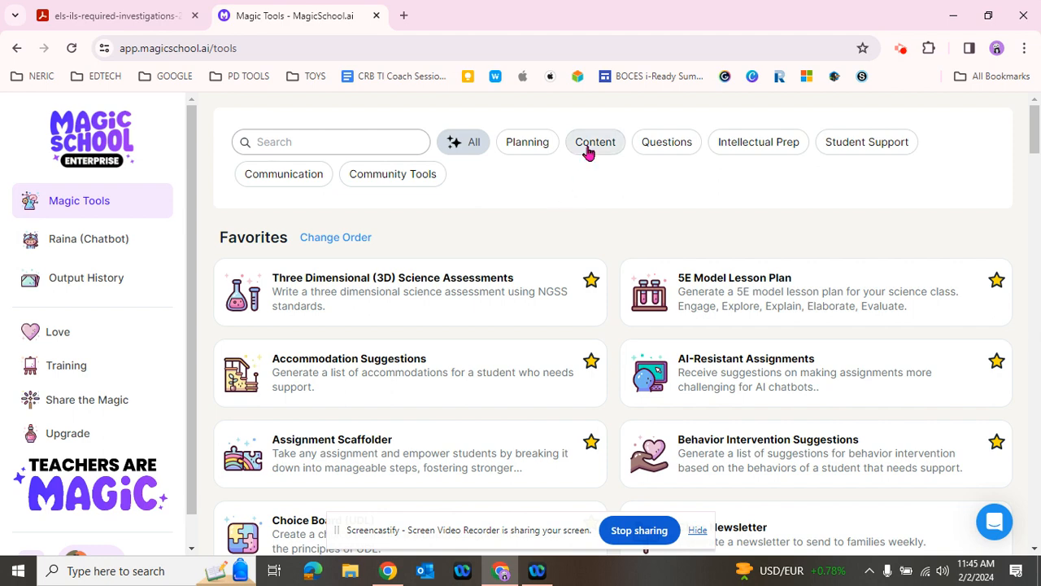
- Filter the catalog to Content tools and open the Vocabulary List Generator card
{"action": "left_click", "coordinate": [595, 141]}
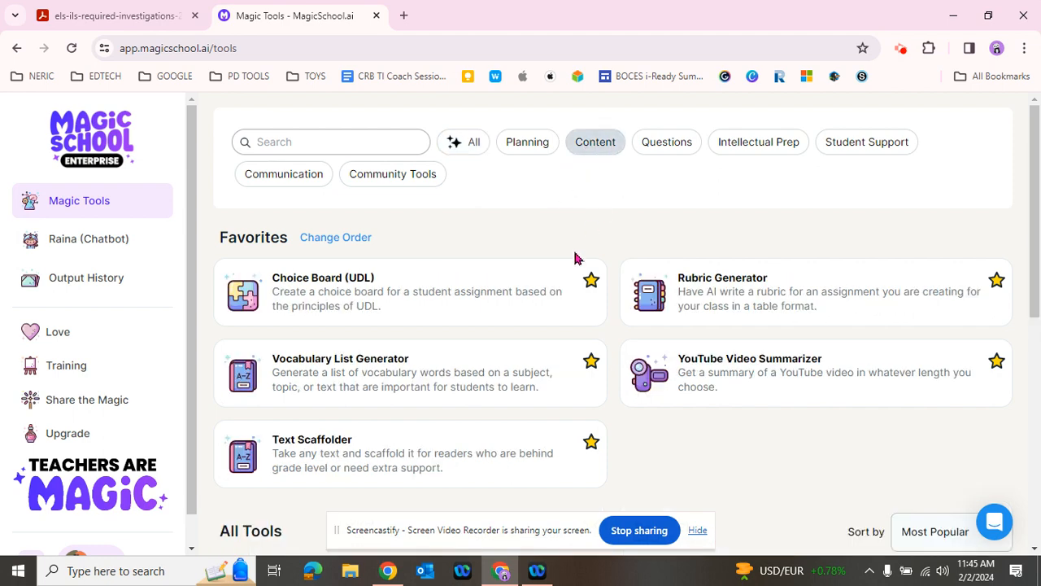
{"action": "scroll", "scroll_direction": "down", "scroll_amount": 3}
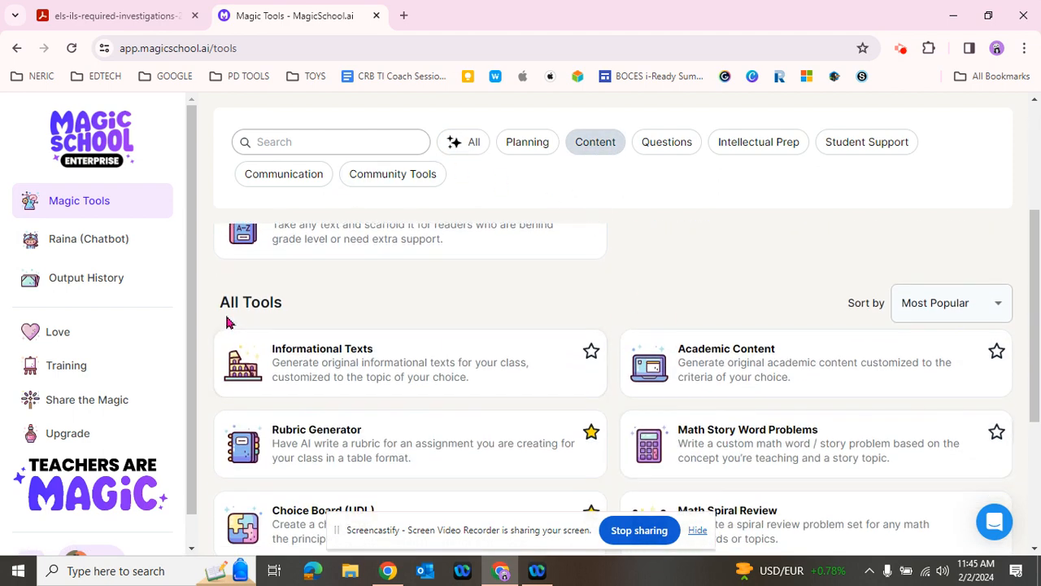
{"action": "scroll", "scroll_direction": "down", "scroll_amount": 3}
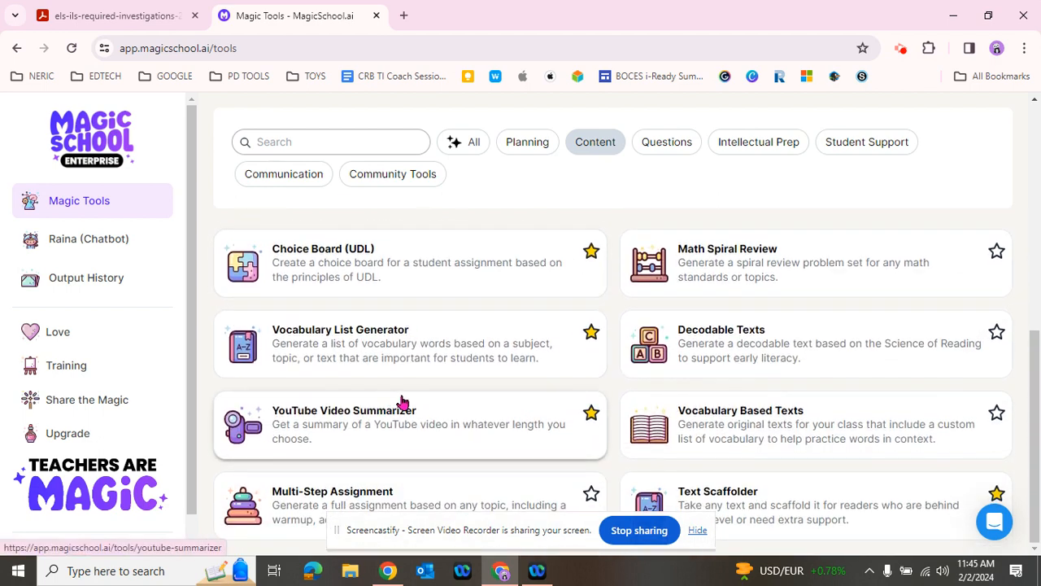
{"action": "mouse_move", "coordinate": [411, 362]}
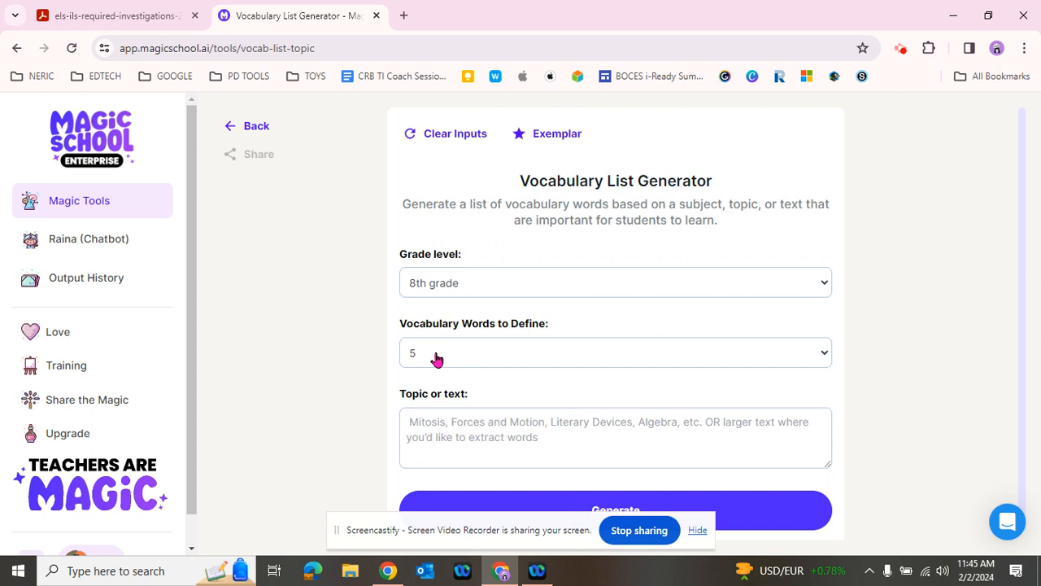
{"action": "mouse_move", "coordinate": [887, 289]}
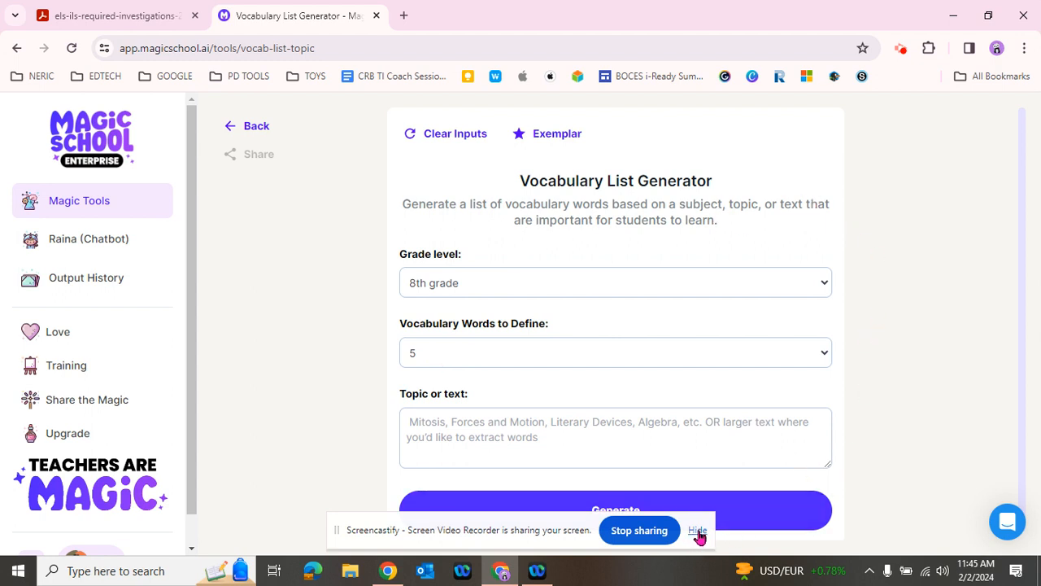
{"action": "left_click", "coordinate": [697, 530]}
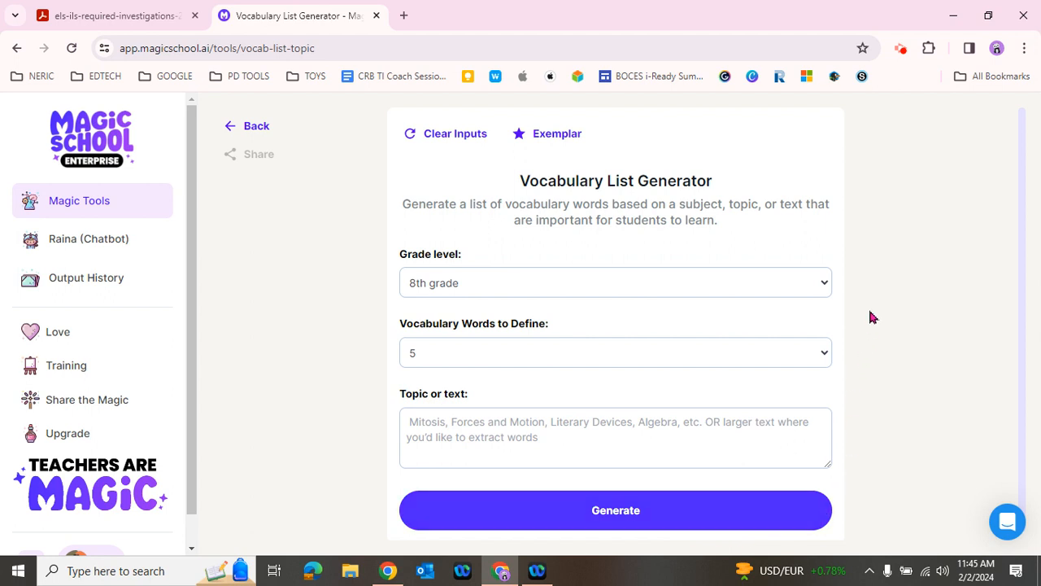
{"action": "mouse_move", "coordinate": [581, 159]}
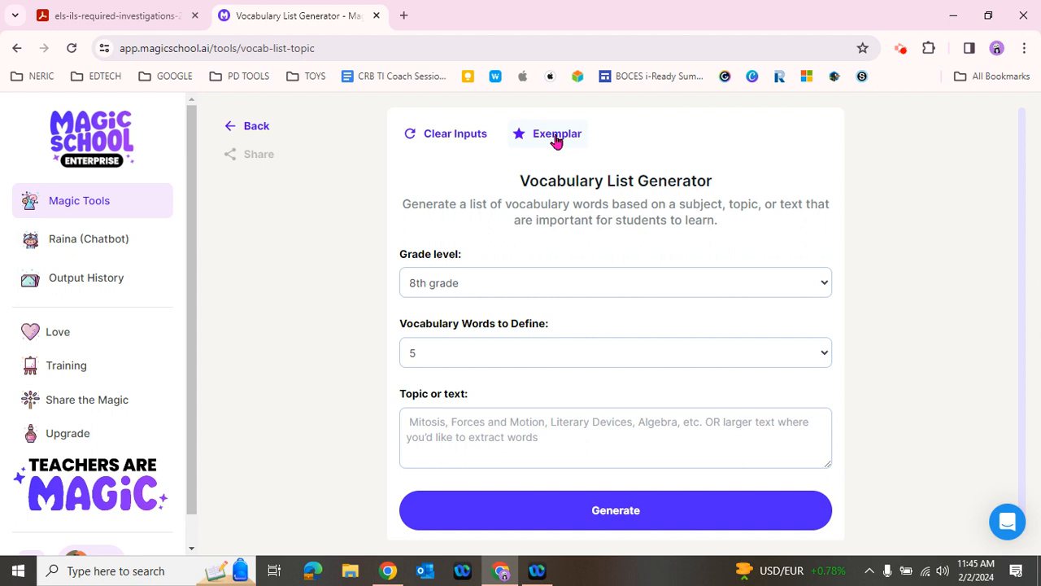
{"action": "left_click", "coordinate": [546, 134]}
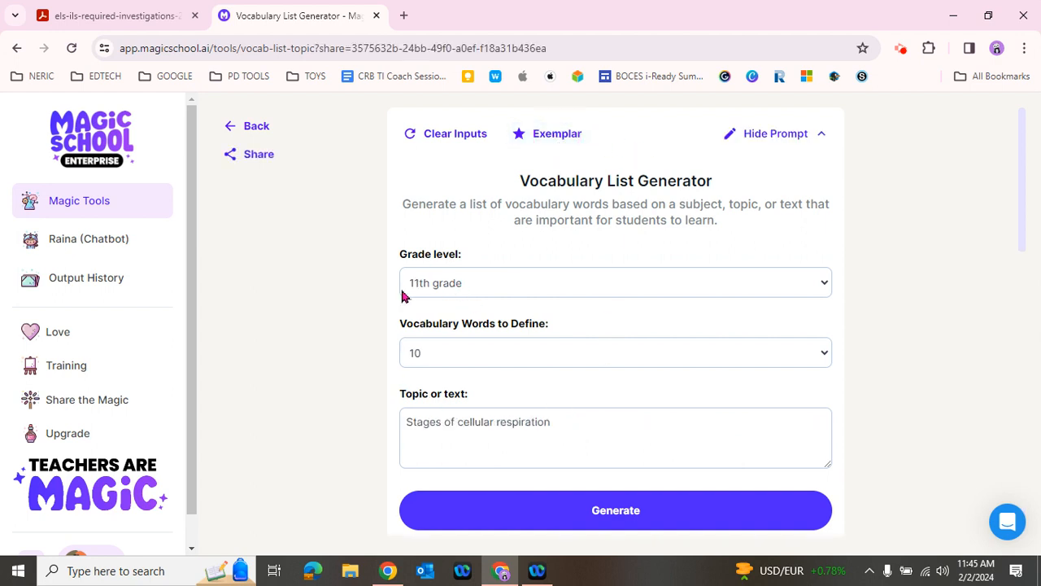
{"action": "mouse_move", "coordinate": [584, 462]}
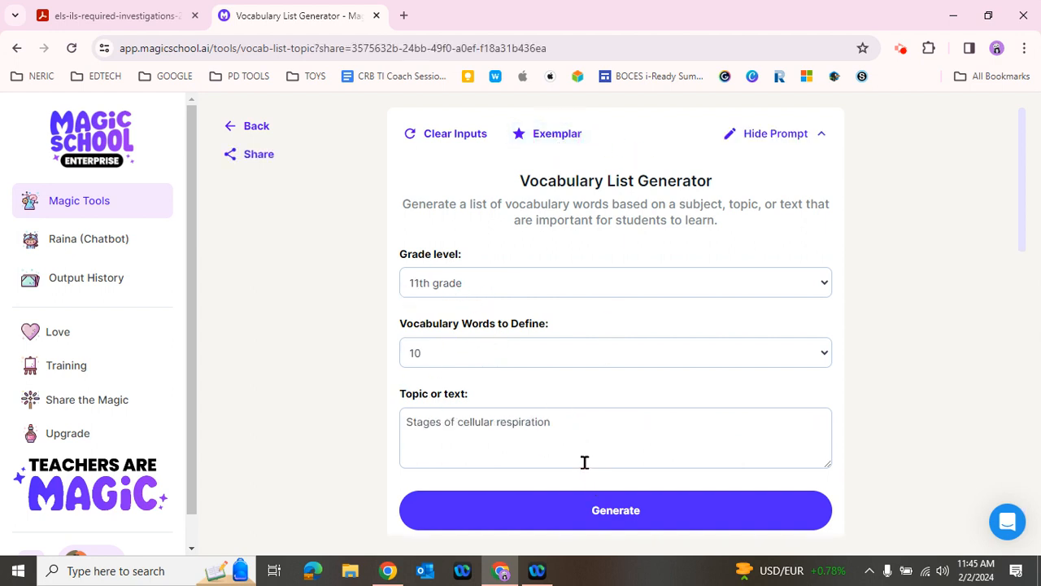
{"action": "mouse_move", "coordinate": [787, 409]}
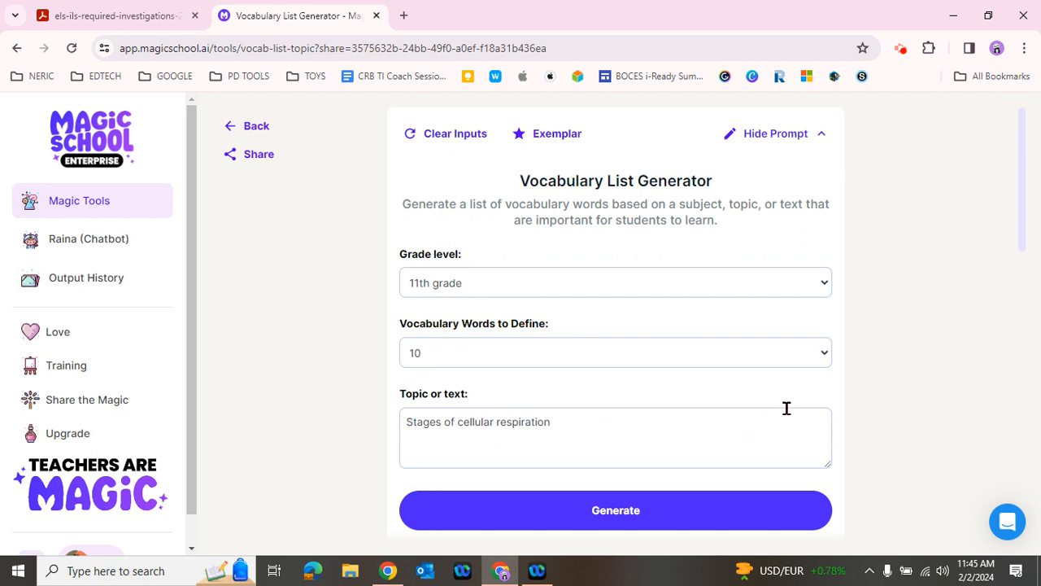
{"action": "left_click", "coordinate": [616, 510]}
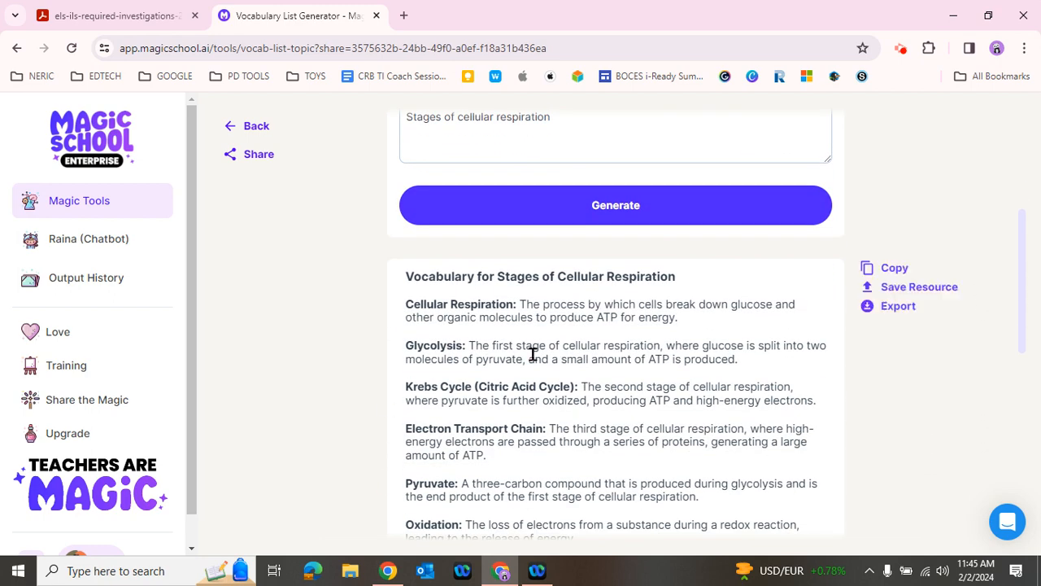
{"action": "scroll", "scroll_direction": "down", "scroll_amount": 3}
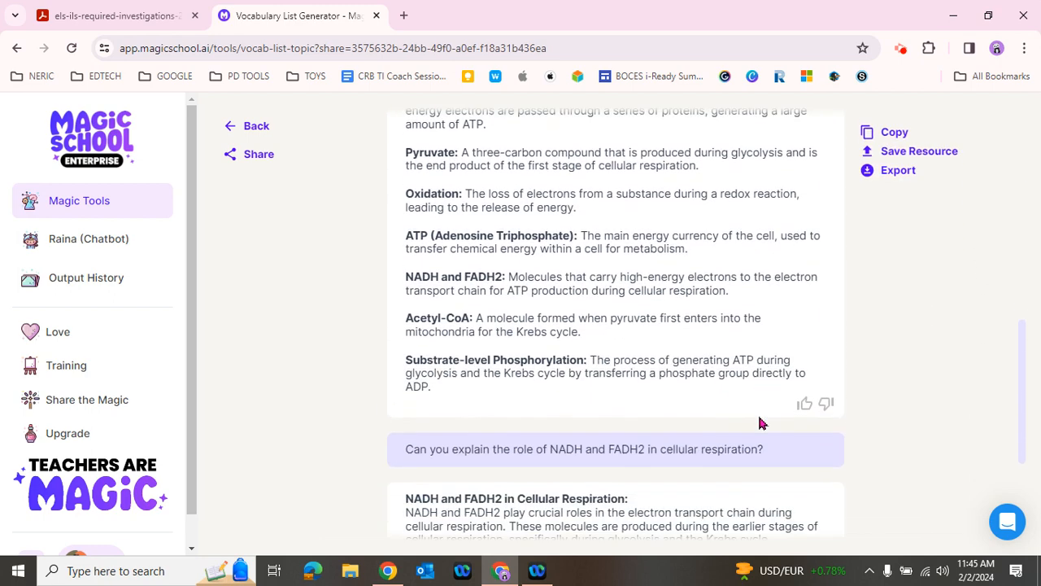
{"action": "scroll", "scroll_direction": "down", "scroll_amount": 3}
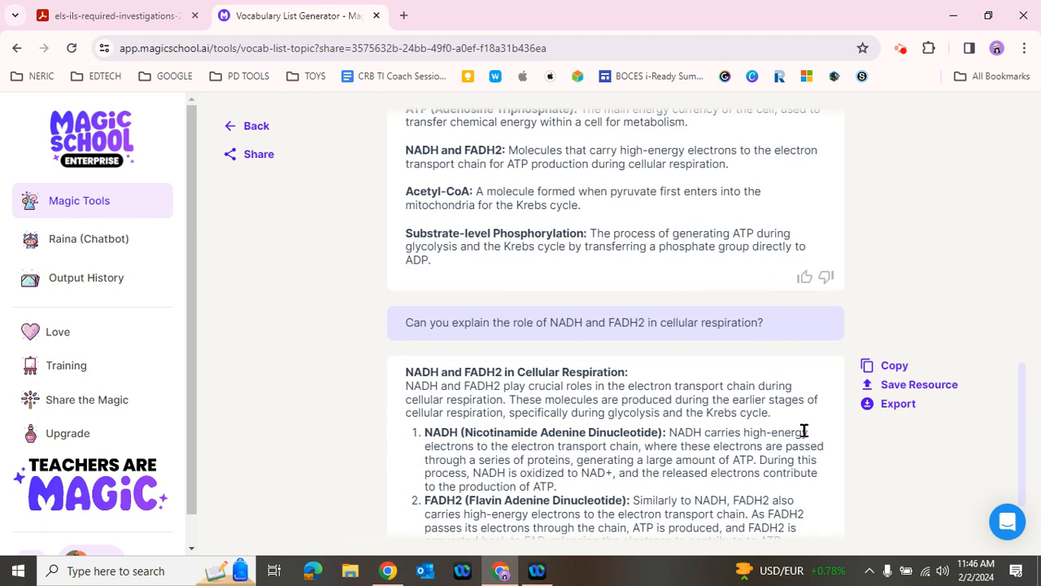
{"action": "scroll", "scroll_direction": "up", "scroll_amount": 3}
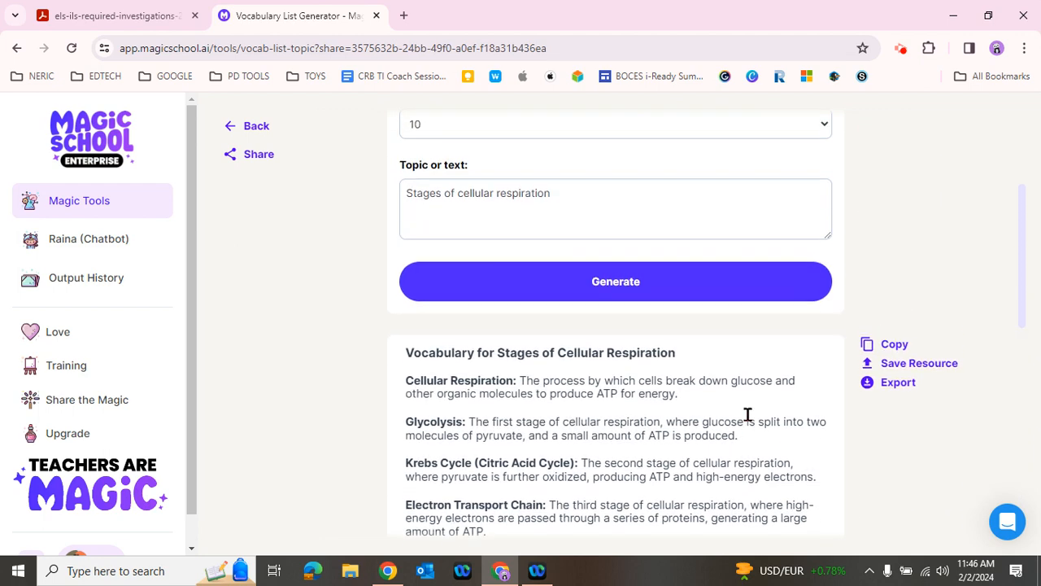
{"action": "scroll", "scroll_direction": "up", "scroll_amount": 3}
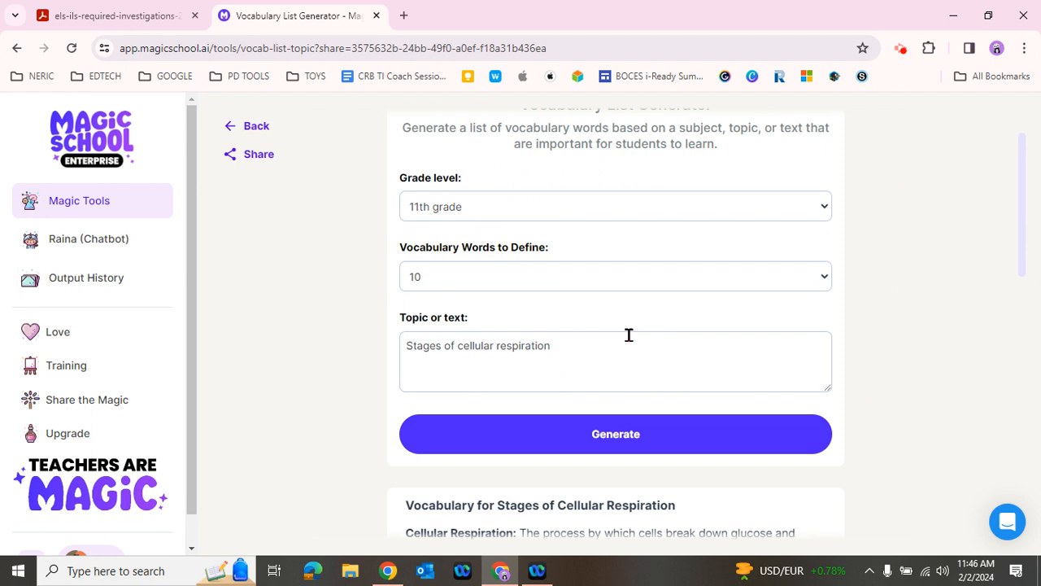
{"action": "mouse_move", "coordinate": [296, 250]}
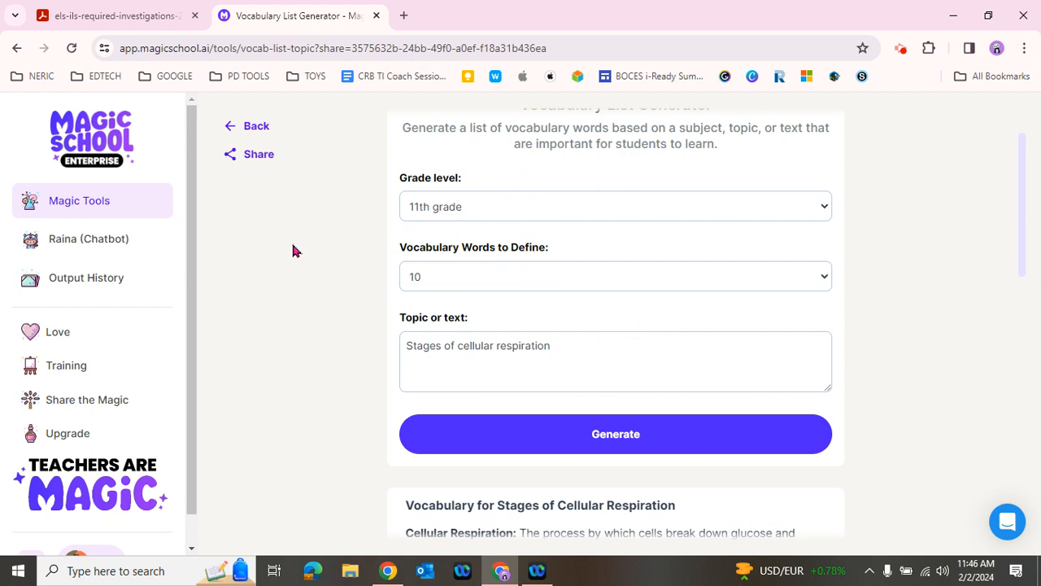
{"action": "scroll", "scroll_direction": "up", "scroll_amount": 3}
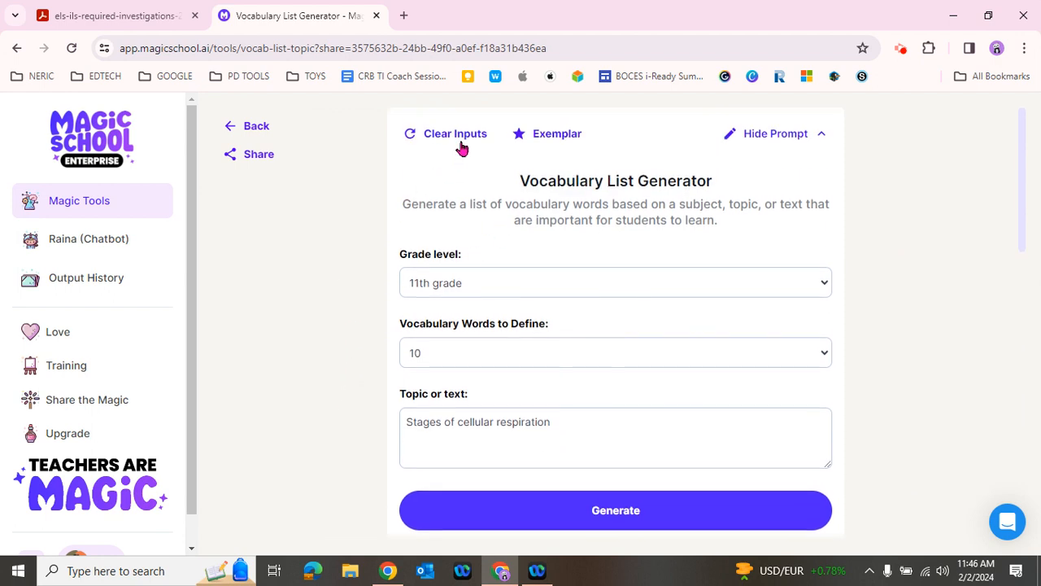
- Clear the previous inputs and request 10 words at 8th grade, then focus the Topic box
{"action": "left_click", "coordinate": [454, 133]}
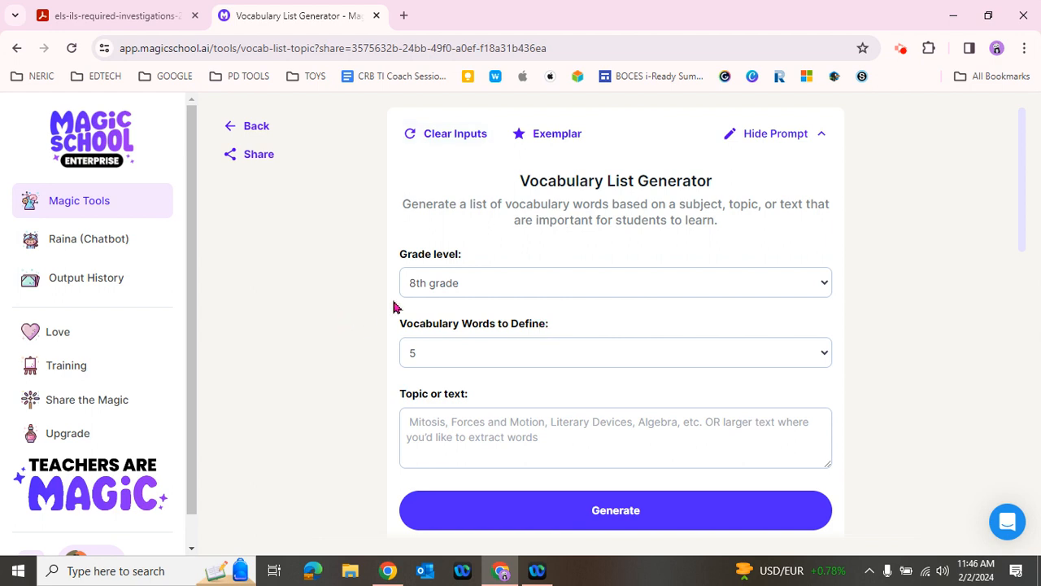
{"action": "mouse_move", "coordinate": [455, 313]}
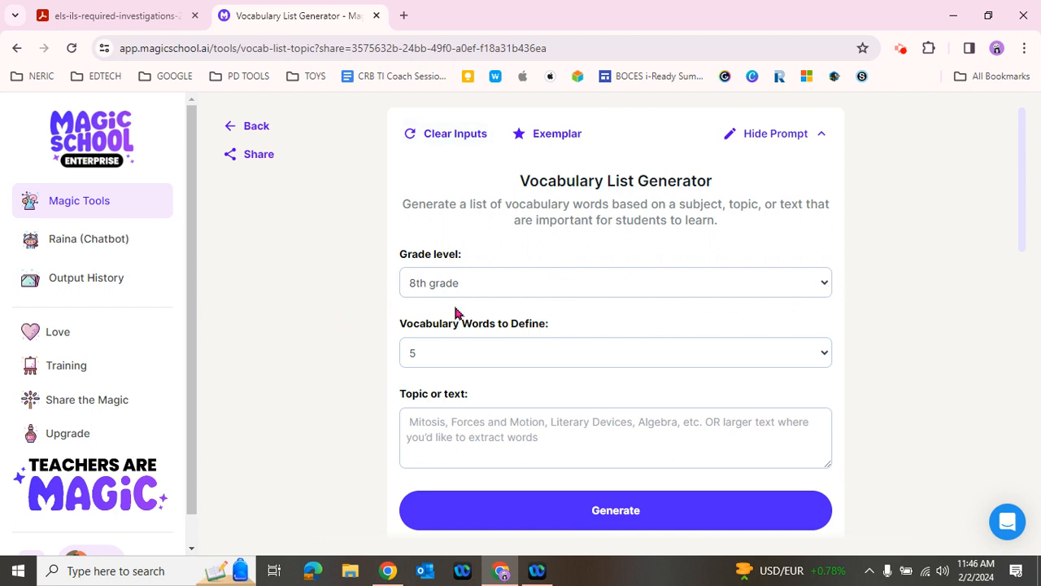
{"action": "mouse_move", "coordinate": [893, 317]}
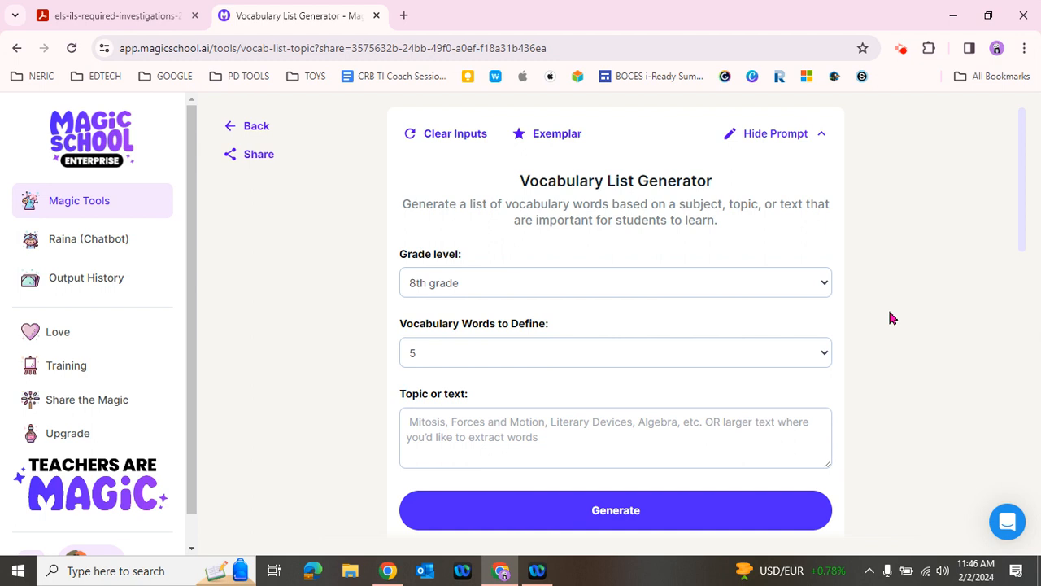
{"action": "mouse_move", "coordinate": [468, 495]}
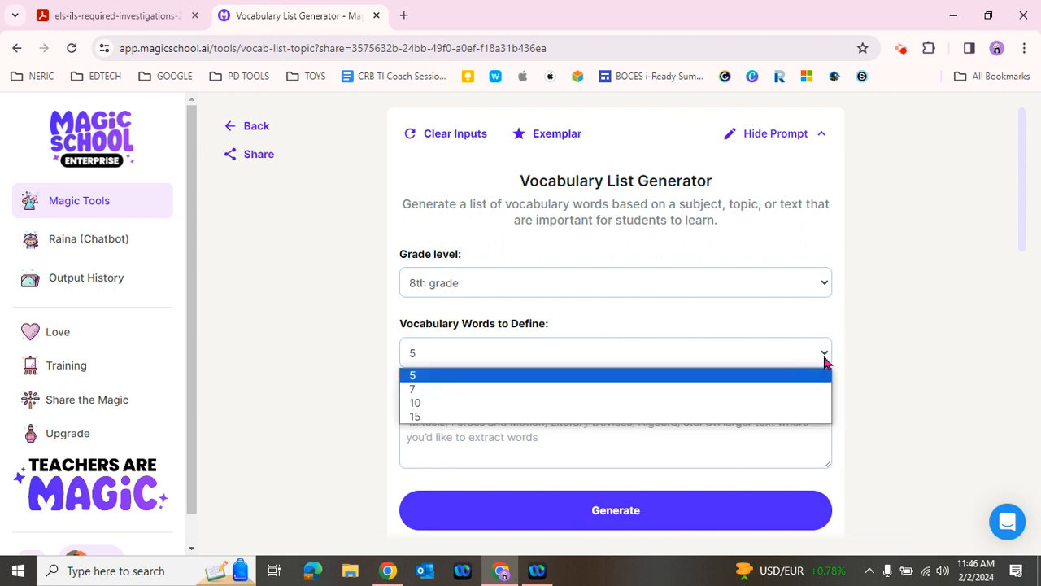
{"action": "mouse_move", "coordinate": [808, 382]}
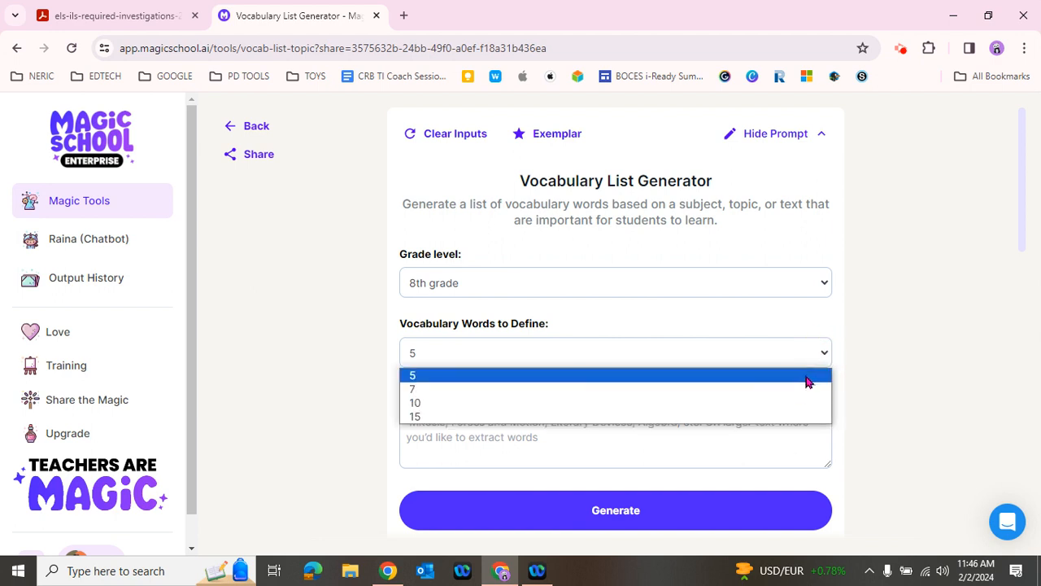
{"action": "mouse_move", "coordinate": [763, 416]}
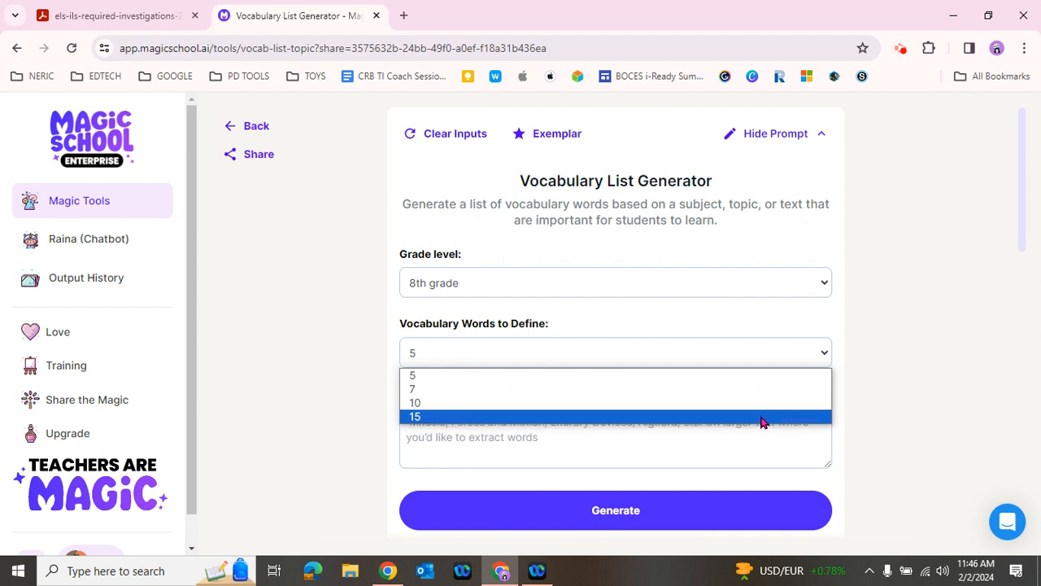
{"action": "mouse_move", "coordinate": [762, 413]}
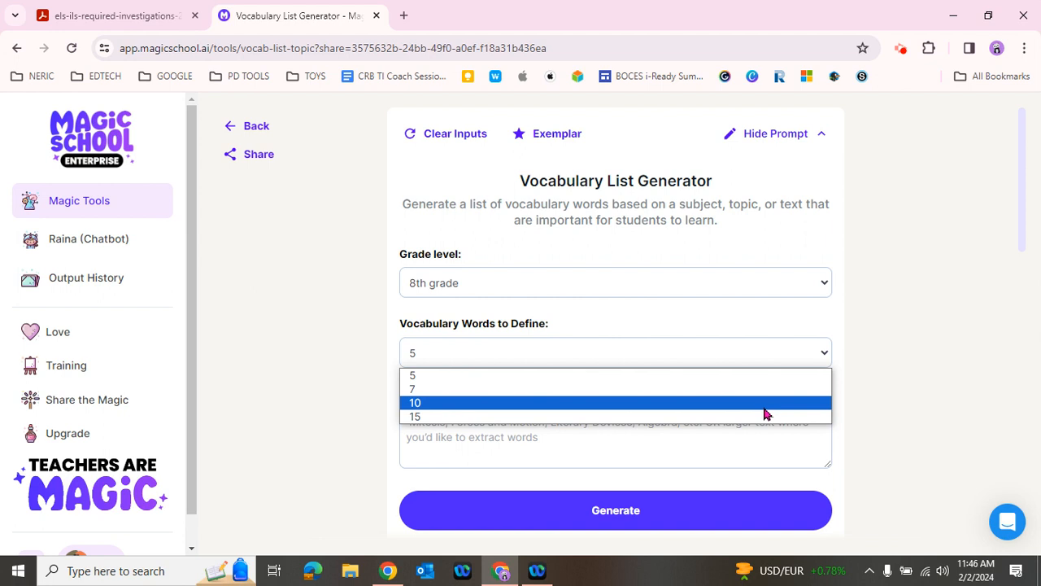
{"action": "left_click", "coordinate": [415, 402]}
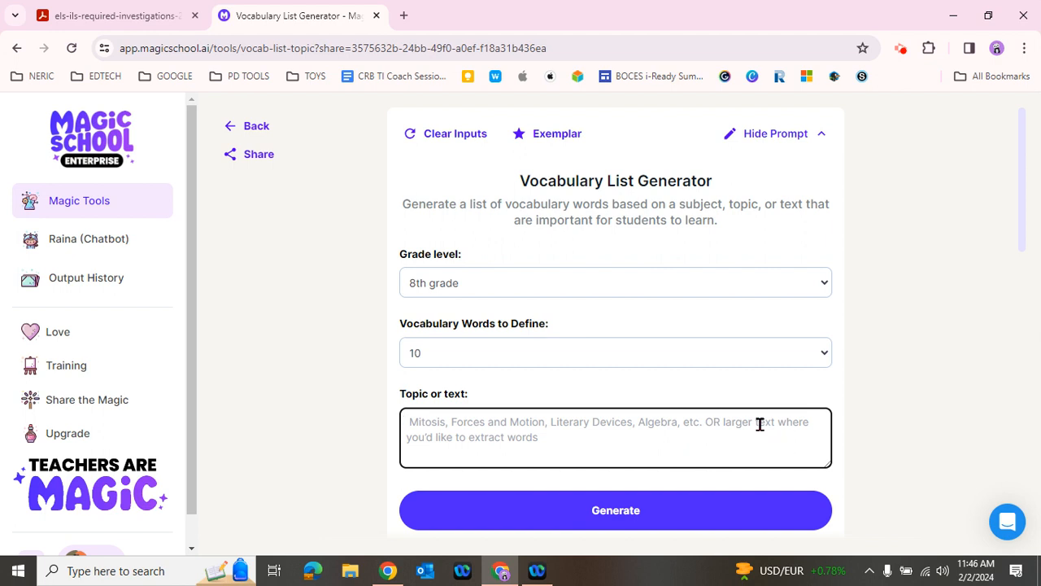
{"action": "mouse_move", "coordinate": [862, 415]}
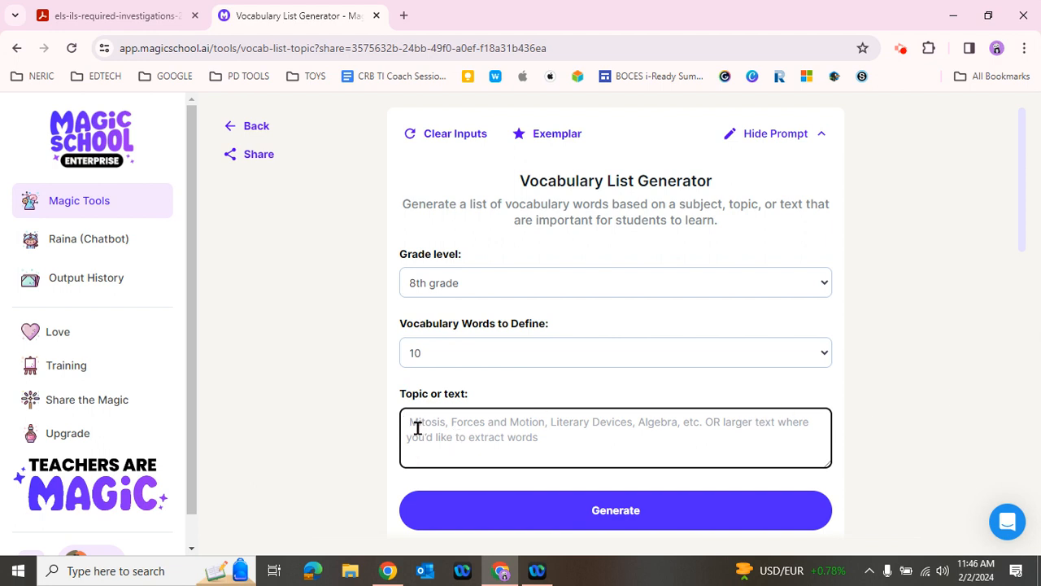
{"action": "mouse_move", "coordinate": [581, 409]}
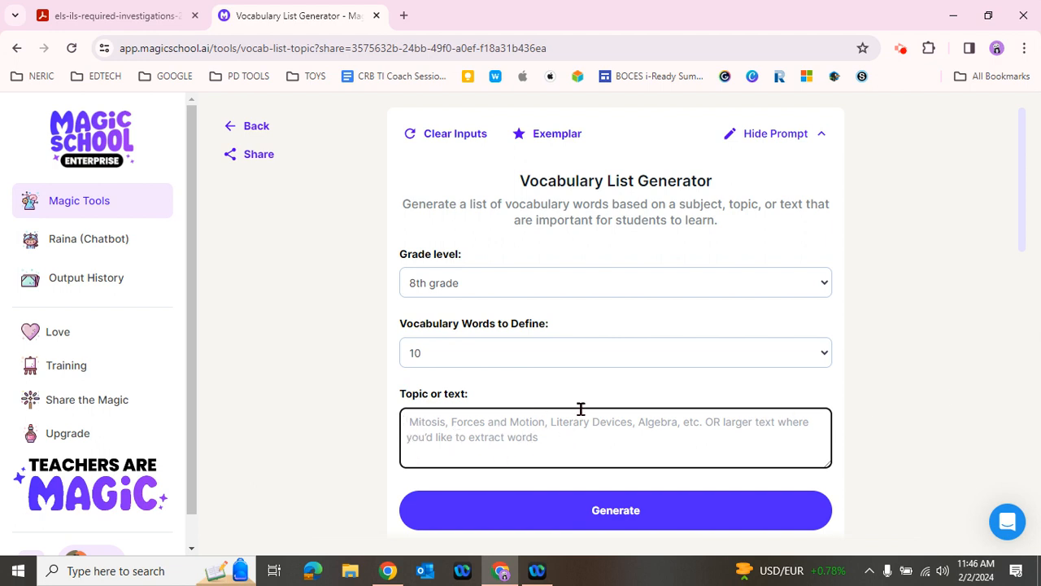
{"action": "left_click", "coordinate": [616, 510]}
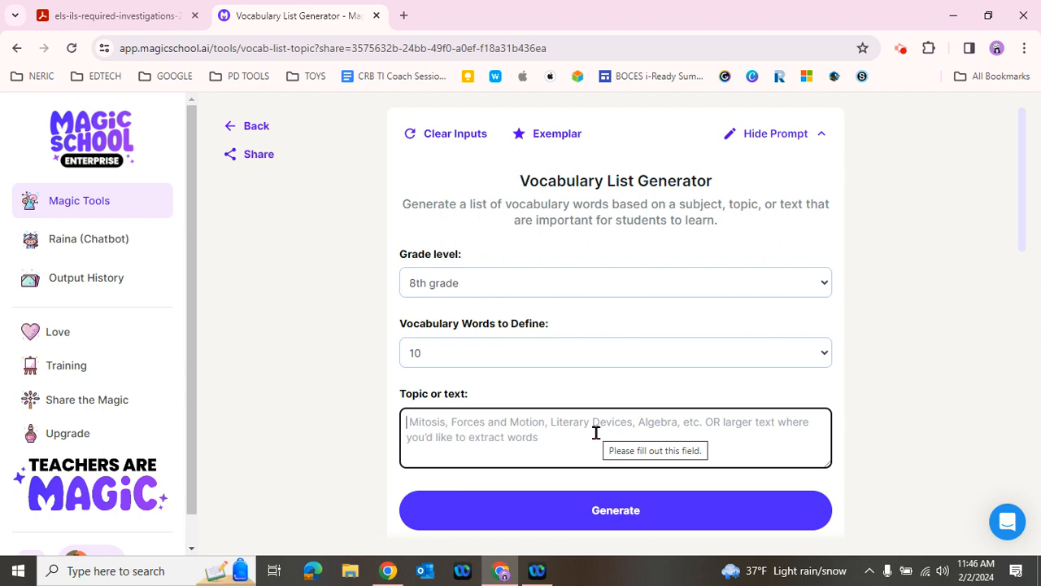
- Paste 'Weather and Climate: Air Mass Matters (MS-ESS2-5)' from the PDF as the topic and generate
{"action": "left_click", "coordinate": [114, 15]}
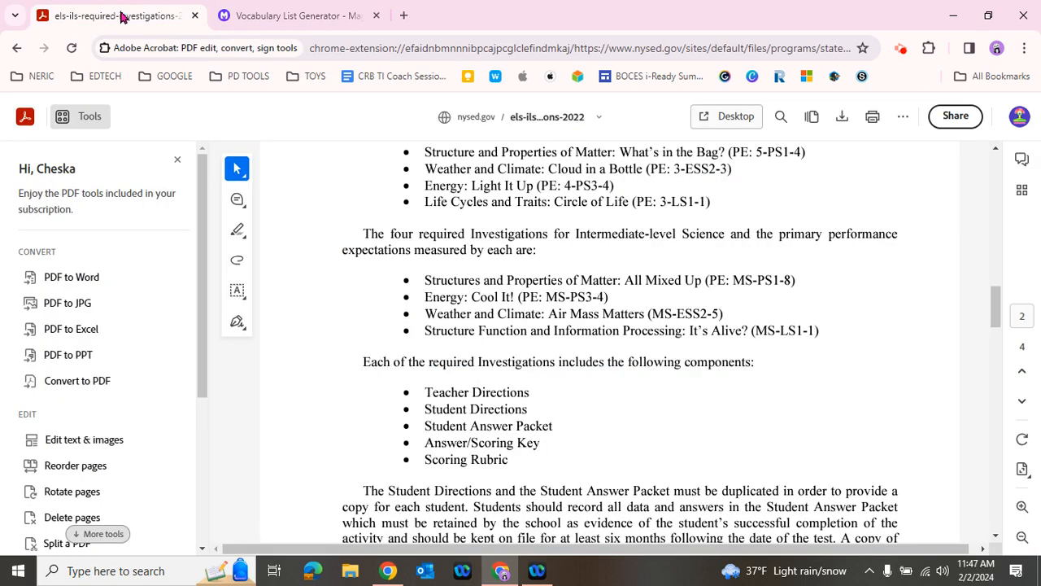
{"action": "mouse_move", "coordinate": [387, 272]}
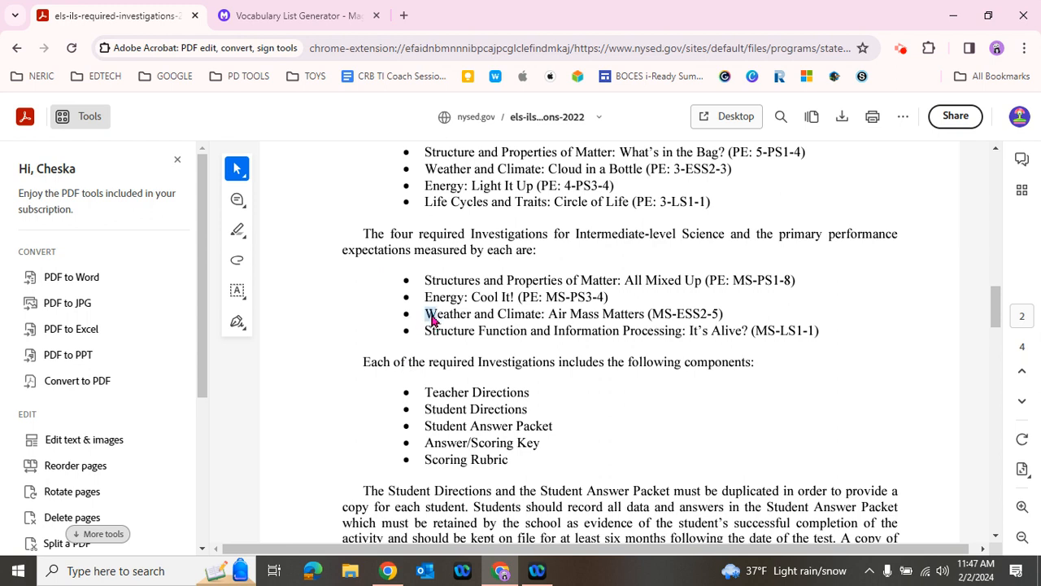
{"action": "double_click", "coordinate": [572, 313]}
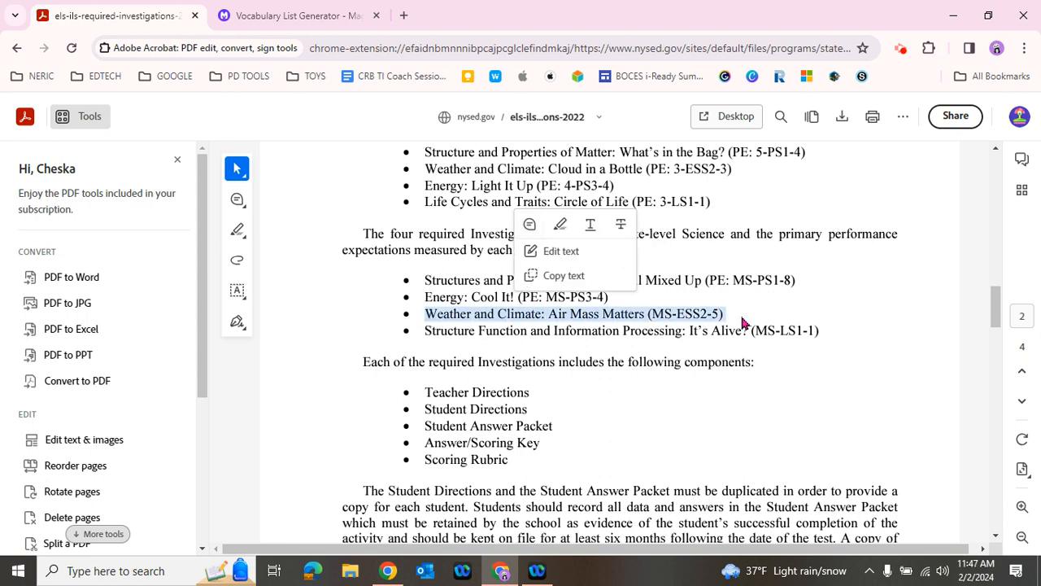
{"action": "mouse_move", "coordinate": [332, 319]}
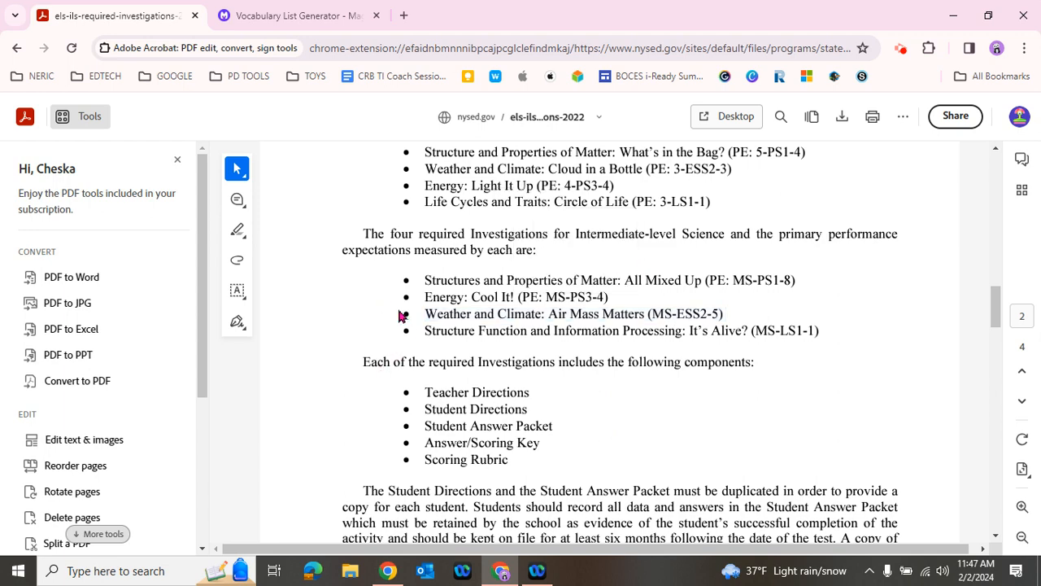
{"action": "left_click", "coordinate": [299, 15]}
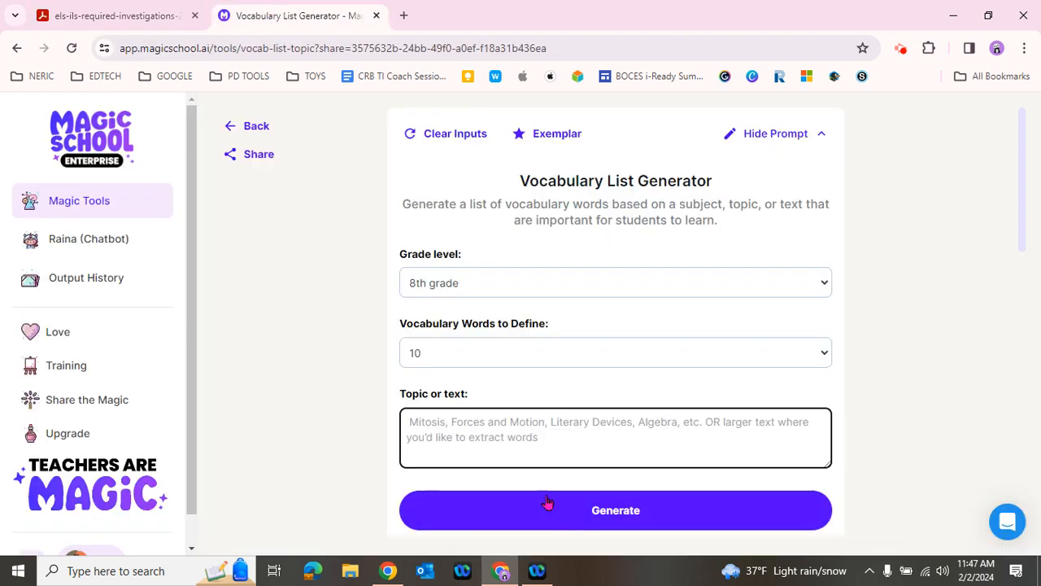
{"action": "type", "text": "Weather and Climate: Air Mass Matters (MS-ESS2-5)"}
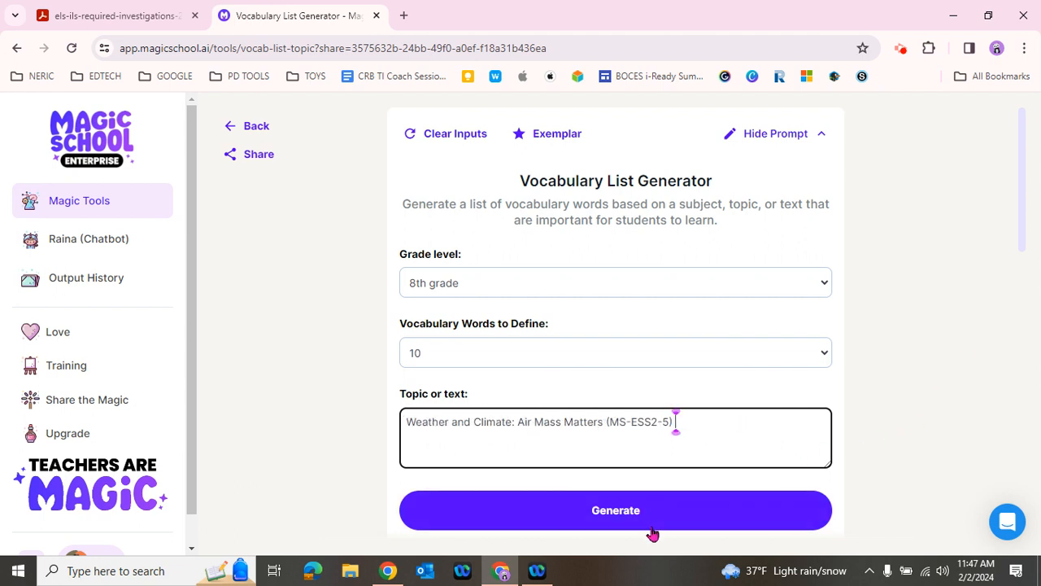
{"action": "left_click", "coordinate": [616, 510]}
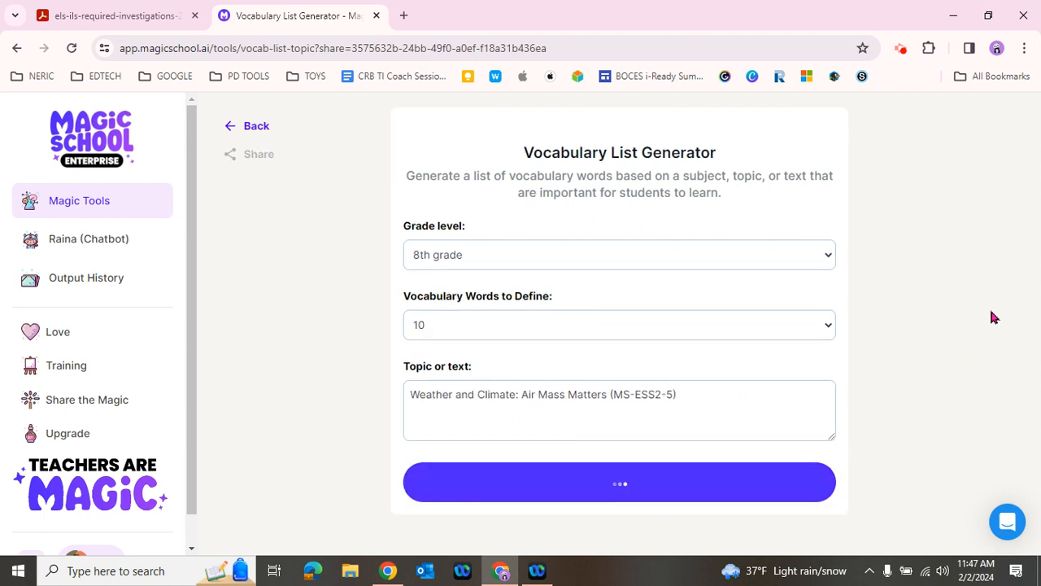
- Review the generated 10-term weather vocabulary list, Weather through Low Pressure System
{"action": "left_click", "coordinate": [619, 482]}
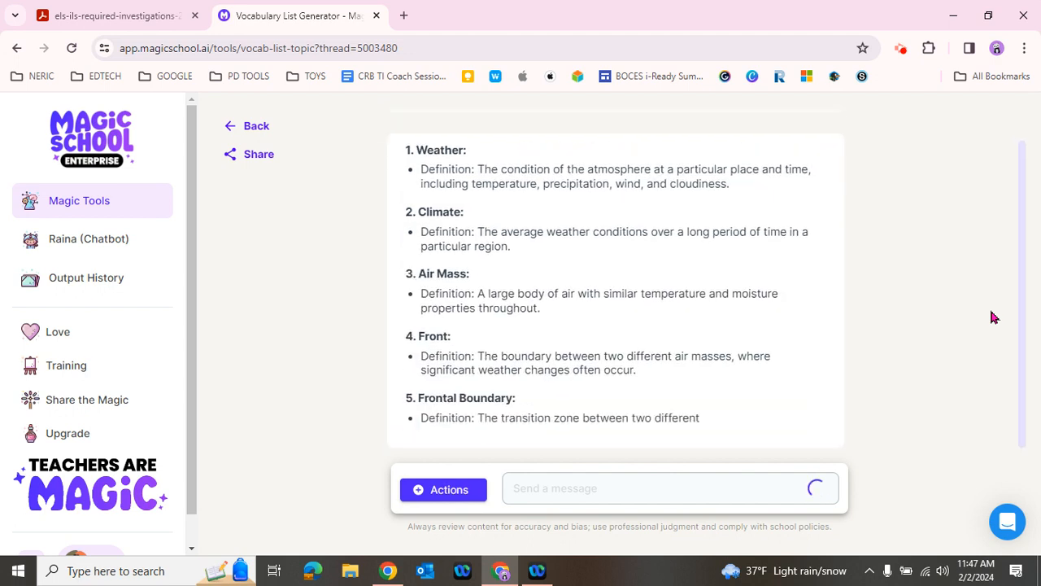
{"action": "scroll", "scroll_direction": "down", "scroll_amount": 3}
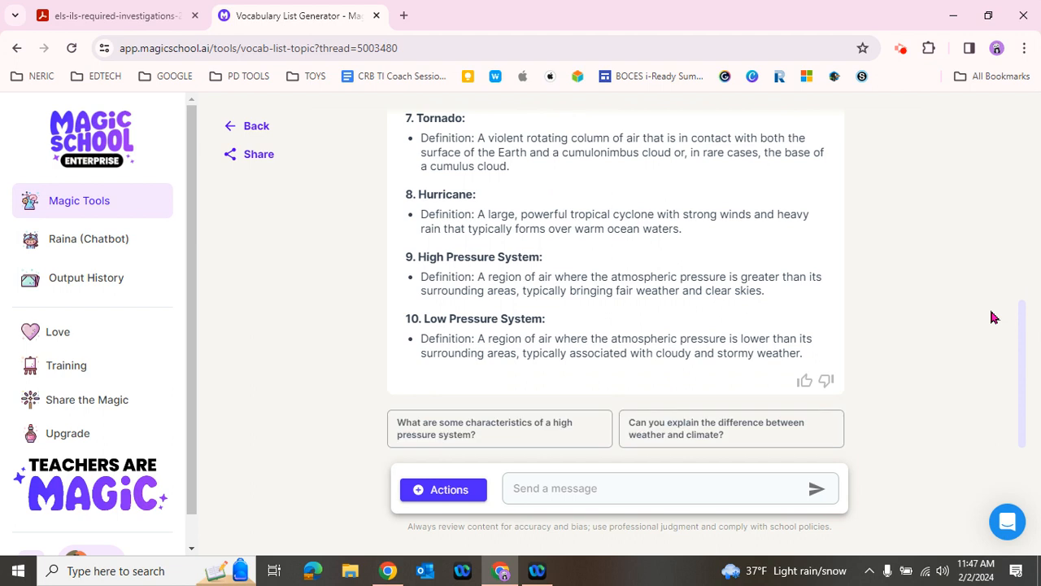
{"action": "scroll", "scroll_direction": "up", "scroll_amount": 3}
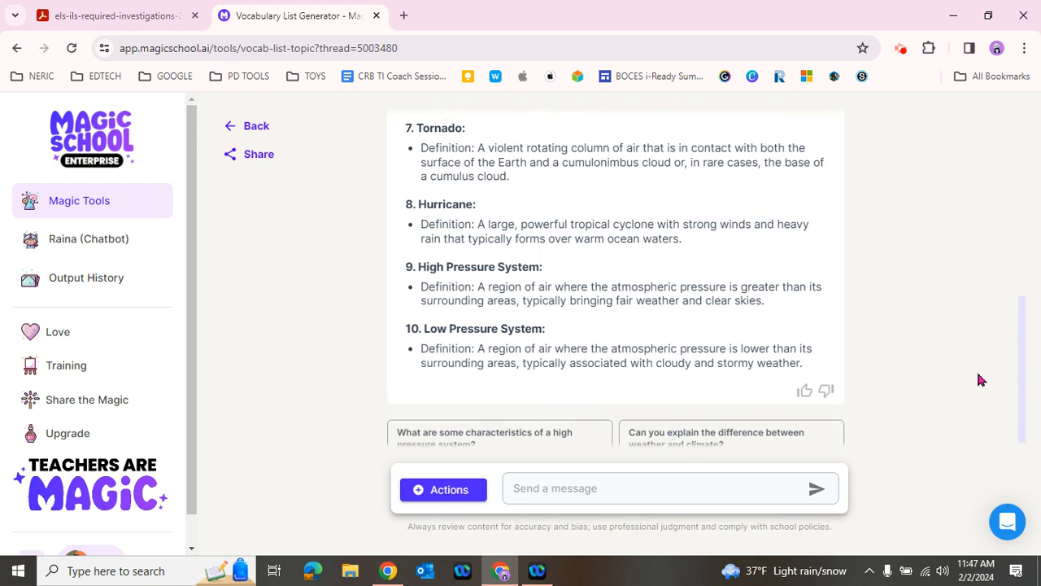
{"action": "scroll", "scroll_direction": "up", "scroll_amount": 3}
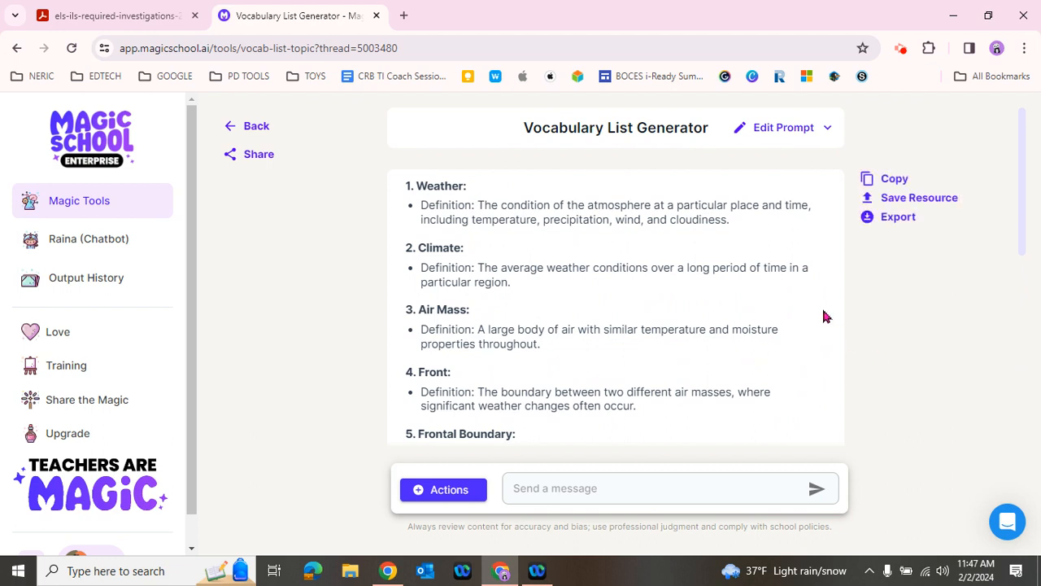
{"action": "left_click", "coordinate": [898, 217]}
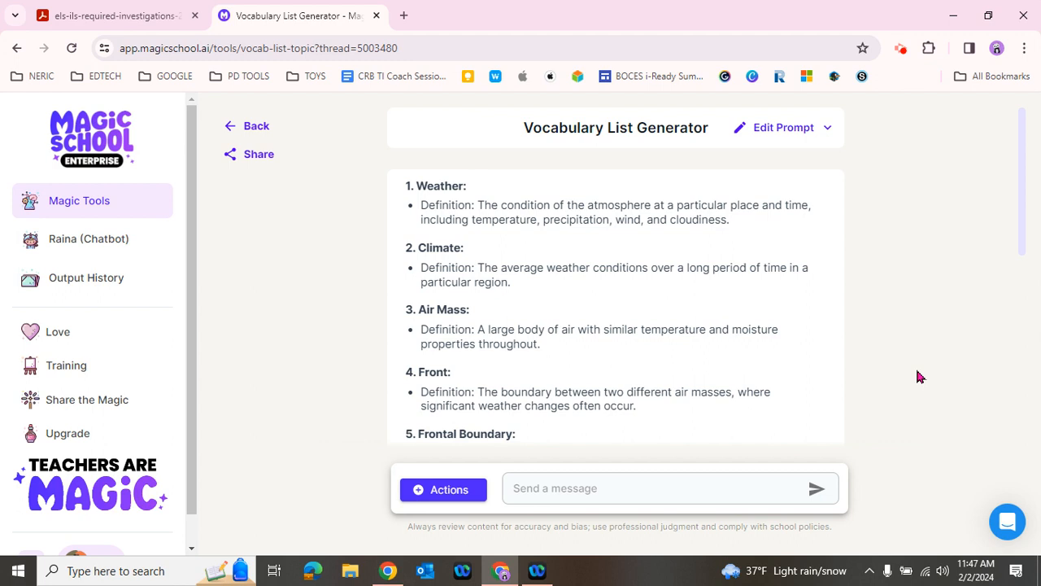
{"action": "mouse_move", "coordinate": [709, 529]}
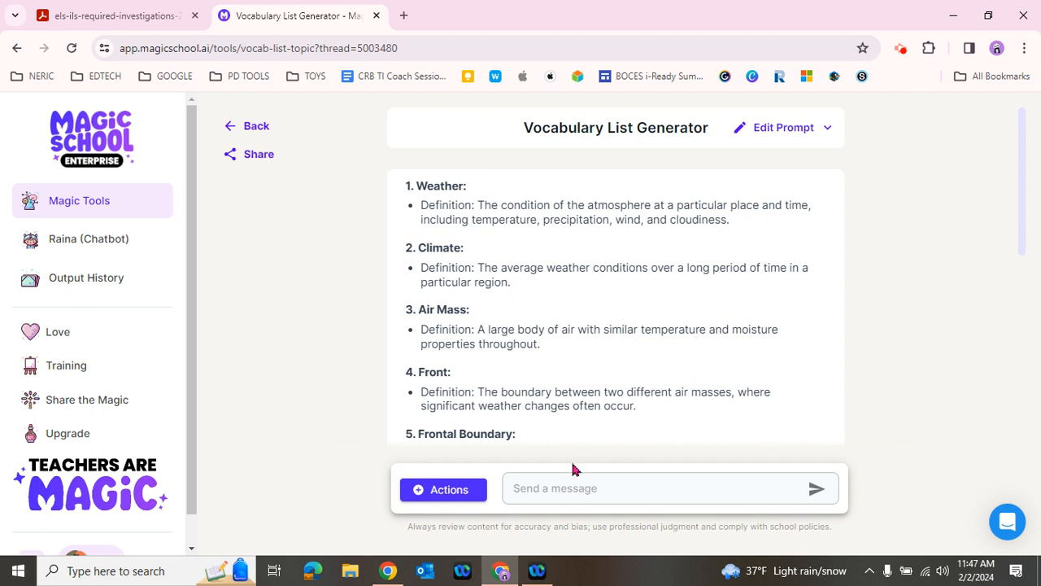
{"action": "mouse_move", "coordinate": [88, 239]}
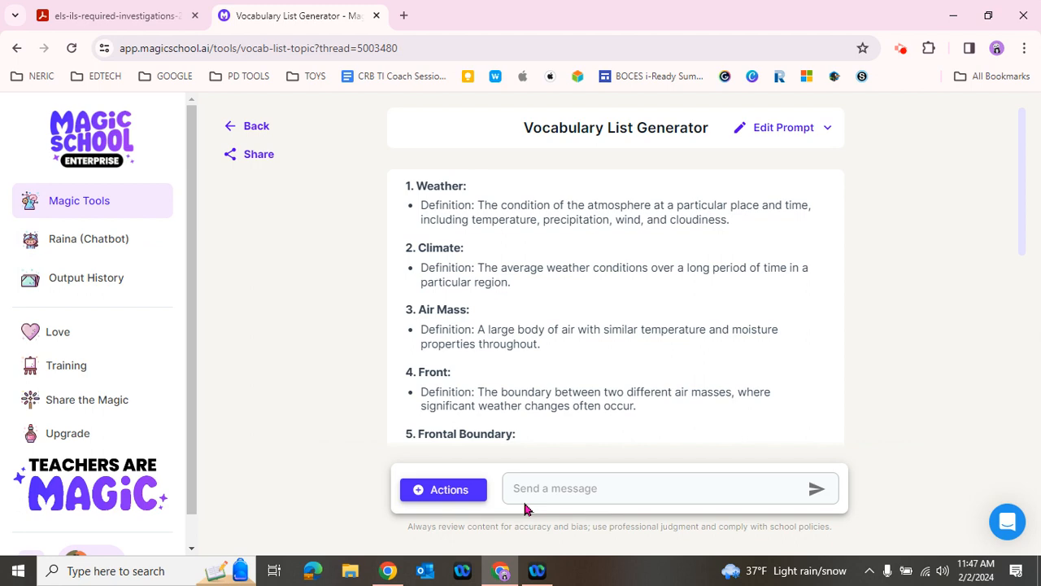
{"action": "left_click", "coordinate": [670, 487]}
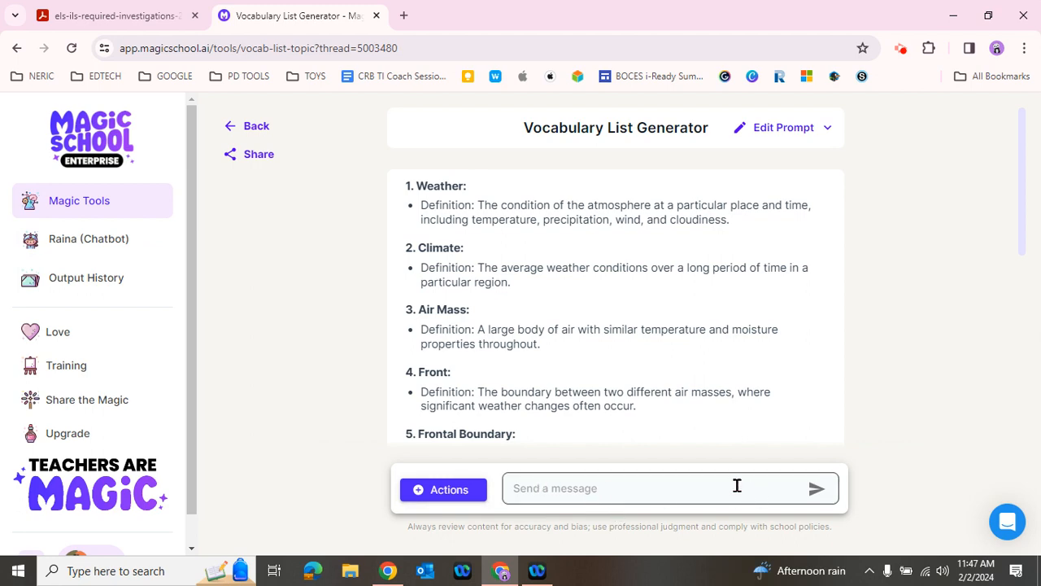
{"action": "scroll", "scroll_direction": "down", "scroll_amount": 3}
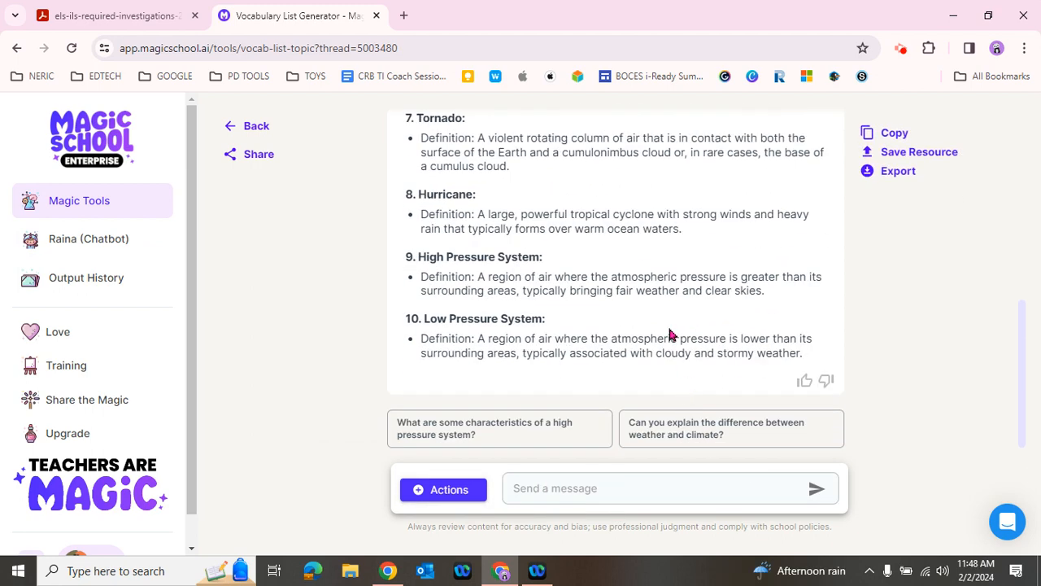
{"action": "mouse_move", "coordinate": [643, 342]}
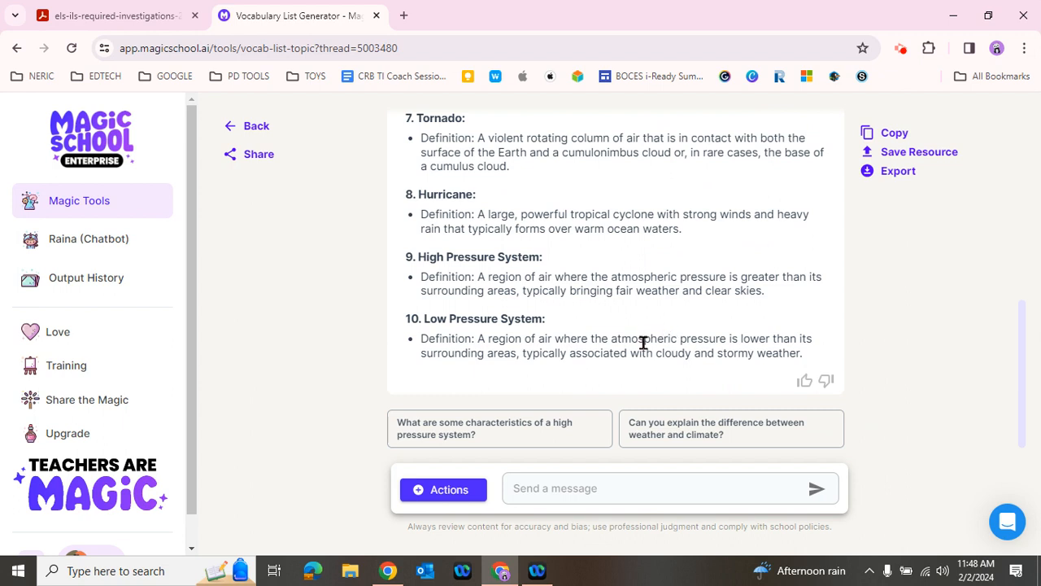
{"action": "mouse_move", "coordinate": [596, 350]}
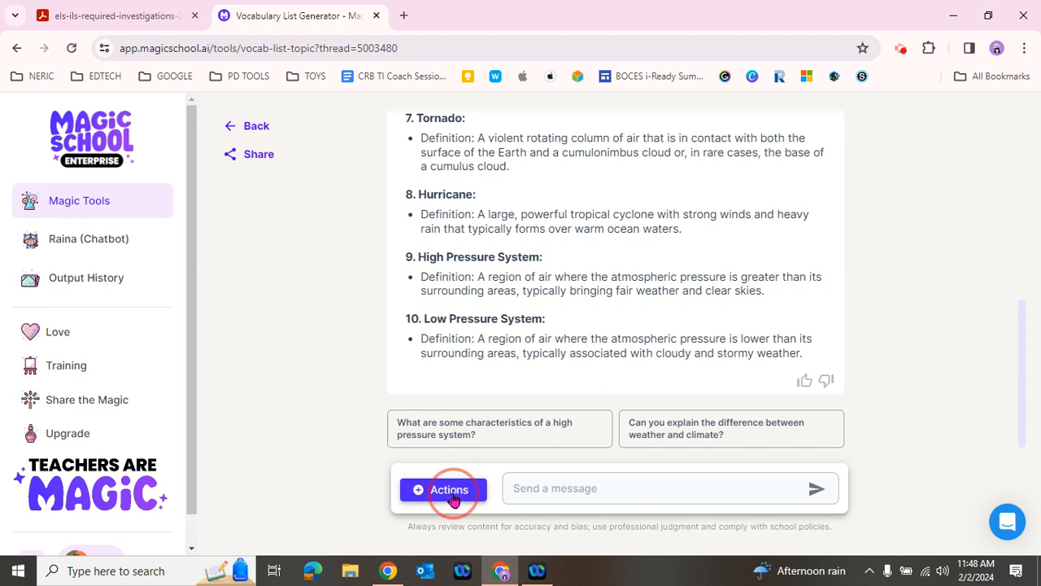
{"action": "left_click", "coordinate": [442, 488]}
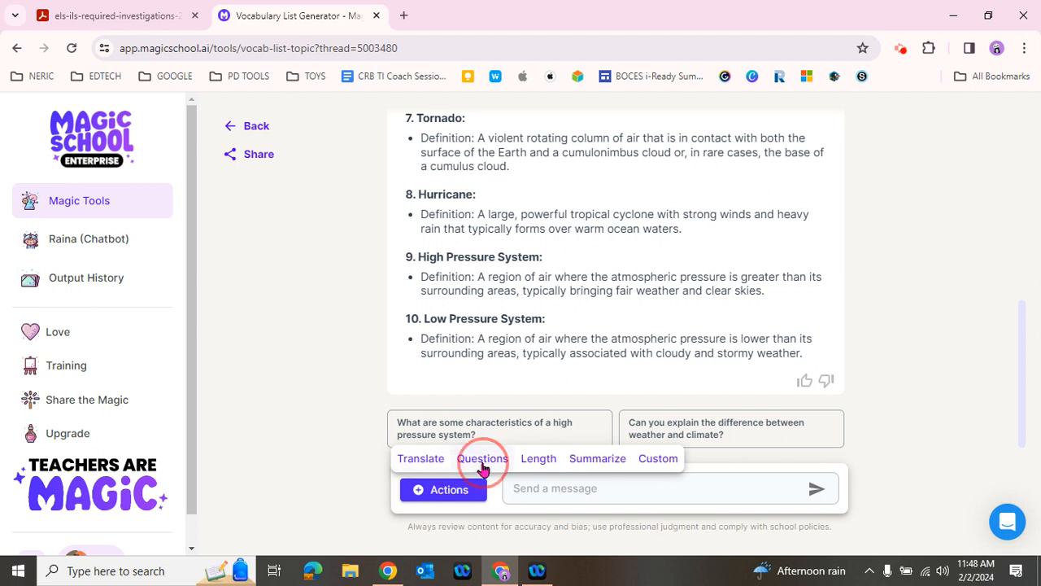
{"action": "left_click", "coordinate": [482, 458]}
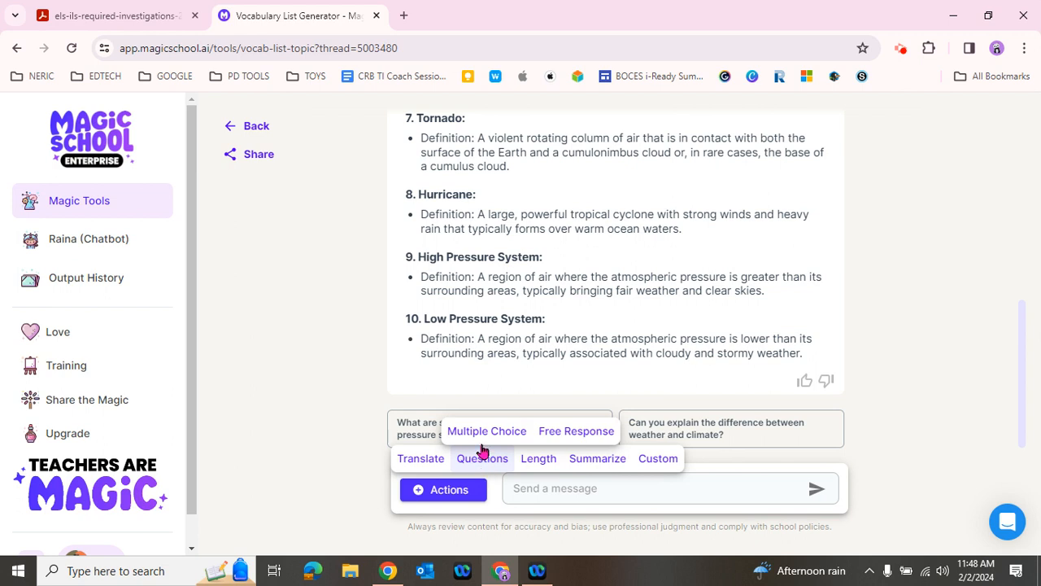
{"action": "mouse_move", "coordinate": [560, 439]}
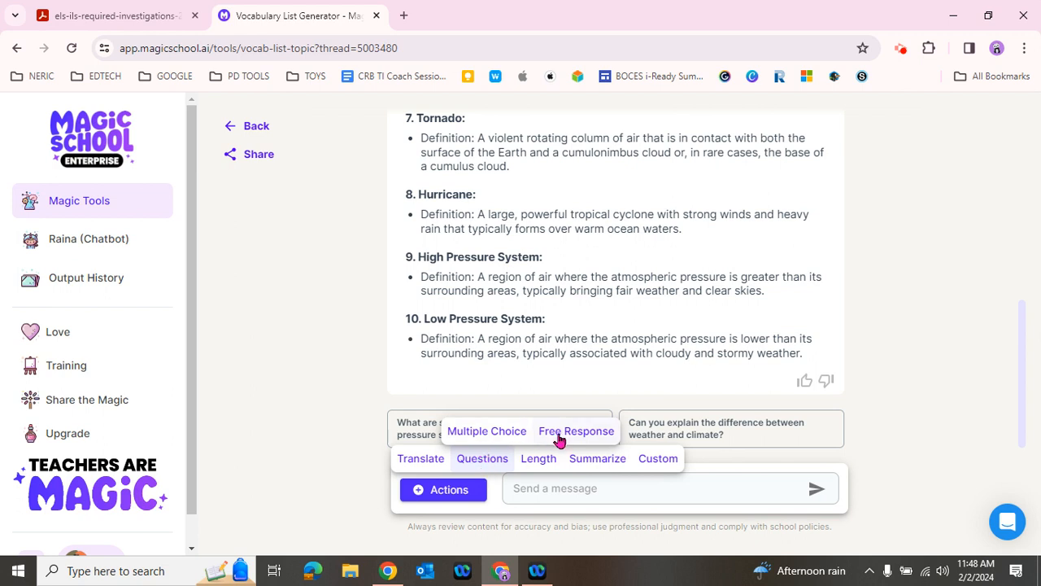
{"action": "left_click", "coordinate": [538, 458]}
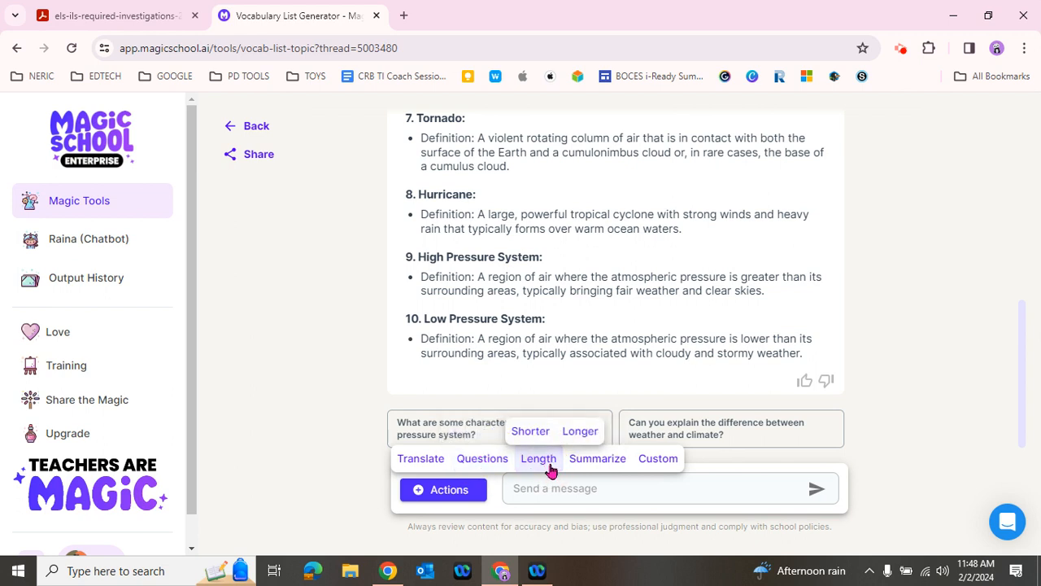
{"action": "mouse_move", "coordinate": [598, 472]}
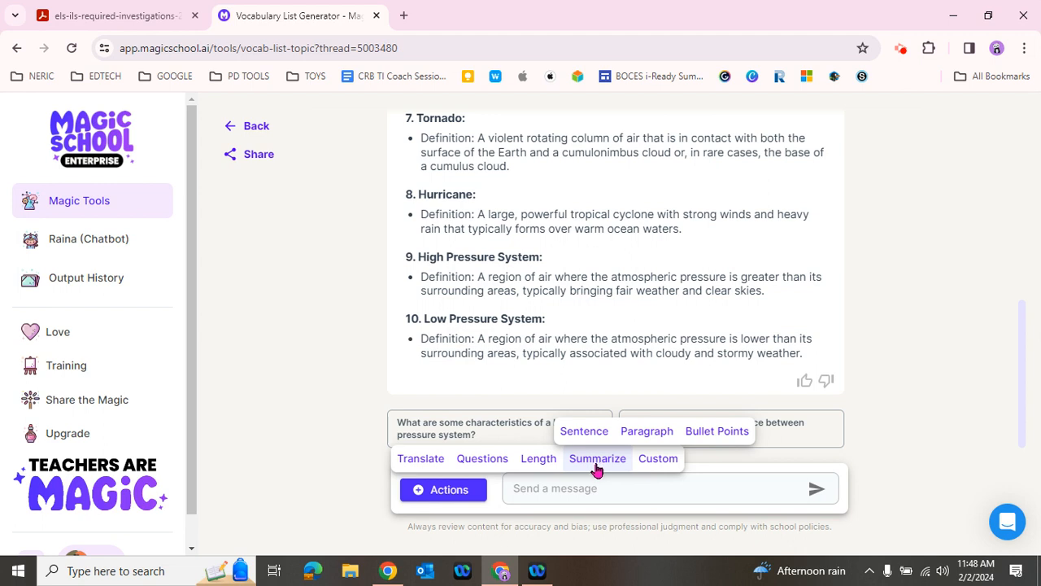
{"action": "mouse_move", "coordinate": [648, 463]}
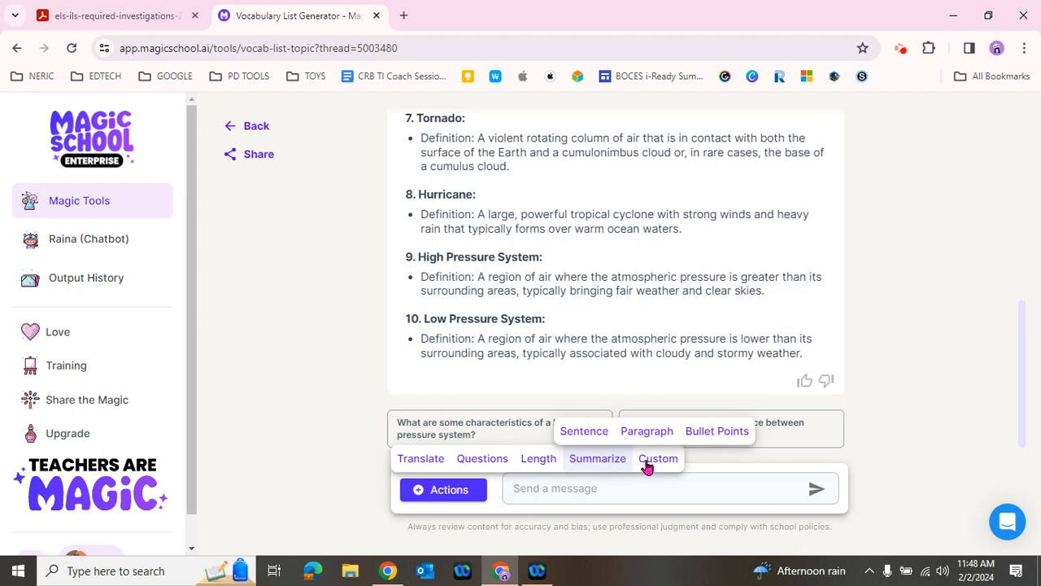
{"action": "left_click", "coordinate": [658, 458]}
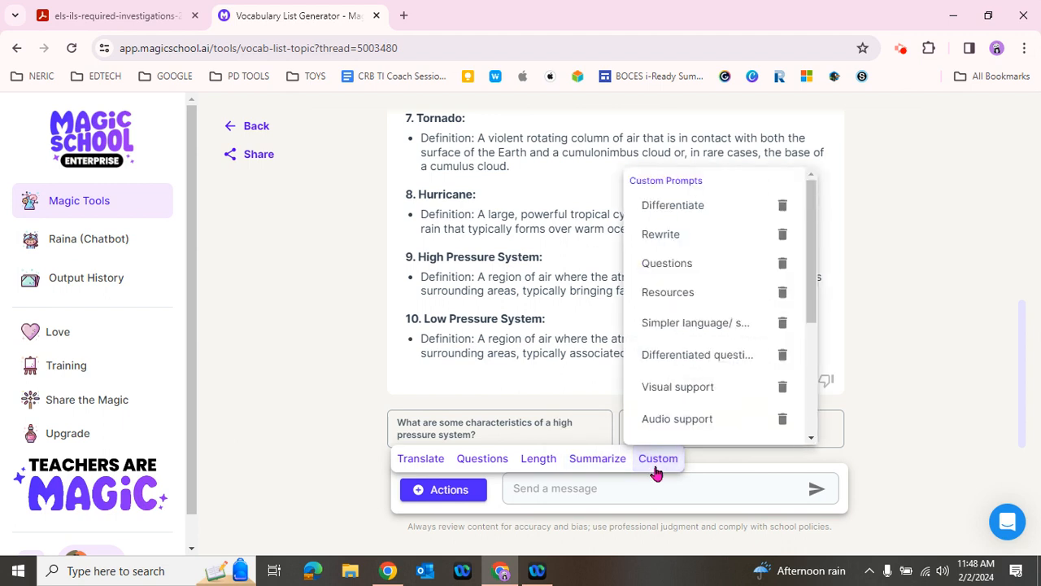
{"action": "mouse_move", "coordinate": [740, 220]}
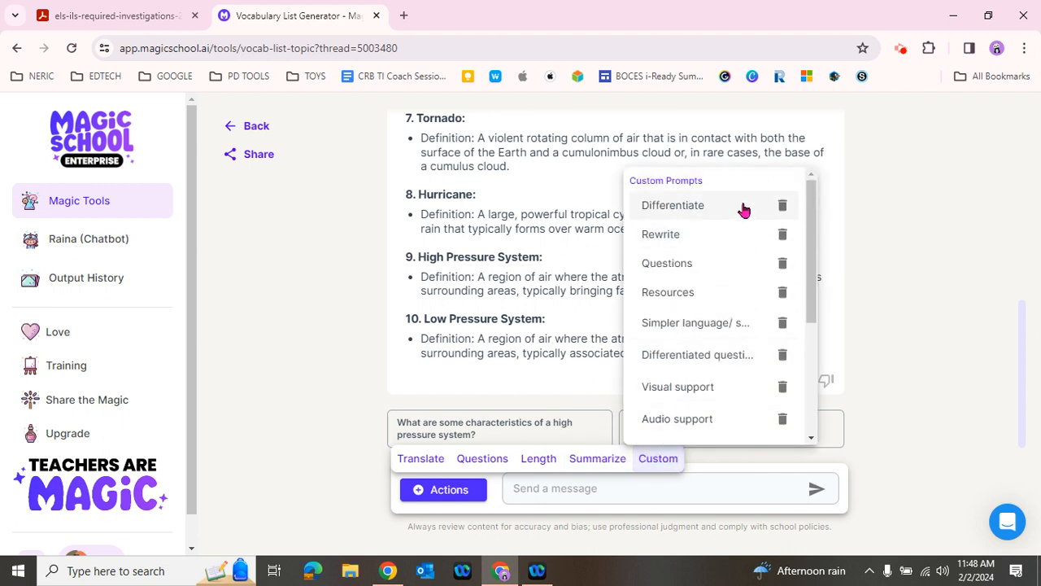
{"action": "mouse_move", "coordinate": [731, 299]}
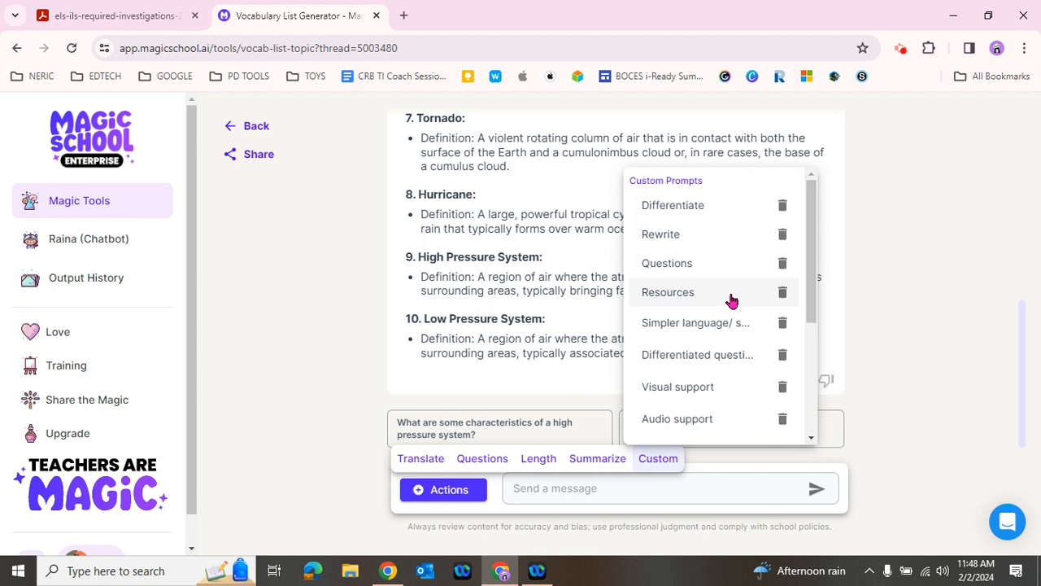
{"action": "mouse_move", "coordinate": [730, 293]}
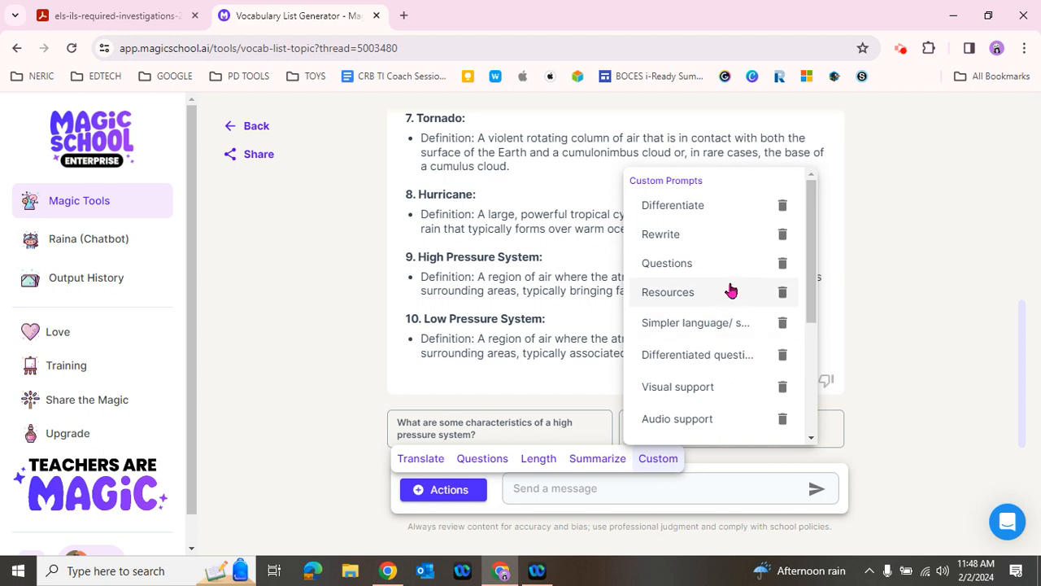
{"action": "mouse_move", "coordinate": [740, 309]}
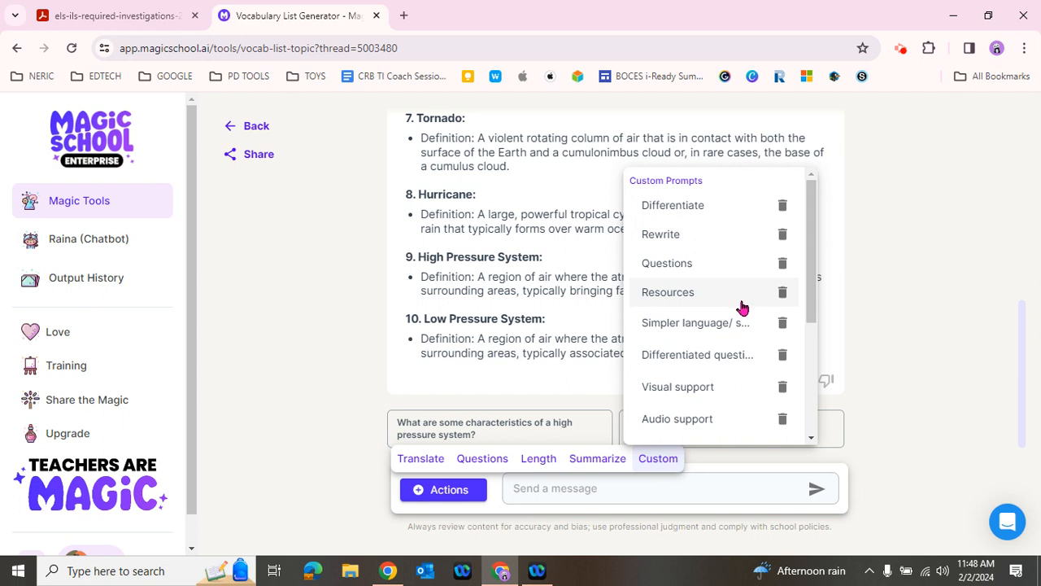
{"action": "scroll", "scroll_direction": "down", "scroll_amount": 3}
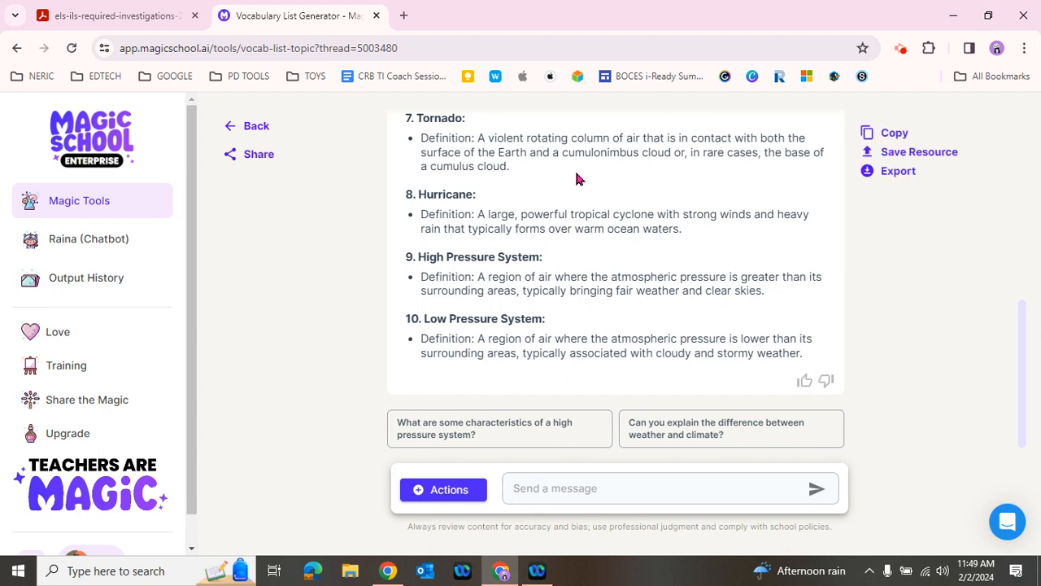
{"action": "mouse_move", "coordinate": [528, 184]}
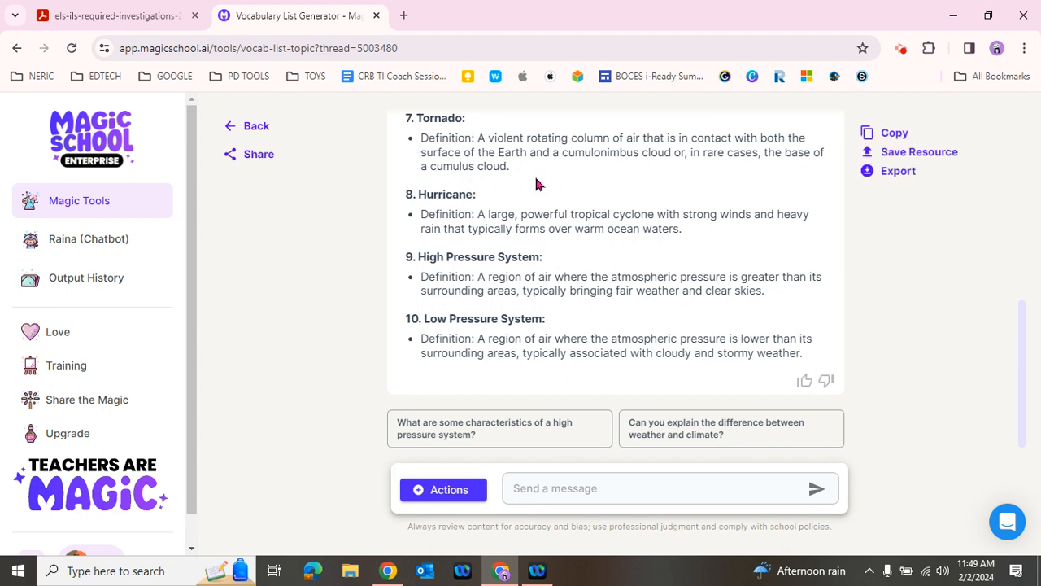
- Request a 50% shorter rewrite of the vocabulary list through Actions > Length
{"action": "left_click_drag", "start_coordinate": [479, 138], "coordinate": [509, 166]}
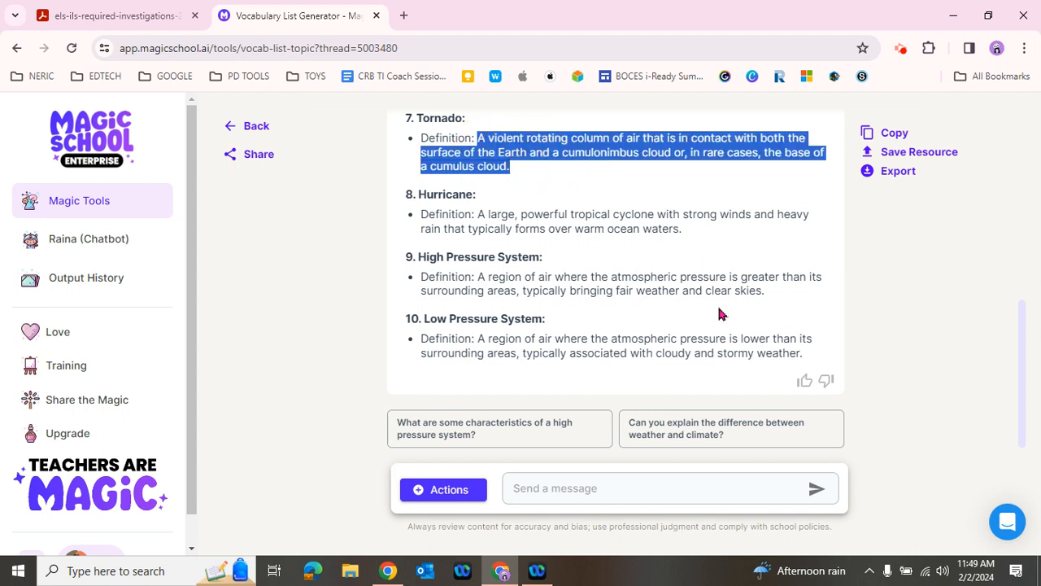
{"action": "left_click", "coordinate": [667, 488]}
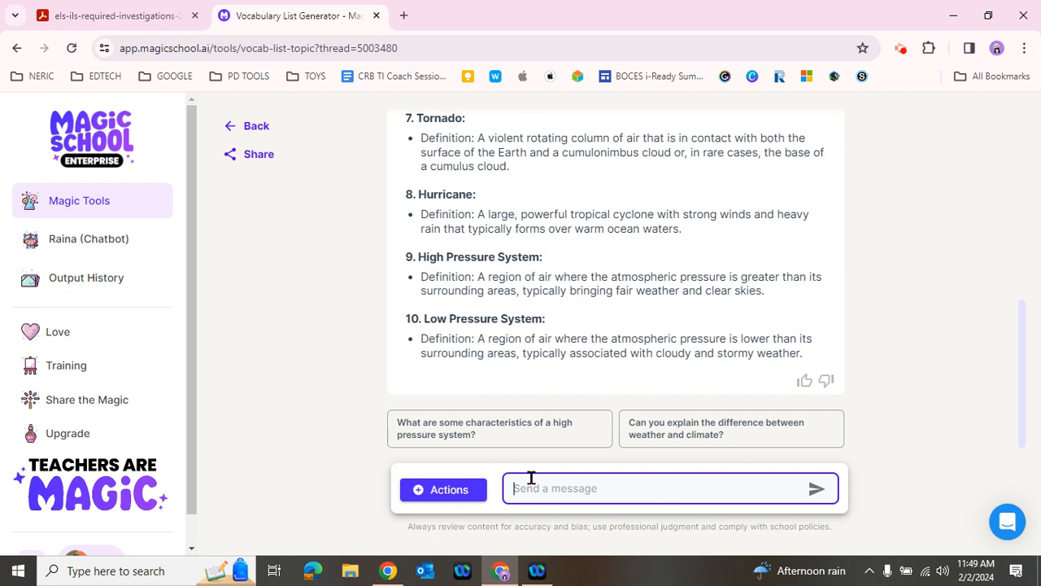
{"action": "left_click", "coordinate": [442, 489]}
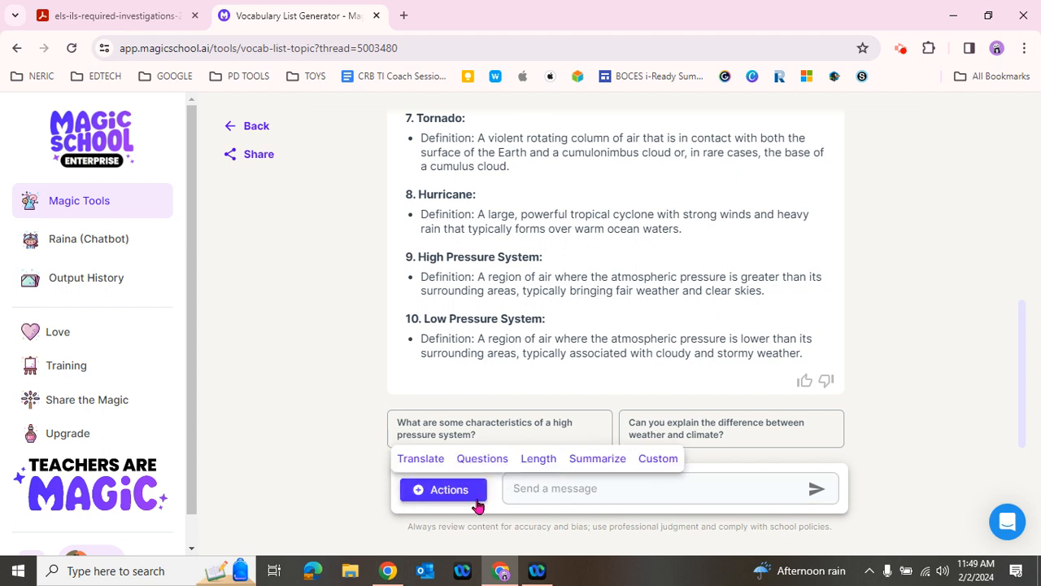
{"action": "mouse_move", "coordinate": [537, 458]}
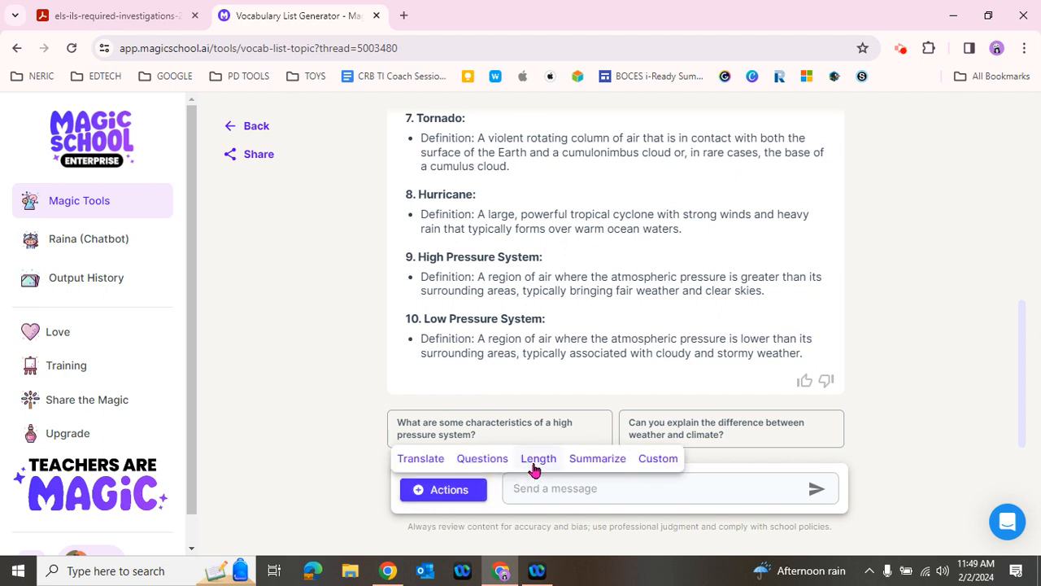
{"action": "left_click", "coordinate": [539, 458]}
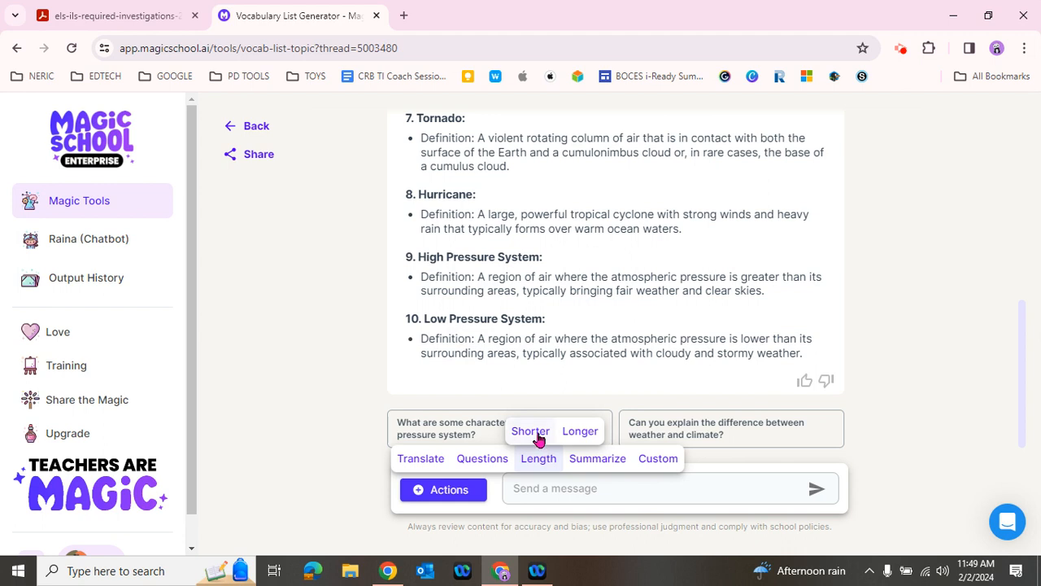
{"action": "left_click", "coordinate": [530, 431]}
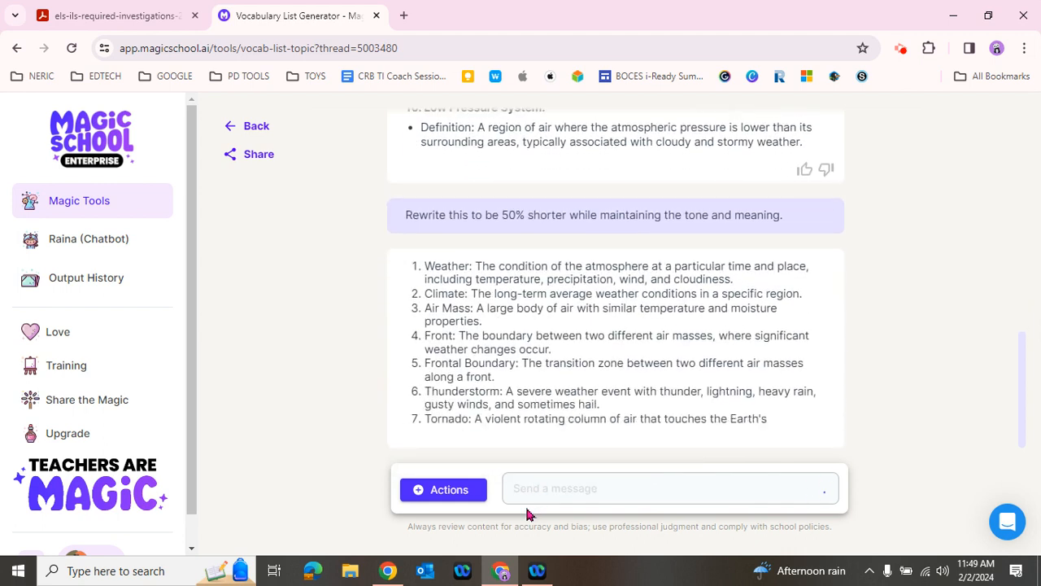
- Scroll through the shortened list and highlight the Tornado definition
{"action": "scroll", "scroll_direction": "down", "scroll_amount": 3}
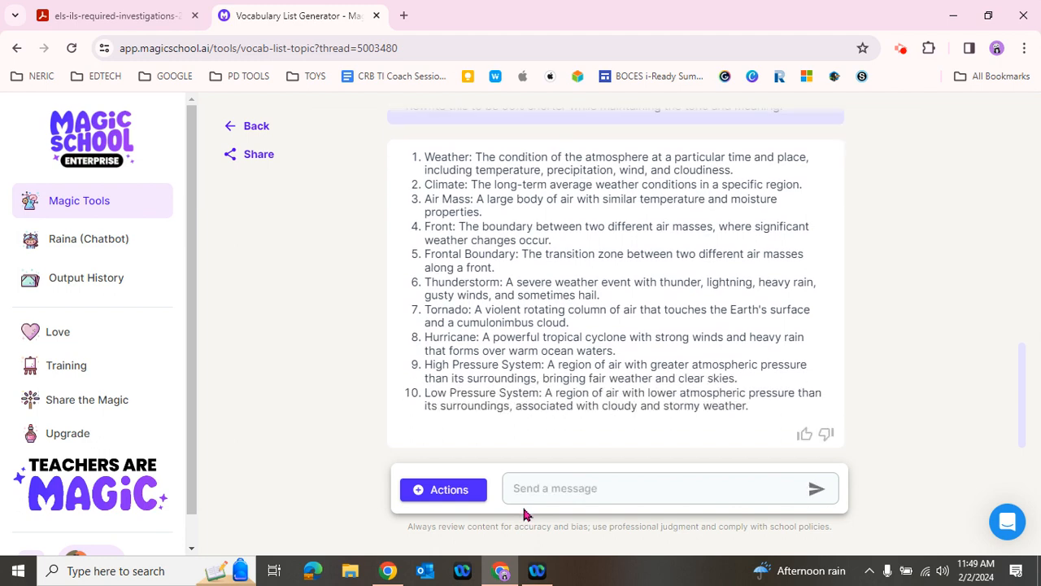
{"action": "scroll", "scroll_direction": "down", "scroll_amount": 3}
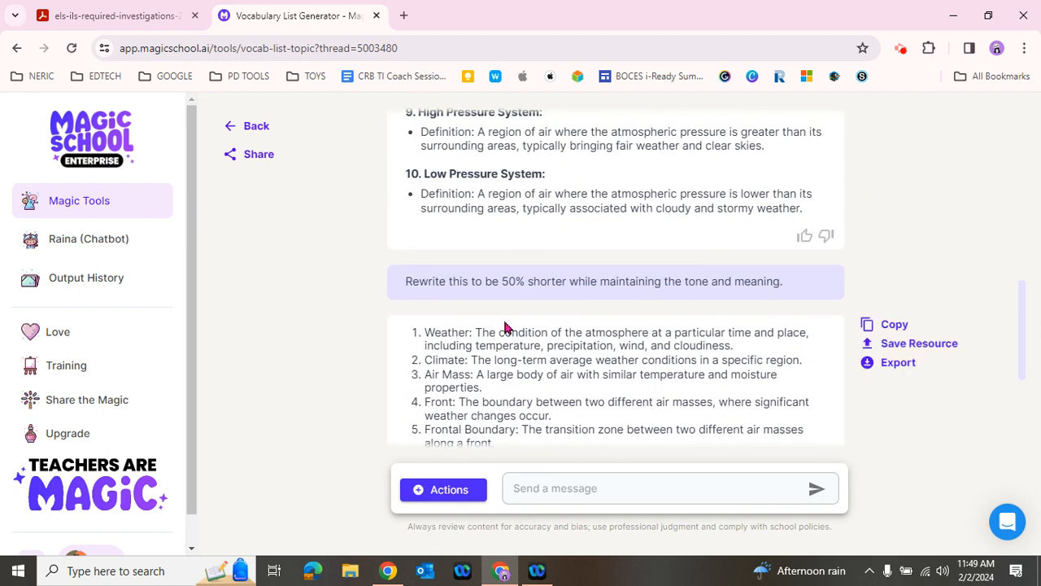
{"action": "mouse_move", "coordinate": [614, 365]}
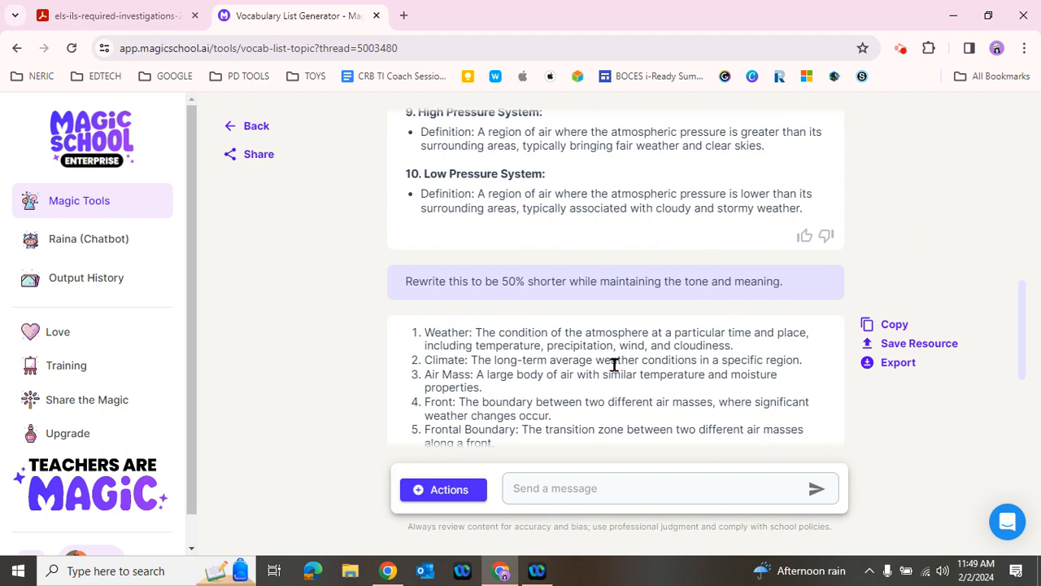
{"action": "scroll", "scroll_direction": "down", "scroll_amount": 3}
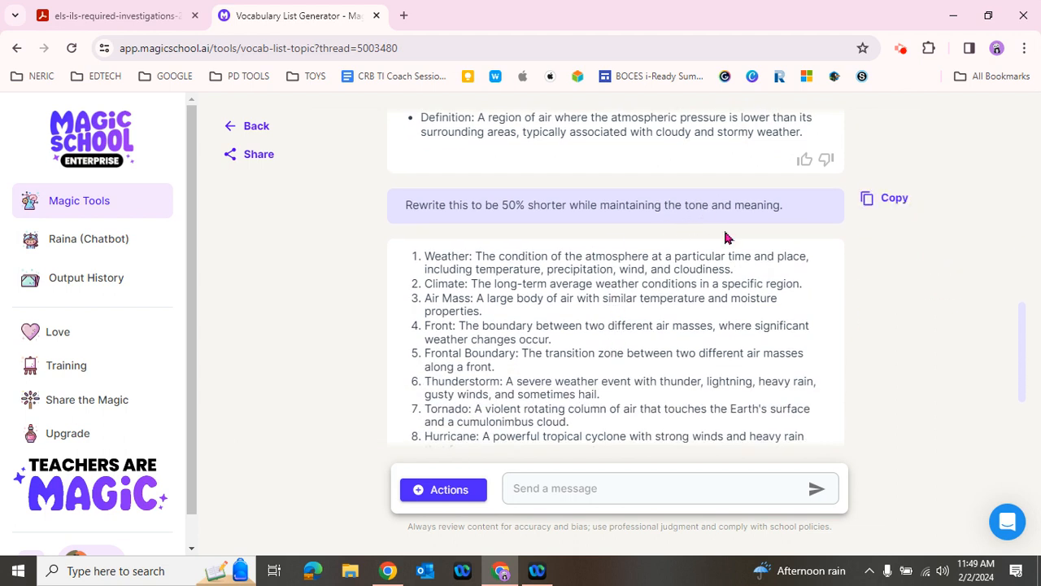
{"action": "scroll", "scroll_direction": "down", "scroll_amount": 3}
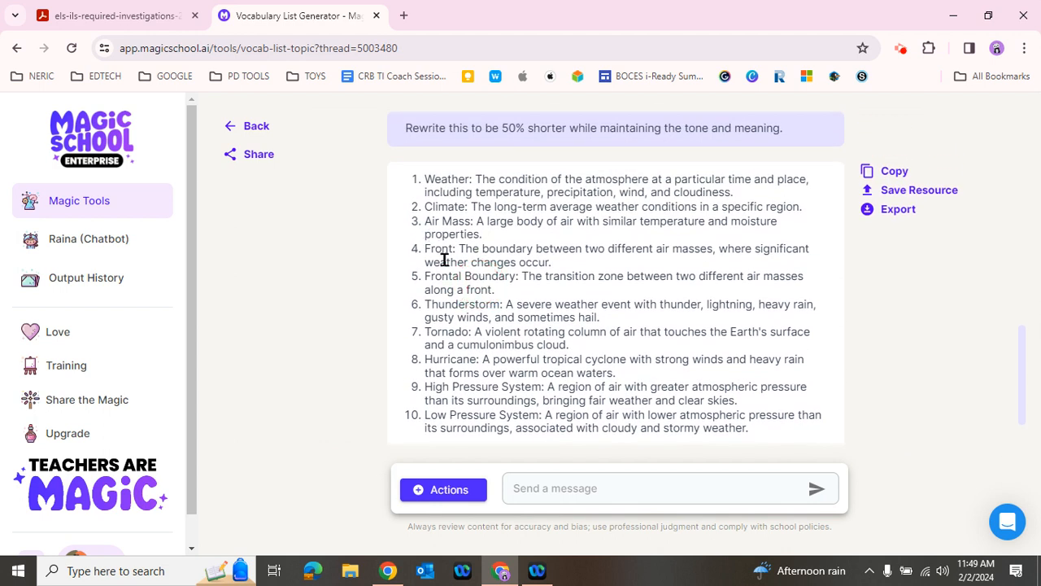
{"action": "mouse_move", "coordinate": [486, 342]}
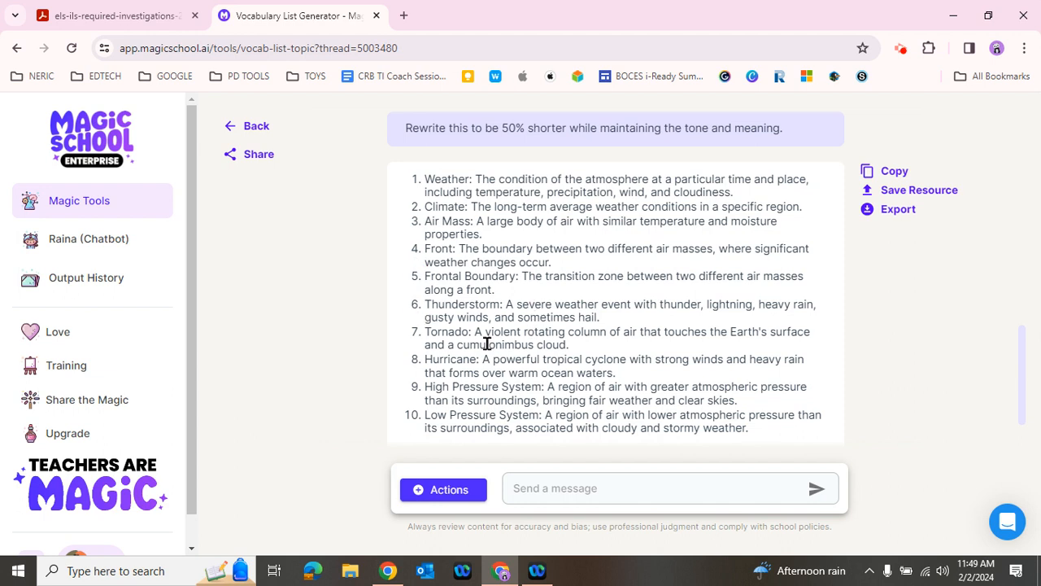
{"action": "double_click", "coordinate": [488, 338]}
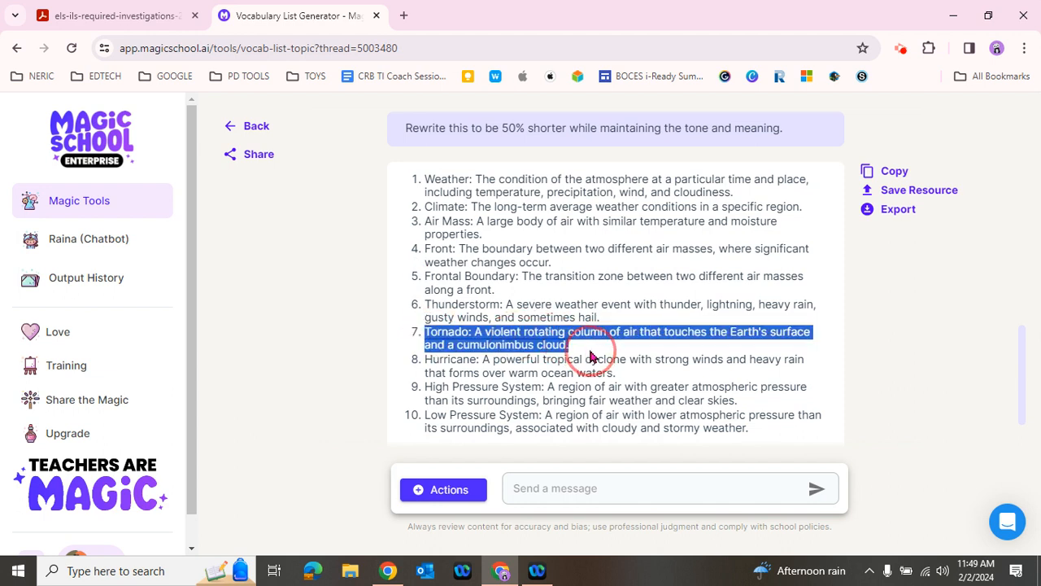
{"action": "mouse_move", "coordinate": [716, 394]}
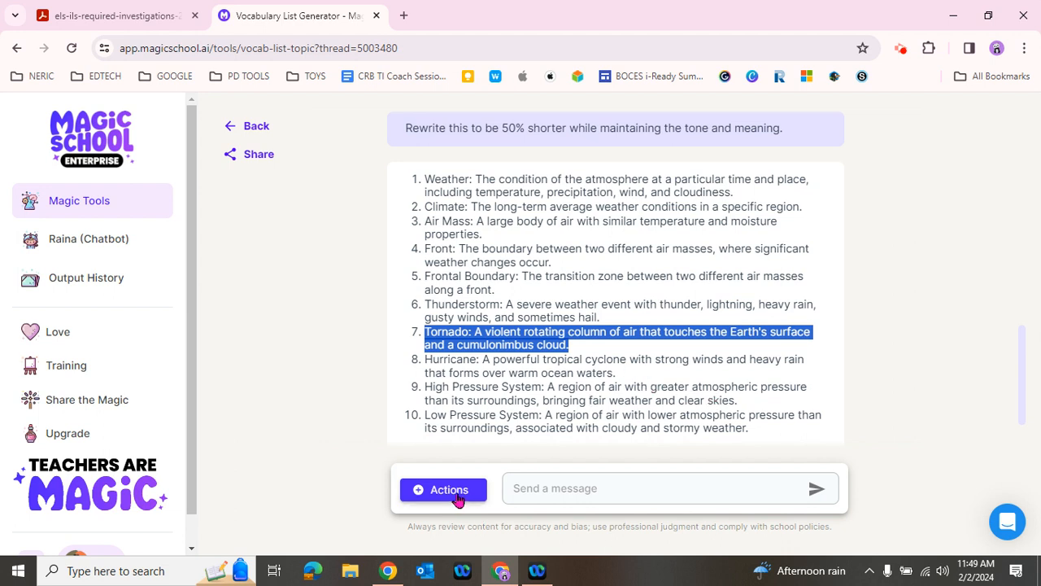
{"action": "left_click", "coordinate": [449, 489]}
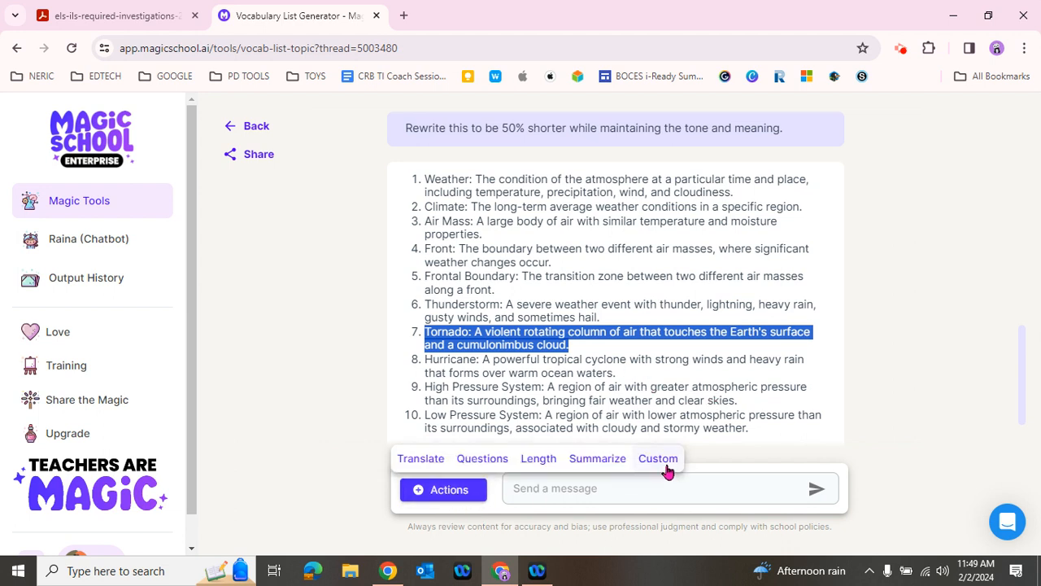
{"action": "left_click", "coordinate": [658, 458]}
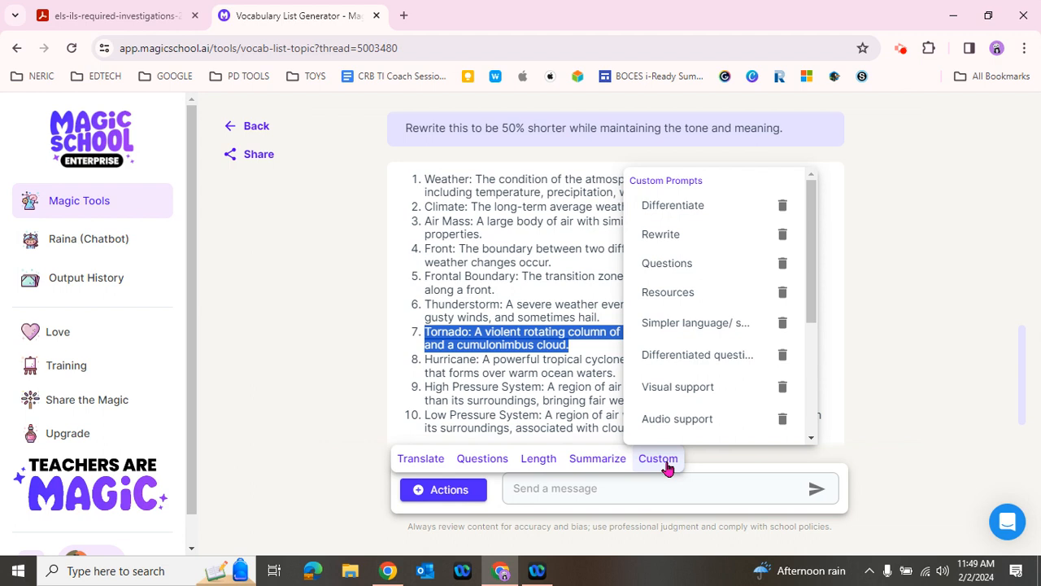
{"action": "mouse_move", "coordinate": [707, 205]}
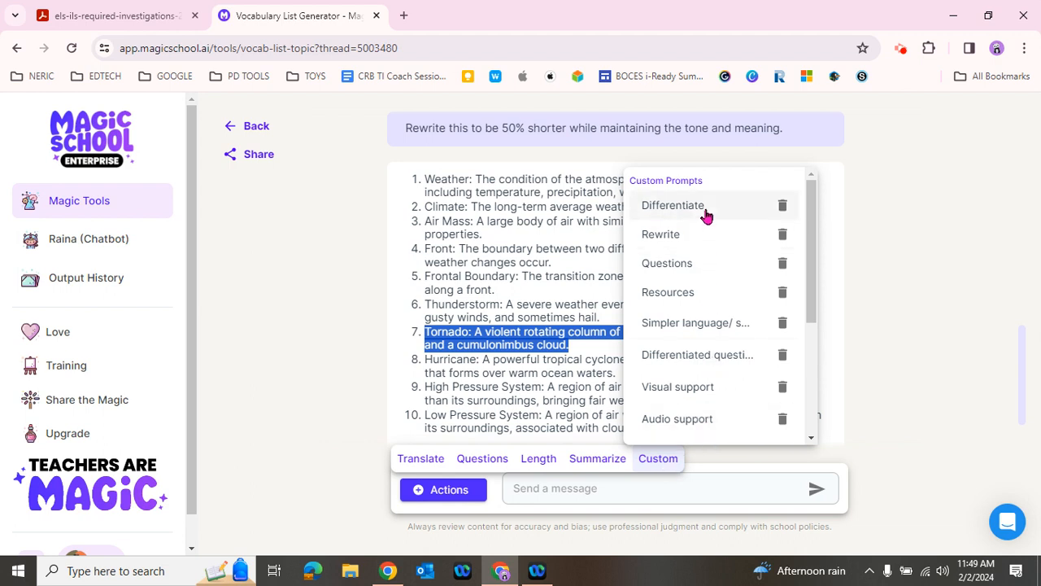
{"action": "left_click", "coordinate": [673, 205]}
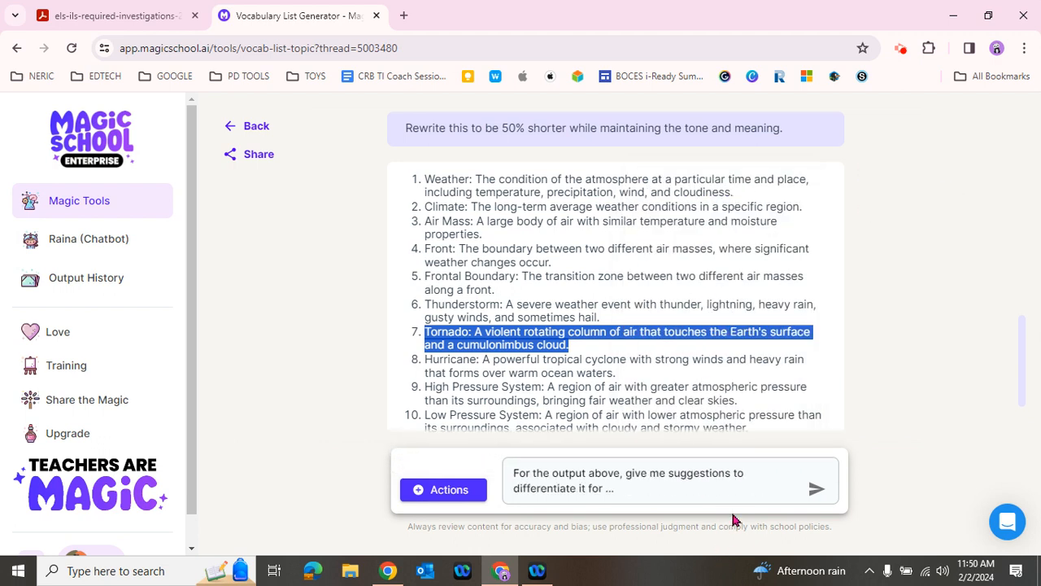
{"action": "mouse_move", "coordinate": [635, 543]}
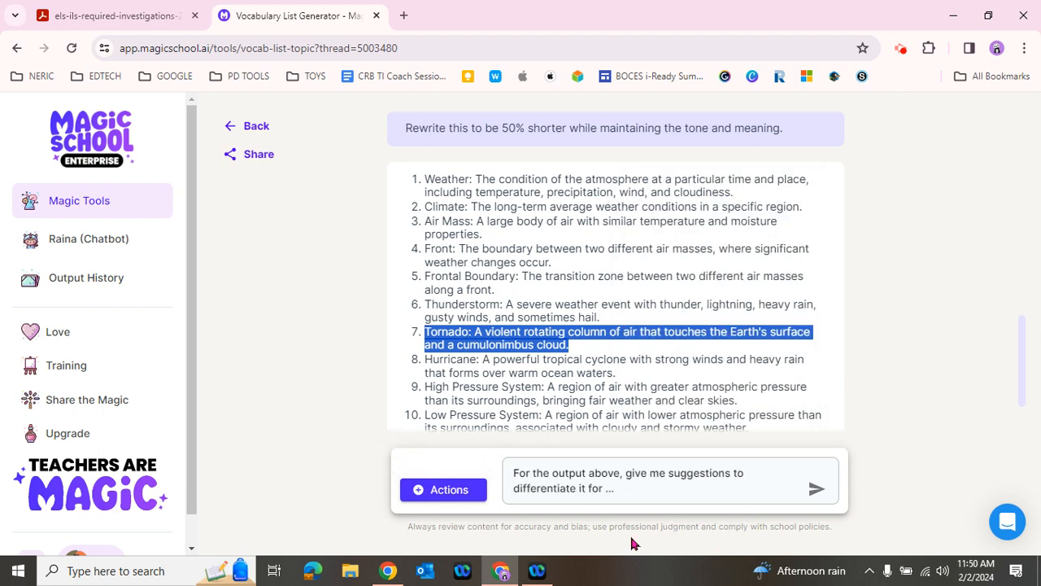
{"action": "mouse_move", "coordinate": [647, 518]}
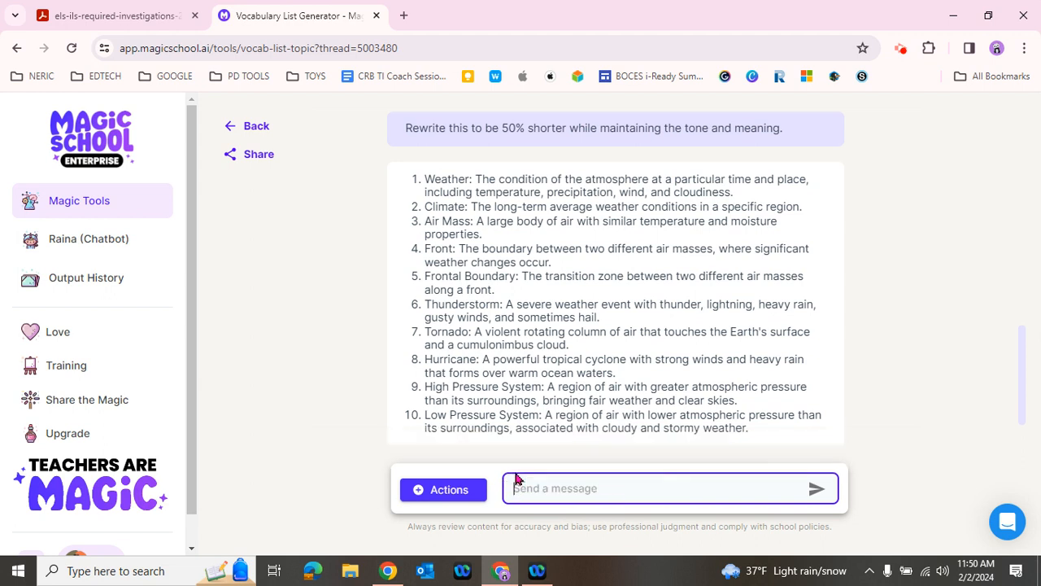
- Send the saved 'Simpler language' custom prompt to rewrite the definitions with shorter sentences
{"action": "left_click", "coordinate": [442, 489]}
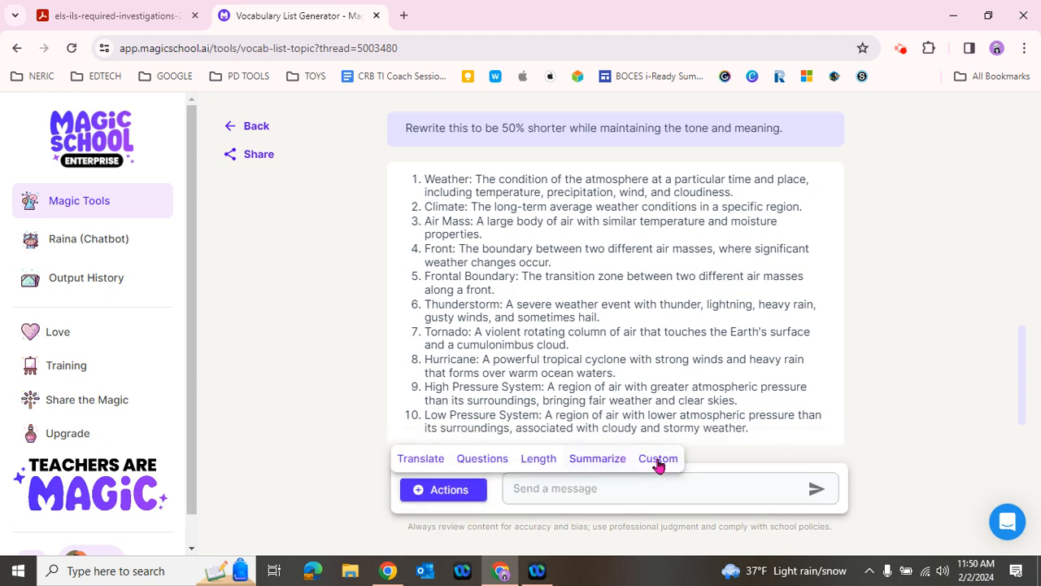
{"action": "left_click", "coordinate": [657, 458]}
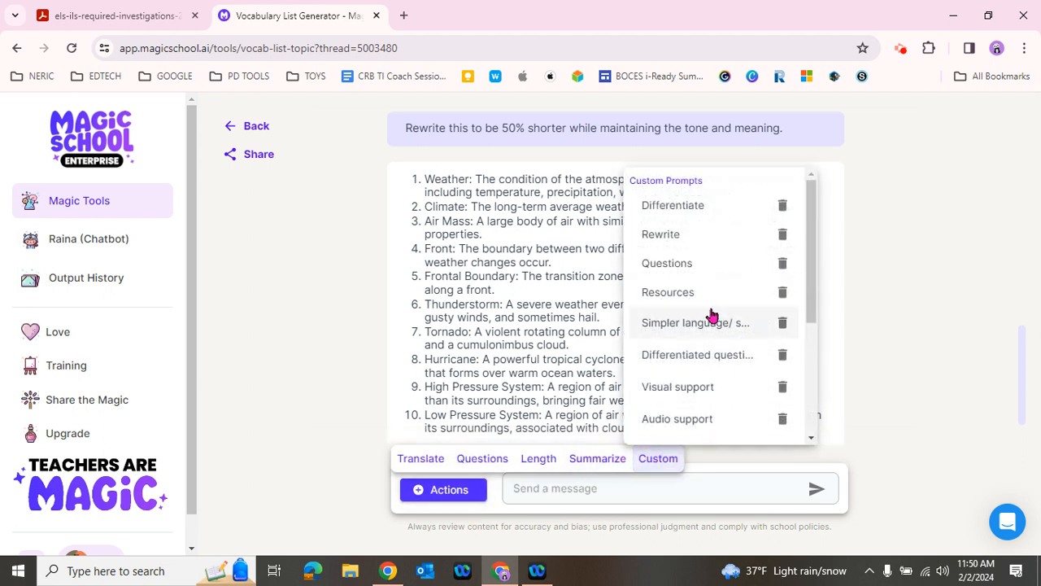
{"action": "left_click", "coordinate": [695, 322]}
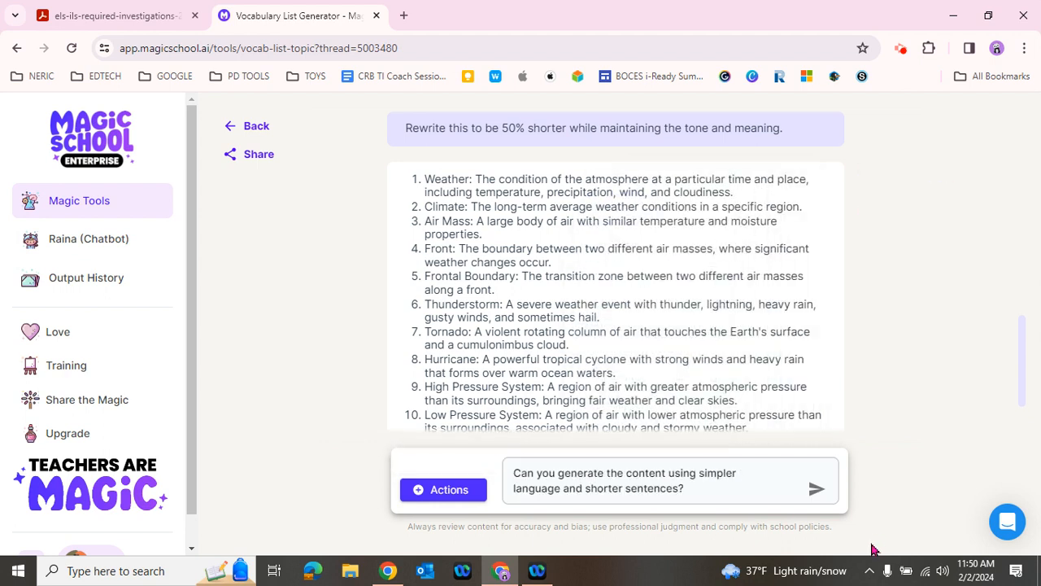
{"action": "left_click", "coordinate": [667, 480]}
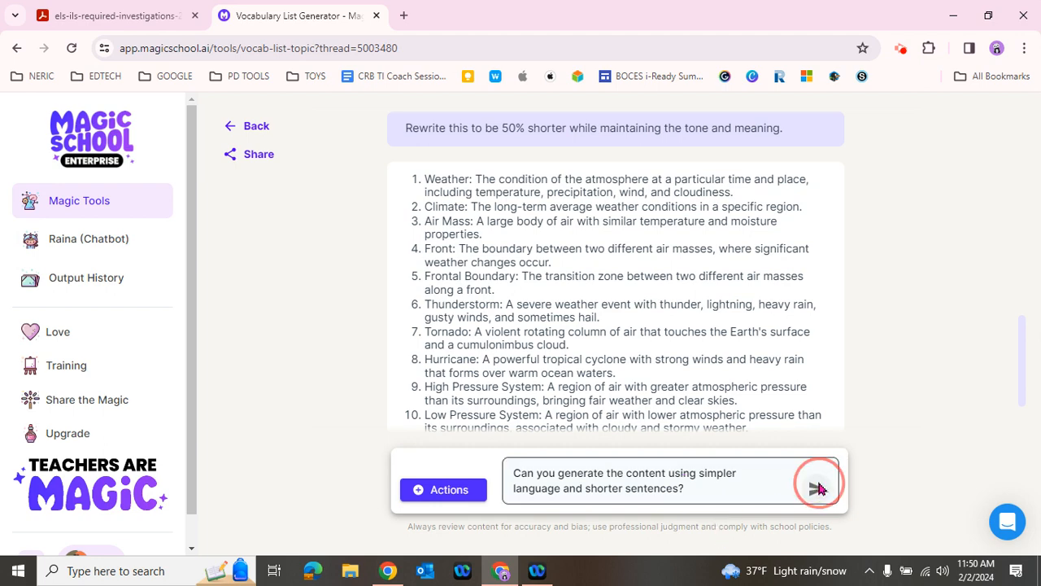
{"action": "left_click", "coordinate": [818, 488]}
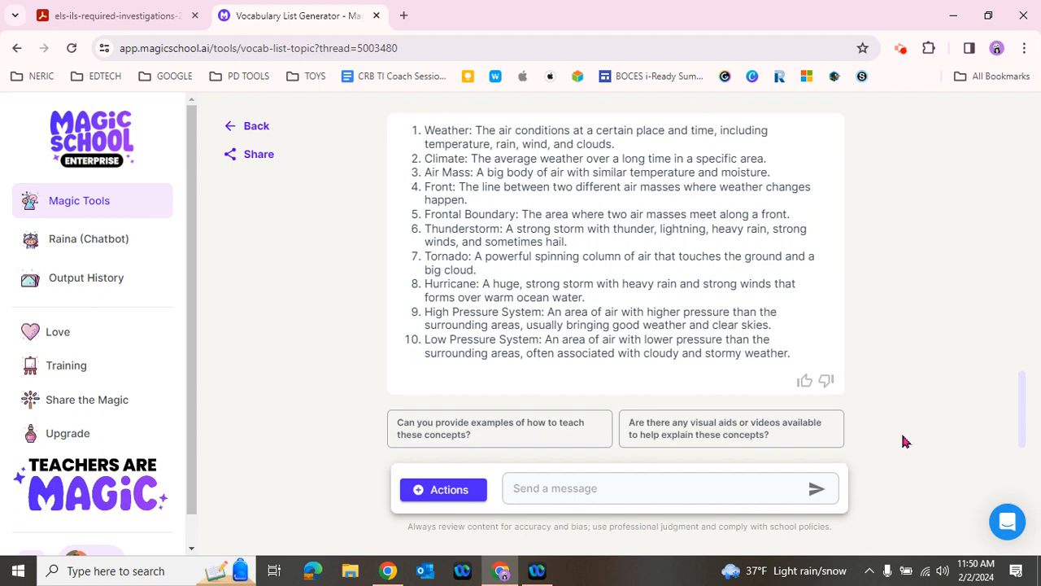
{"action": "double_click", "coordinate": [480, 263]}
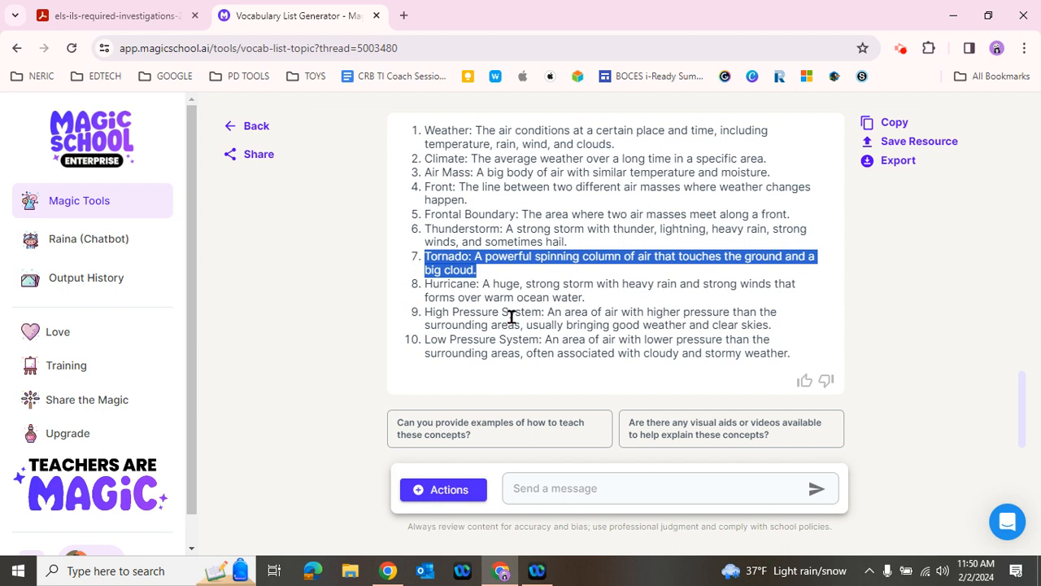
{"action": "mouse_move", "coordinate": [535, 279]}
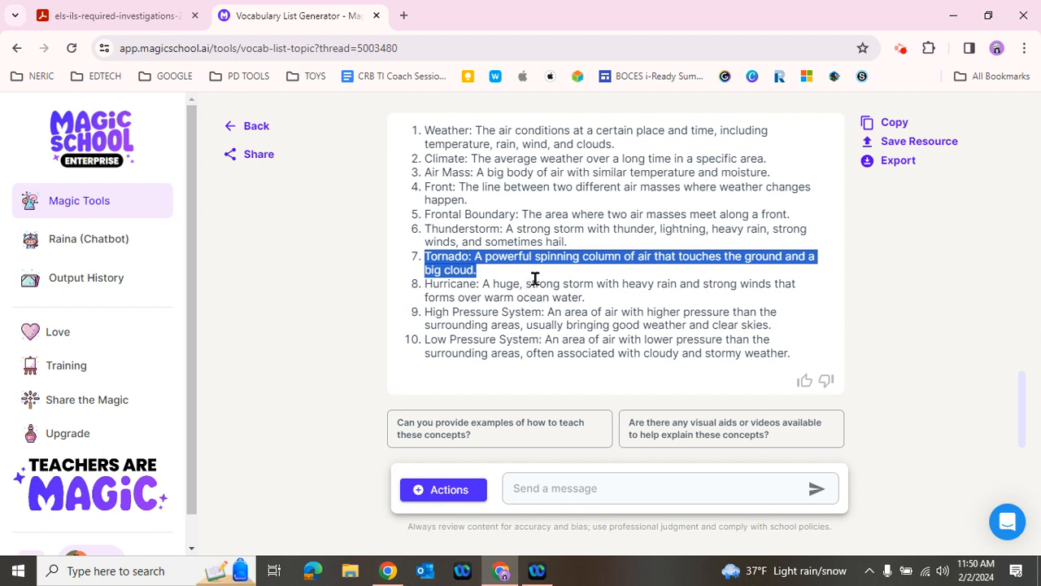
{"action": "mouse_move", "coordinate": [529, 286]}
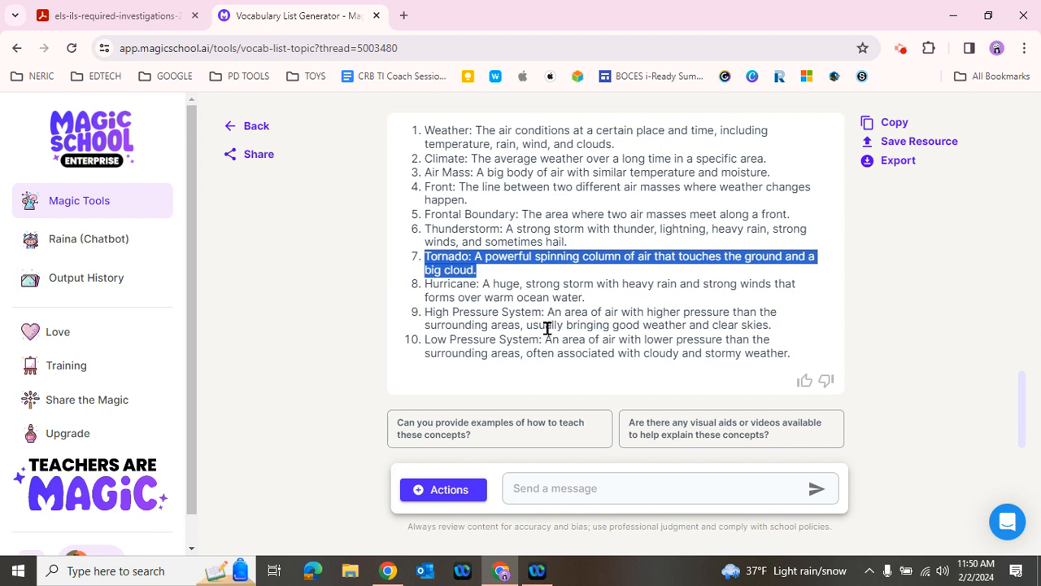
{"action": "scroll", "scroll_direction": "down", "scroll_amount": 3}
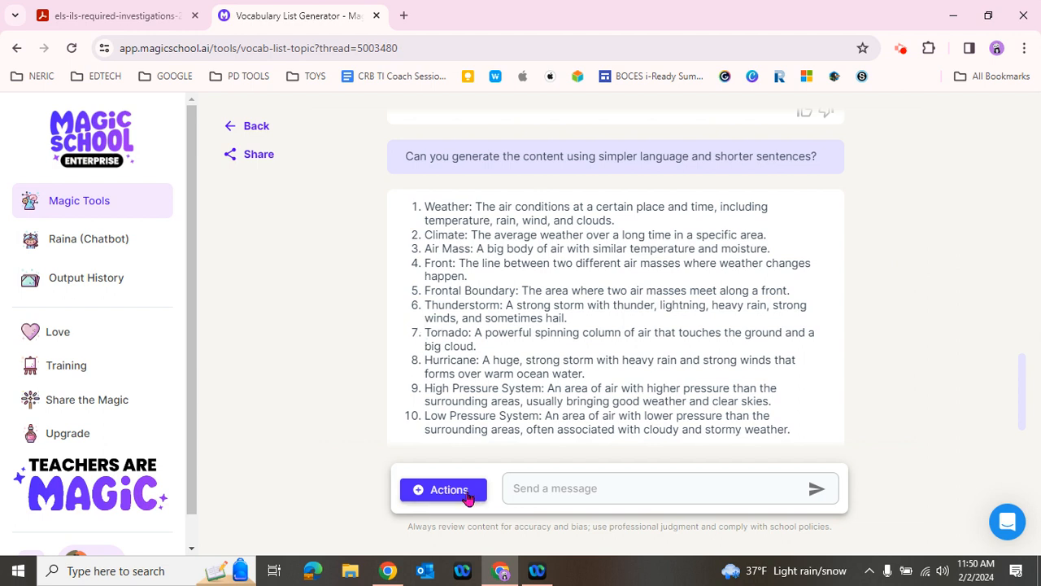
- Send the 'Differentiated lists' custom prompt asking for struggling- and advanced-learner versions
{"action": "left_click", "coordinate": [443, 489]}
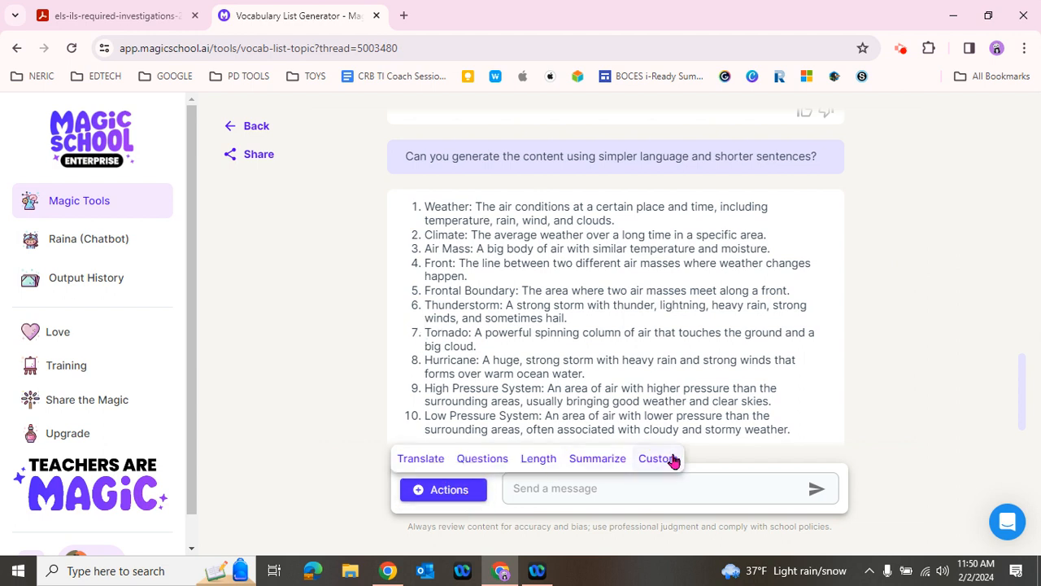
{"action": "left_click", "coordinate": [657, 458]}
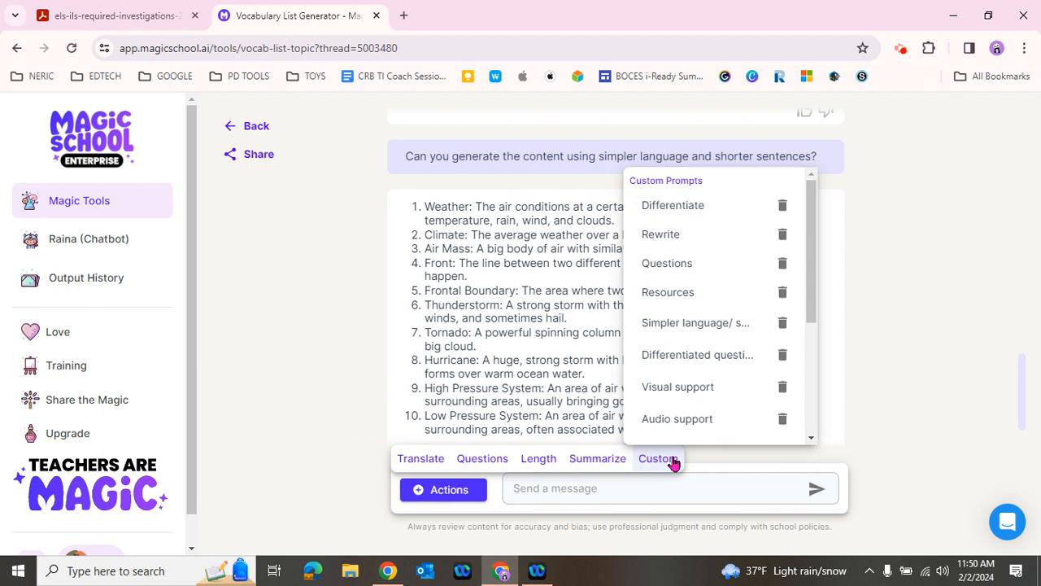
{"action": "scroll", "scroll_direction": "down", "scroll_amount": 3}
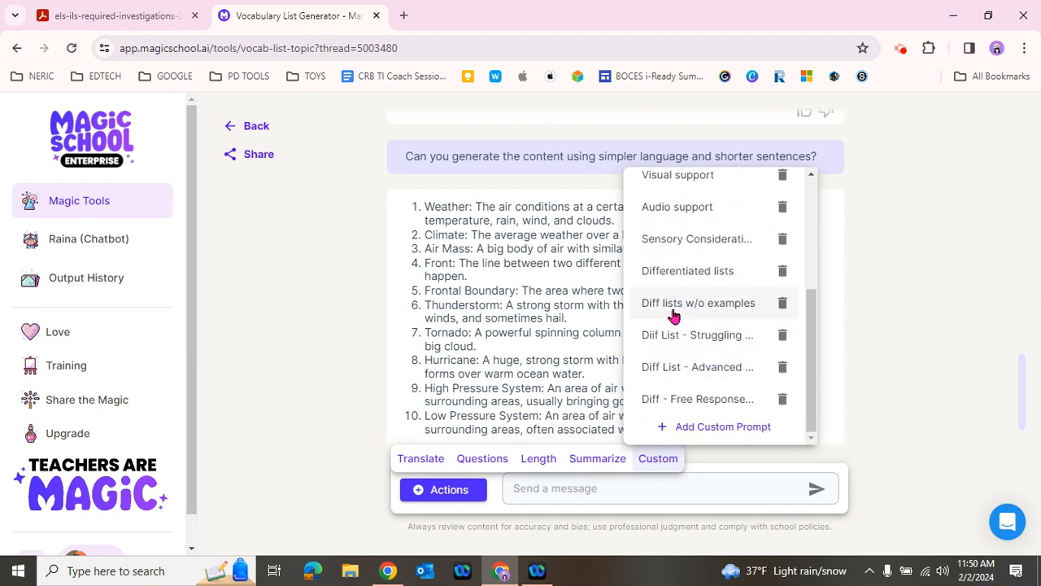
{"action": "mouse_move", "coordinate": [737, 285]}
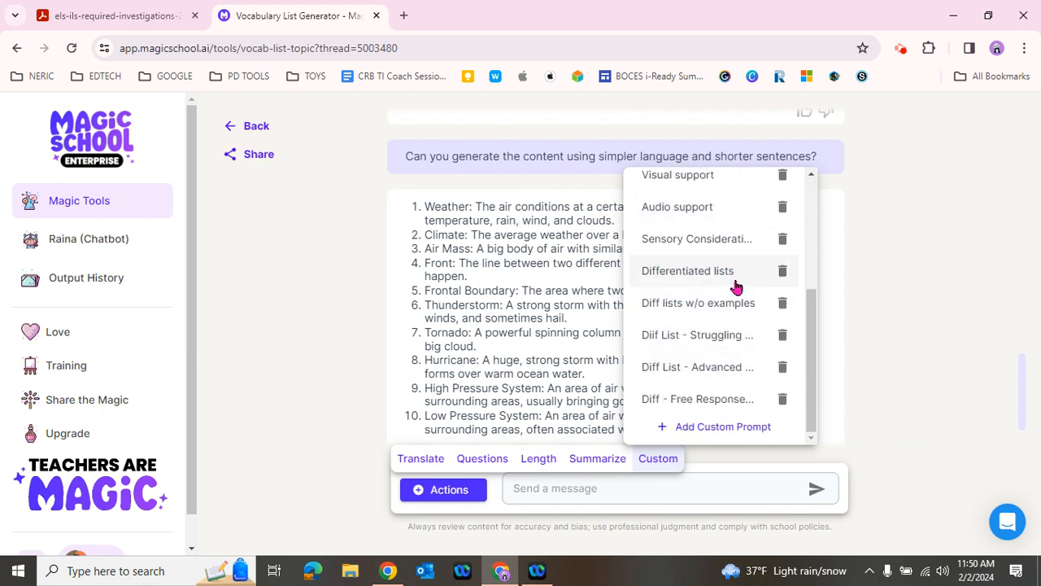
{"action": "mouse_move", "coordinate": [688, 276]}
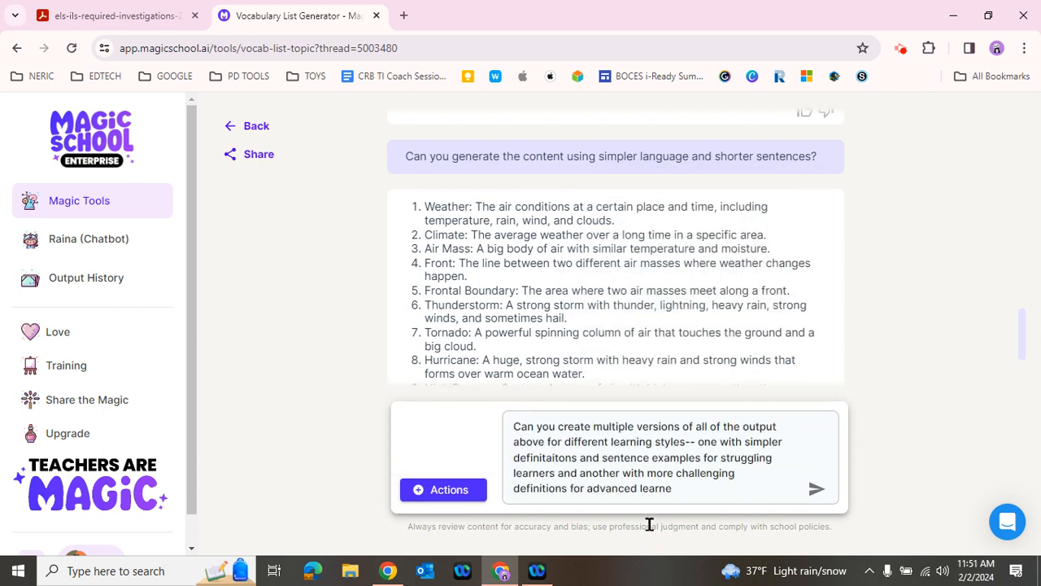
{"action": "type", "text": "rs?"}
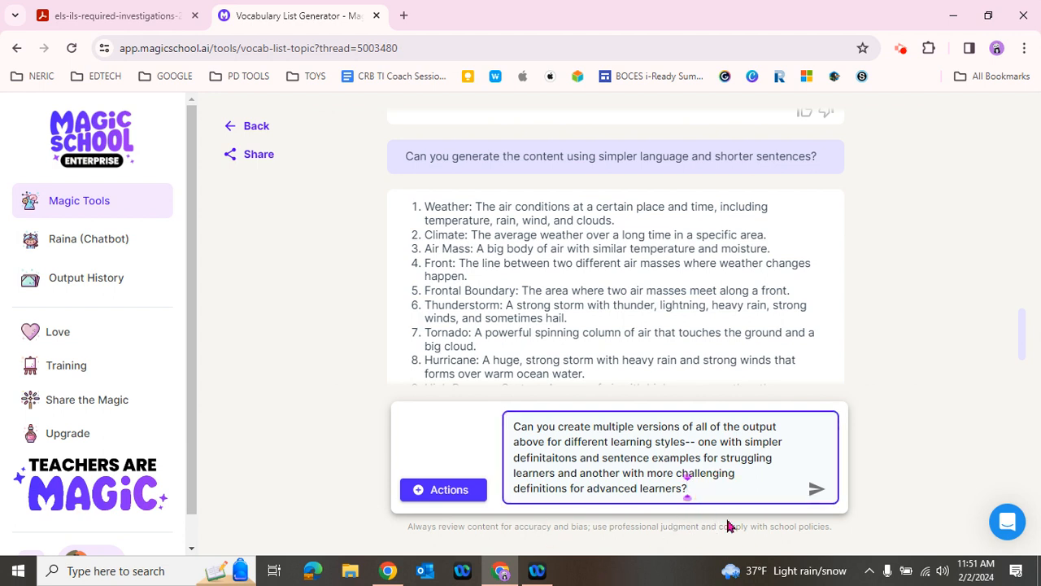
{"action": "mouse_move", "coordinate": [753, 543]}
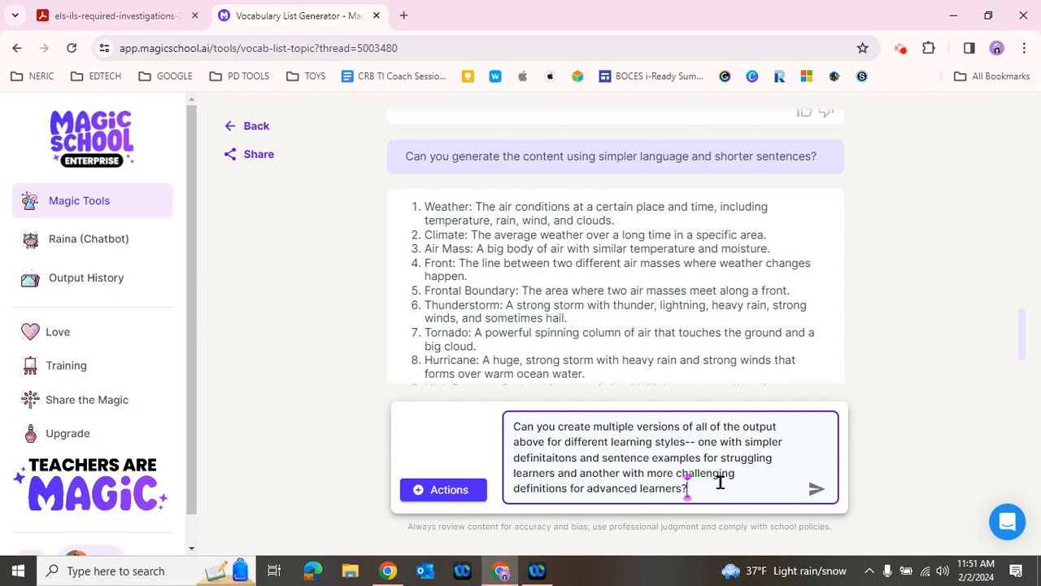
{"action": "mouse_move", "coordinate": [726, 520]}
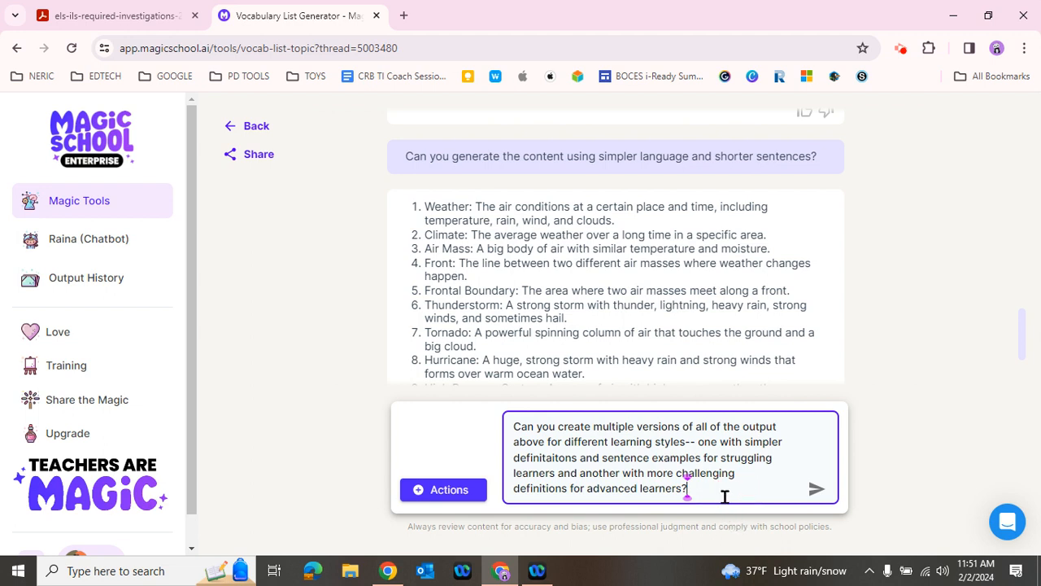
{"action": "mouse_move", "coordinate": [543, 470]}
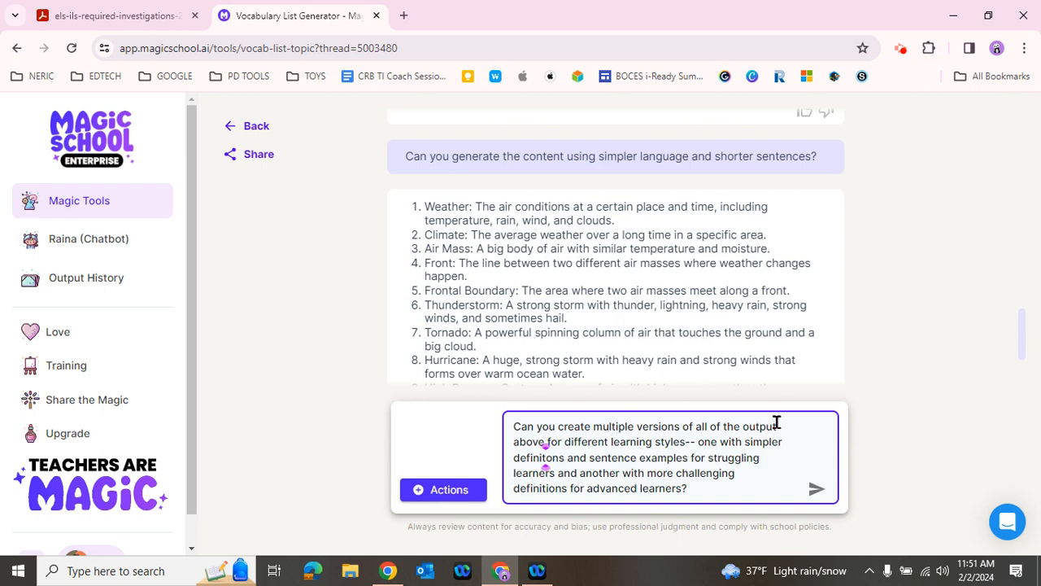
{"action": "left_click", "coordinate": [816, 488]}
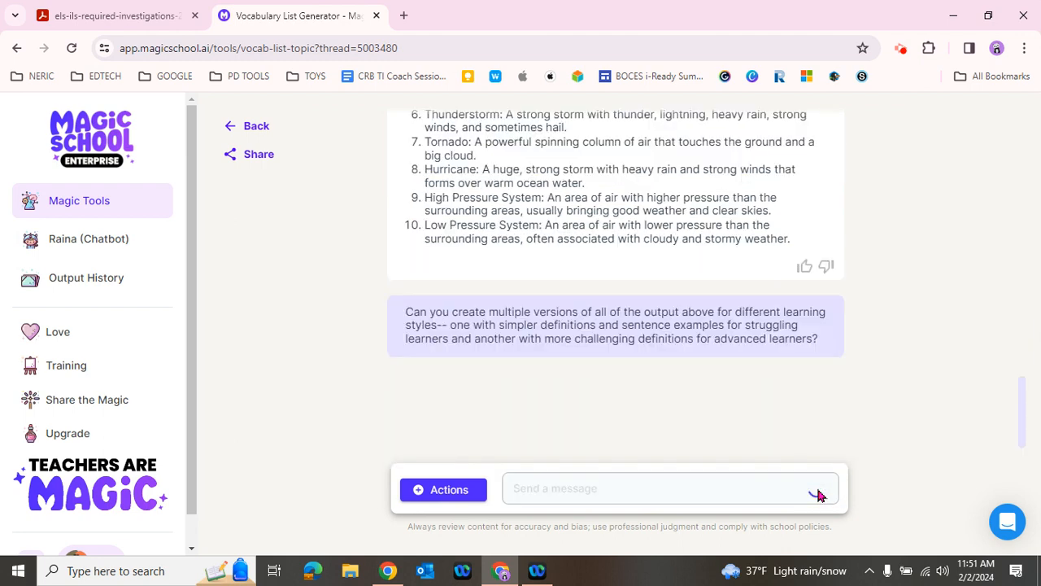
- Scroll the differentiated lists and highlight item 7, Tornado, in the struggling-learner version
{"action": "left_click", "coordinate": [817, 488]}
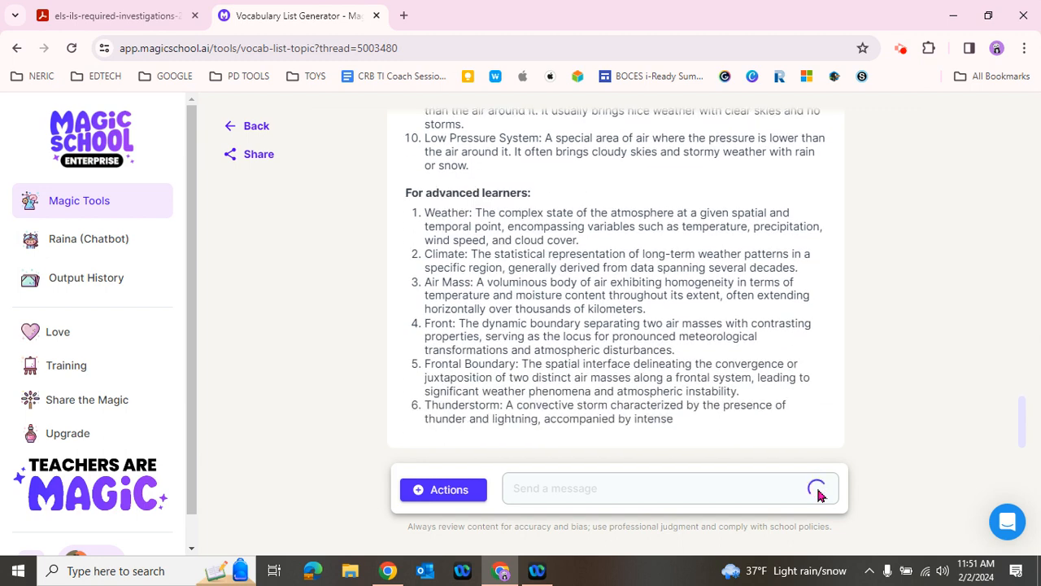
{"action": "scroll", "scroll_direction": "down", "scroll_amount": 3}
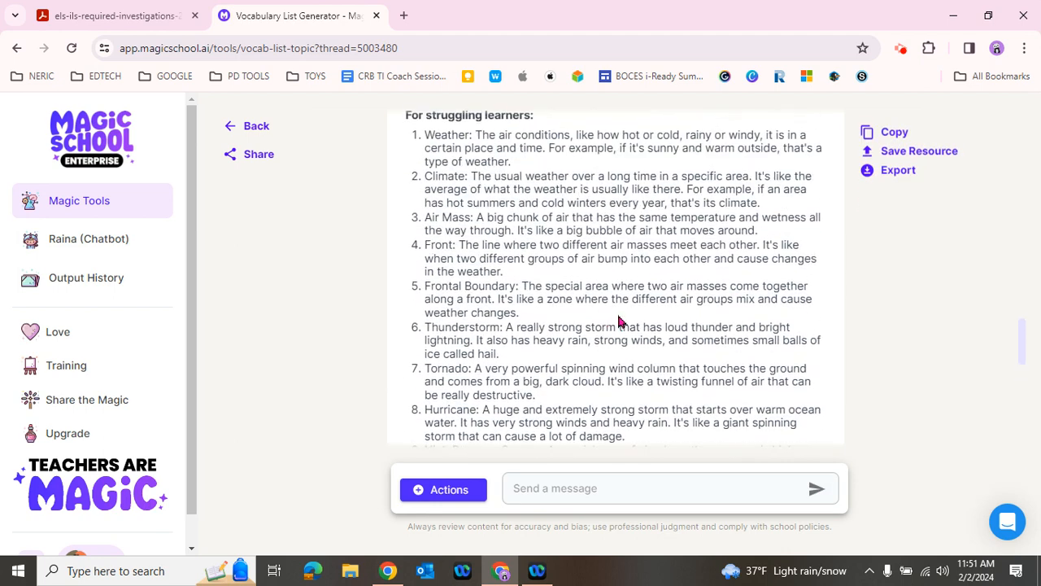
{"action": "scroll", "scroll_direction": "up", "scroll_amount": 3}
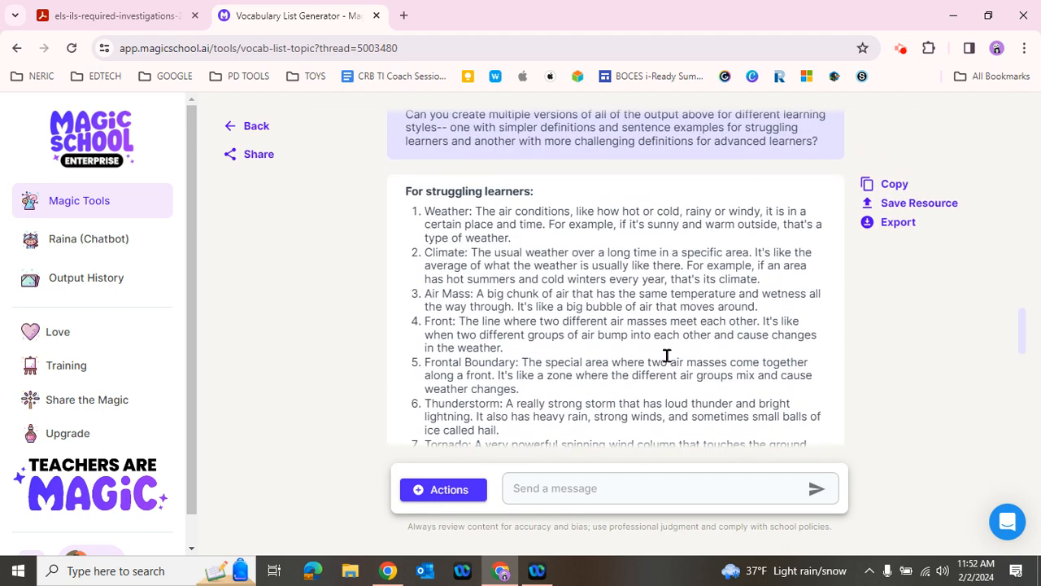
{"action": "scroll", "scroll_direction": "down", "scroll_amount": 3}
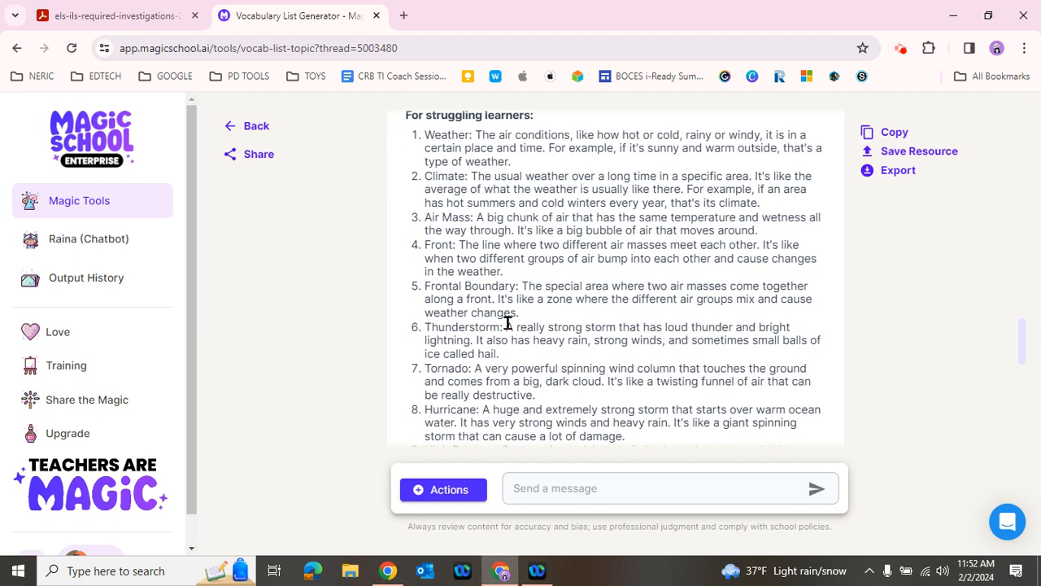
{"action": "scroll", "scroll_direction": "down", "scroll_amount": 3}
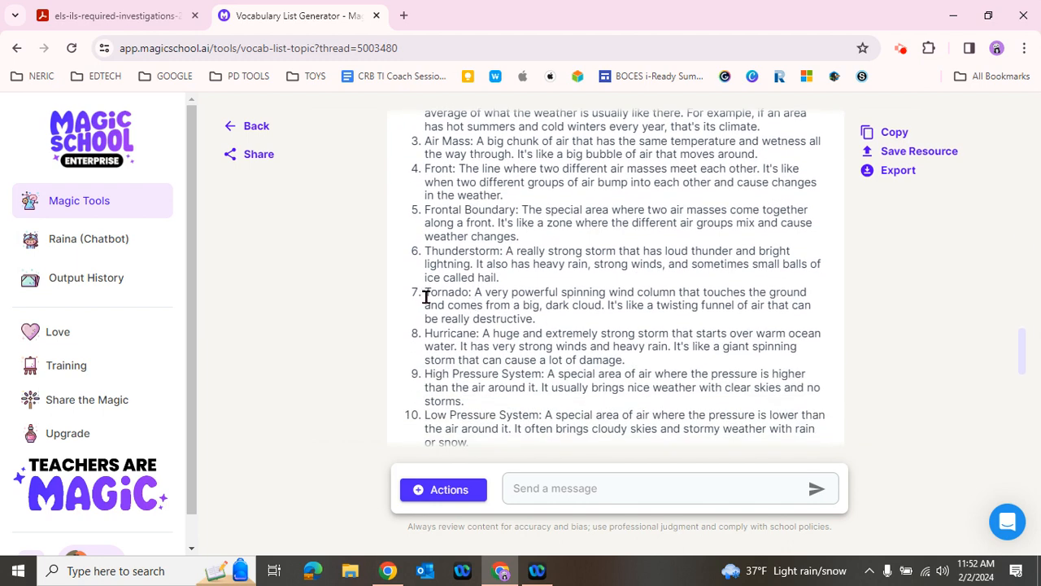
{"action": "left_click_drag", "start_coordinate": [424, 291], "coordinate": [535, 319]}
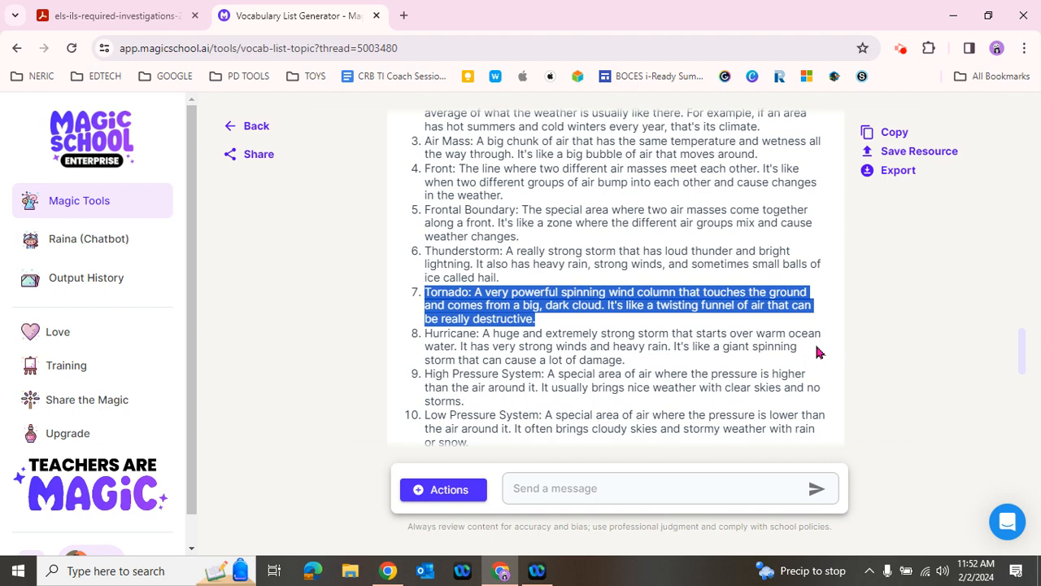
{"action": "mouse_move", "coordinate": [757, 336]}
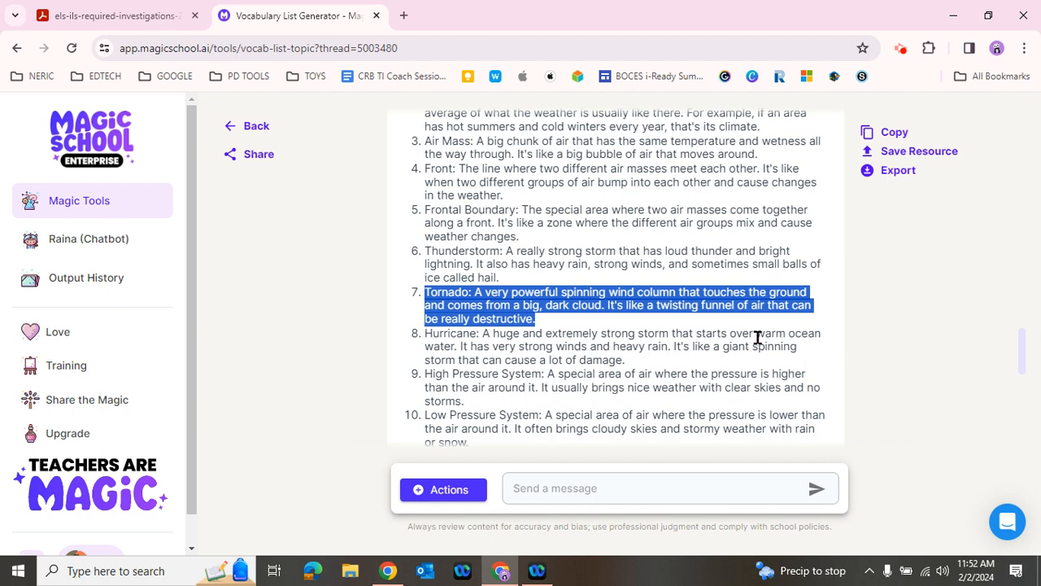
{"action": "scroll", "scroll_direction": "down", "scroll_amount": 3}
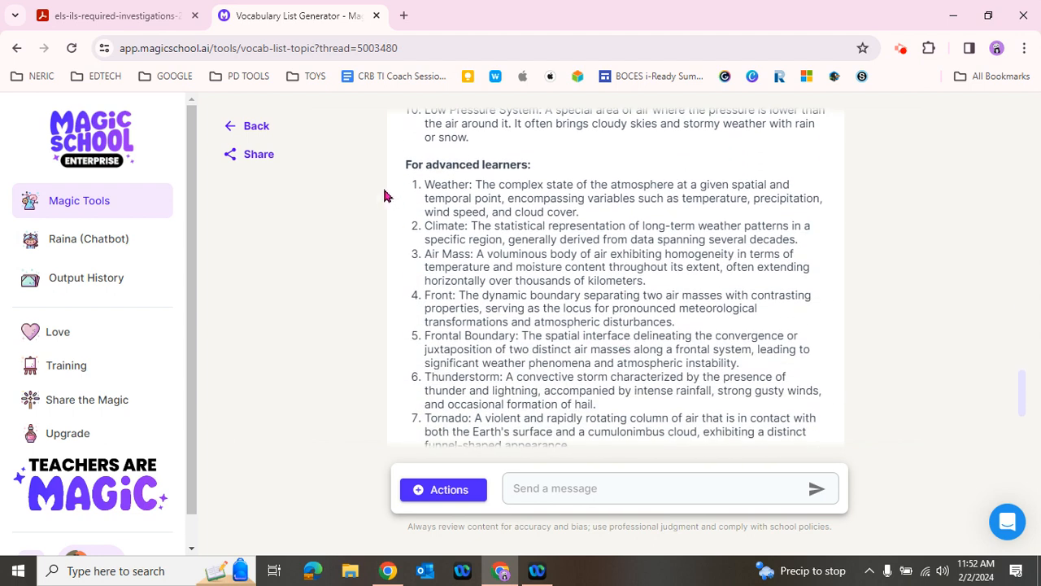
{"action": "scroll", "scroll_direction": "down", "scroll_amount": 3}
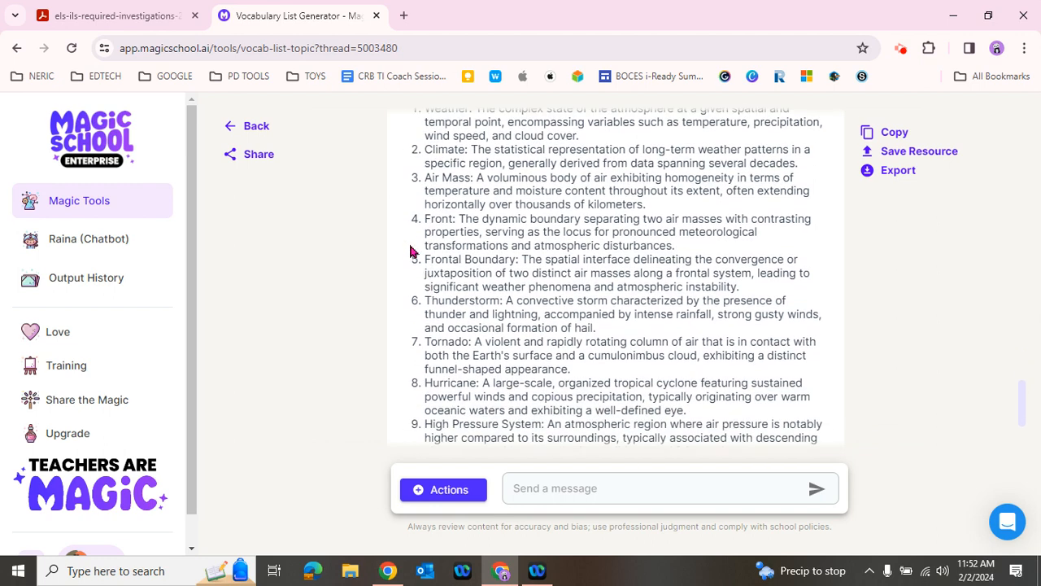
{"action": "mouse_move", "coordinate": [423, 342]}
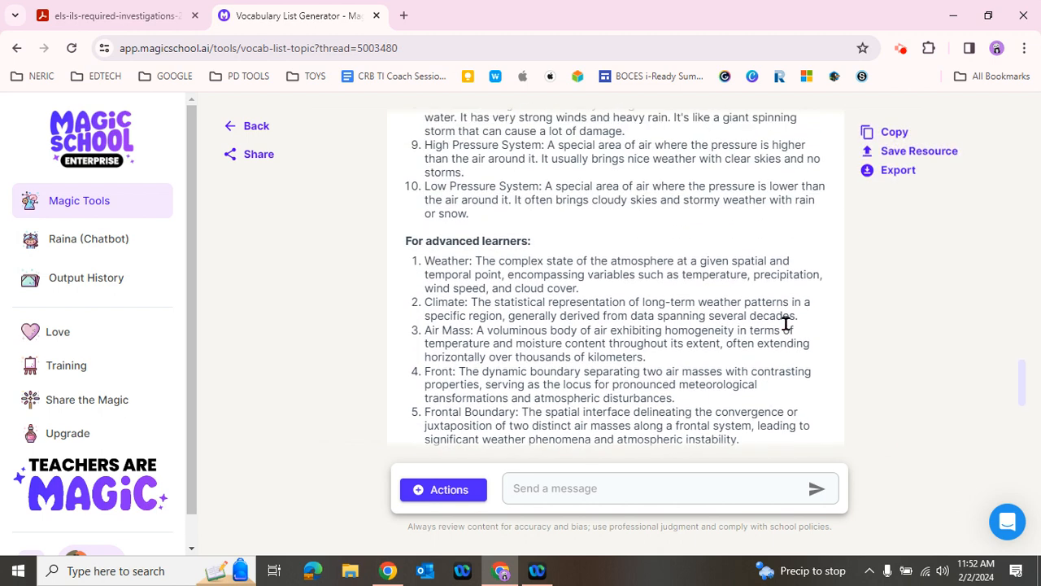
{"action": "scroll", "scroll_direction": "up", "scroll_amount": 3}
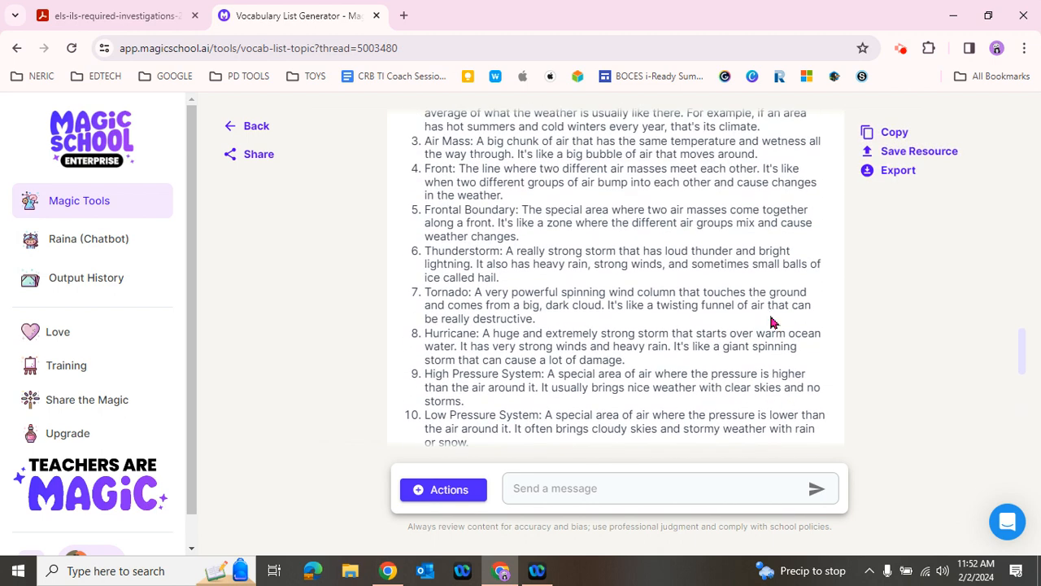
{"action": "left_click", "coordinate": [898, 170]}
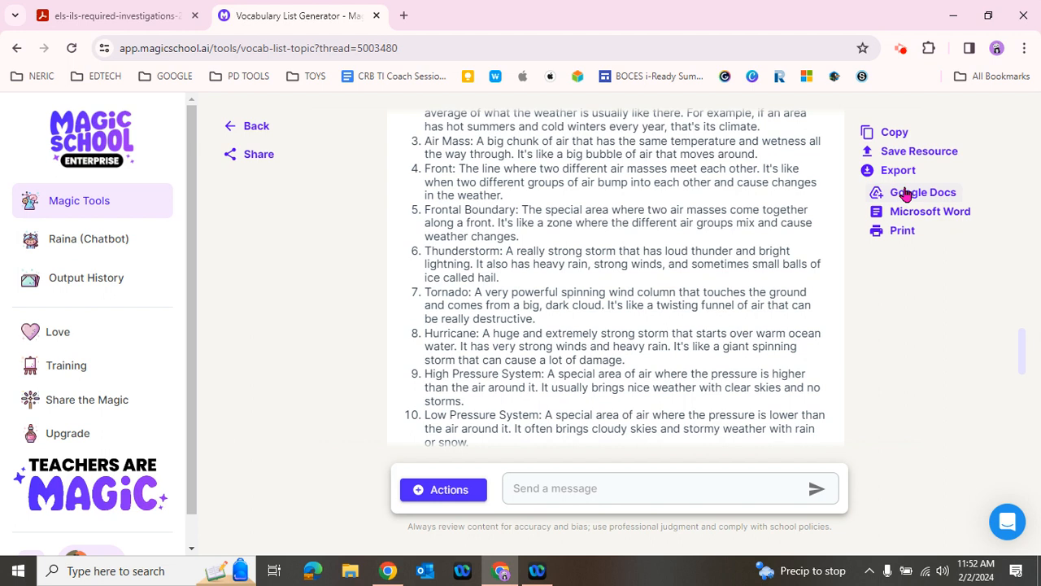
{"action": "mouse_move", "coordinate": [891, 202]}
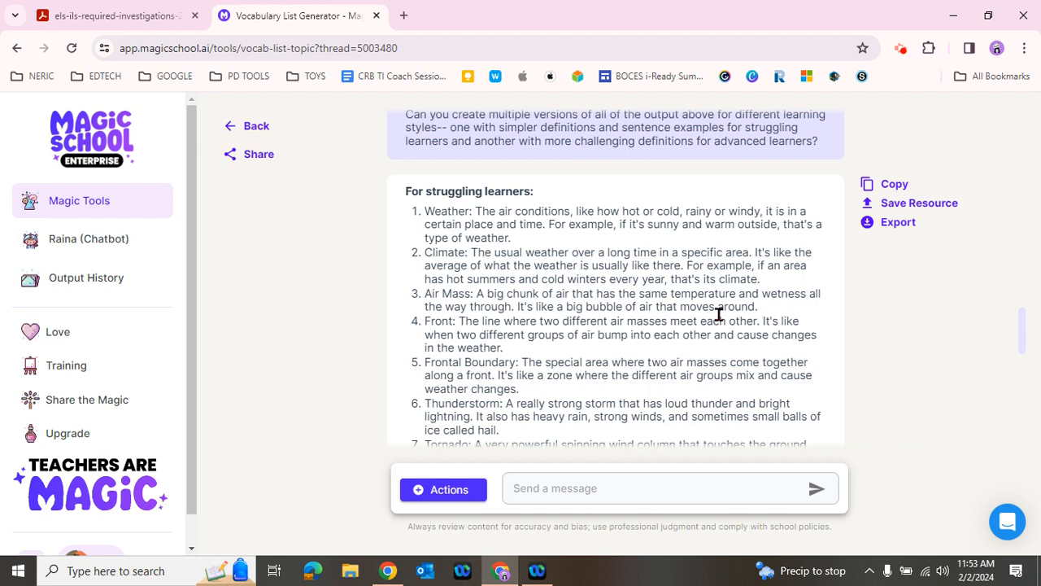
{"action": "mouse_move", "coordinate": [651, 287]}
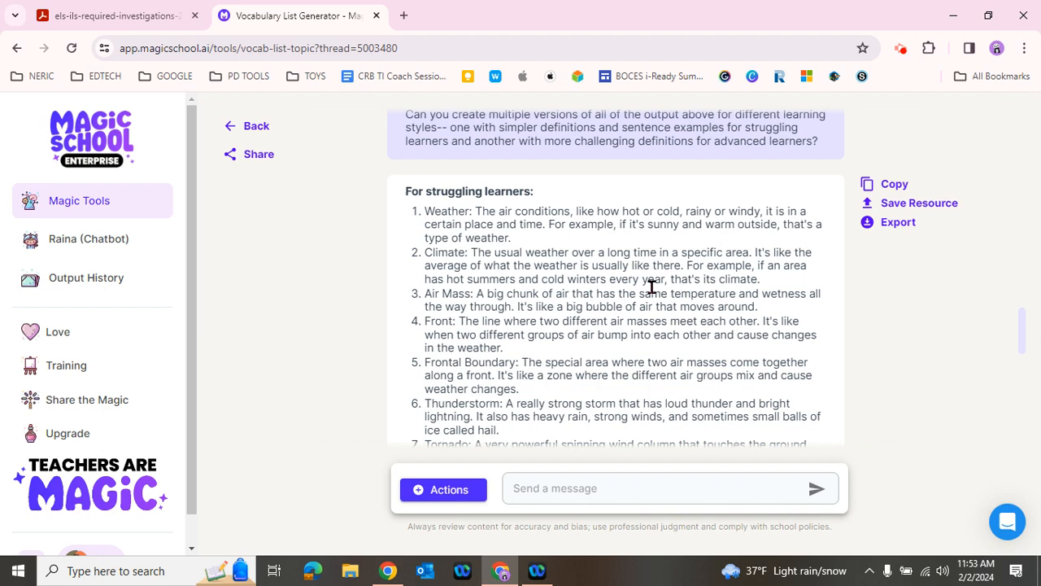
{"action": "scroll", "scroll_direction": "up", "scroll_amount": 3}
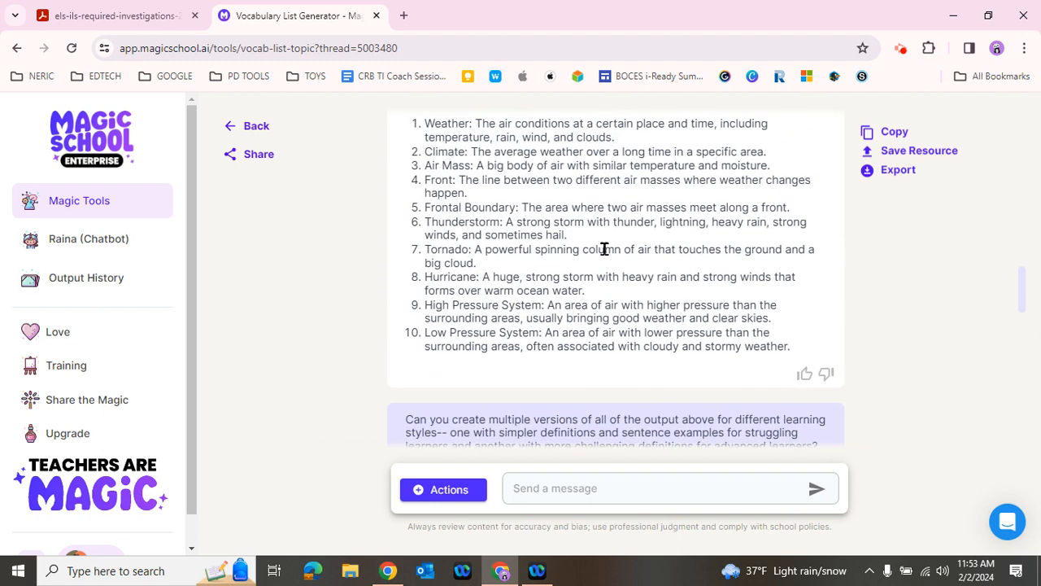
{"action": "scroll", "scroll_direction": "down", "scroll_amount": 3}
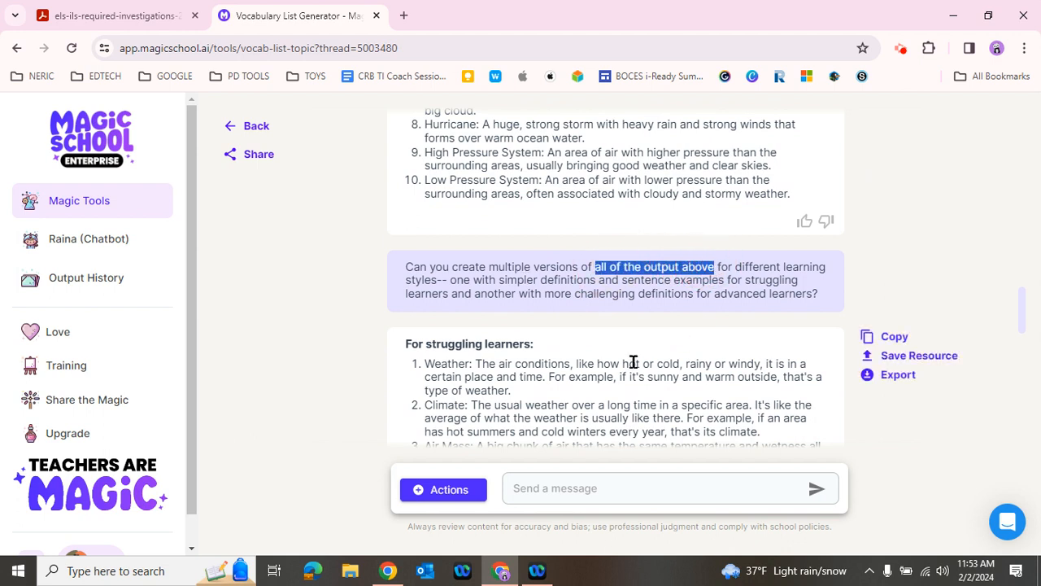
{"action": "mouse_move", "coordinate": [628, 366]}
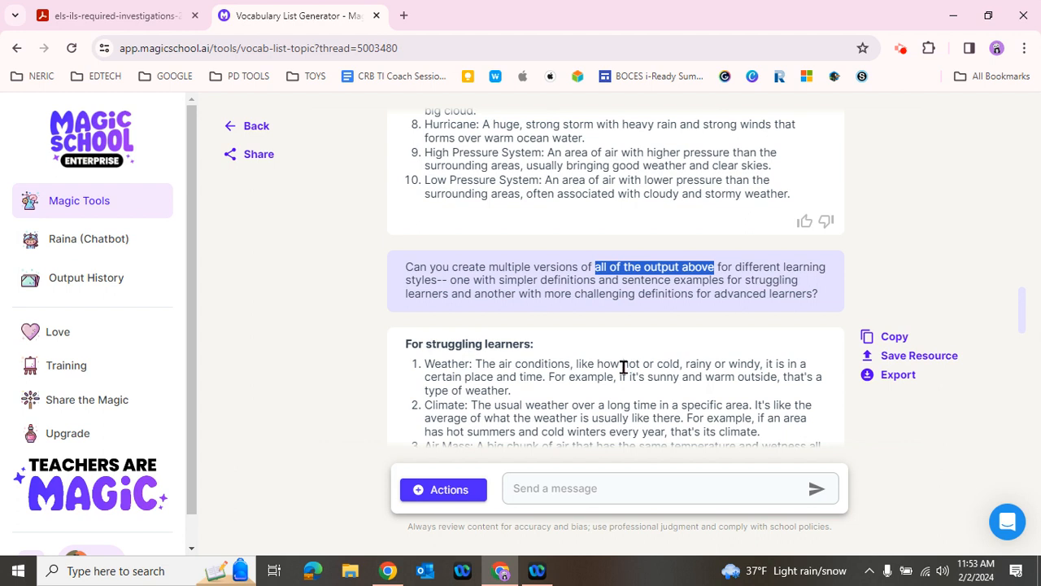
{"action": "mouse_move", "coordinate": [620, 360]}
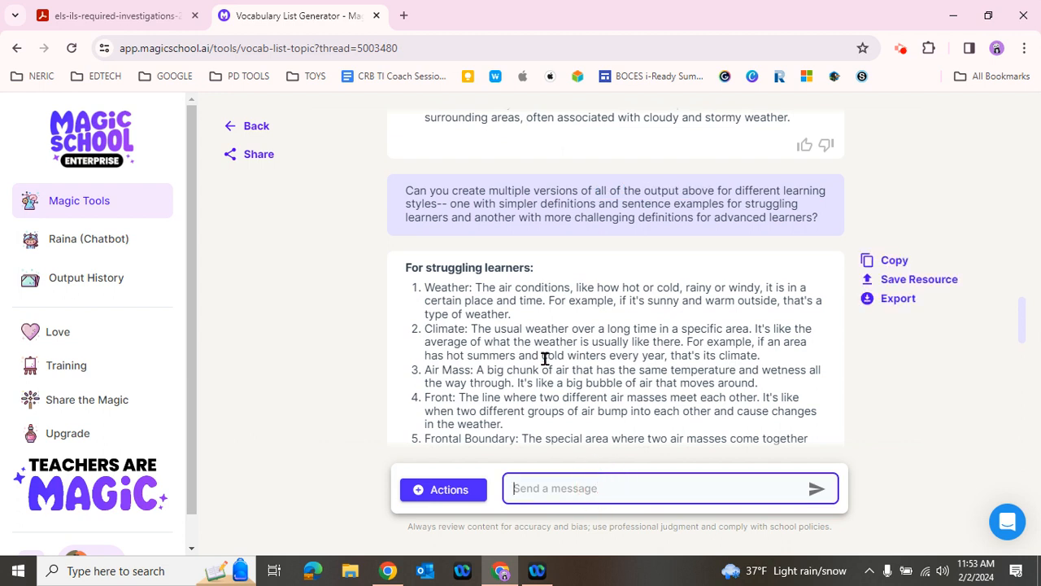
{"action": "mouse_move", "coordinate": [431, 310]}
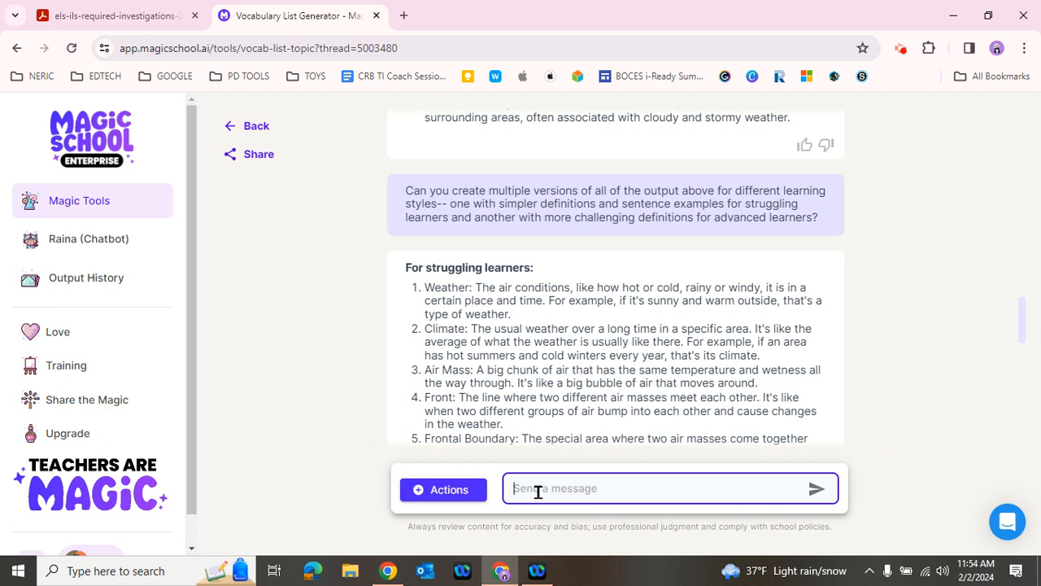
{"action": "mouse_move", "coordinate": [673, 492]}
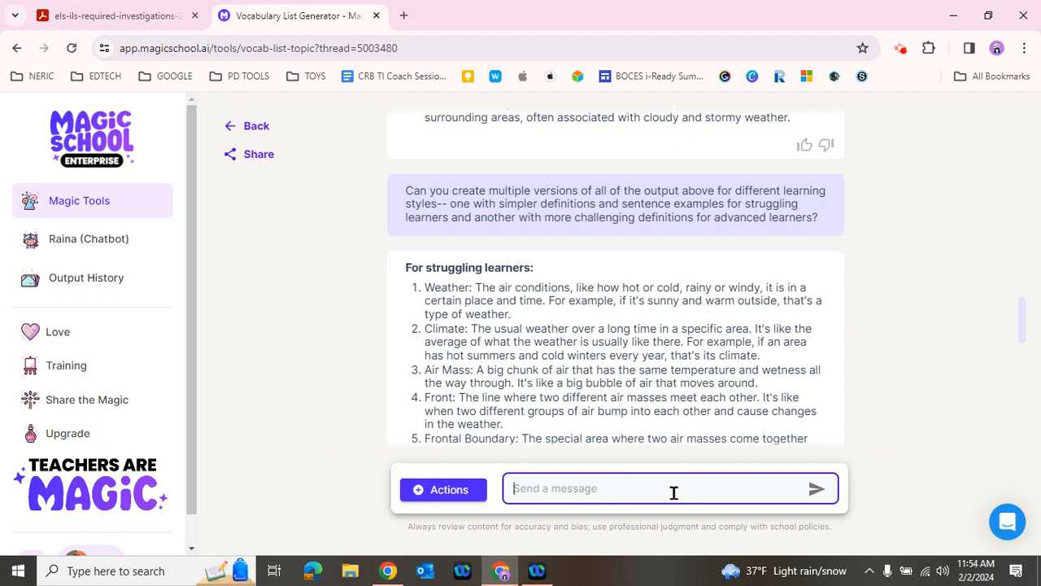
- Request a simpler weather vocabulary list with sentence examples for struggling learners
{"action": "left_click", "coordinate": [443, 489]}
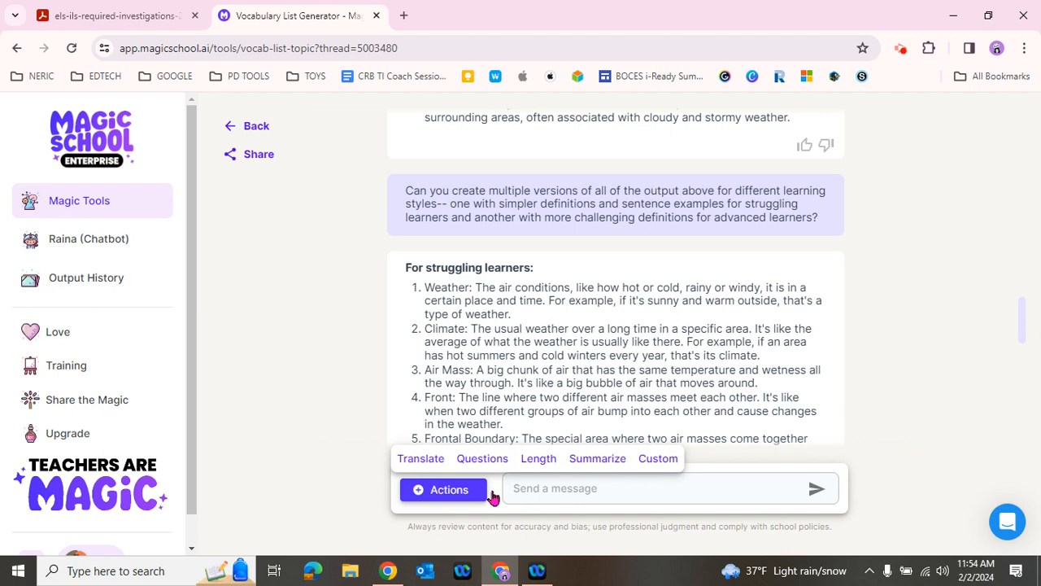
{"action": "left_click", "coordinate": [657, 457]}
{"action": "type", "text": "Can you create another list of all of the output above with simpler definitions and sentence examples for struggling learners?"}
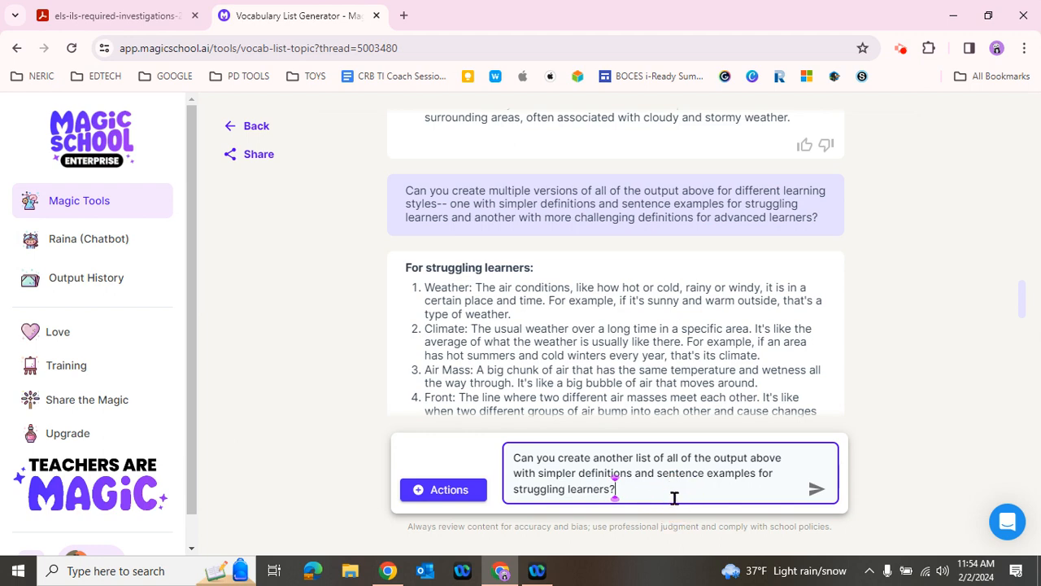
{"action": "left_click", "coordinate": [816, 488]}
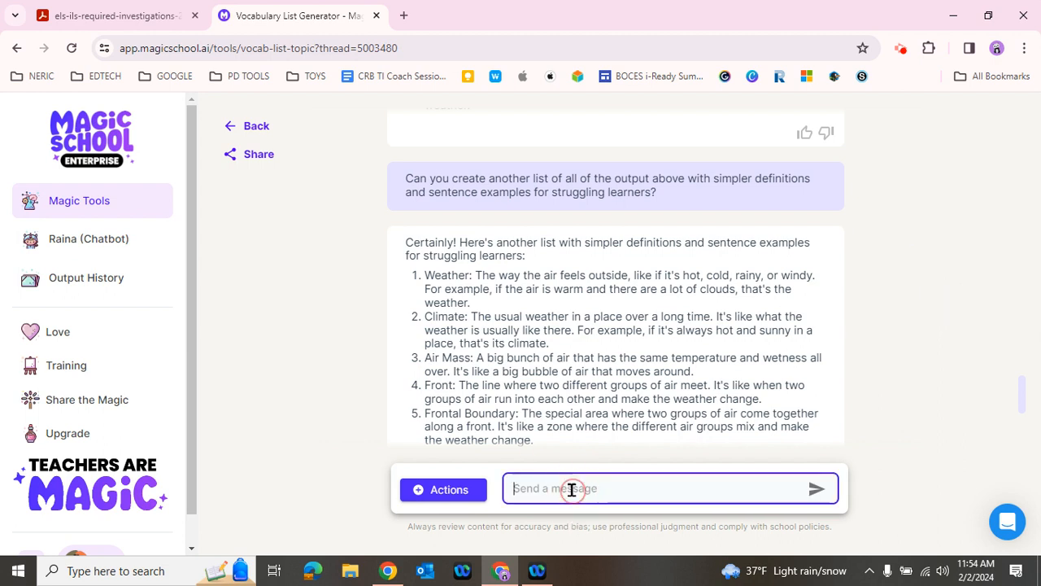
- Ask 'Can you do the same above for my intermediate level learners?' and review the list
{"action": "type", "text": "Can you do t"}
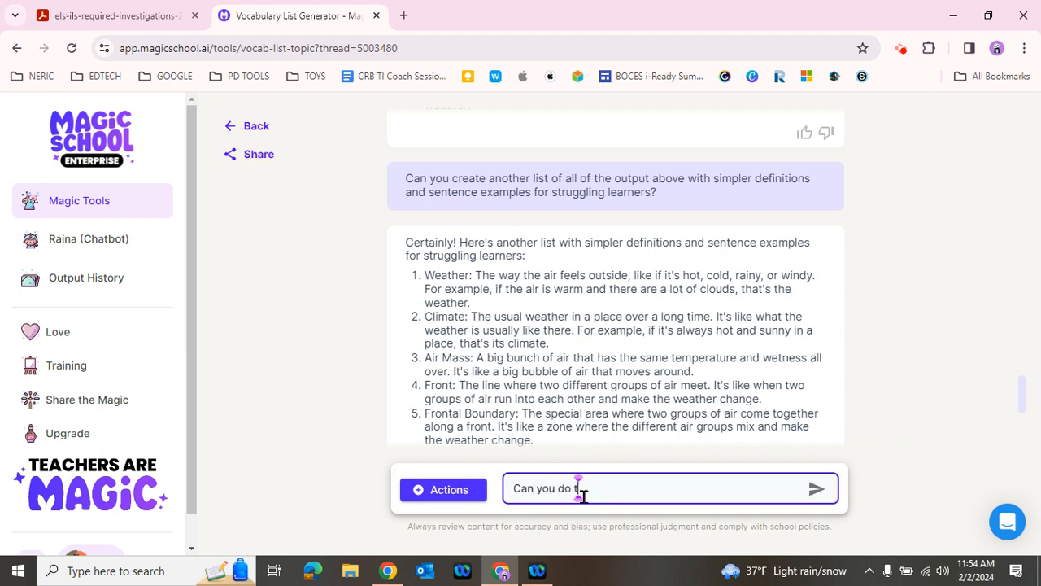
{"action": "type", "text": "he same an"}
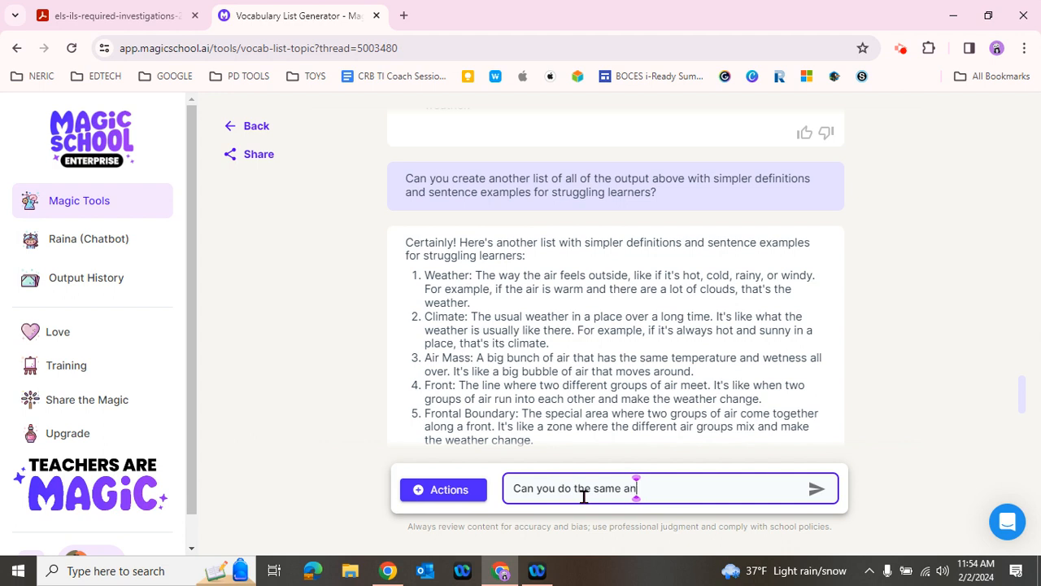
{"action": "key", "text": "Backspace"}
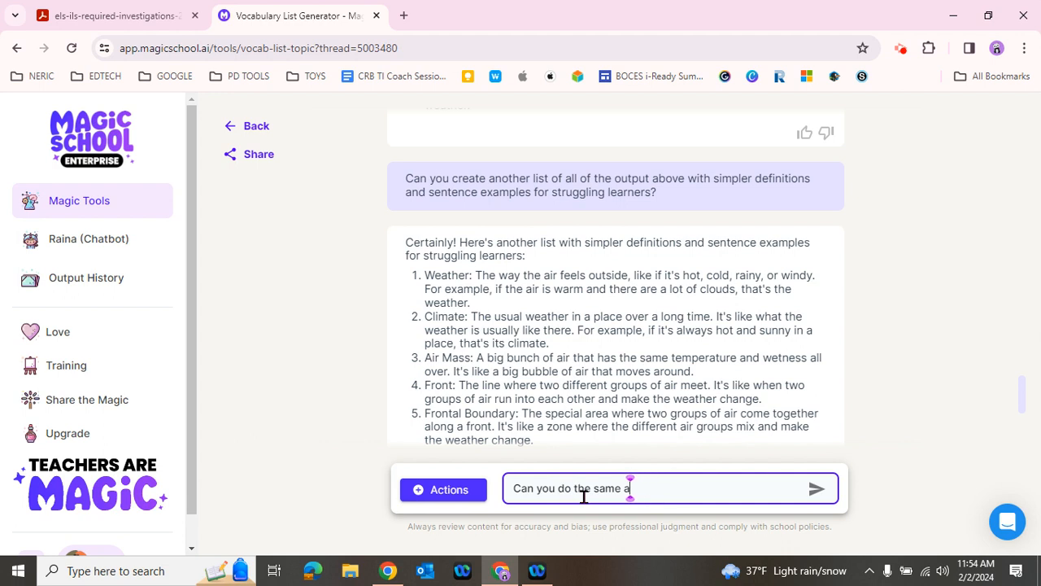
{"action": "type", "text": "bove for my"}
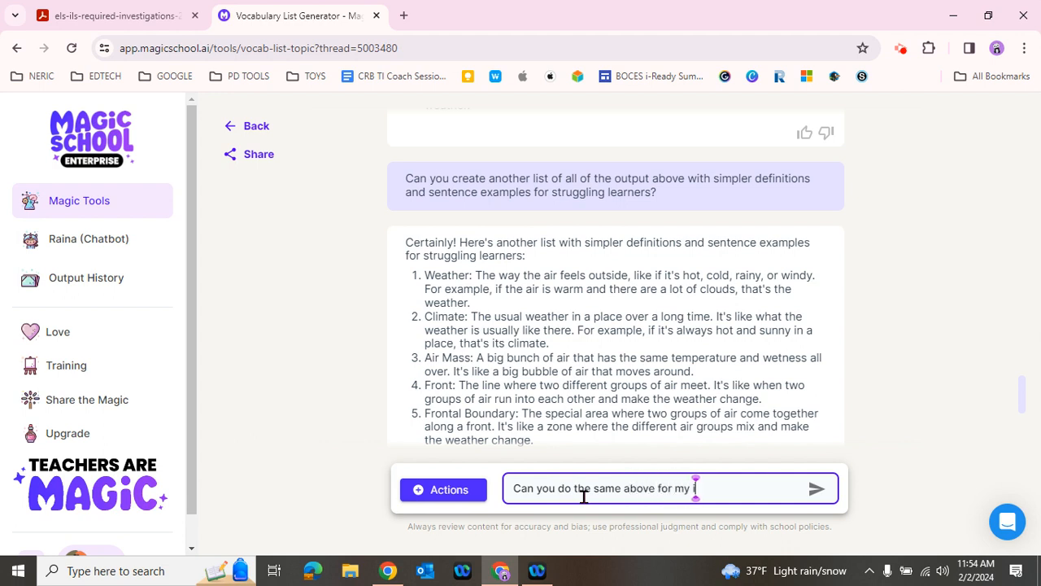
{"action": "type", "text": "intermediate l"}
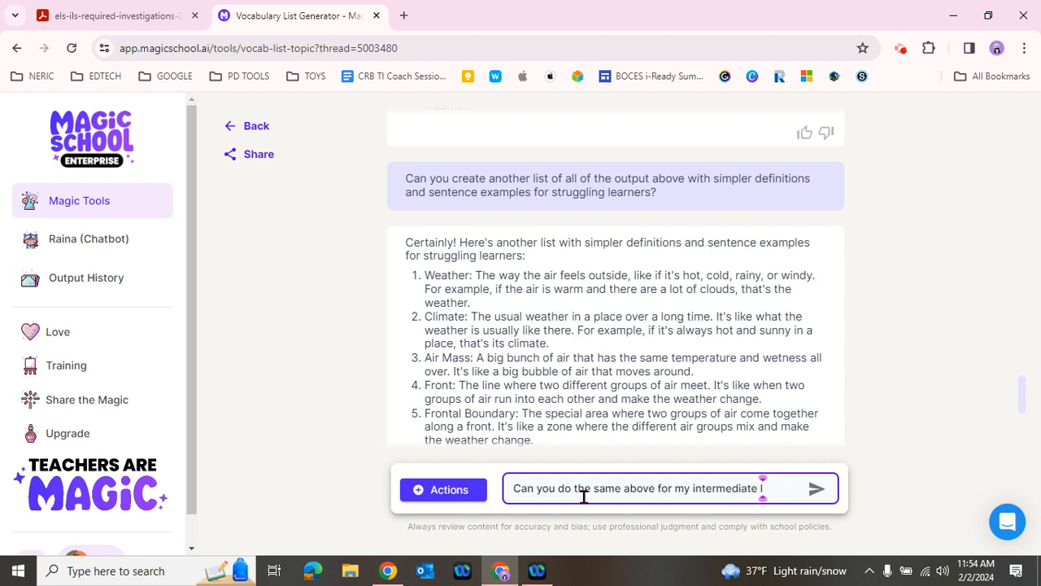
{"action": "type", "text": "level"}
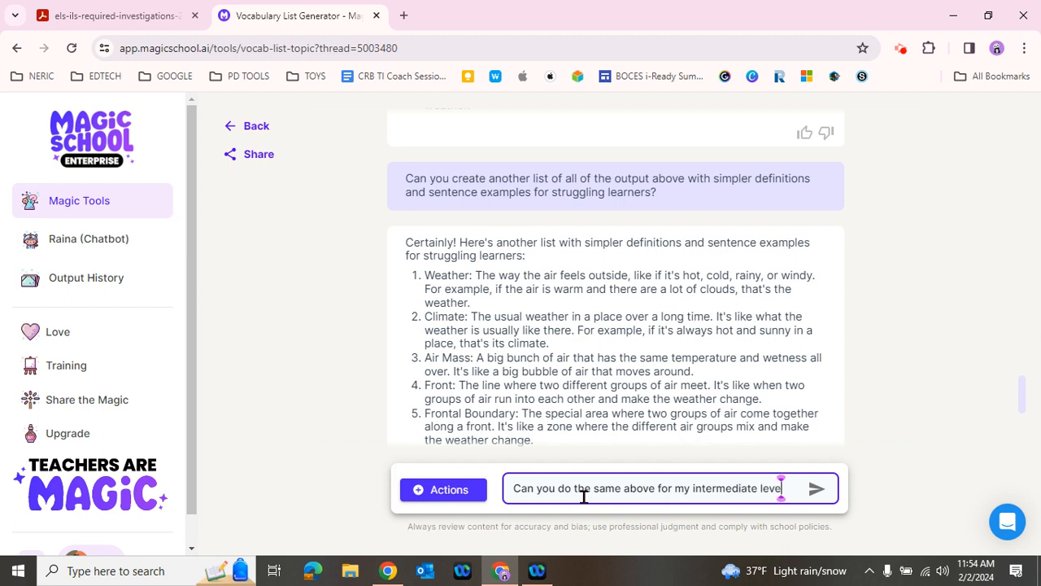
{"action": "type", "text": "learners?"}
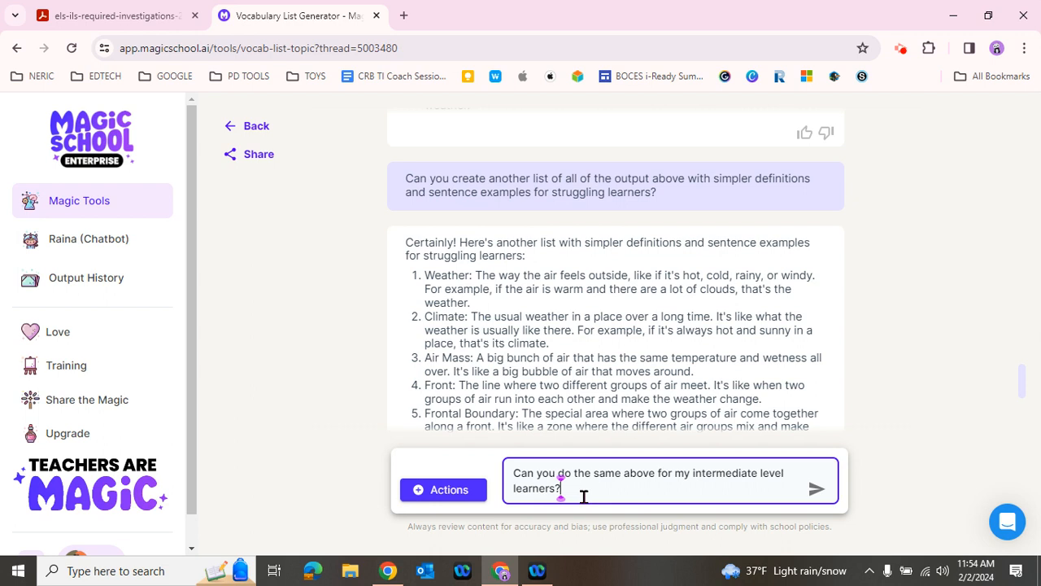
{"action": "mouse_move", "coordinate": [861, 522]}
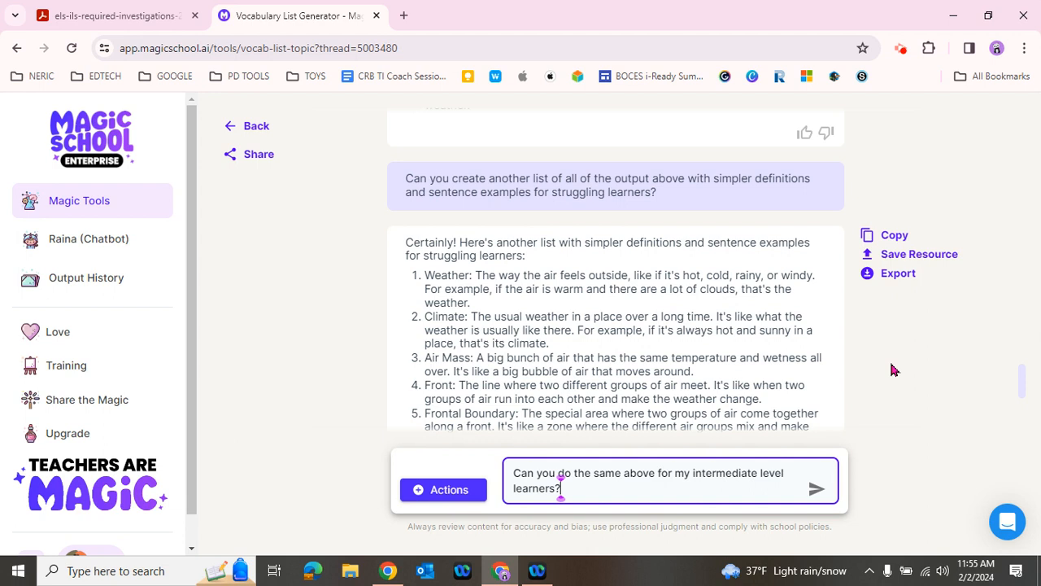
{"action": "left_click", "coordinate": [815, 488]}
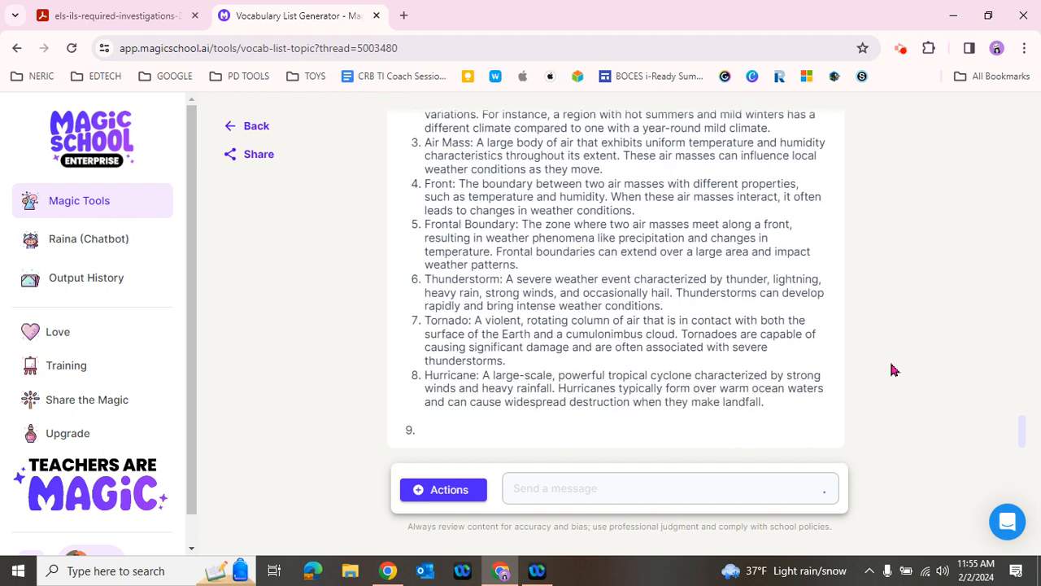
{"action": "scroll", "scroll_direction": "down", "scroll_amount": 3}
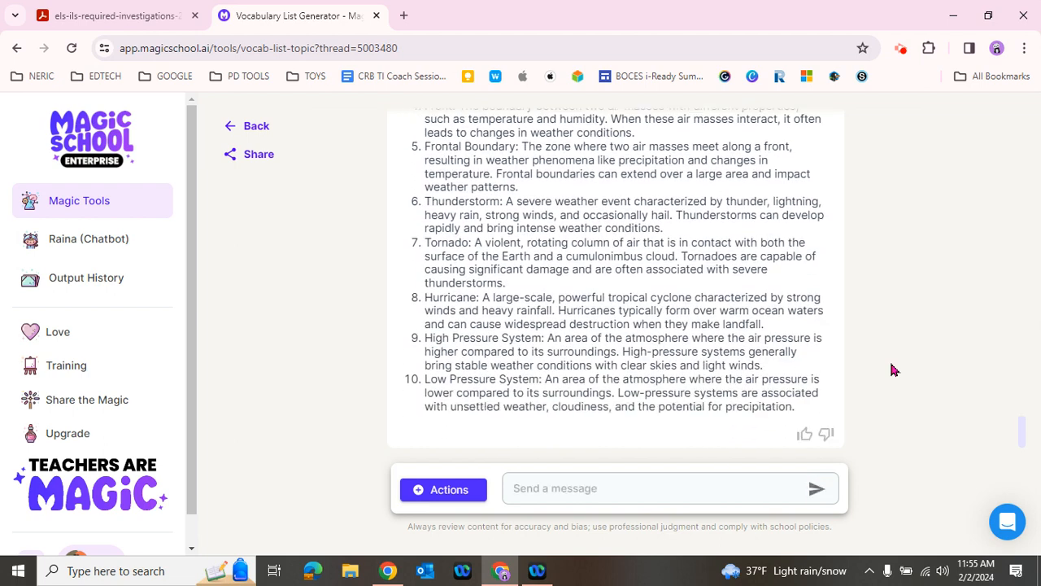
{"action": "scroll", "scroll_direction": "down", "scroll_amount": 3}
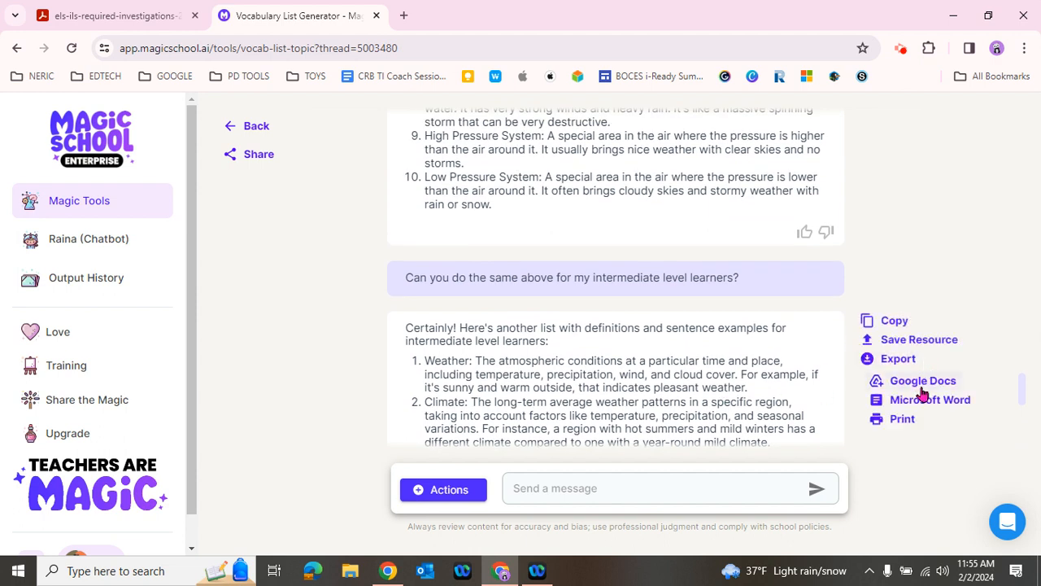
- Ask 'Do the same for my advanced learners' and scroll through the advanced list
{"action": "left_click", "coordinate": [651, 489]}
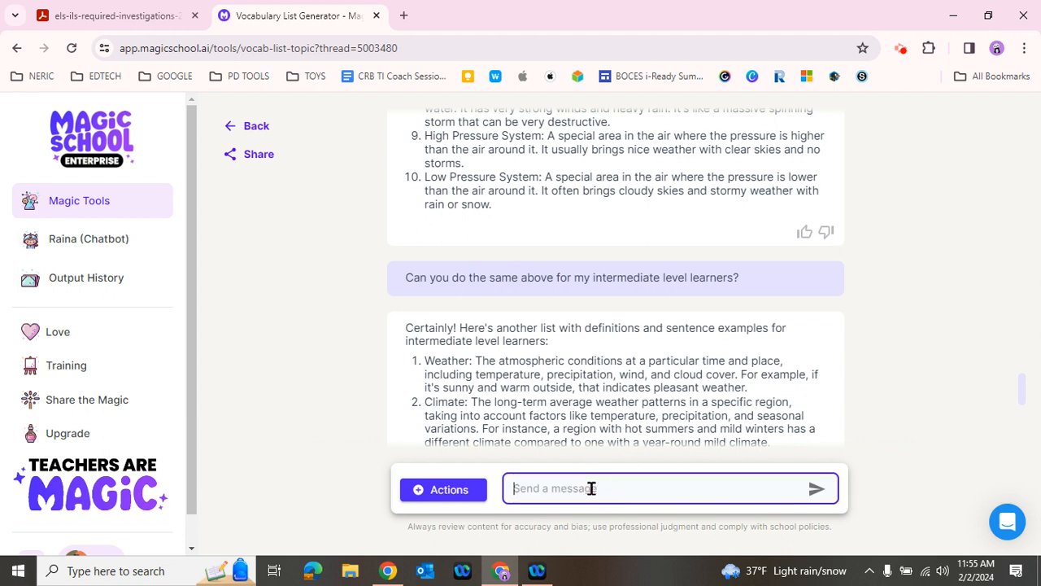
{"action": "type", "text": "Do the"}
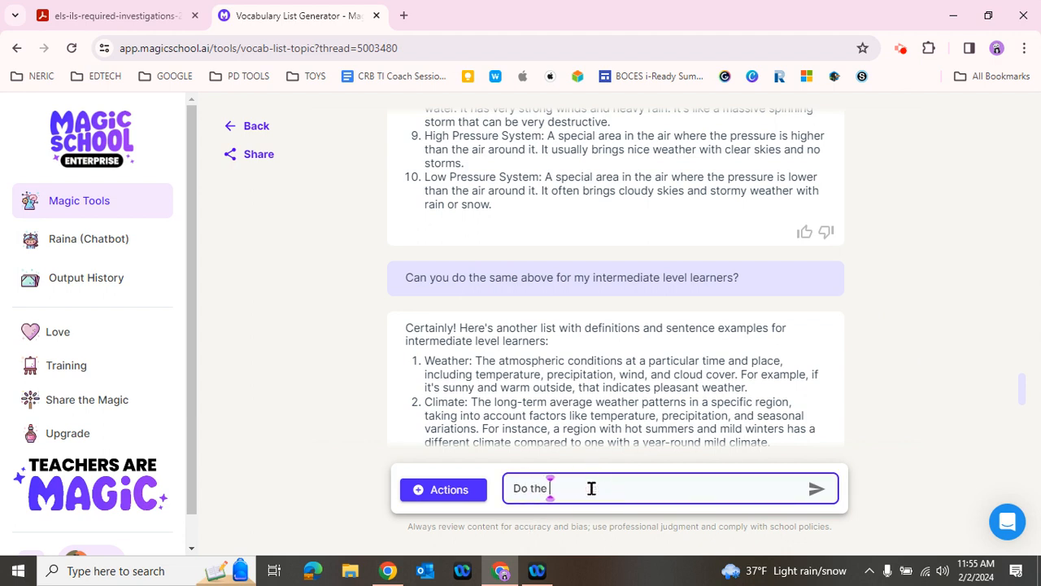
{"action": "type", "text": "same for my"}
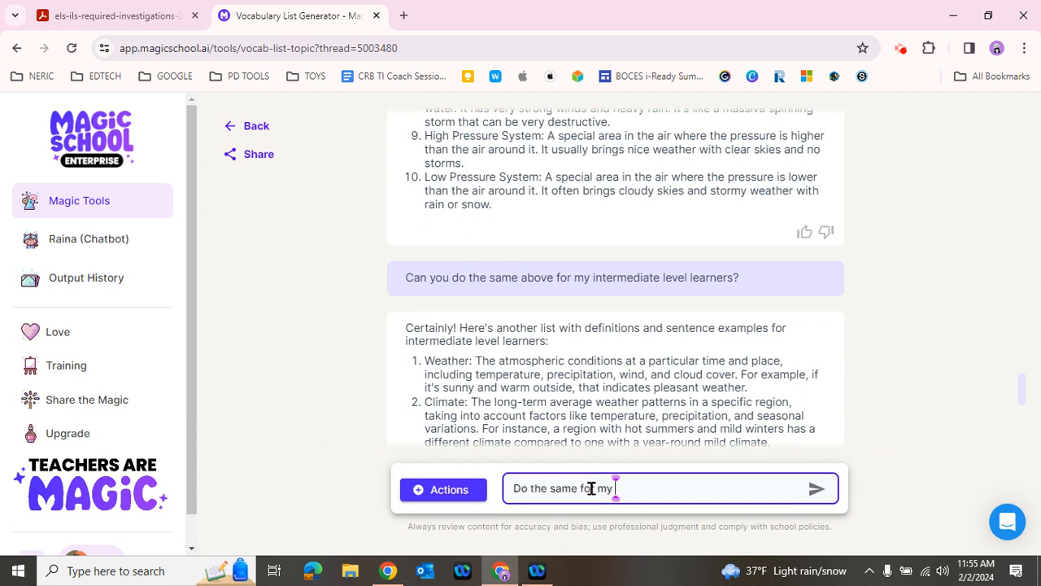
{"action": "type", "text": "advanced learner"}
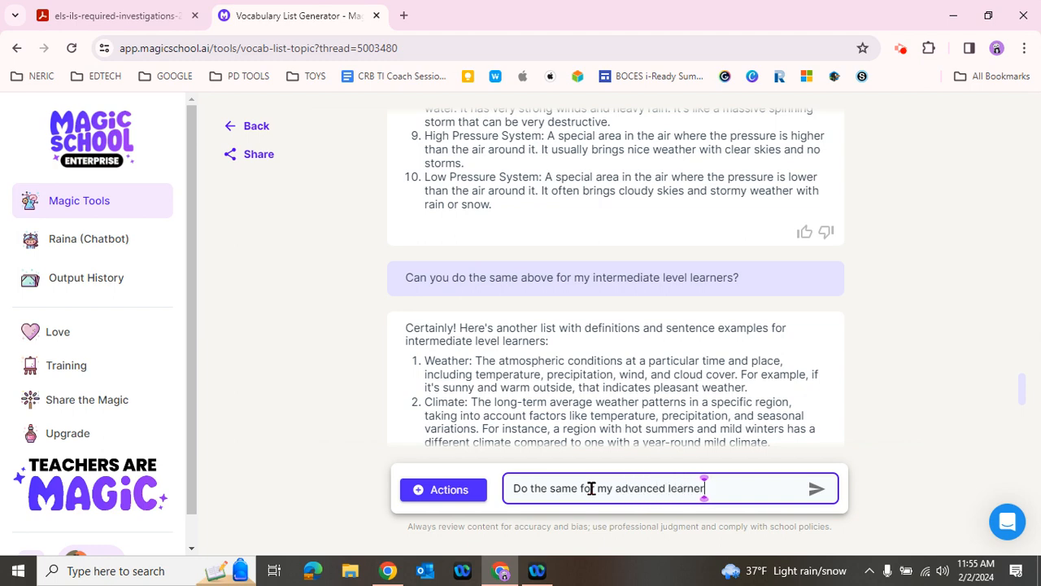
{"action": "left_click", "coordinate": [816, 488]}
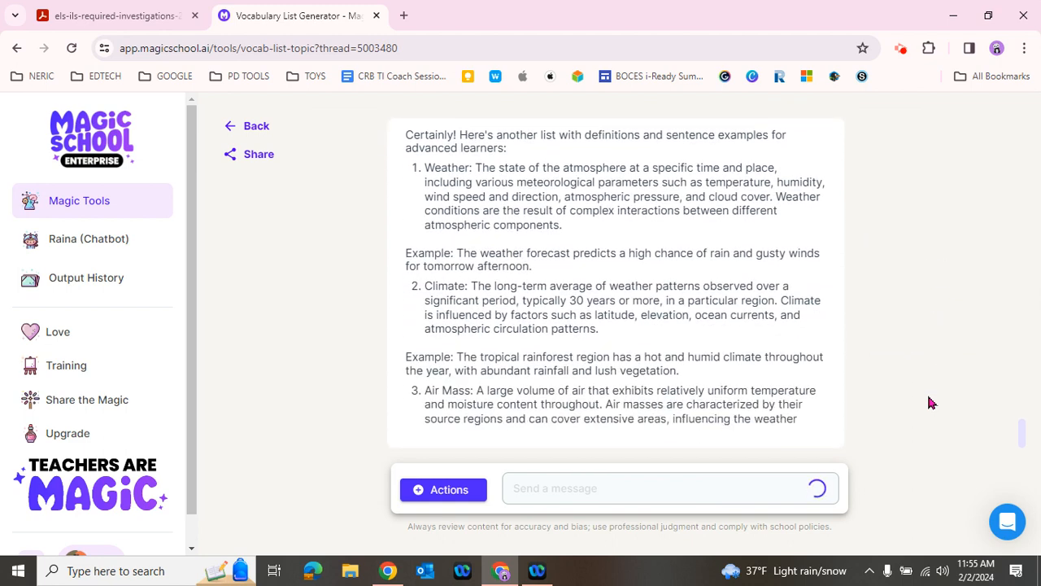
{"action": "scroll", "scroll_direction": "down", "scroll_amount": 3}
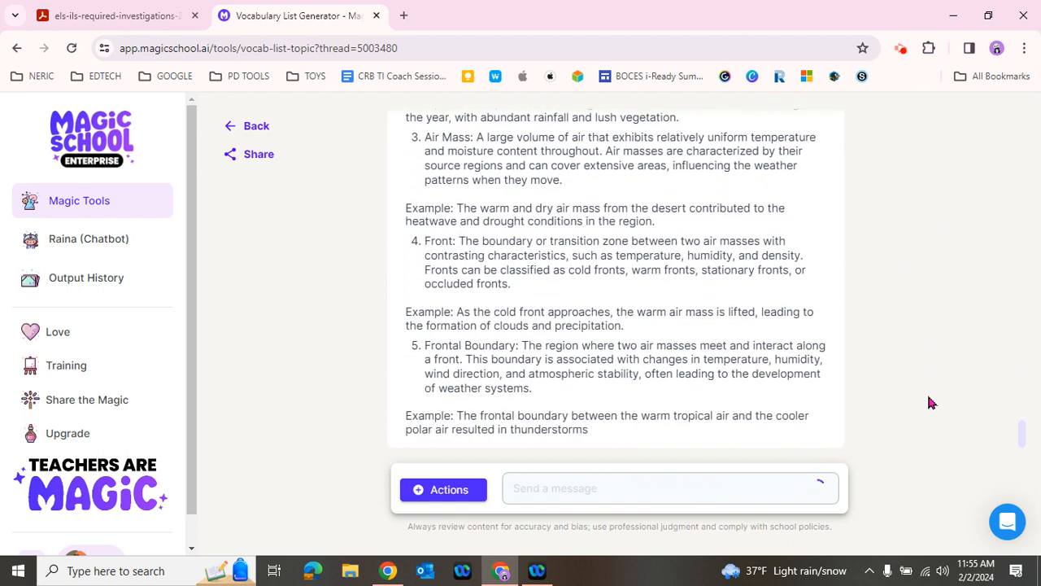
{"action": "scroll", "scroll_direction": "down", "scroll_amount": 3}
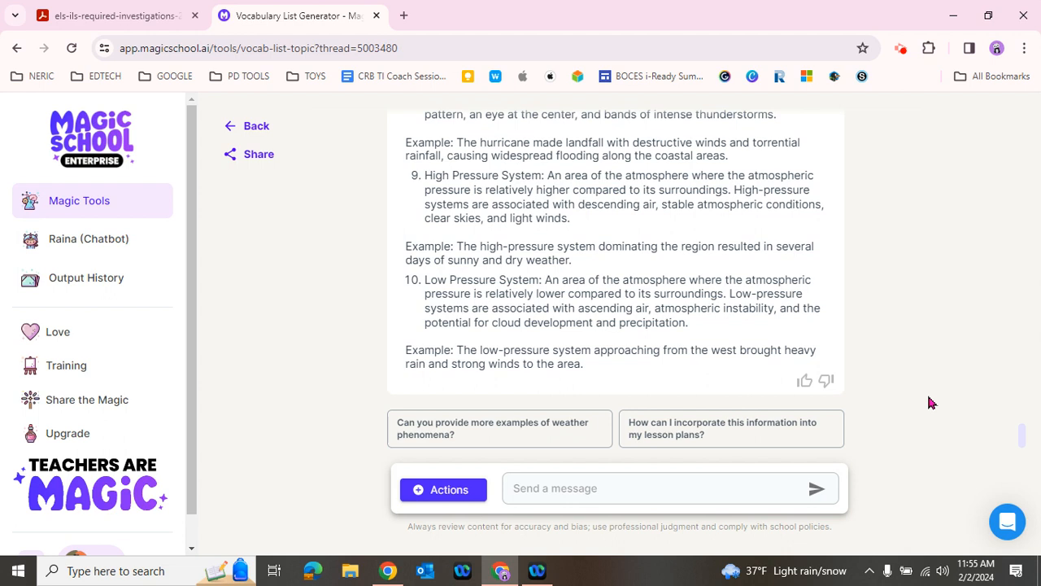
{"action": "mouse_move", "coordinate": [922, 423]}
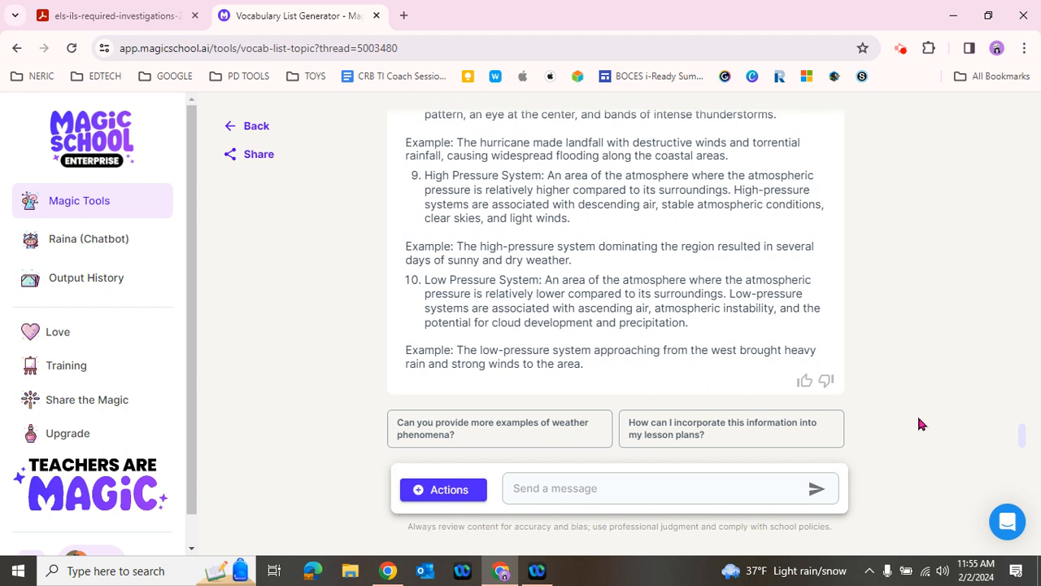
{"action": "mouse_move", "coordinate": [902, 458]}
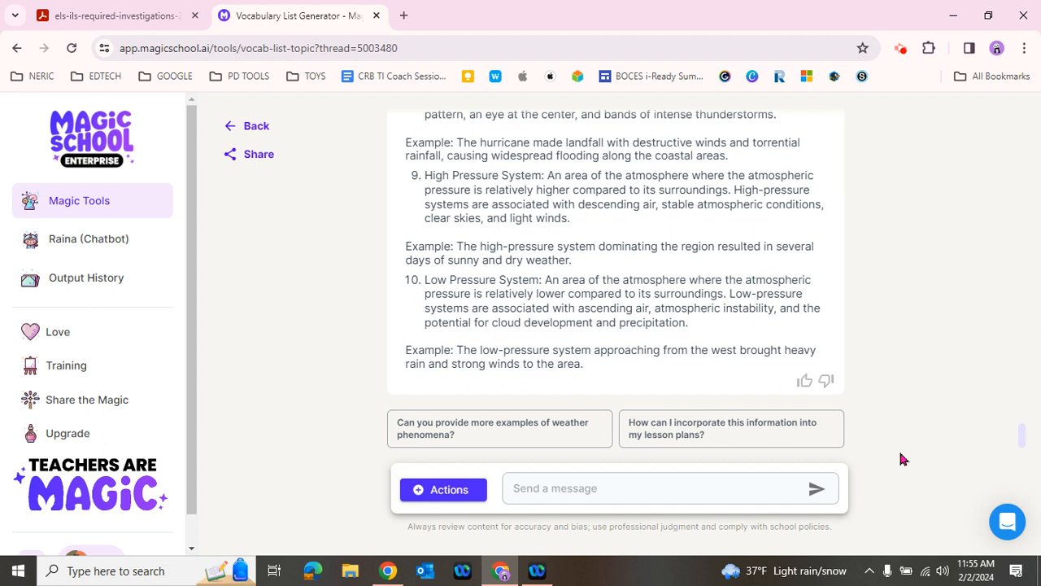
{"action": "mouse_move", "coordinate": [1021, 446]}
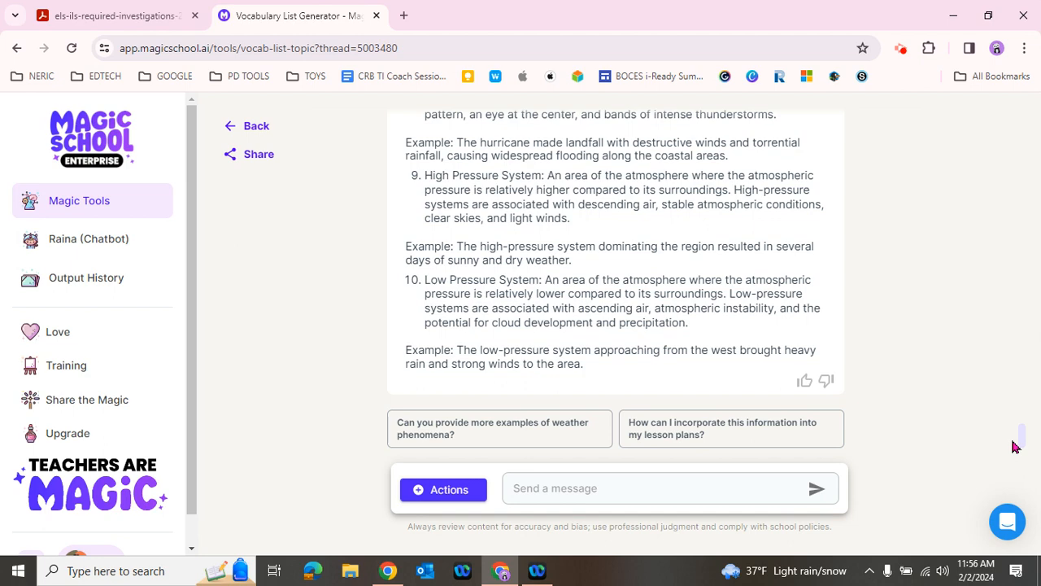
{"action": "mouse_move", "coordinate": [933, 295]}
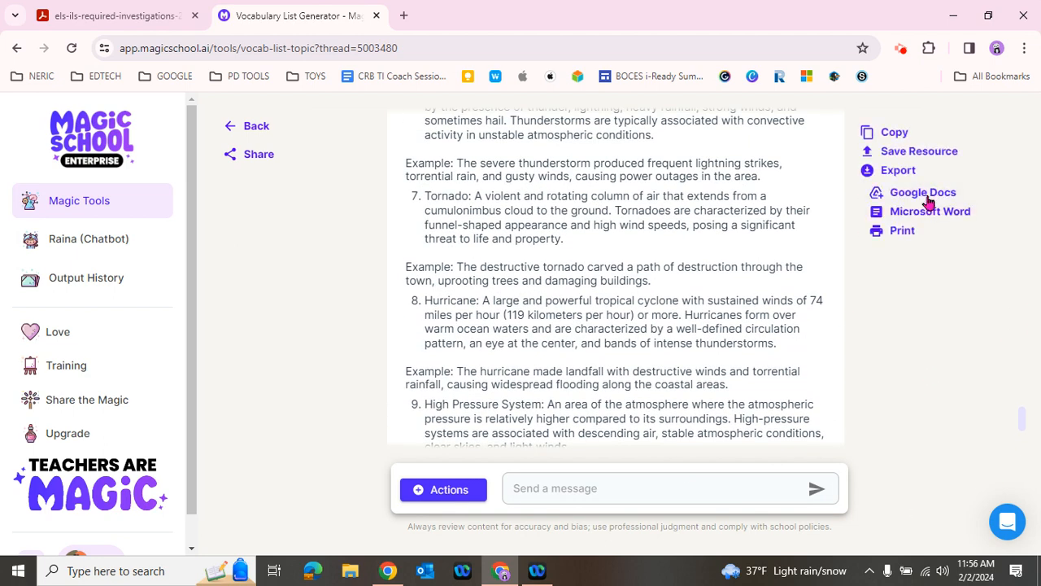
{"action": "mouse_move", "coordinate": [924, 211]}
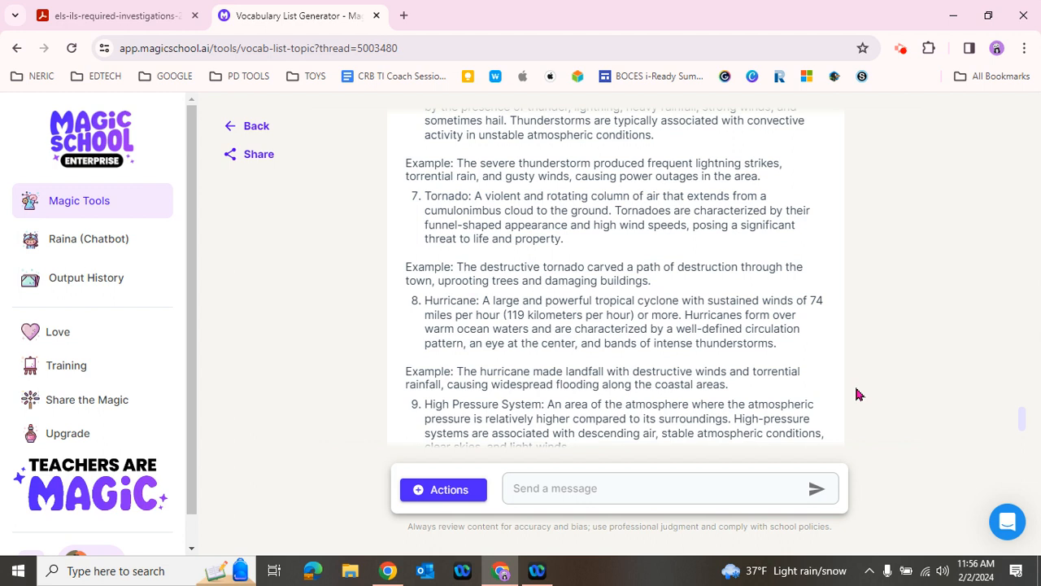
{"action": "mouse_move", "coordinate": [569, 517]}
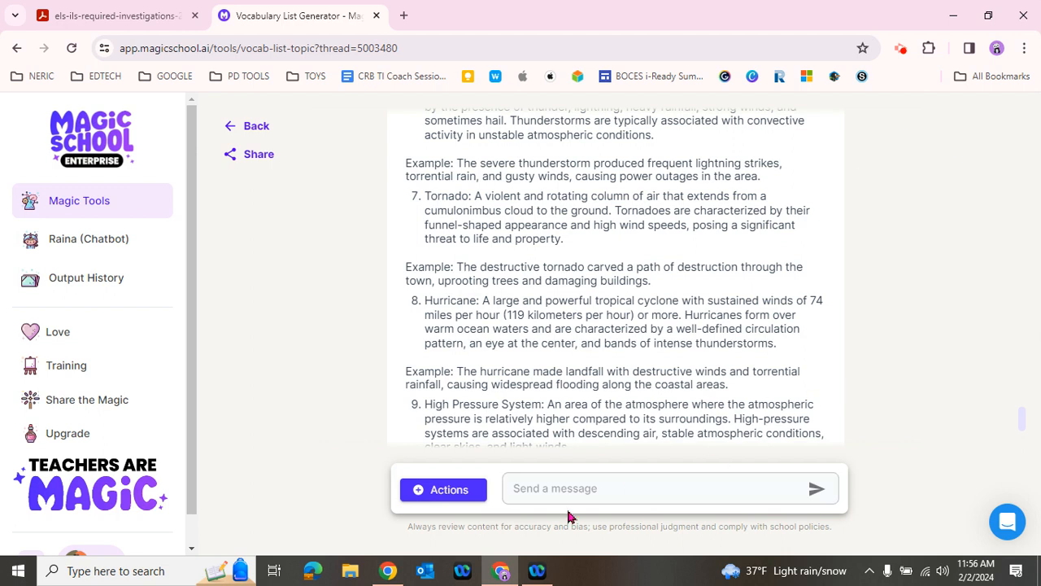
- Generate five multiple-choice questions from the advanced list using Actions > Questions > Multiple Choice
{"action": "left_click", "coordinate": [443, 489]}
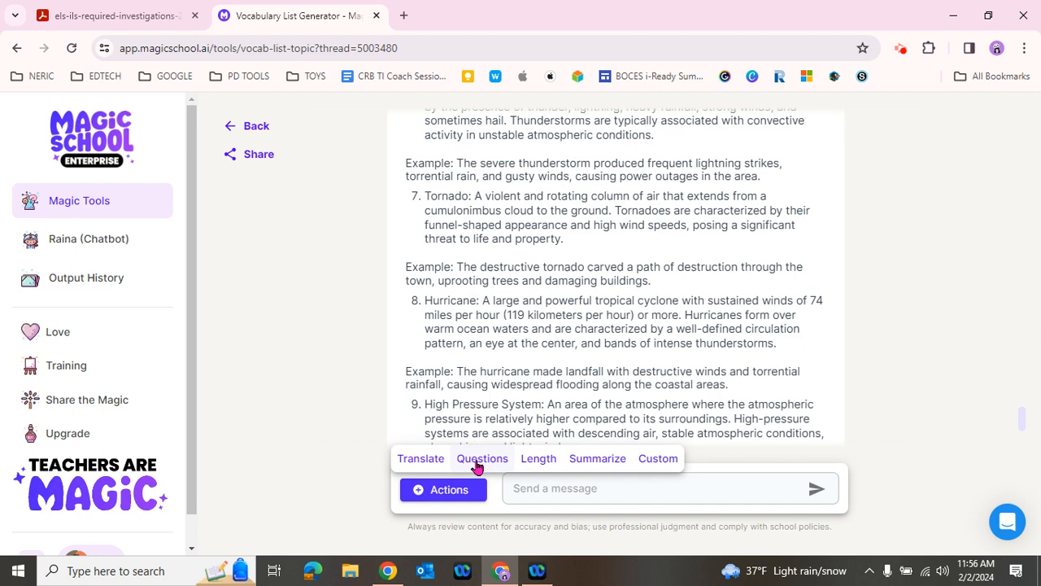
{"action": "left_click", "coordinate": [483, 458]}
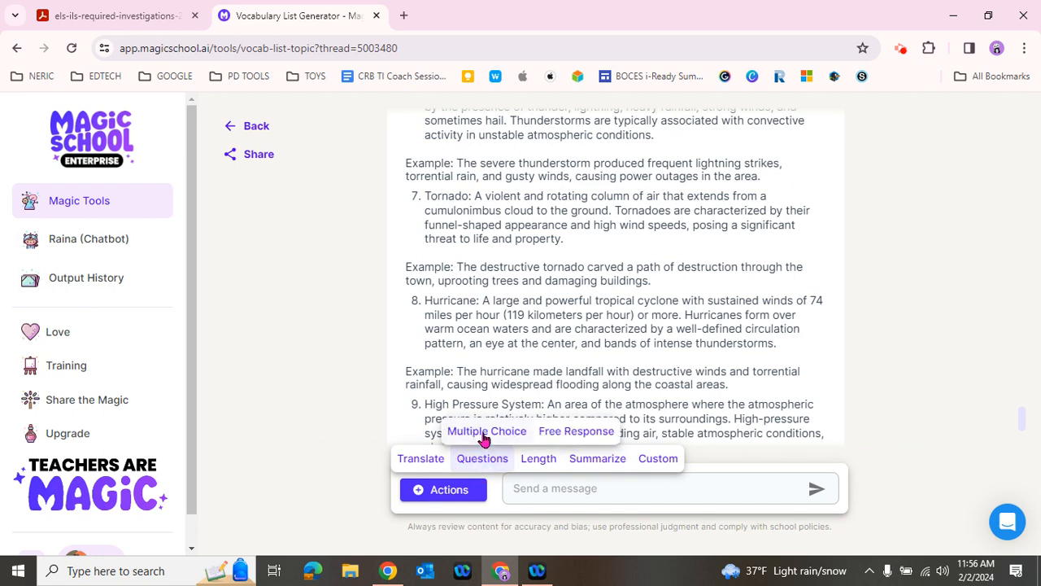
{"action": "left_click", "coordinate": [485, 431]}
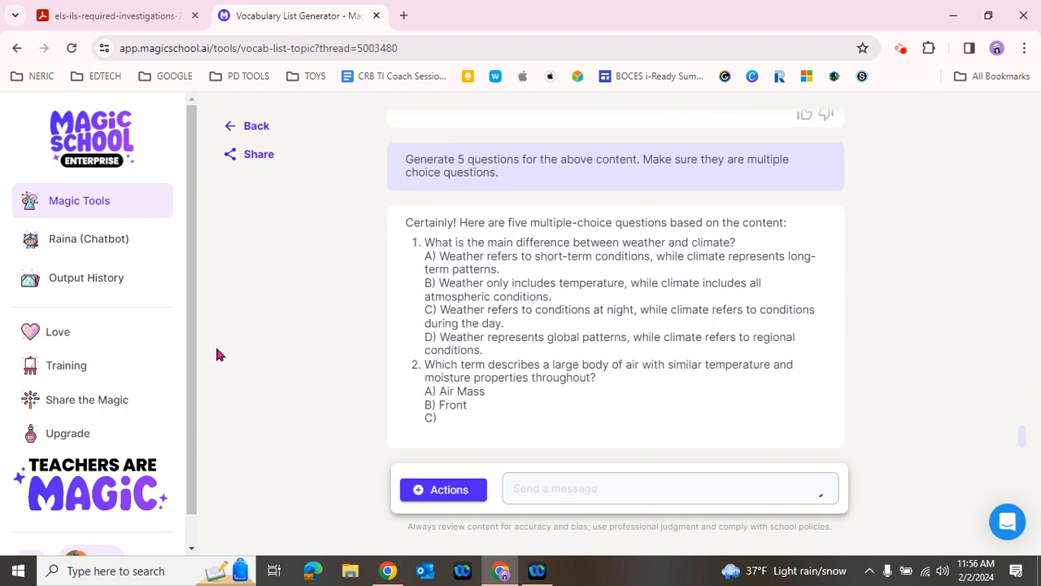
{"action": "scroll", "scroll_direction": "down", "scroll_amount": 3}
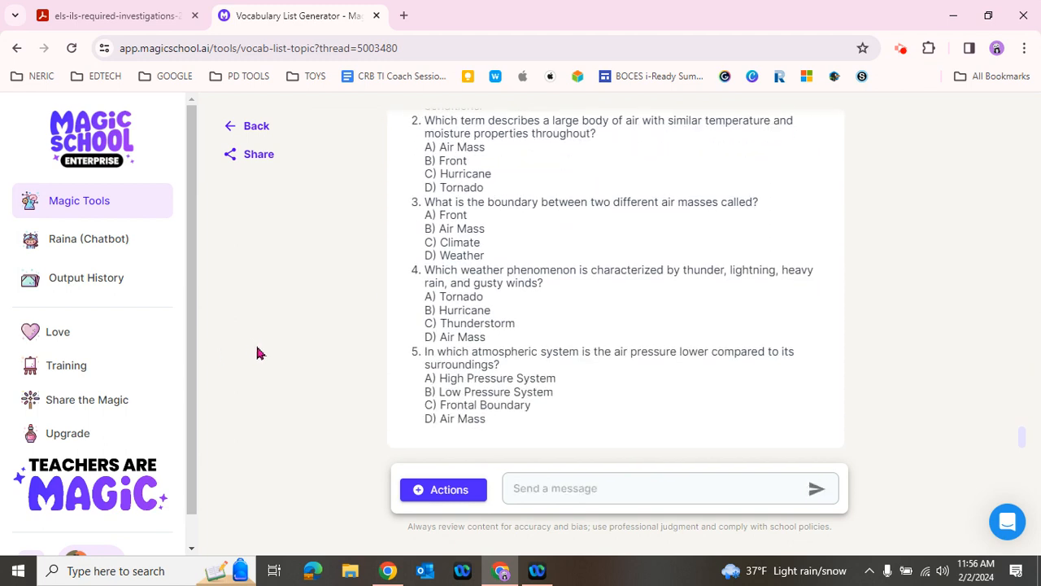
{"action": "scroll", "scroll_direction": "up", "scroll_amount": 3}
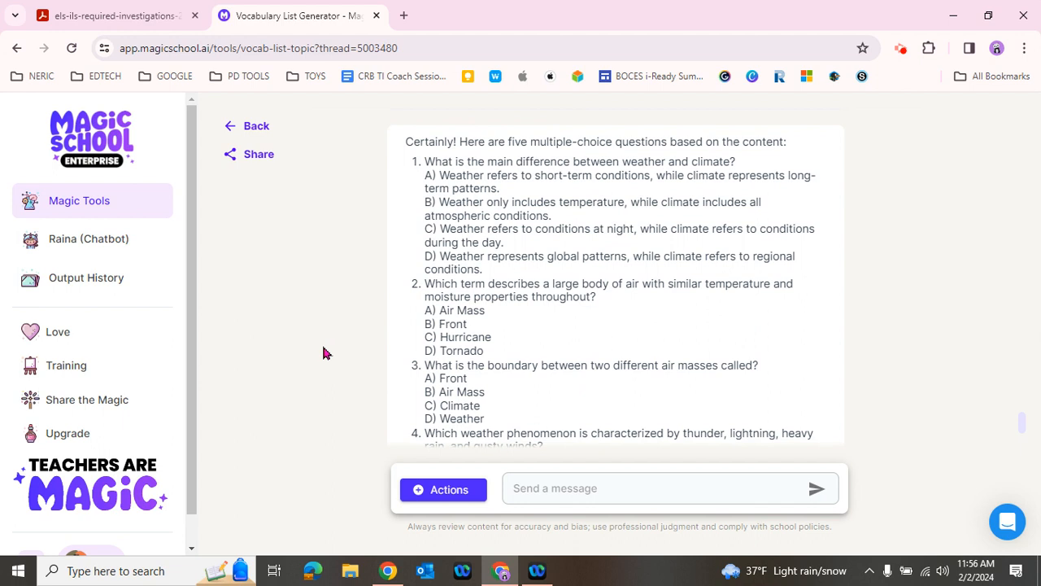
{"action": "mouse_move", "coordinate": [330, 345]}
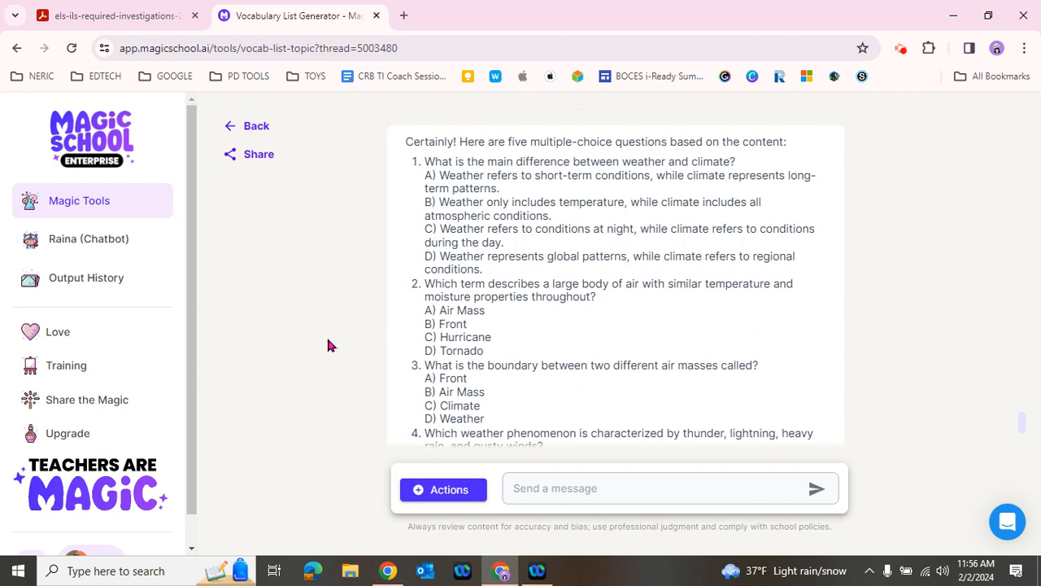
{"action": "mouse_move", "coordinate": [378, 411]}
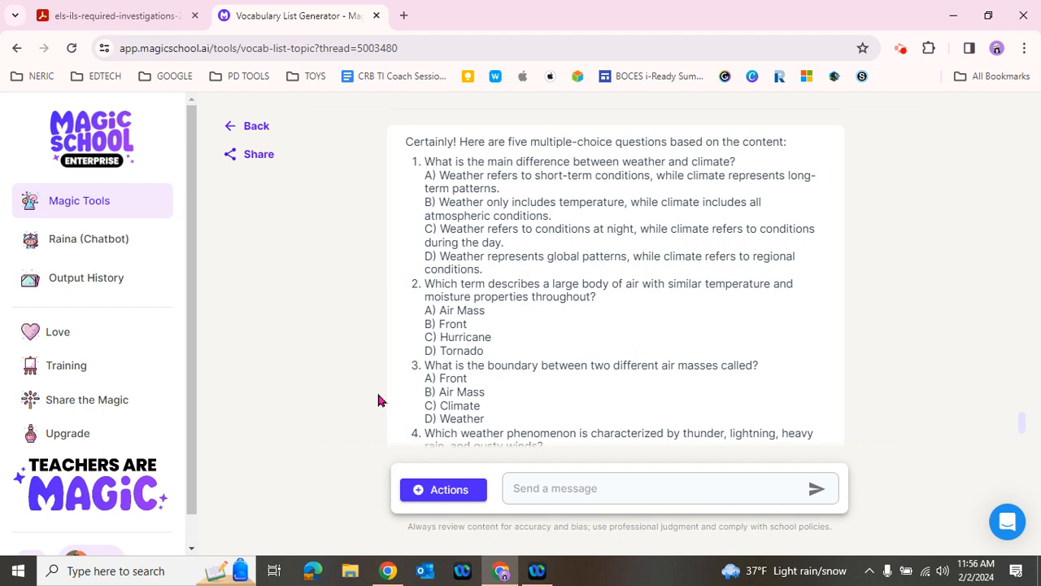
- Send the saved 'Differentiated questions' custom prompt for basic, intermediate and advanced questions
{"action": "left_click", "coordinate": [559, 488]}
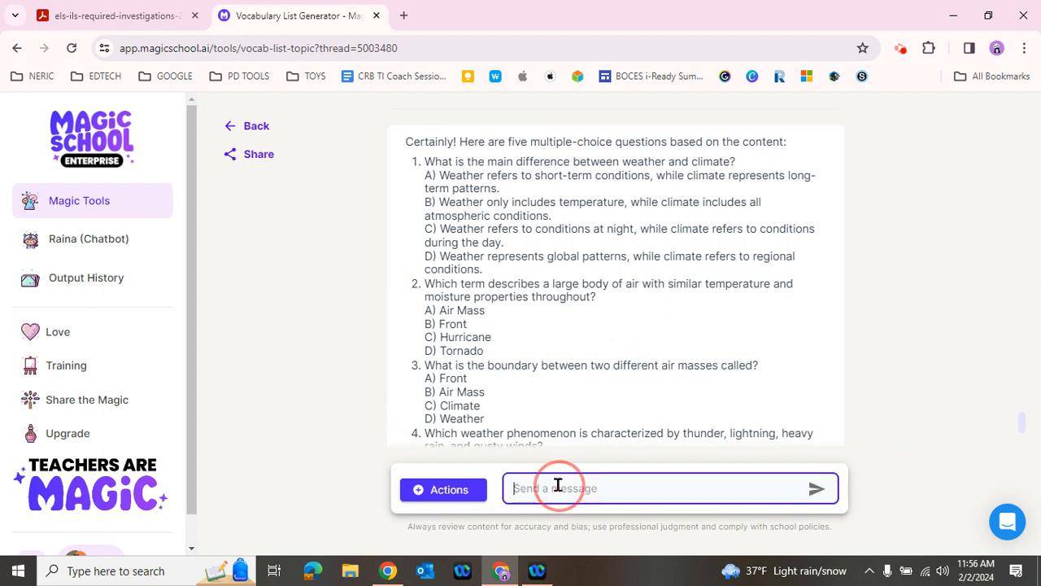
{"action": "left_click", "coordinate": [442, 489]}
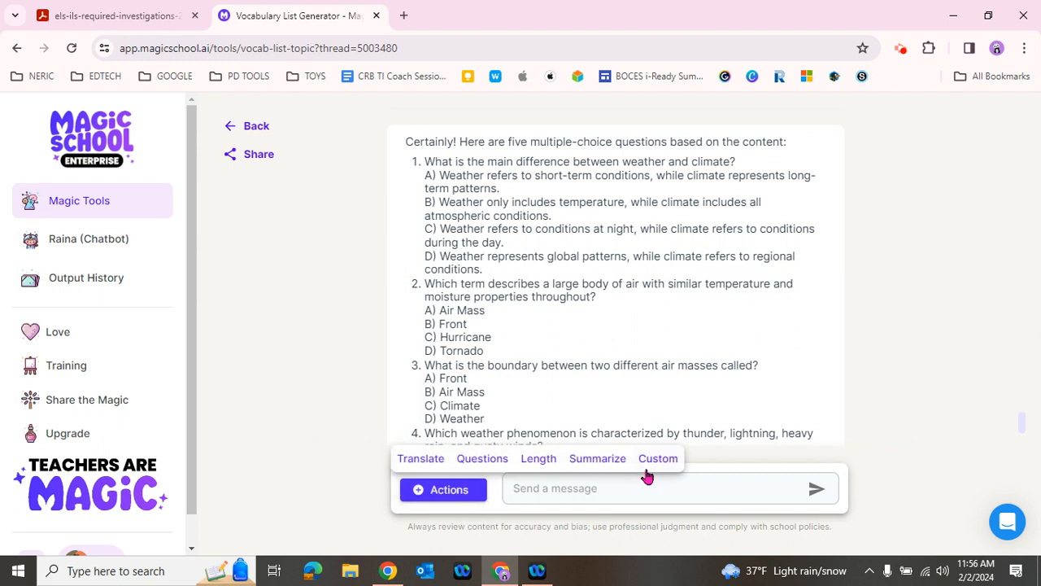
{"action": "left_click", "coordinate": [658, 458]}
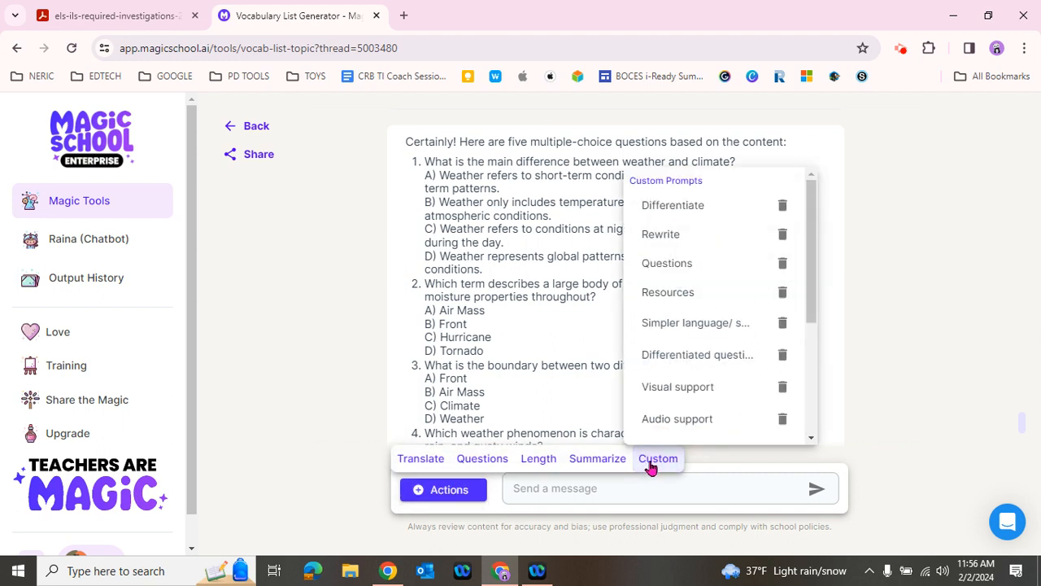
{"action": "scroll", "scroll_direction": "down", "scroll_amount": 3}
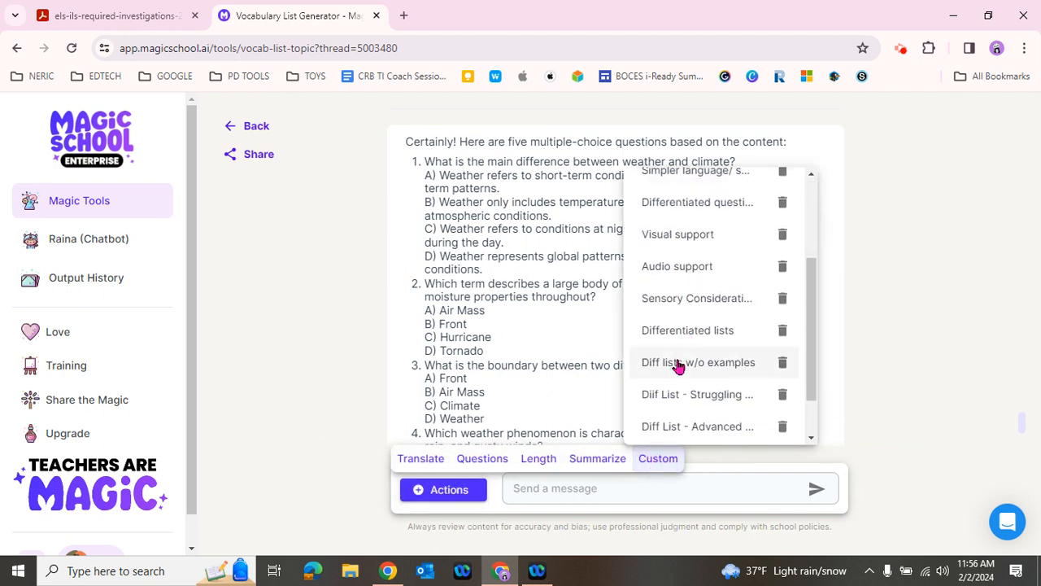
{"action": "scroll", "scroll_direction": "down", "scroll_amount": 3}
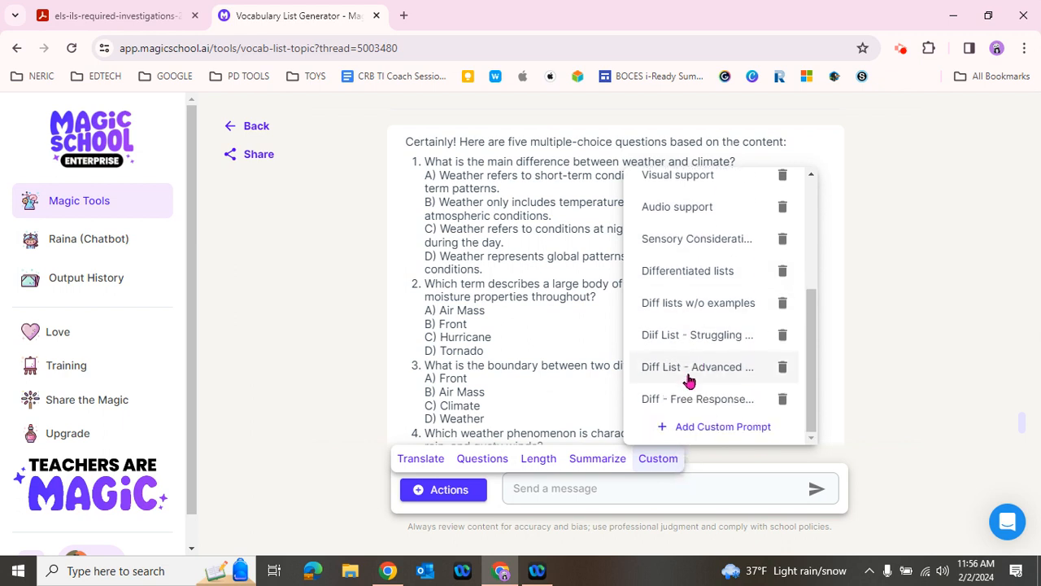
{"action": "scroll", "scroll_direction": "up", "scroll_amount": 3}
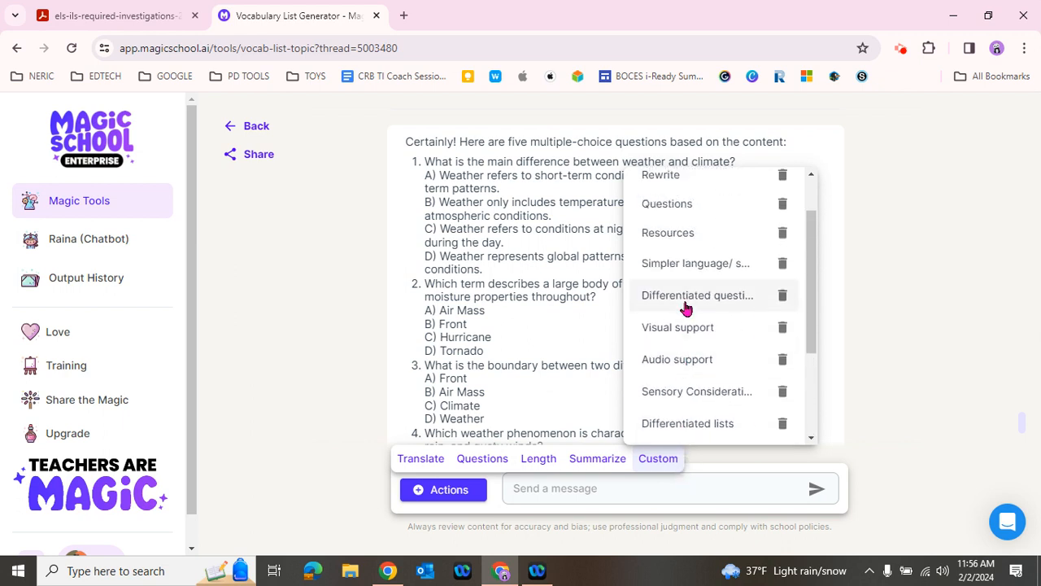
{"action": "left_click", "coordinate": [697, 296]}
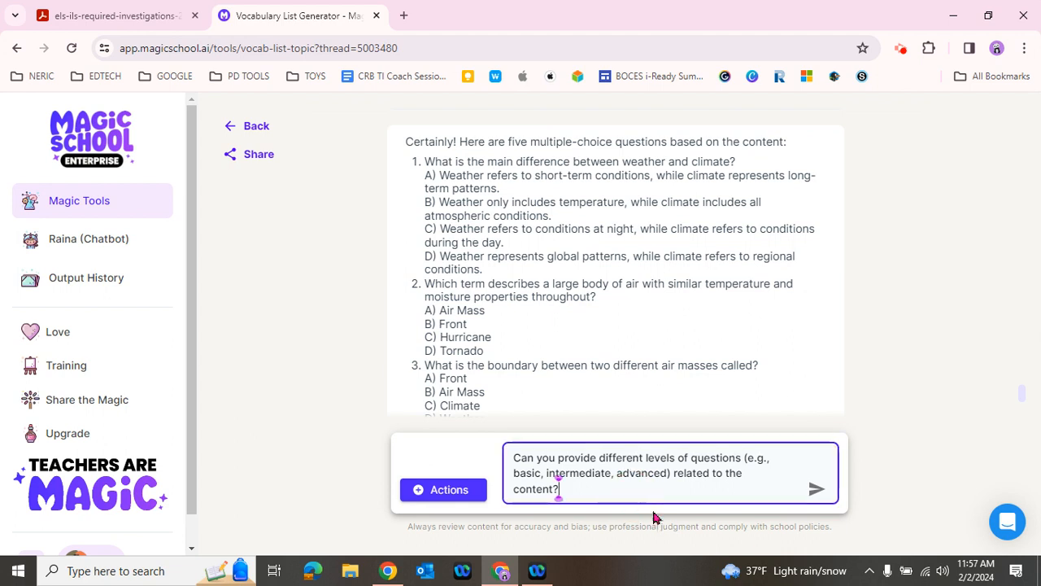
{"action": "mouse_move", "coordinate": [655, 520]}
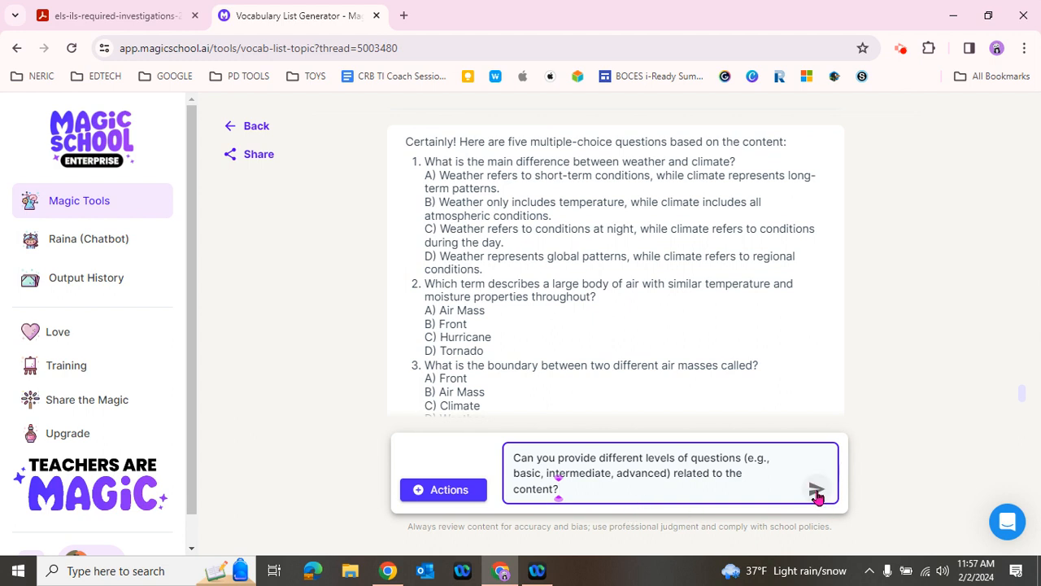
{"action": "mouse_move", "coordinate": [681, 516]}
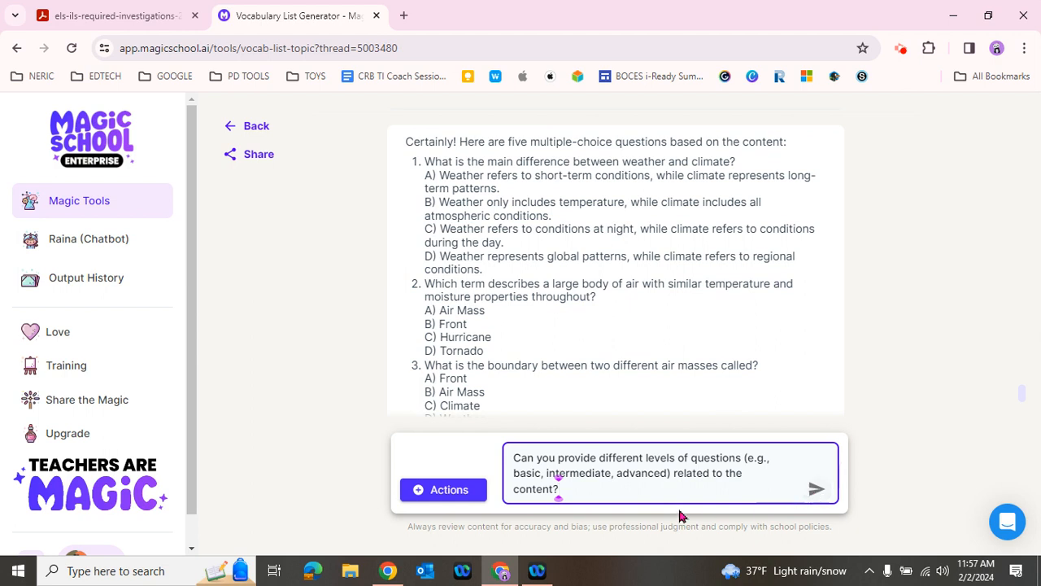
{"action": "mouse_move", "coordinate": [665, 525]}
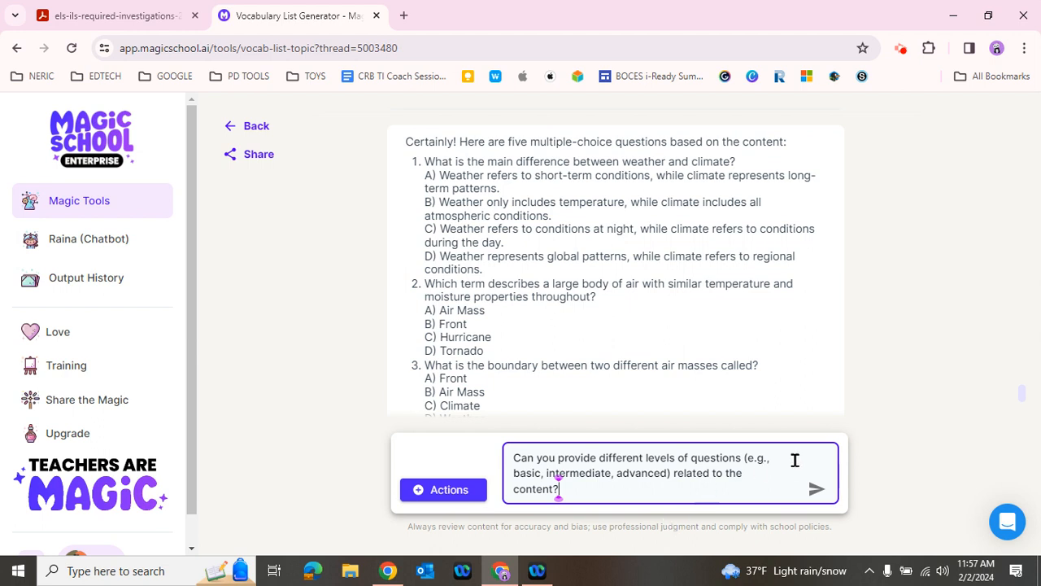
{"action": "left_click", "coordinate": [816, 489]}
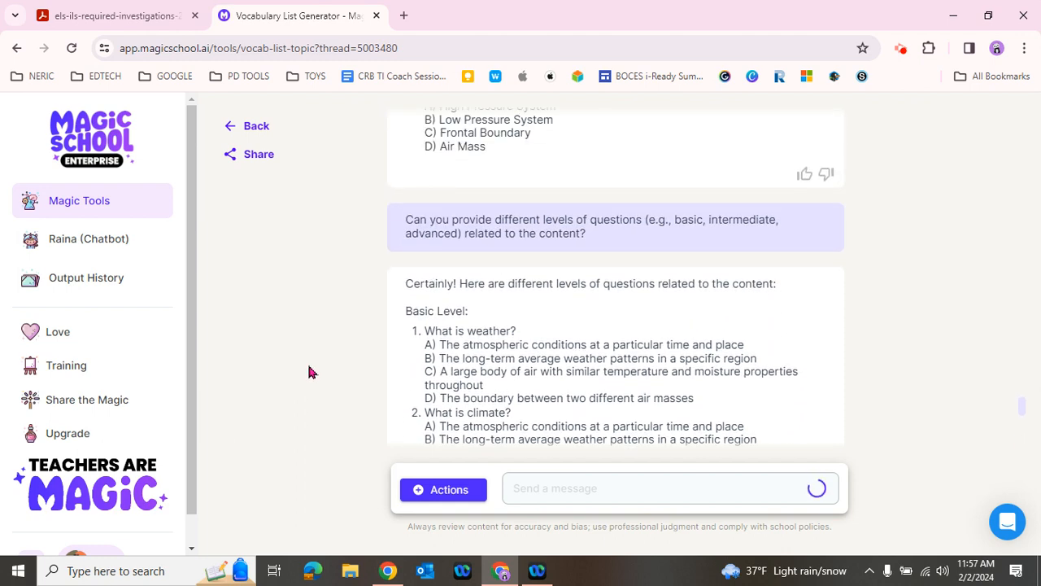
{"action": "double_click", "coordinate": [436, 311]}
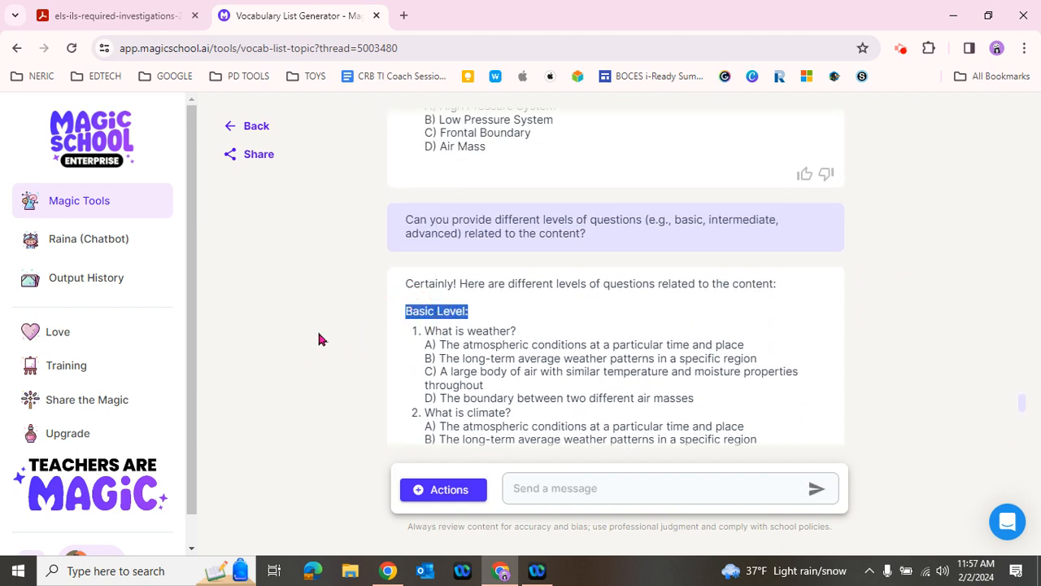
{"action": "scroll", "scroll_direction": "down", "scroll_amount": 3}
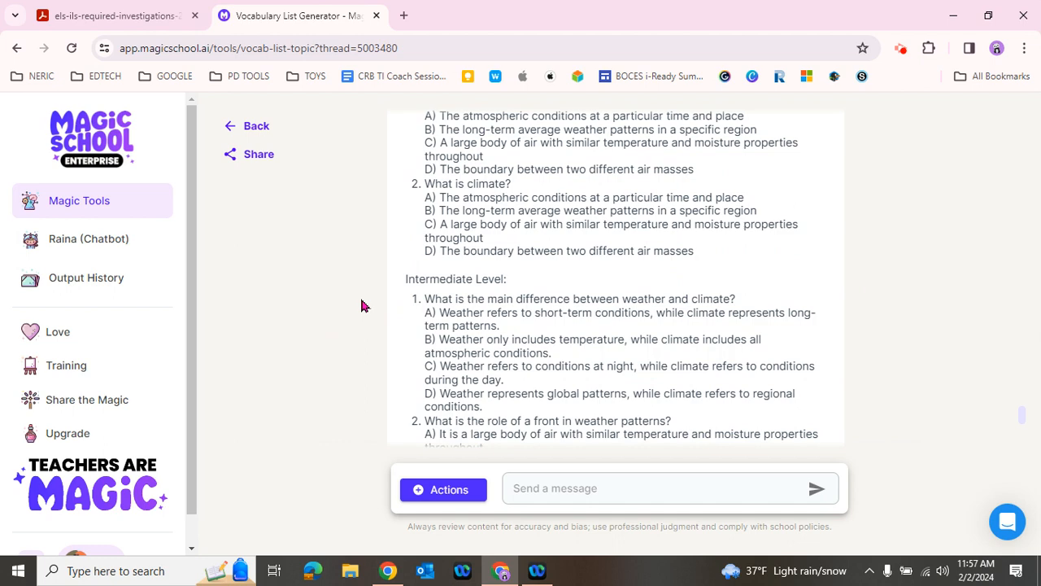
{"action": "scroll", "scroll_direction": "down", "scroll_amount": 3}
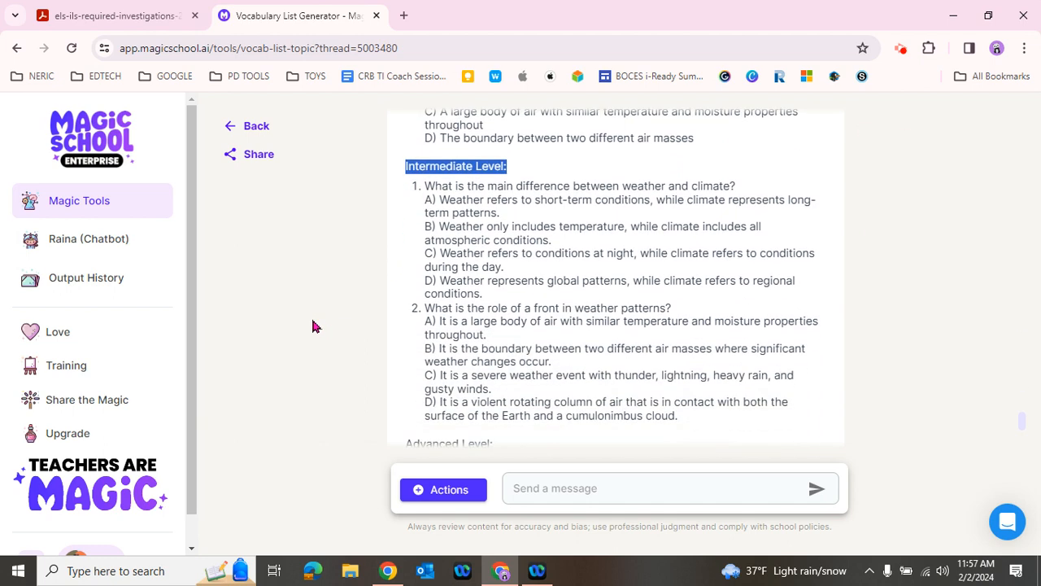
{"action": "scroll", "scroll_direction": "down", "scroll_amount": 3}
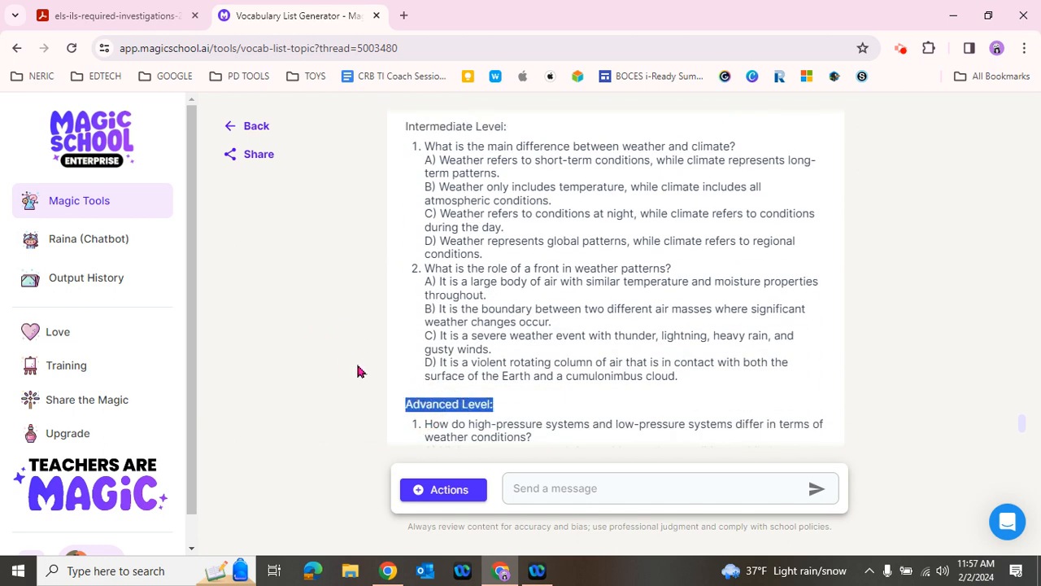
{"action": "scroll", "scroll_direction": "down", "scroll_amount": 3}
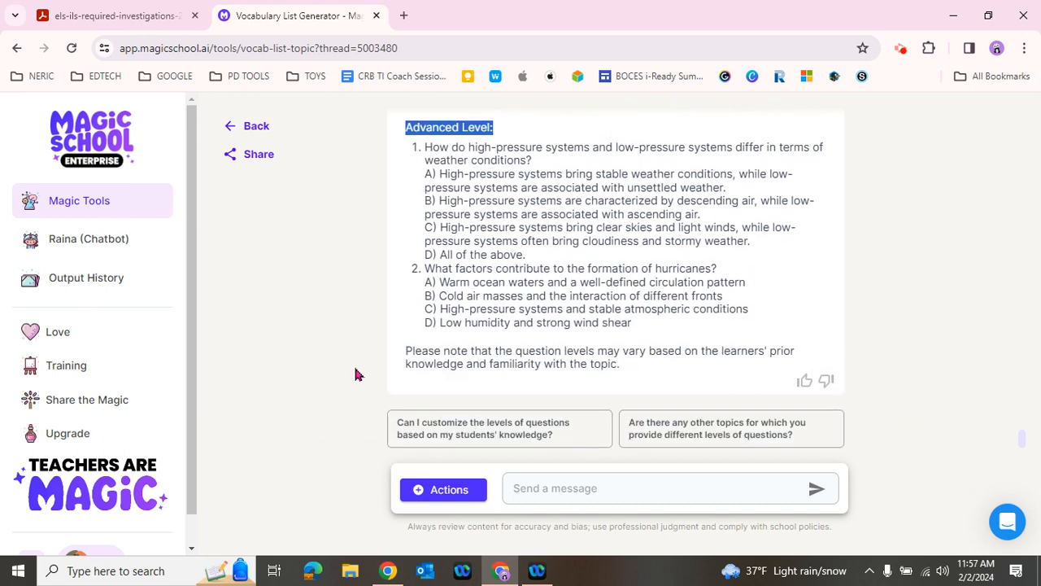
{"action": "scroll", "scroll_direction": "up", "scroll_amount": 3}
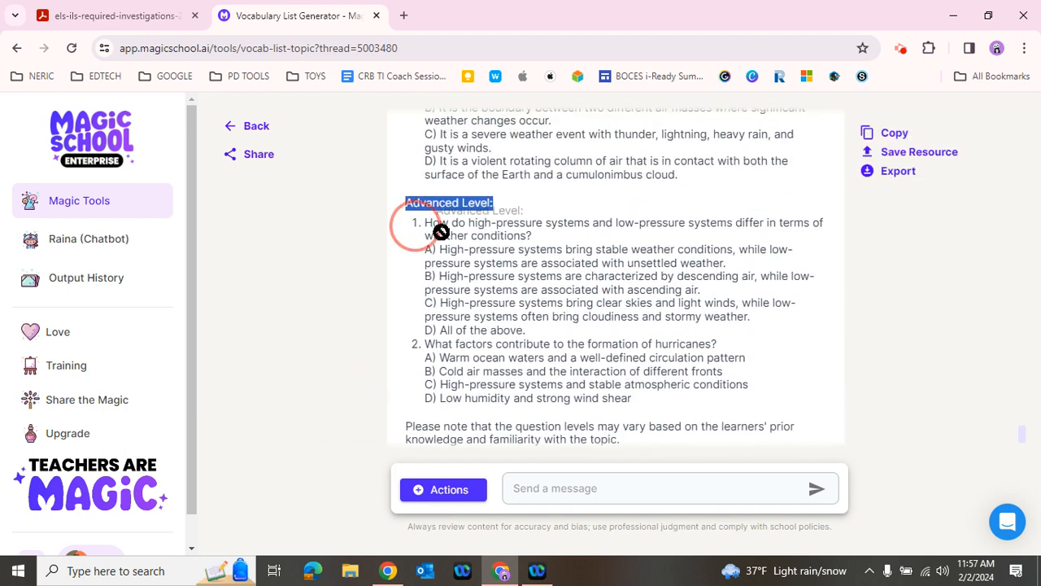
{"action": "scroll", "scroll_direction": "up", "scroll_amount": 3}
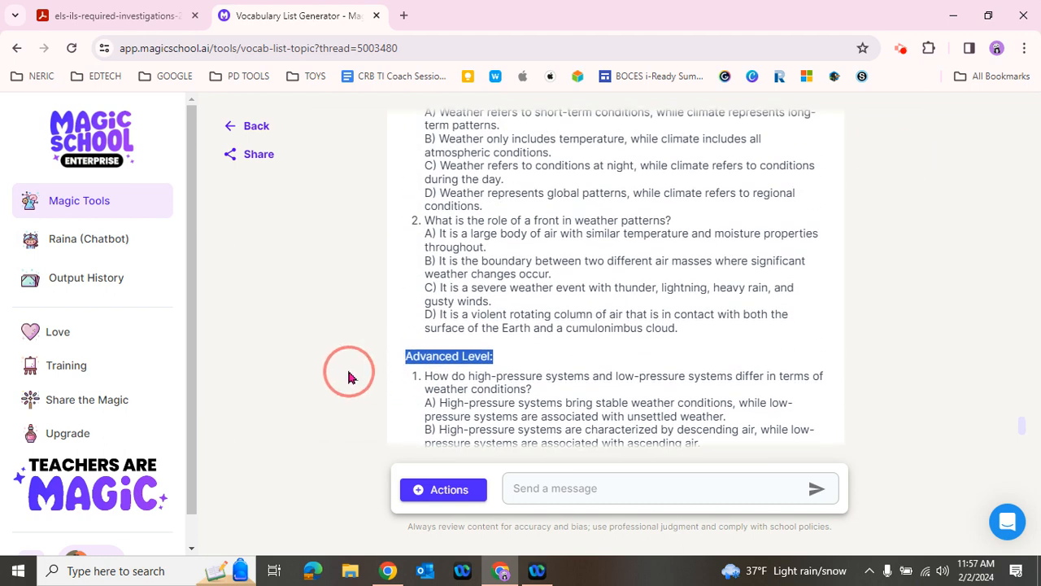
{"action": "scroll", "scroll_direction": "up", "scroll_amount": 3}
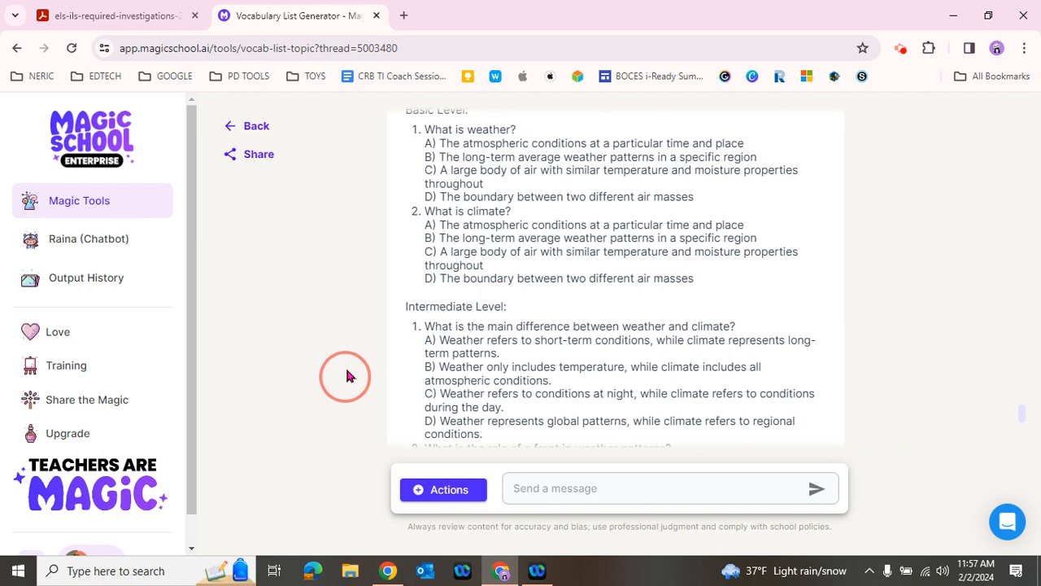
{"action": "mouse_move", "coordinate": [352, 336]}
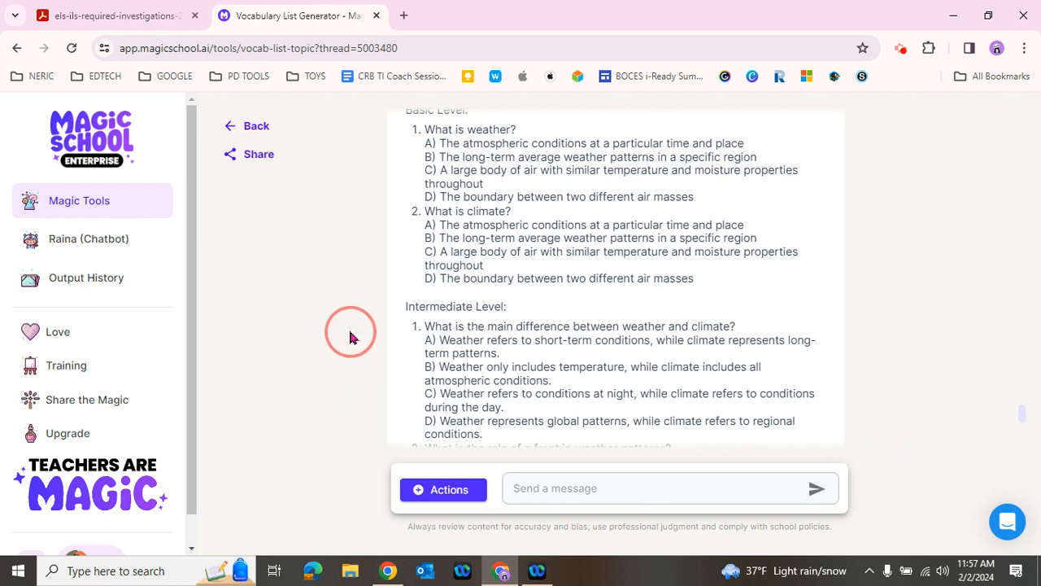
{"action": "scroll", "scroll_direction": "up", "scroll_amount": 3}
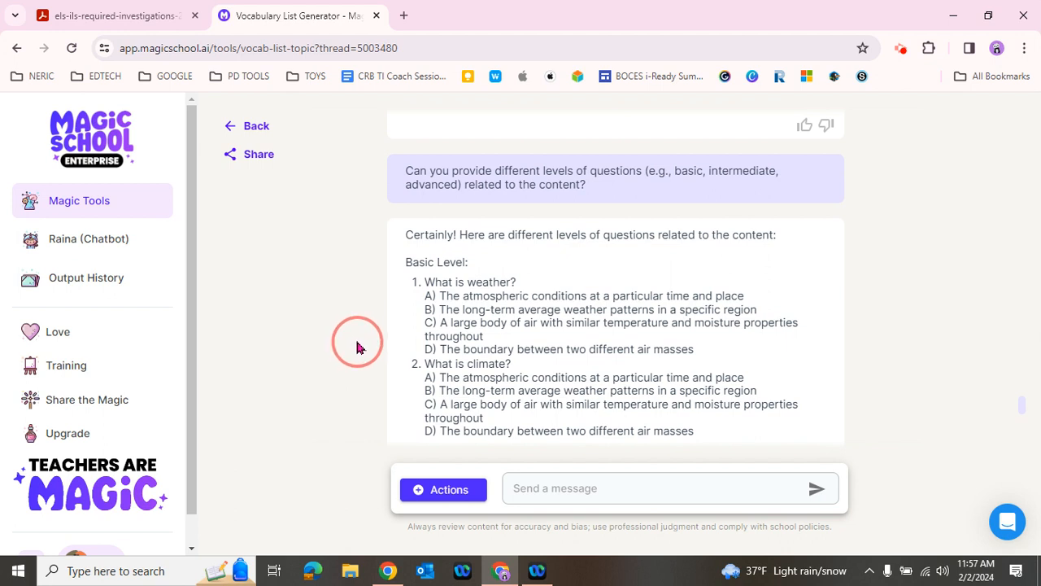
{"action": "mouse_move", "coordinate": [364, 333]}
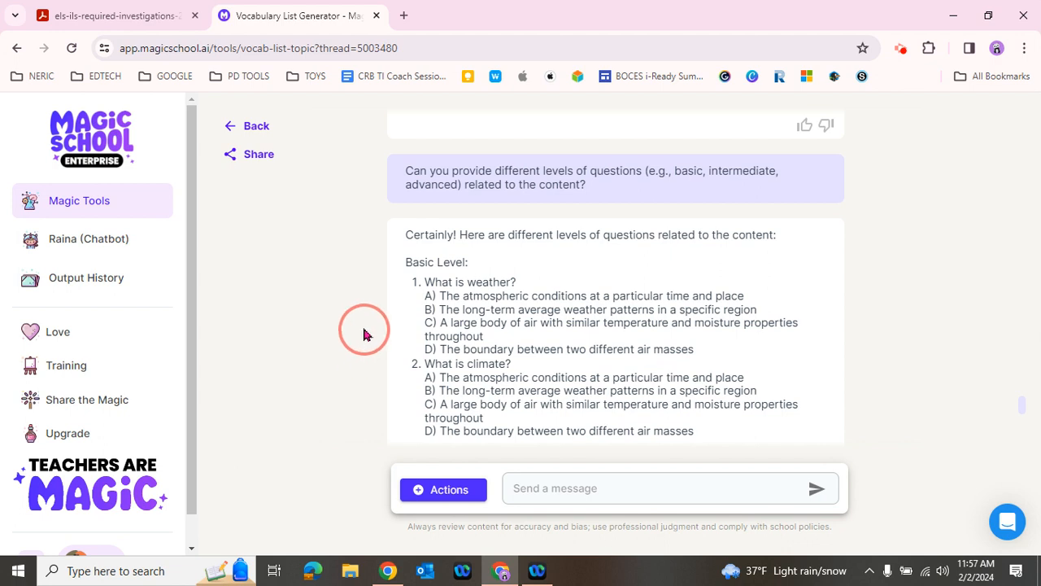
{"action": "mouse_move", "coordinate": [606, 473]}
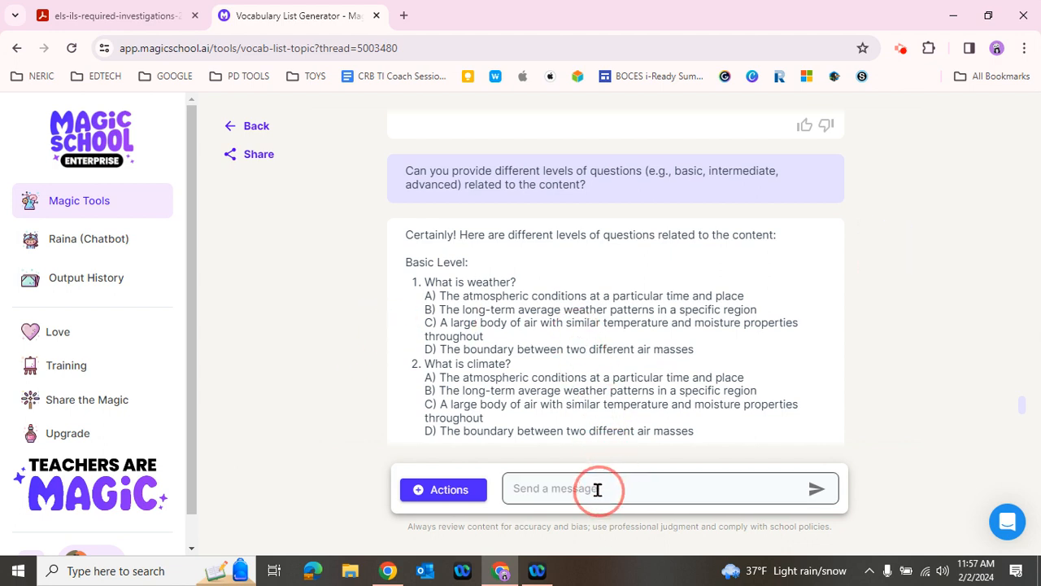
- Adapt the Differentiated questions prompt to request 20 basic-level multiple choice questions with answer key
{"action": "left_click", "coordinate": [443, 489]}
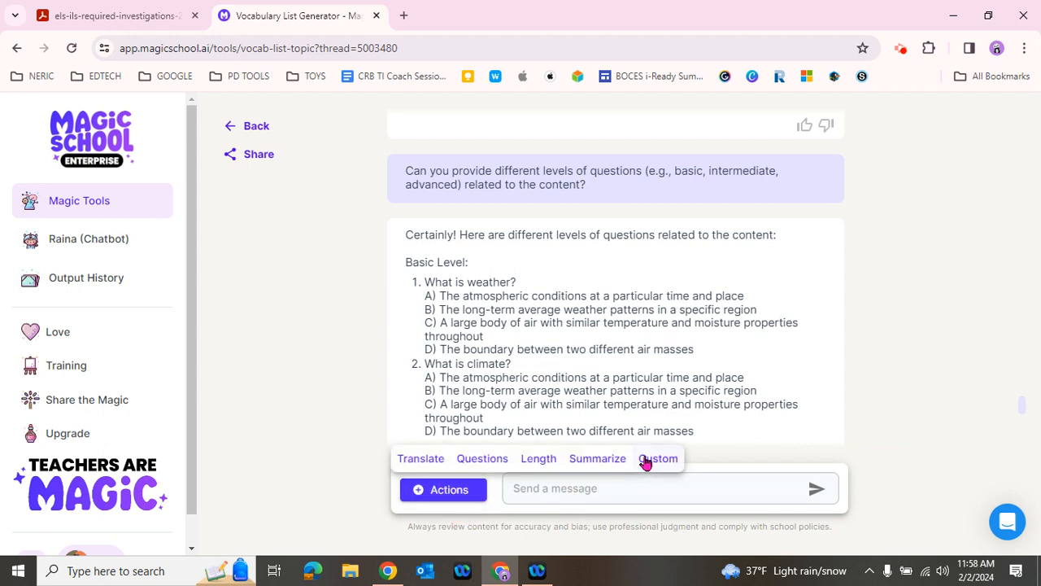
{"action": "left_click", "coordinate": [657, 458]}
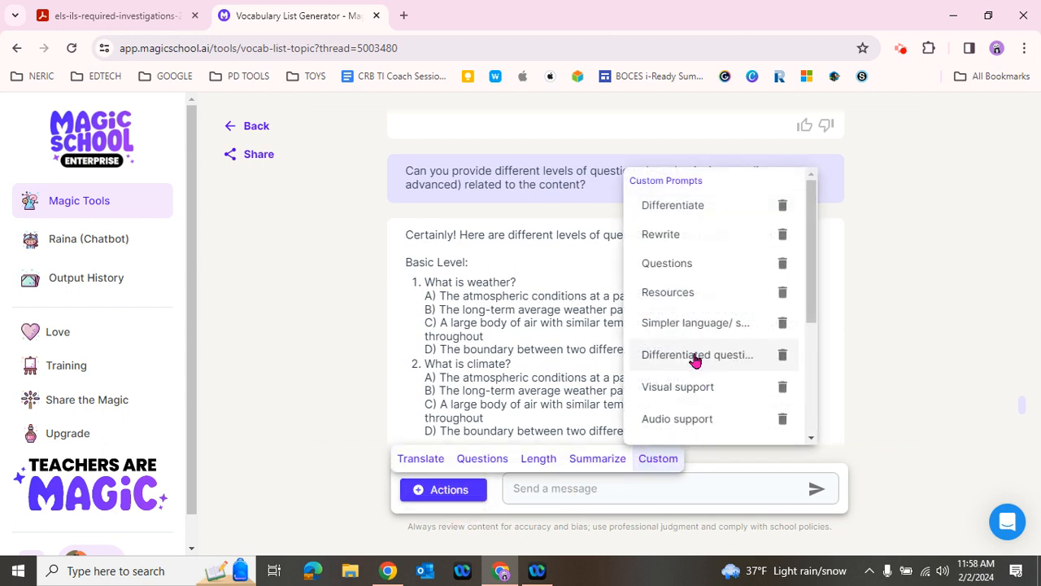
{"action": "left_click", "coordinate": [697, 354]}
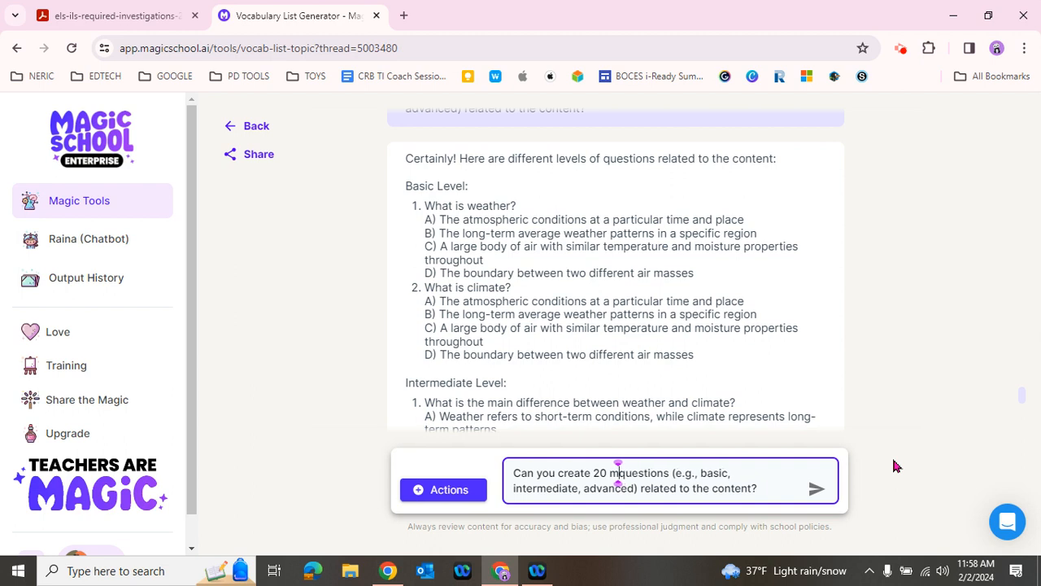
{"action": "type", "text": "multiple choice"}
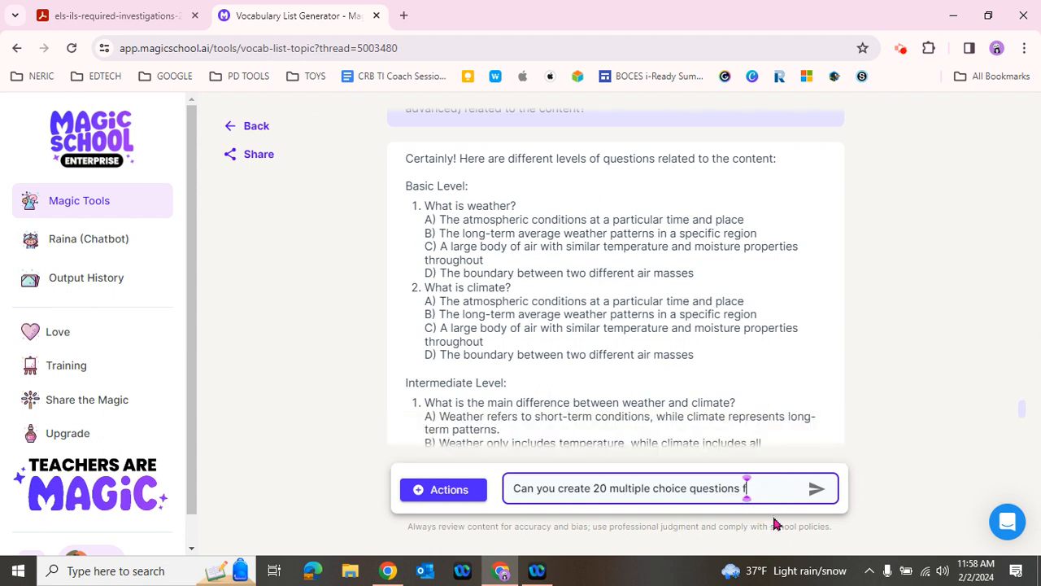
{"action": "type", "text": "for bais"}
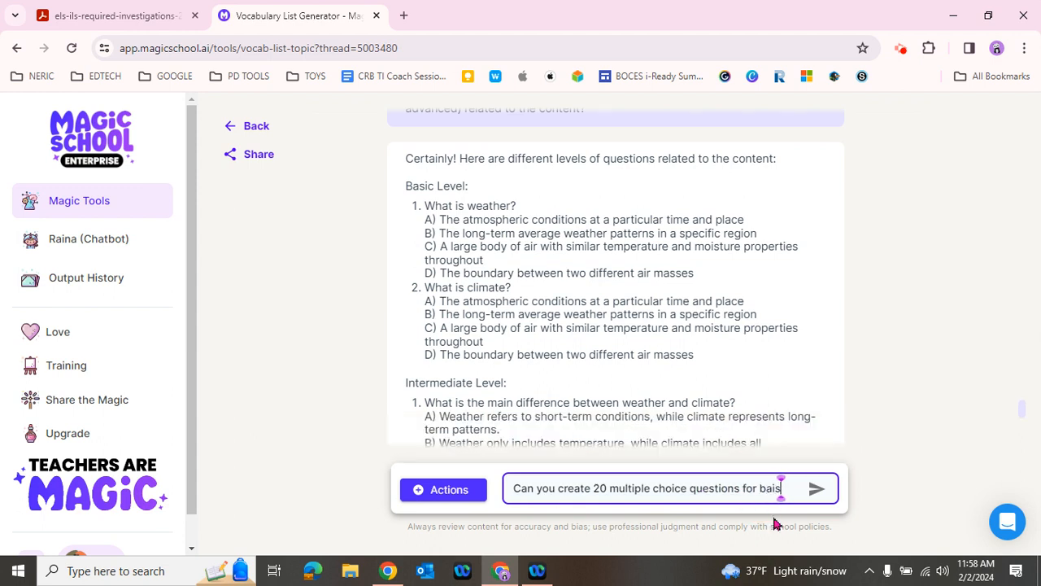
{"action": "type", "text": "basic lev"}
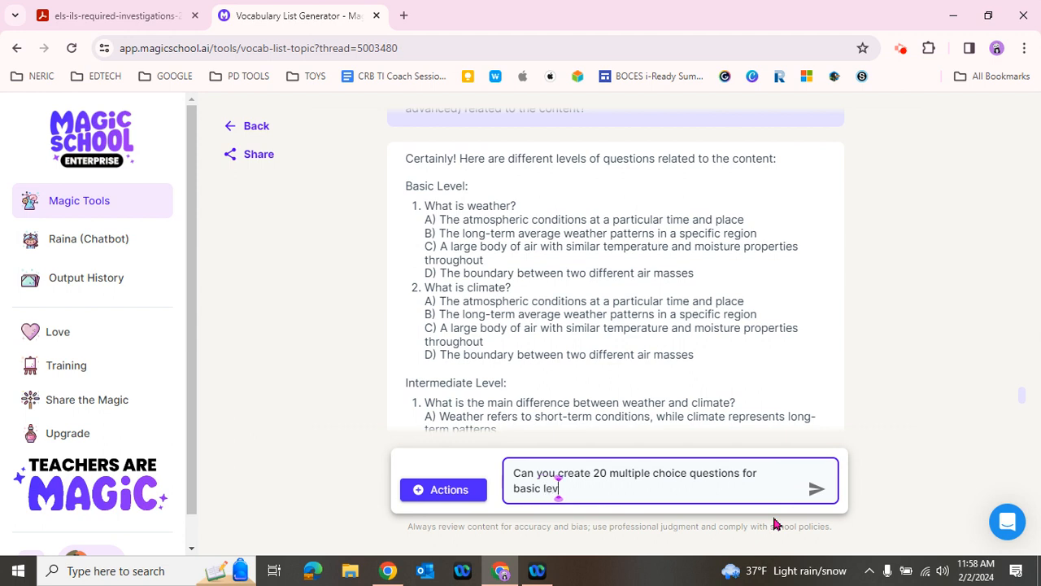
{"action": "type", "text": "el?"}
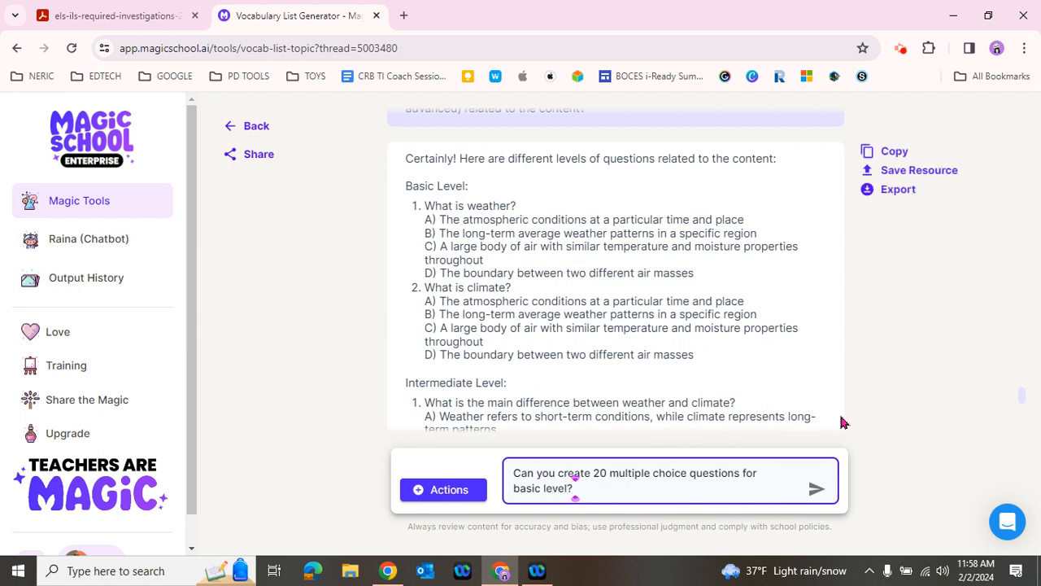
{"action": "mouse_move", "coordinate": [781, 417]}
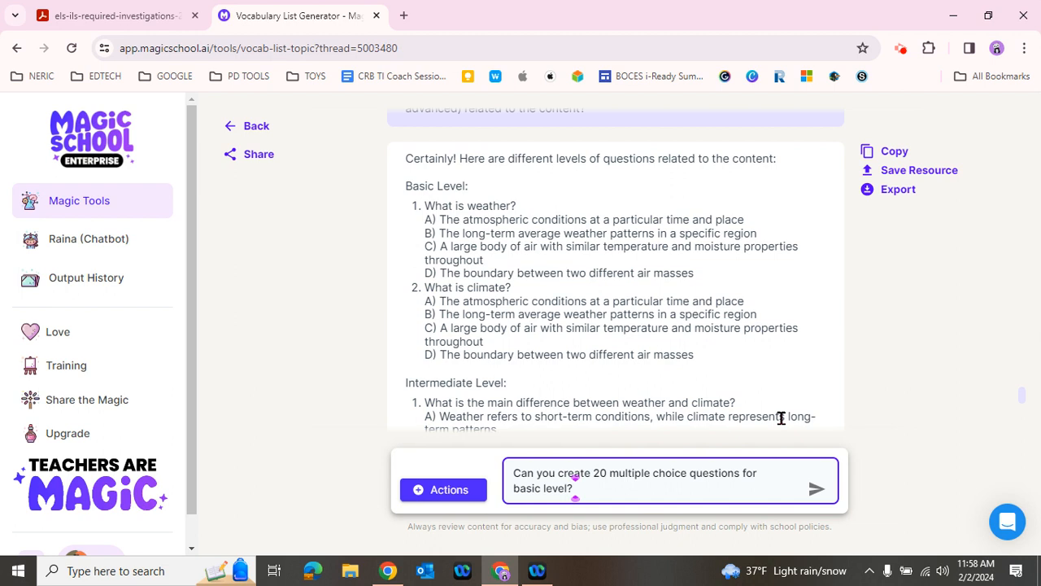
{"action": "type", "text": "Add an"}
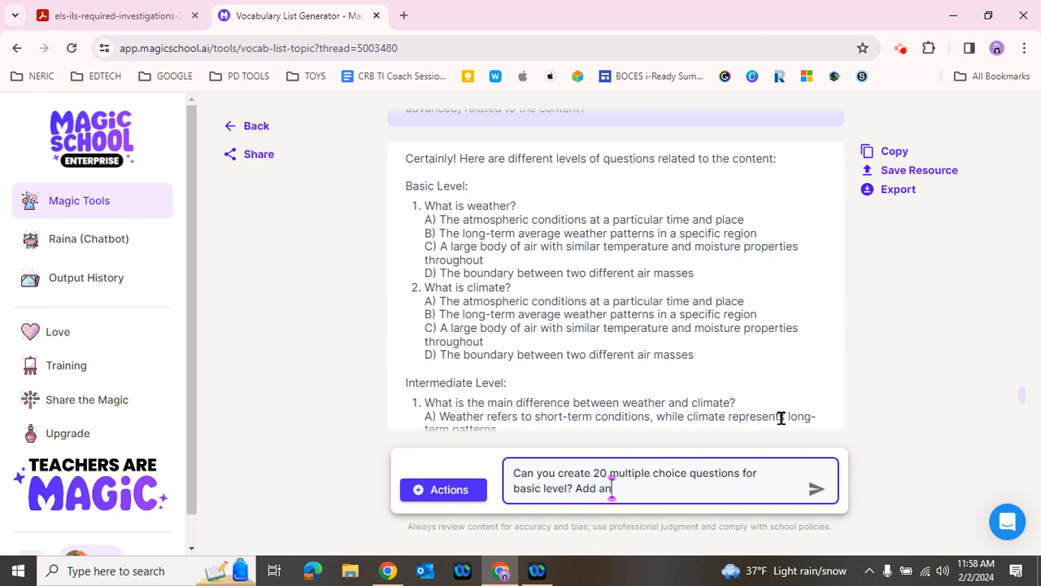
{"action": "type", "text": "swer k"}
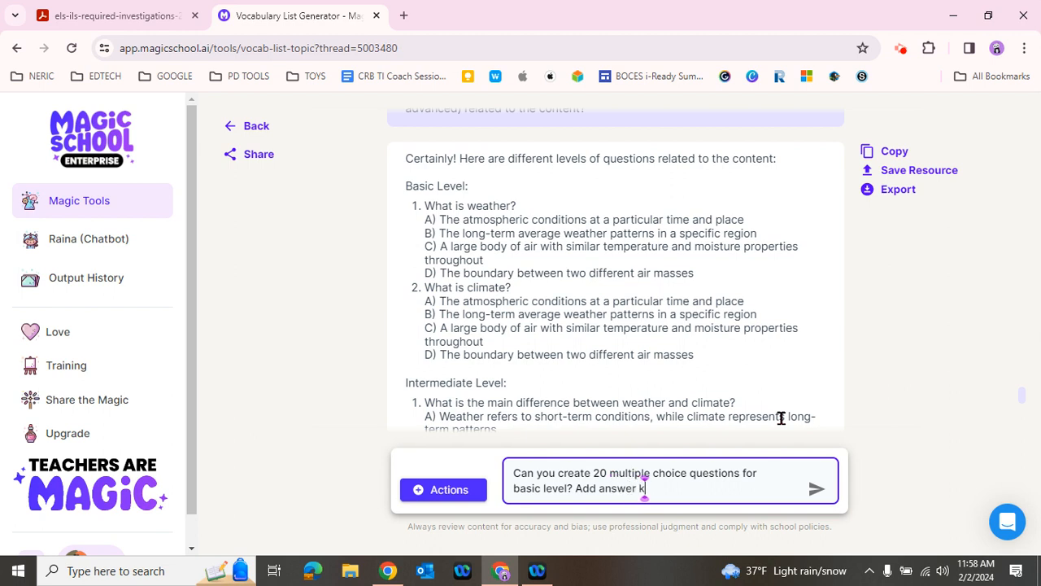
{"action": "type", "text": "ey."}
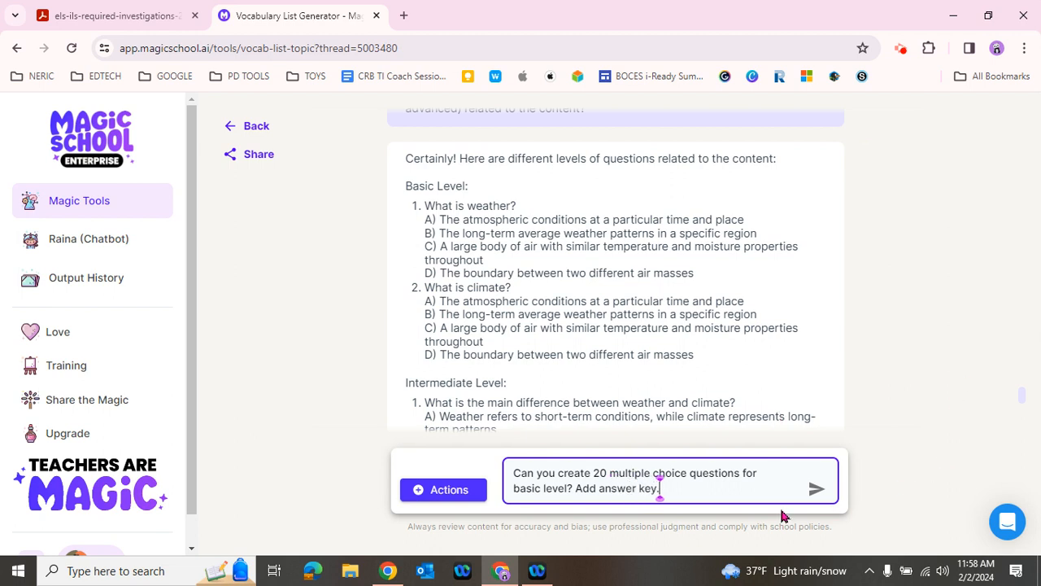
{"action": "left_click", "coordinate": [816, 488]}
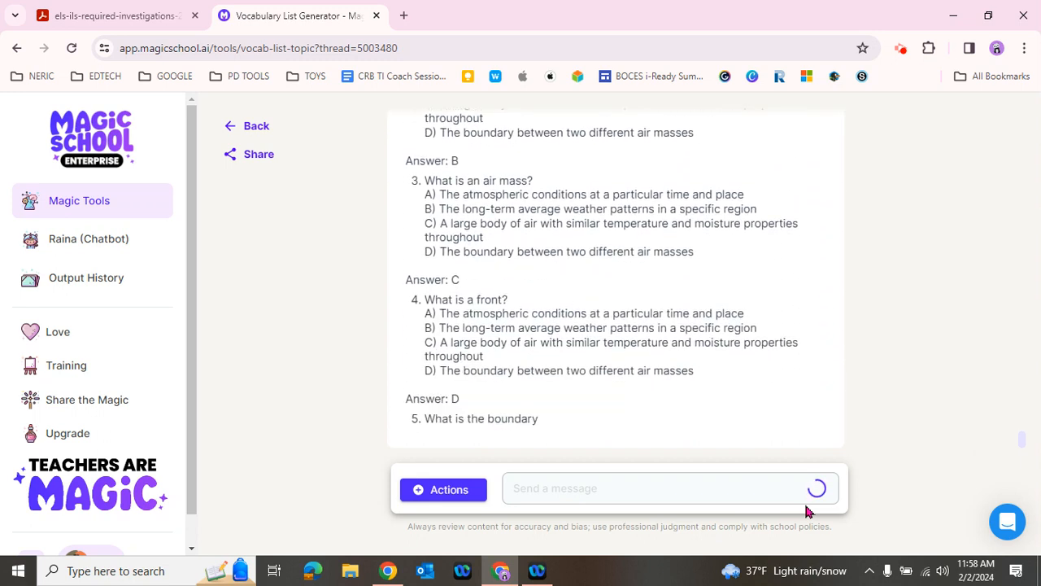
- Scroll through all 20 basic-level questions and answers, ending on tornadoes
{"action": "scroll", "scroll_direction": "down", "scroll_amount": 3}
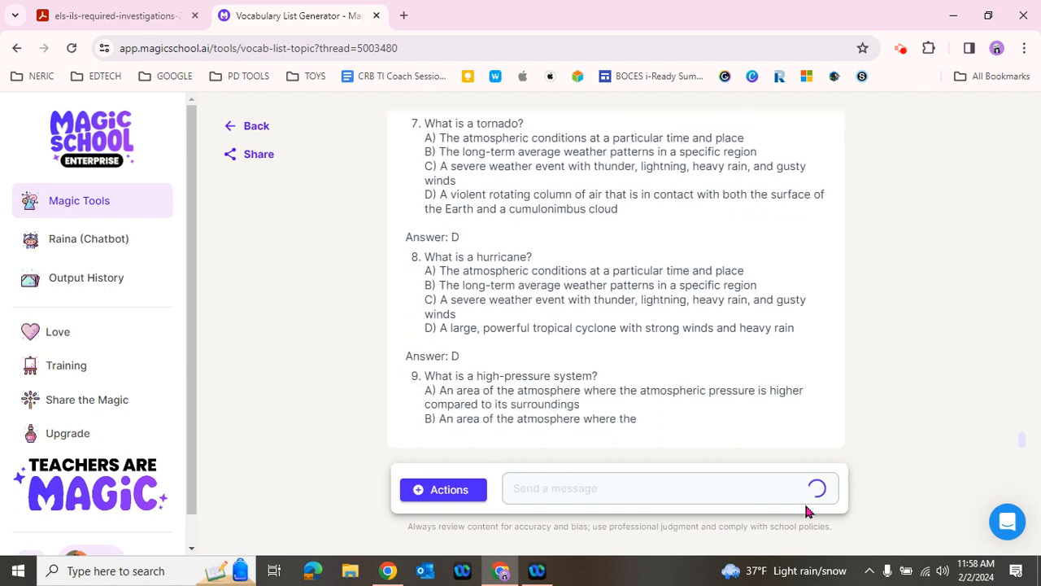
{"action": "scroll", "scroll_direction": "down", "scroll_amount": 3}
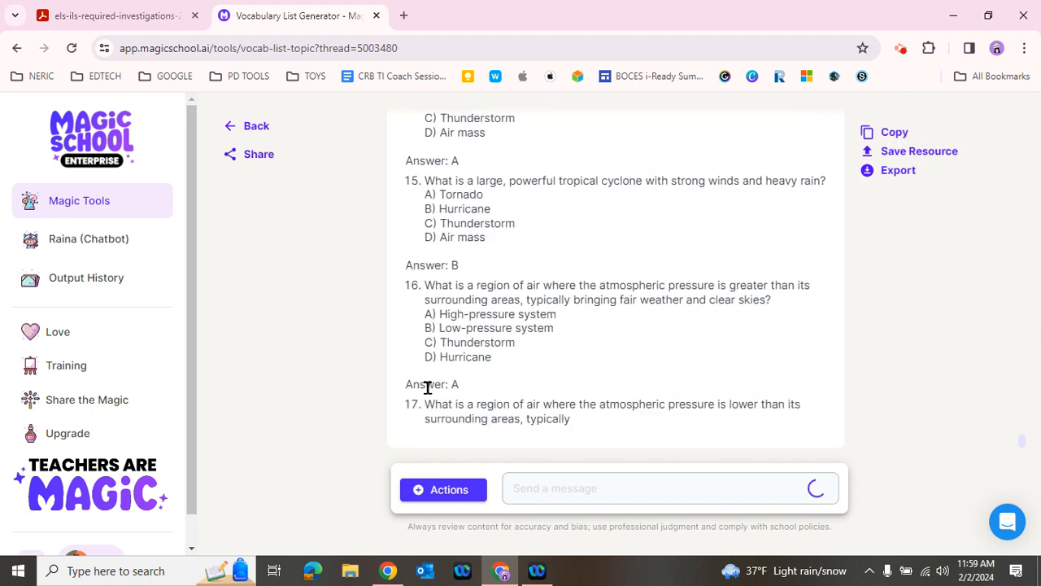
{"action": "scroll", "scroll_direction": "down", "scroll_amount": 3}
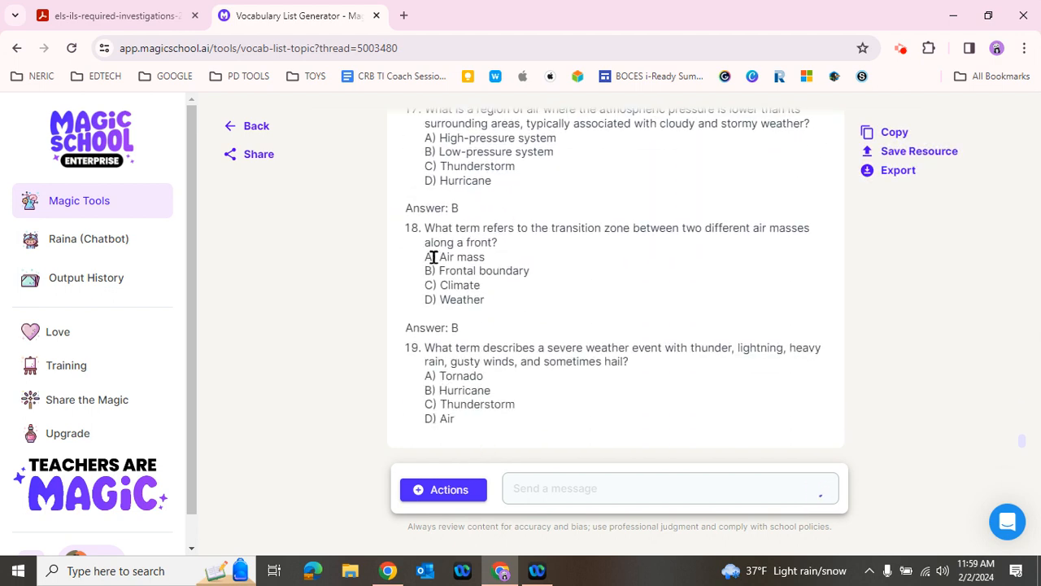
{"action": "scroll", "scroll_direction": "down", "scroll_amount": 3}
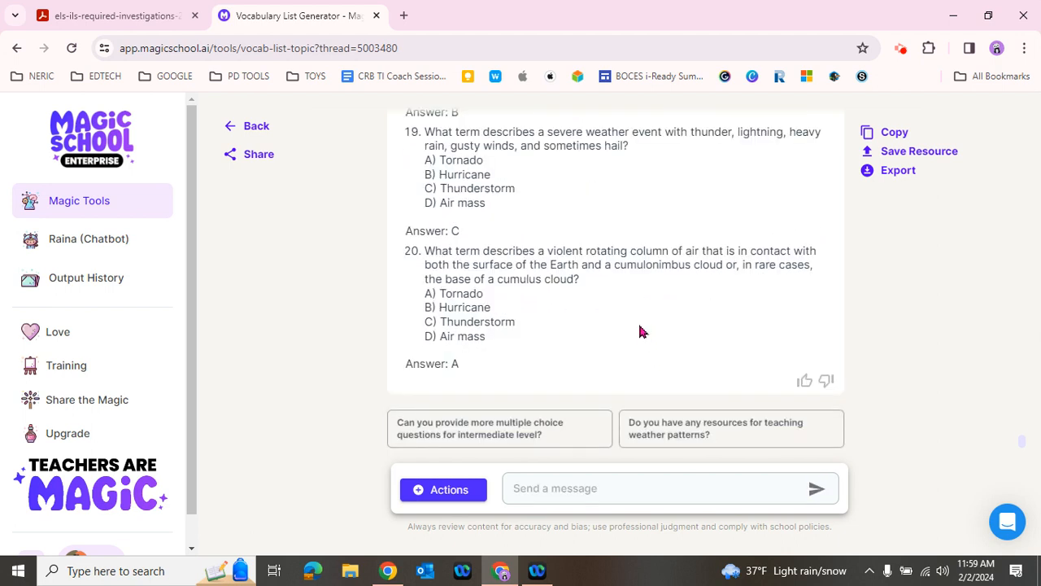
{"action": "mouse_move", "coordinate": [592, 340]}
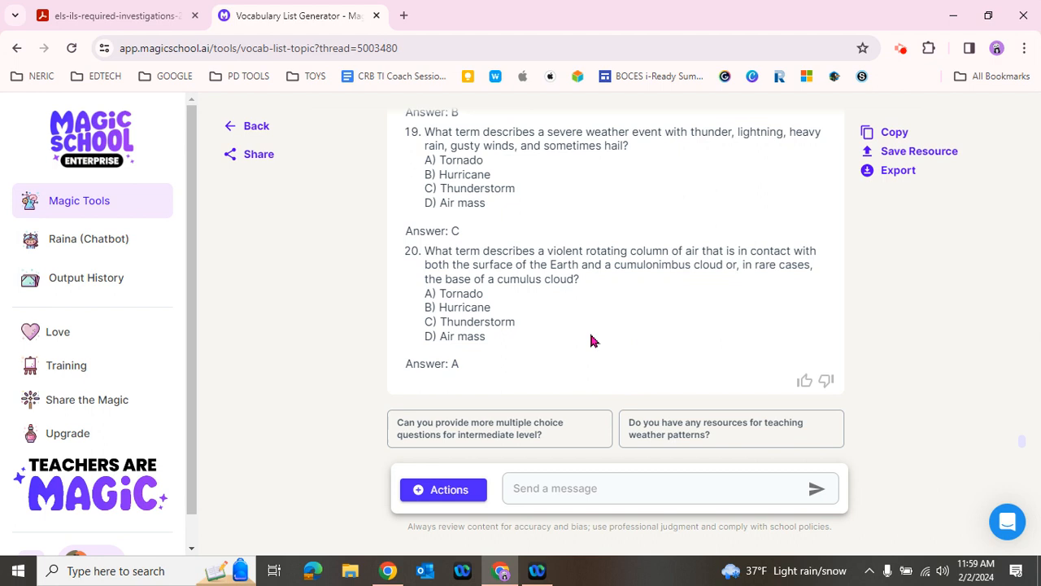
{"action": "mouse_move", "coordinate": [576, 330]}
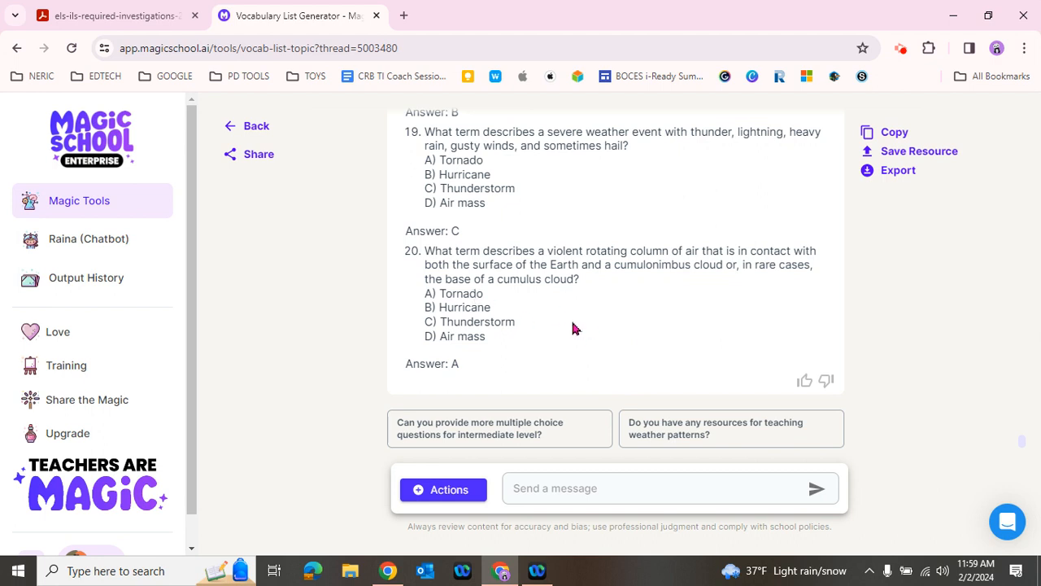
{"action": "left_click", "coordinate": [667, 488]}
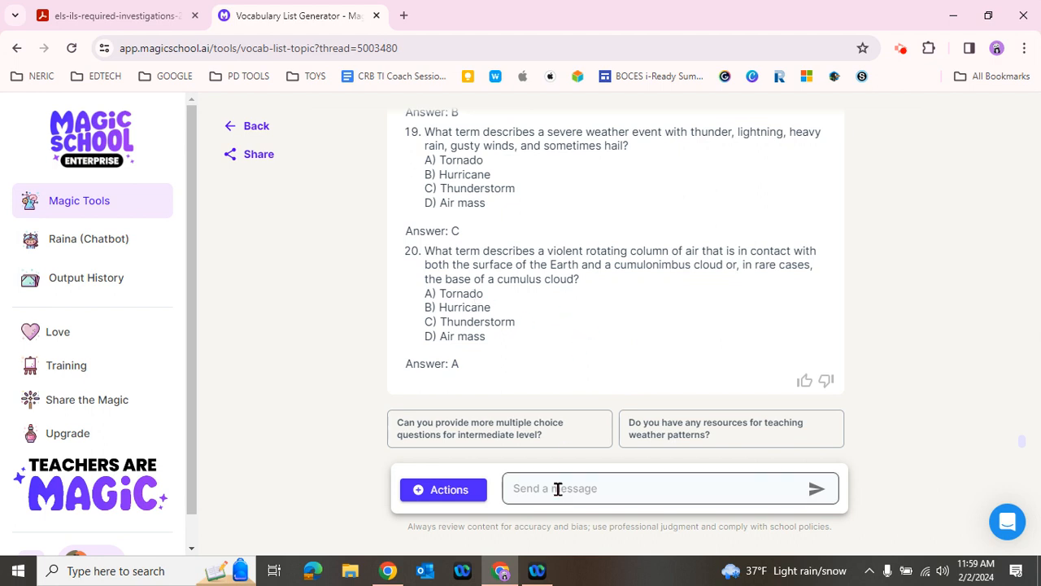
- Ask 'Can you redo that, but create a separate answer key?'
{"action": "type", "text": "Ca"}
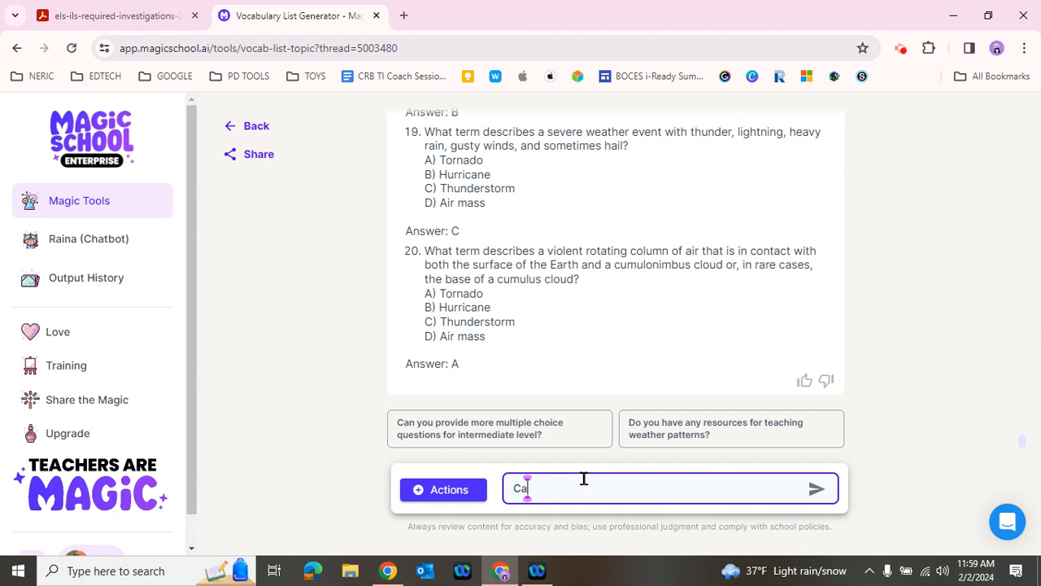
{"action": "type", "text": "n you redo"}
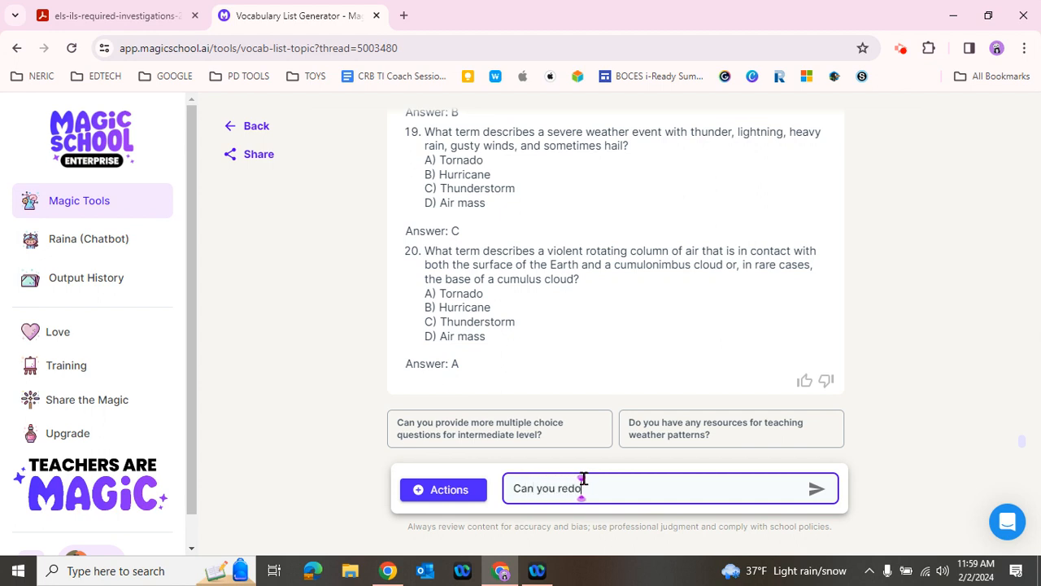
{"action": "type", "text": "that."}
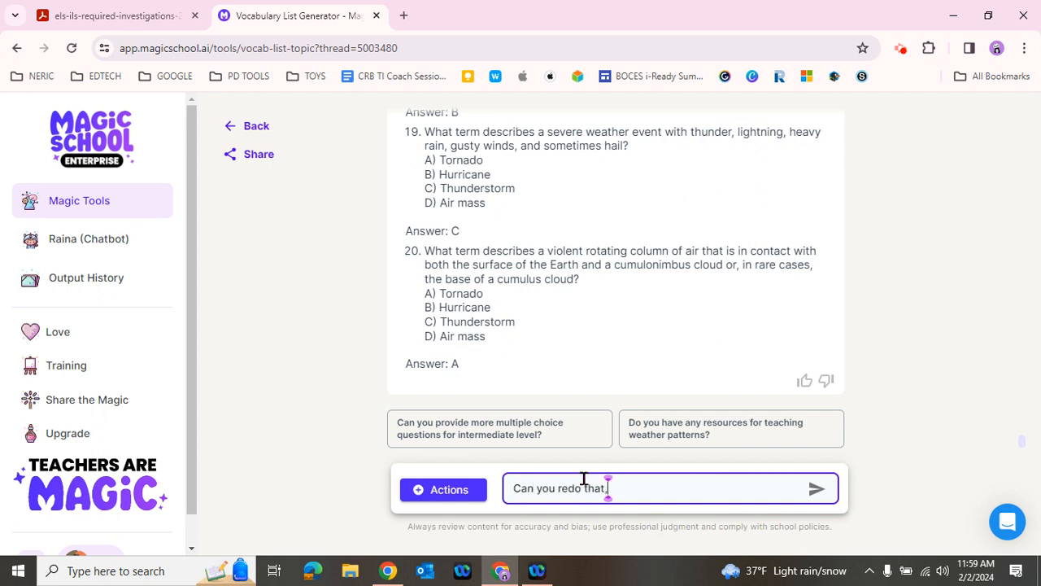
{"action": "type", "text": "but"}
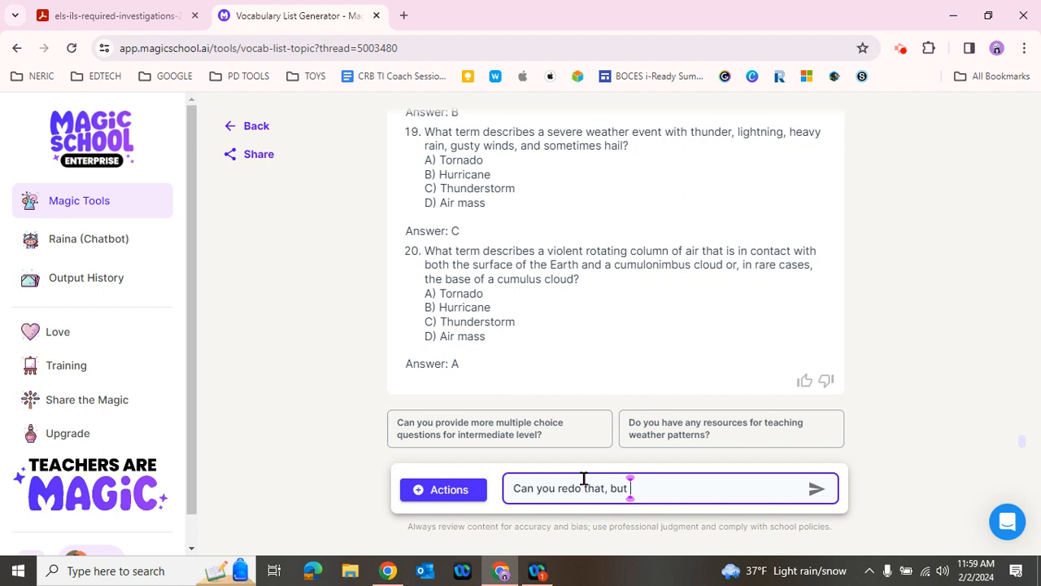
{"action": "type", "text": "create a se"}
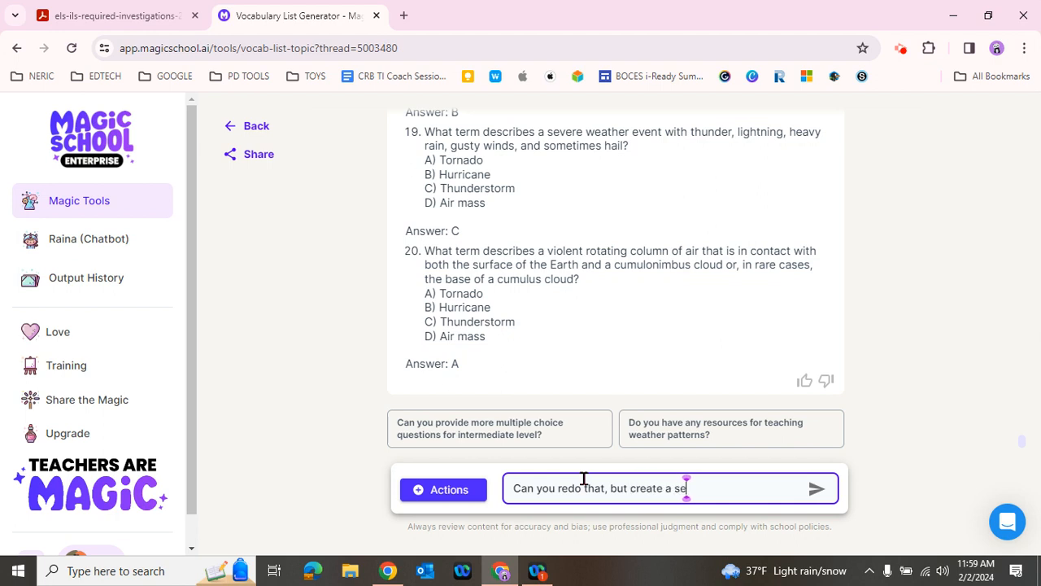
{"action": "type", "text": "parate answer ke"}
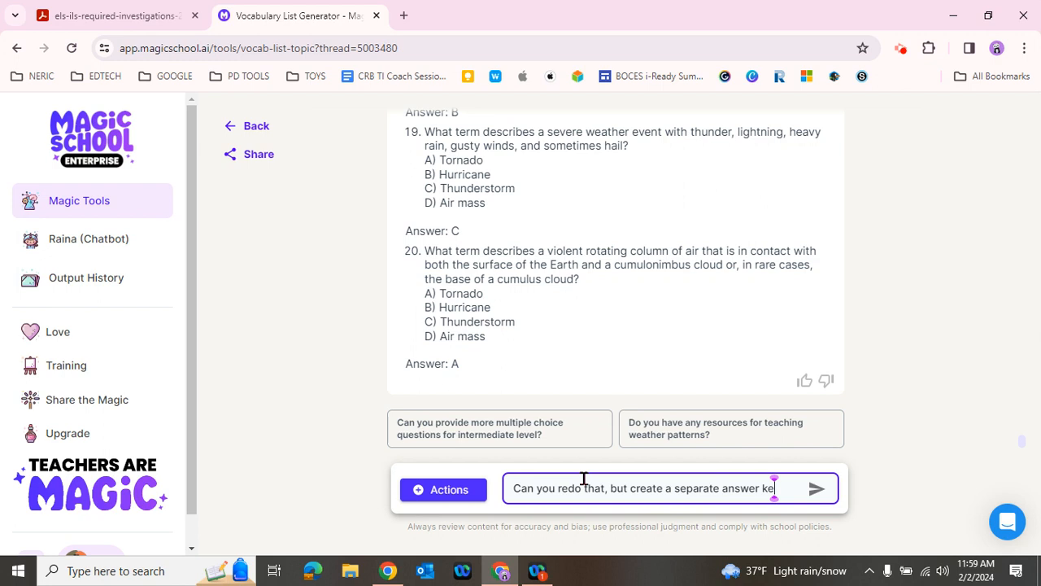
{"action": "type", "text": "y"}
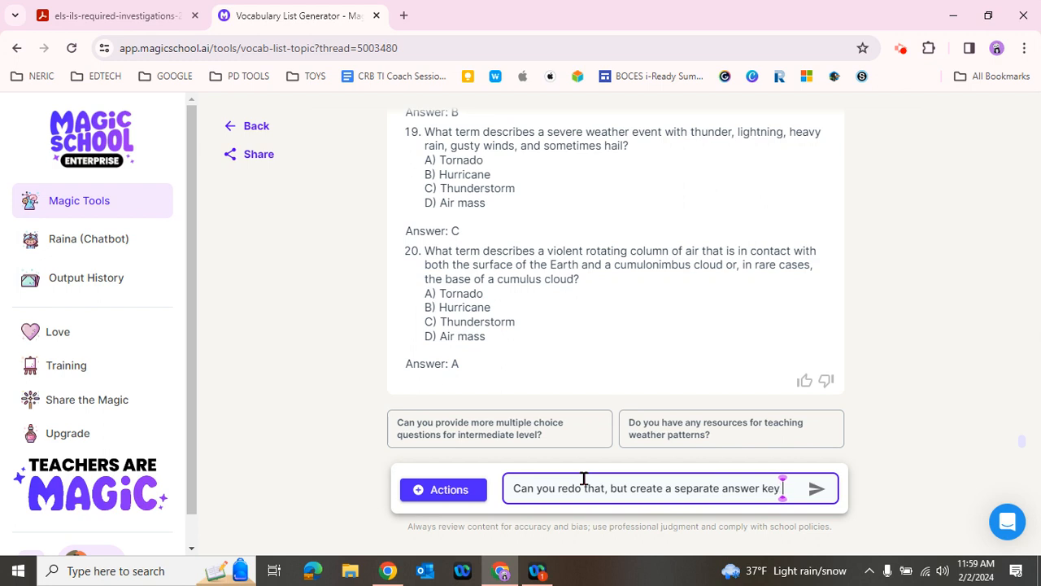
{"action": "type", "text": "?"}
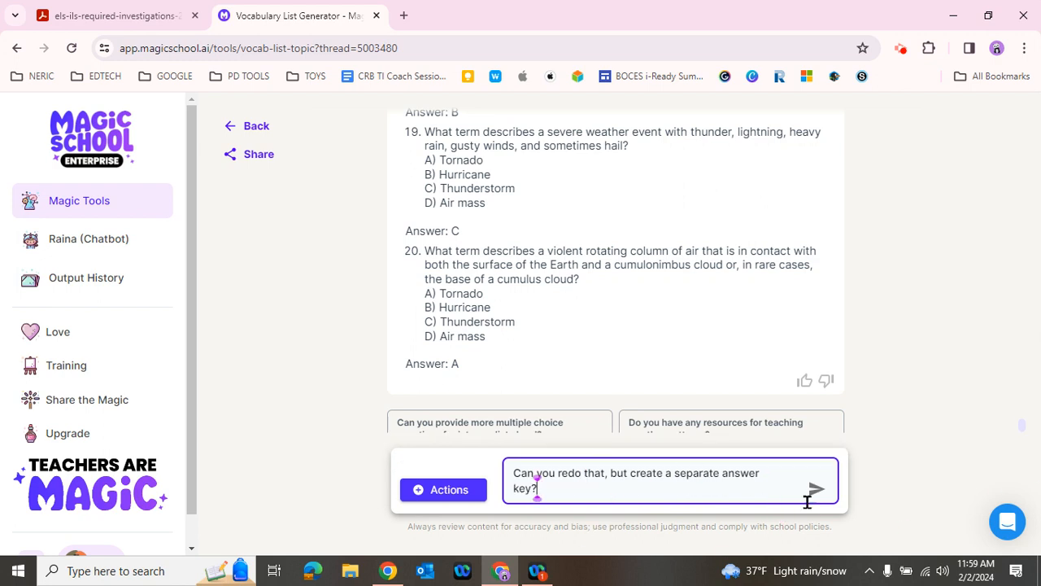
{"action": "left_click", "coordinate": [816, 488]}
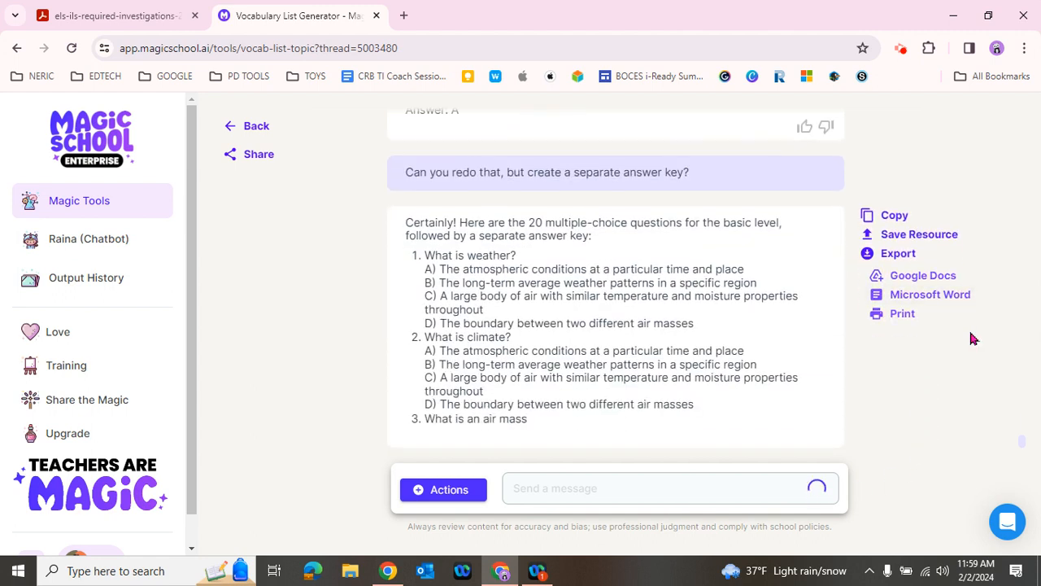
- Scroll through the regenerated 20 questions and the answer key at the end
{"action": "scroll", "scroll_direction": "down", "scroll_amount": 3}
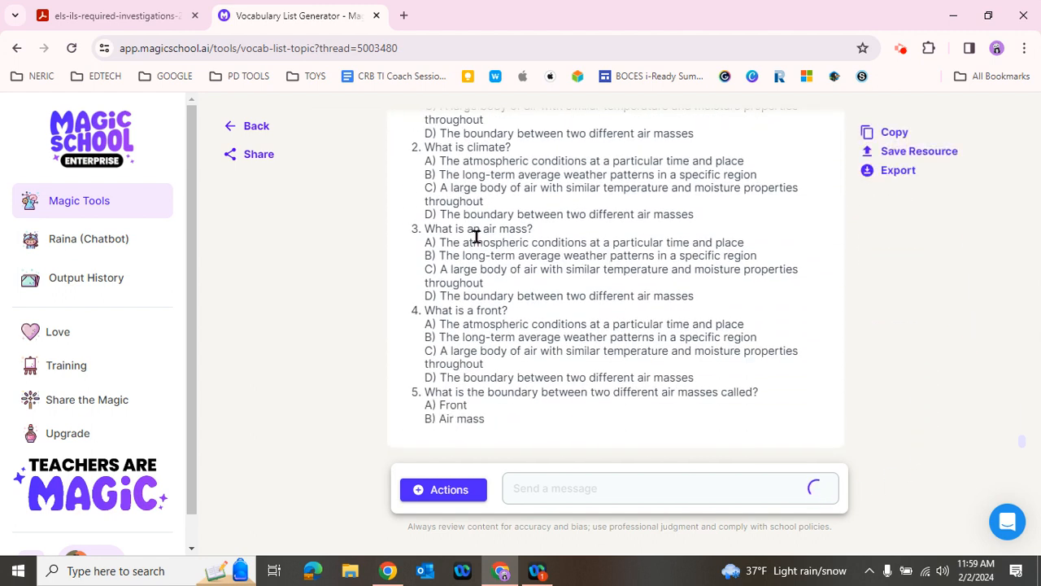
{"action": "scroll", "scroll_direction": "down", "scroll_amount": 3}
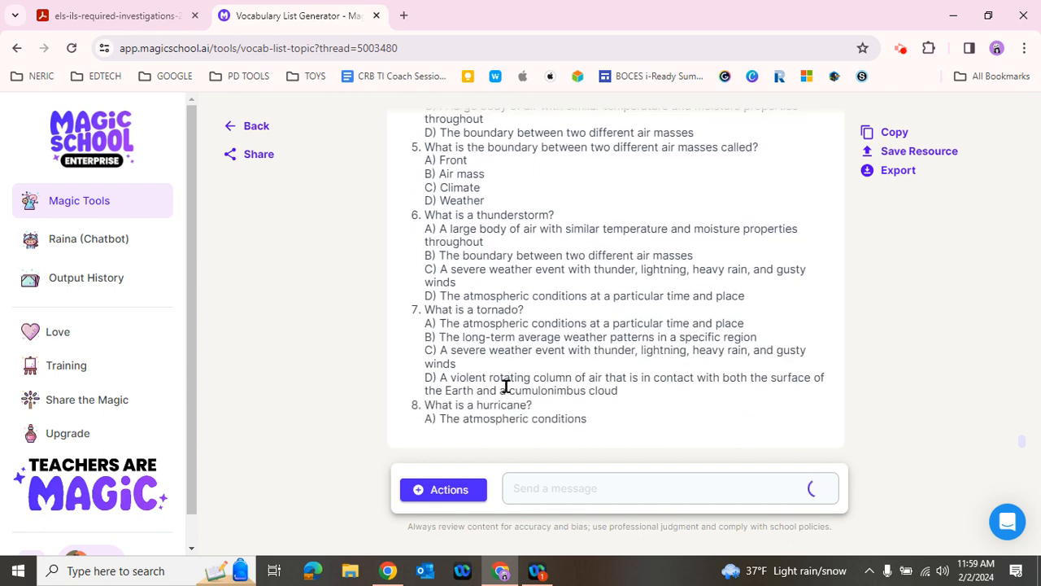
{"action": "scroll", "scroll_direction": "down", "scroll_amount": 3}
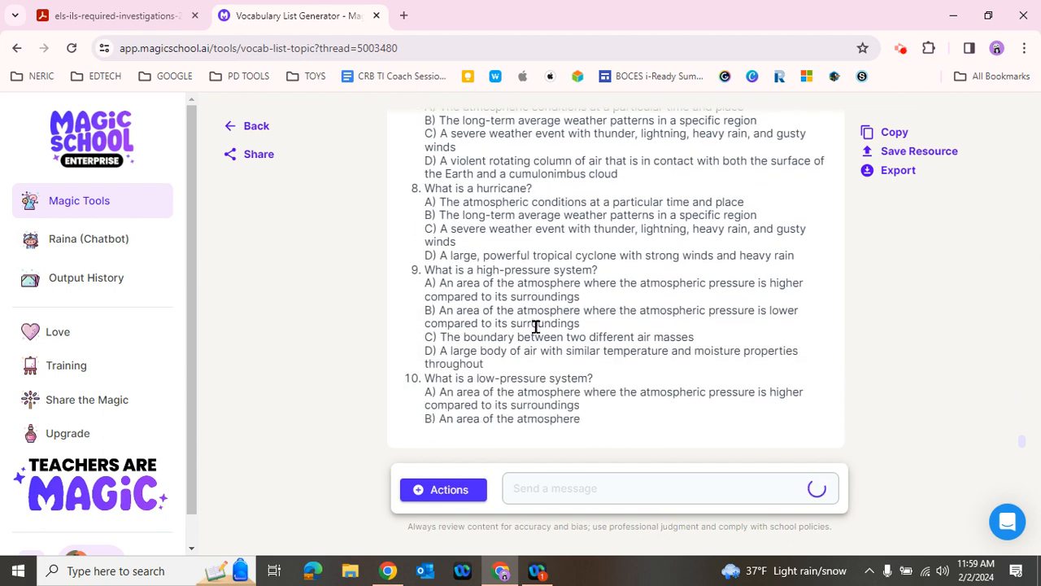
{"action": "scroll", "scroll_direction": "down", "scroll_amount": 3}
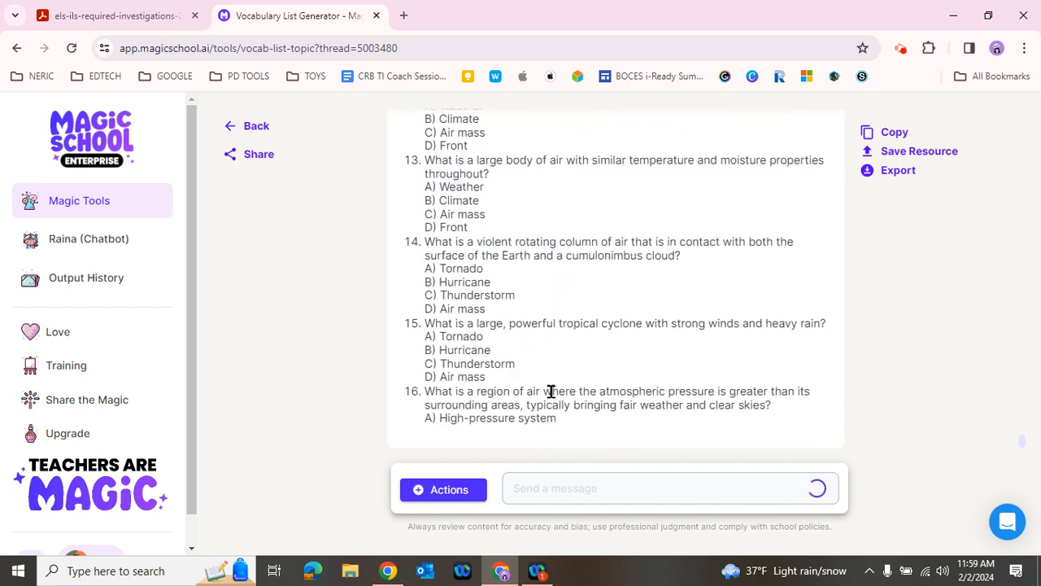
{"action": "scroll", "scroll_direction": "down", "scroll_amount": 3}
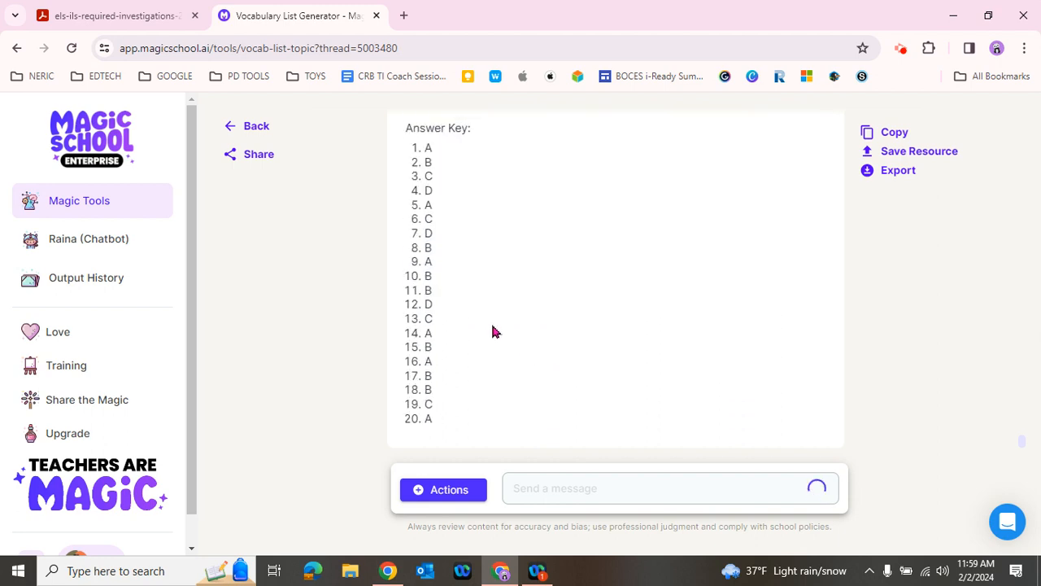
{"action": "scroll", "scroll_direction": "down", "scroll_amount": 3}
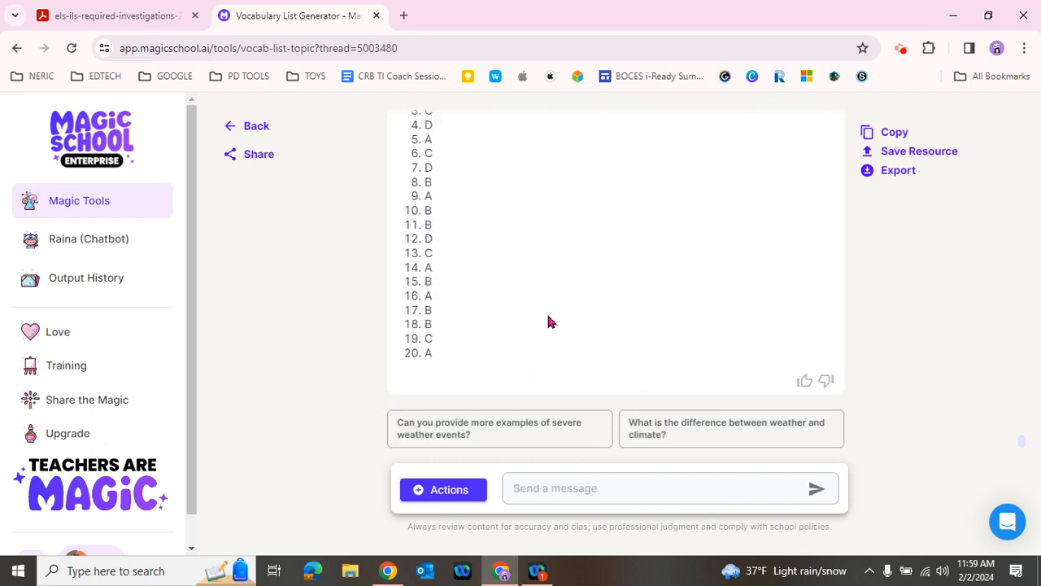
{"action": "scroll", "scroll_direction": "up", "scroll_amount": 3}
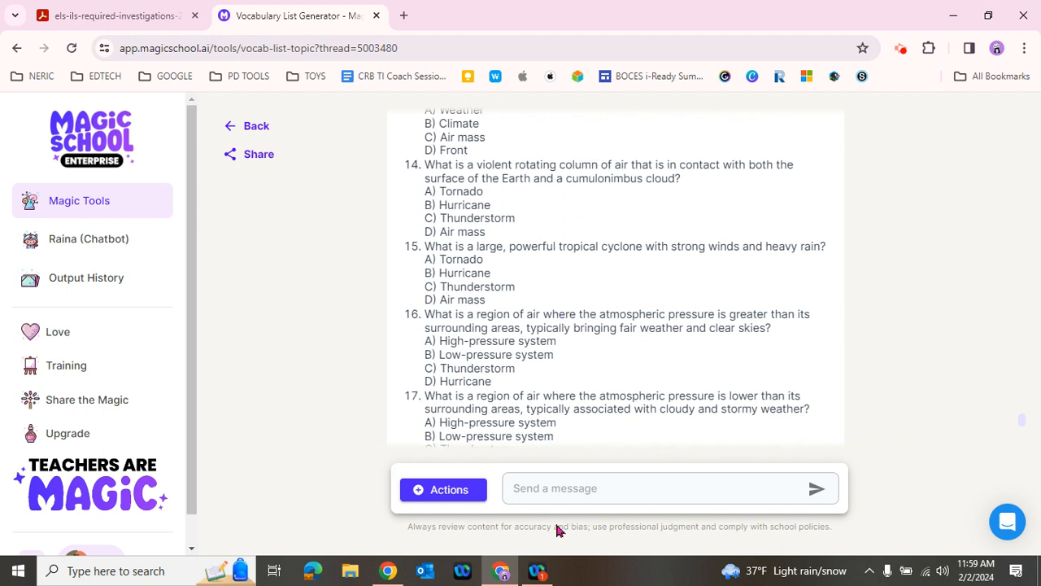
- Ask 'Do the same for intermediate level.' and review the 20 intermediate questions with answers
{"action": "left_click", "coordinate": [667, 488]}
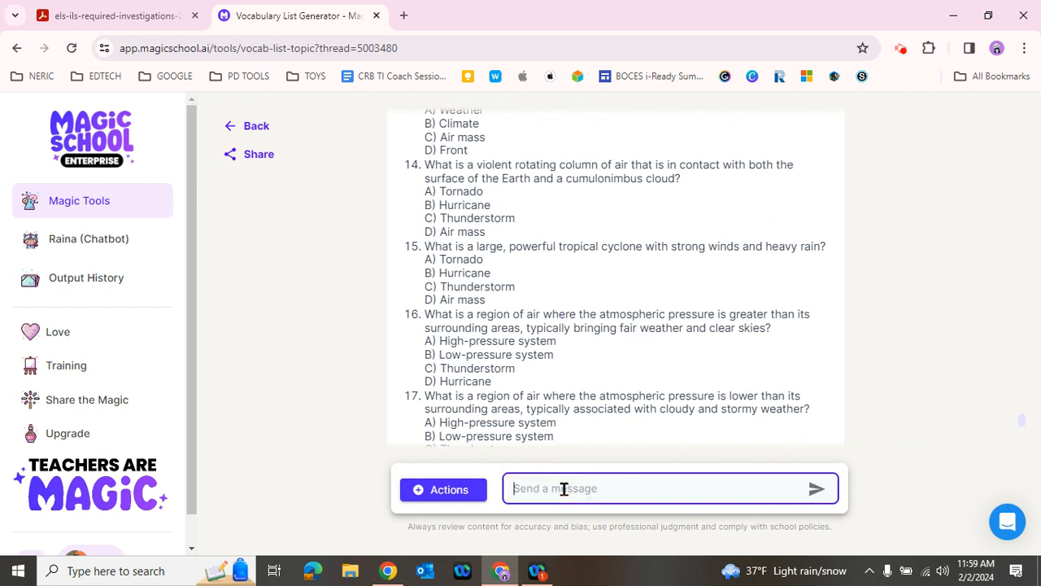
{"action": "type", "text": "Do the"}
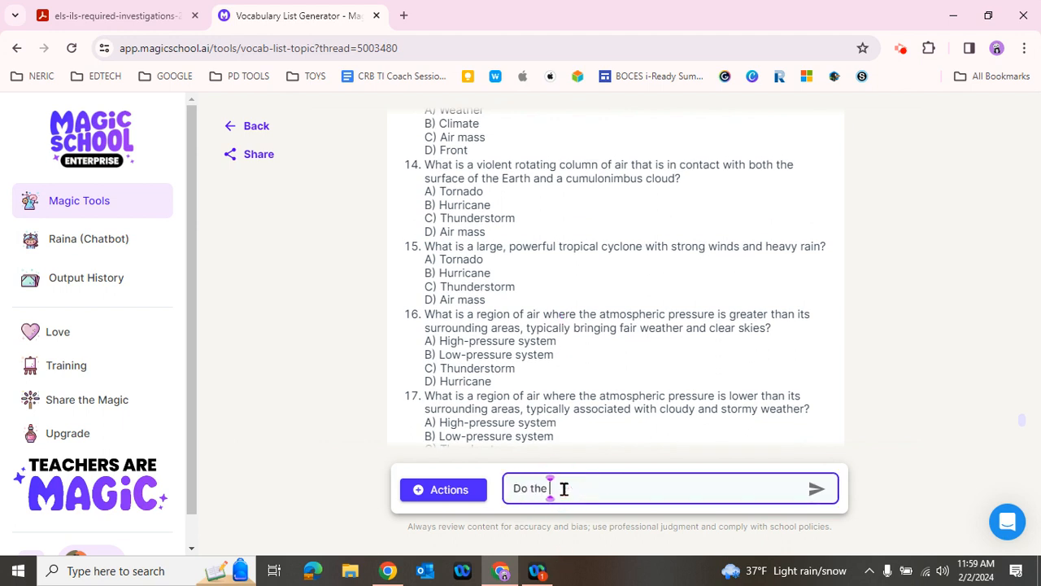
{"action": "type", "text": "same for"}
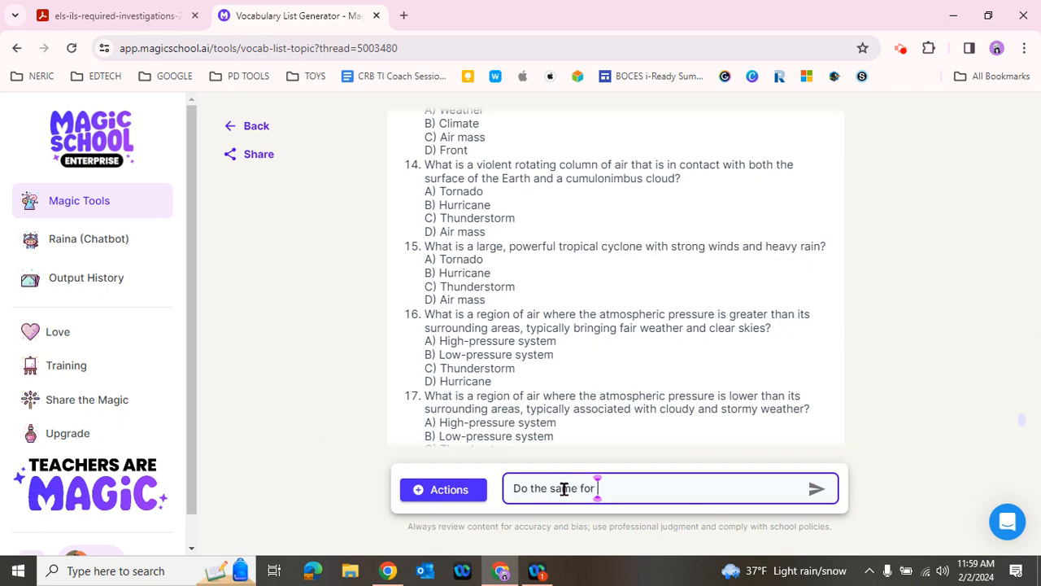
{"action": "type", "text": "inter"}
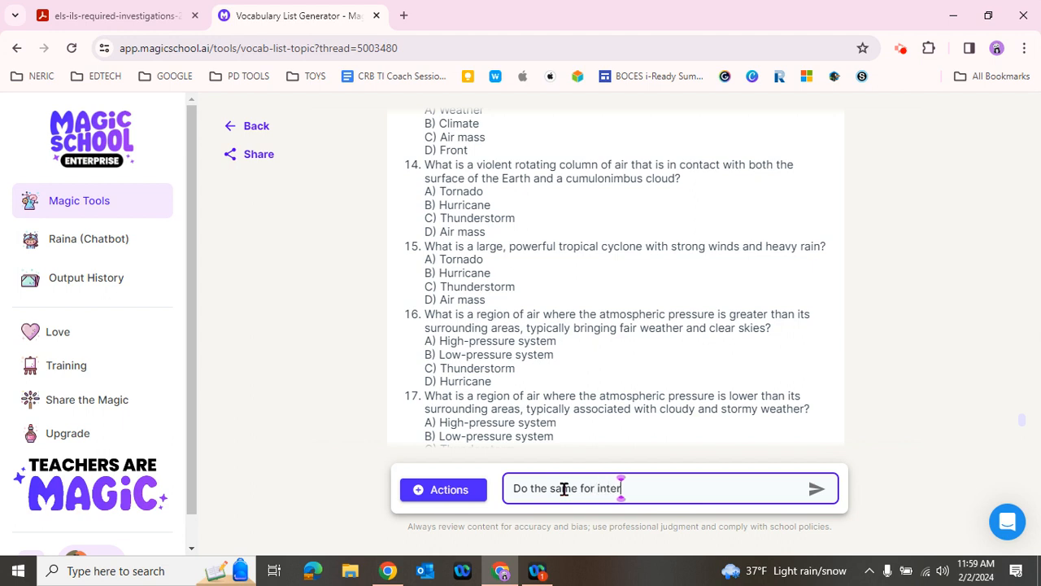
{"action": "type", "text": "mediate level."}
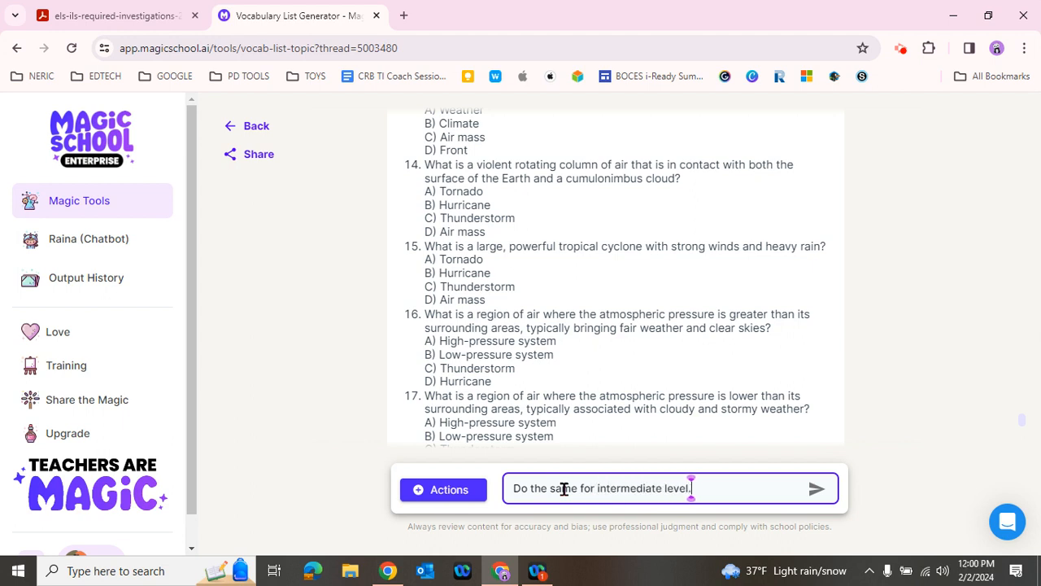
{"action": "left_click", "coordinate": [816, 488]}
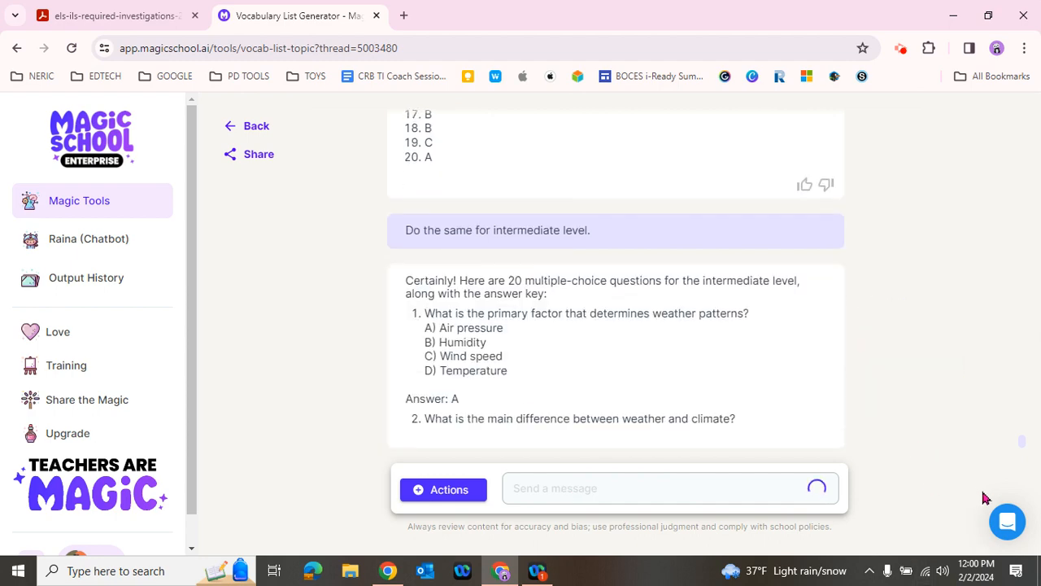
{"action": "scroll", "scroll_direction": "down", "scroll_amount": 3}
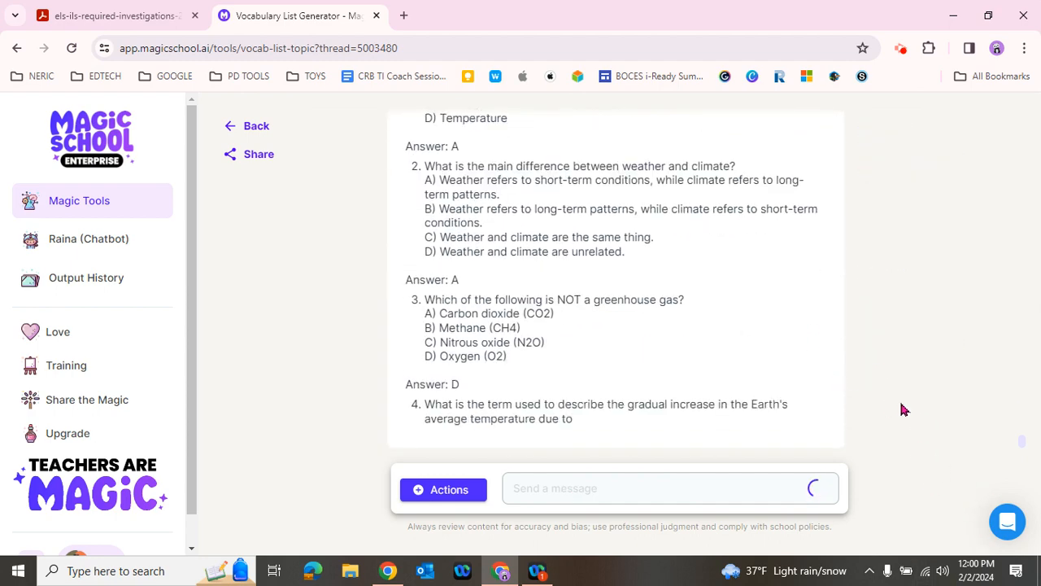
{"action": "scroll", "scroll_direction": "down", "scroll_amount": 3}
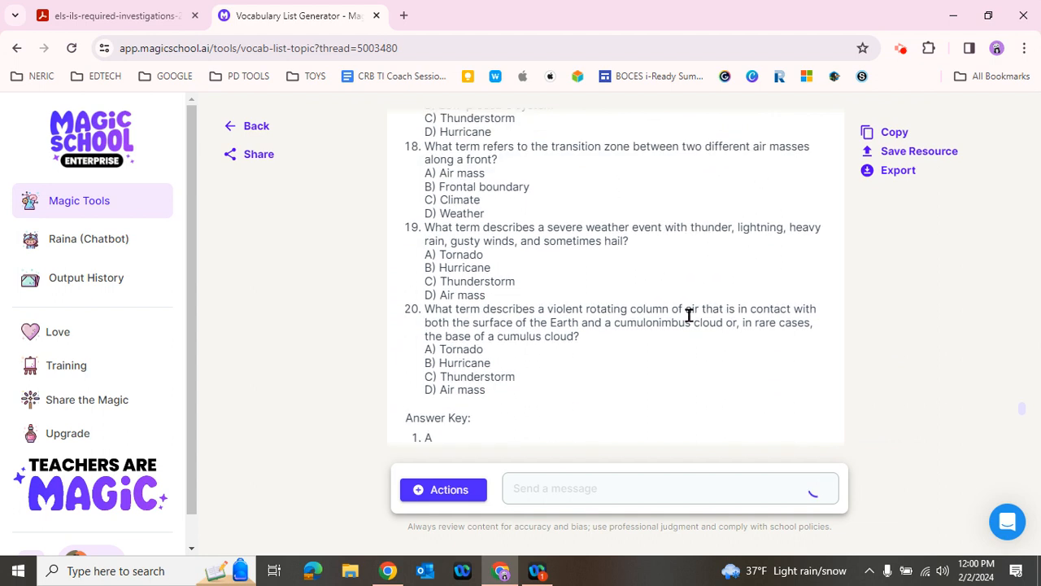
{"action": "left_click", "coordinate": [898, 170]}
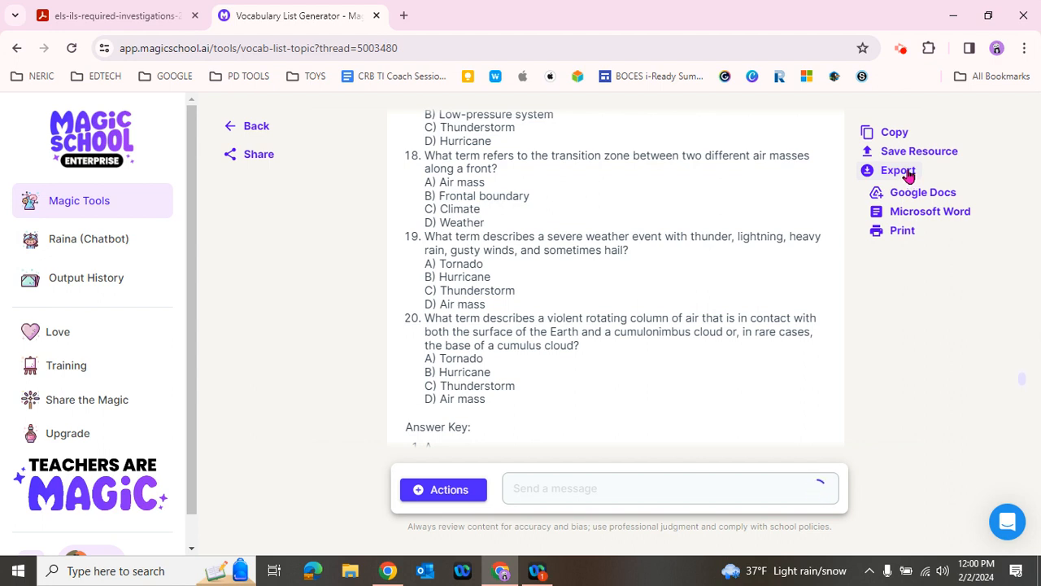
{"action": "scroll", "scroll_direction": "down", "scroll_amount": 3}
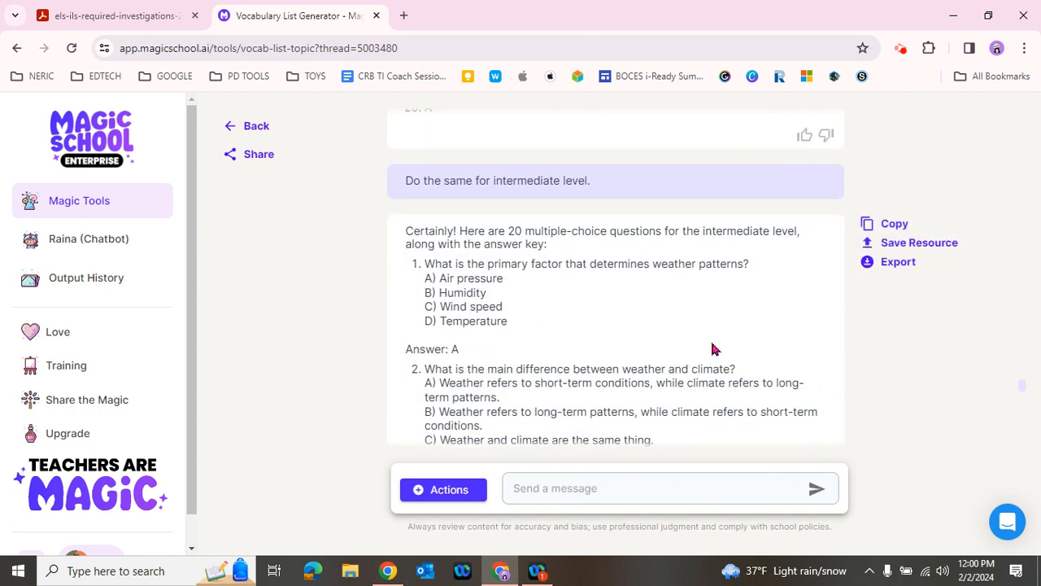
{"action": "left_click", "coordinate": [898, 261]}
{"action": "type", "text": "Do the same for adv"}
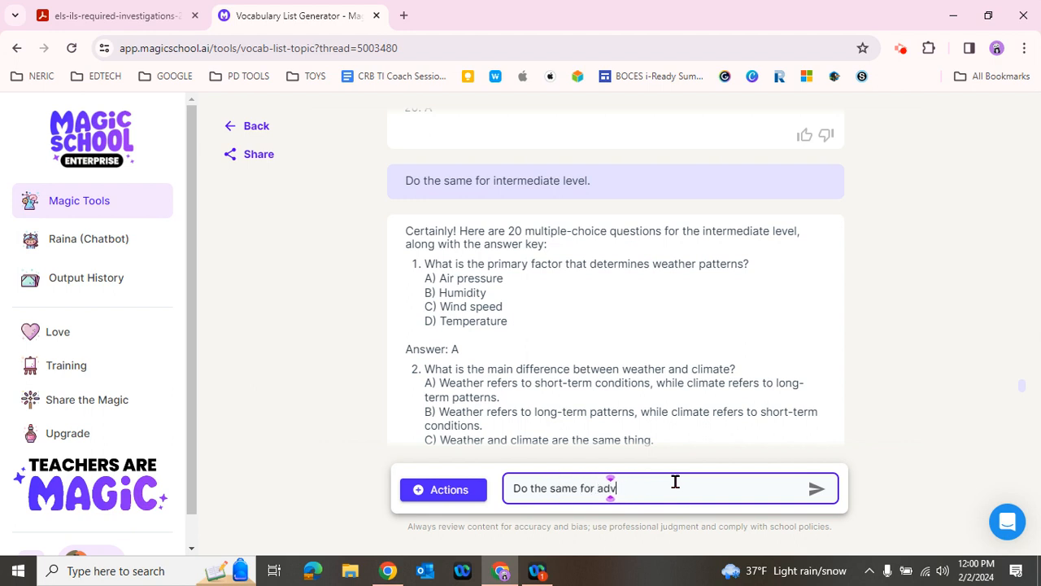
{"action": "type", "text": "anced learner"}
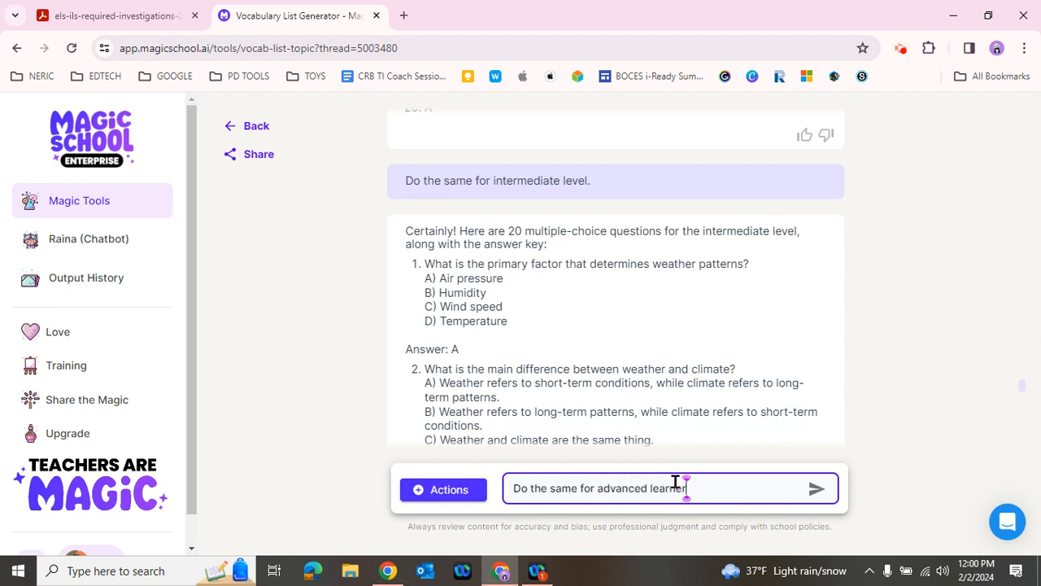
{"action": "left_click", "coordinate": [815, 488]}
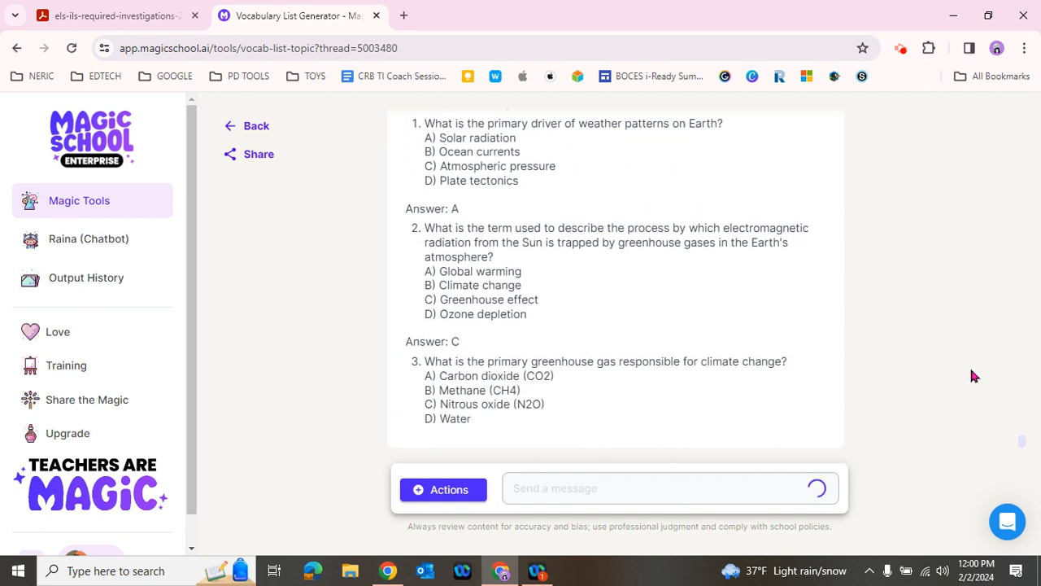
{"action": "scroll", "scroll_direction": "down", "scroll_amount": 3}
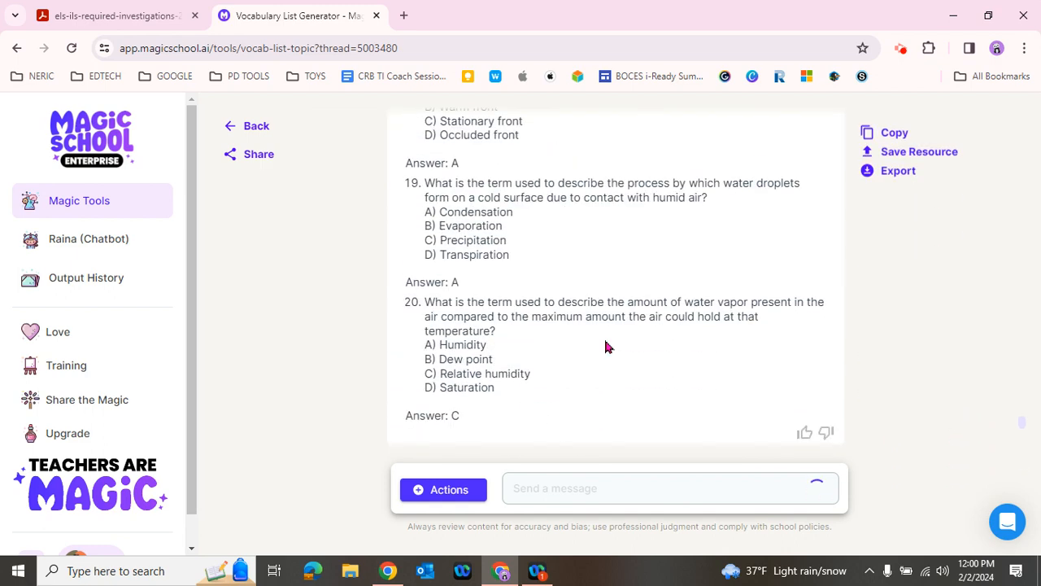
{"action": "scroll", "scroll_direction": "up", "scroll_amount": 3}
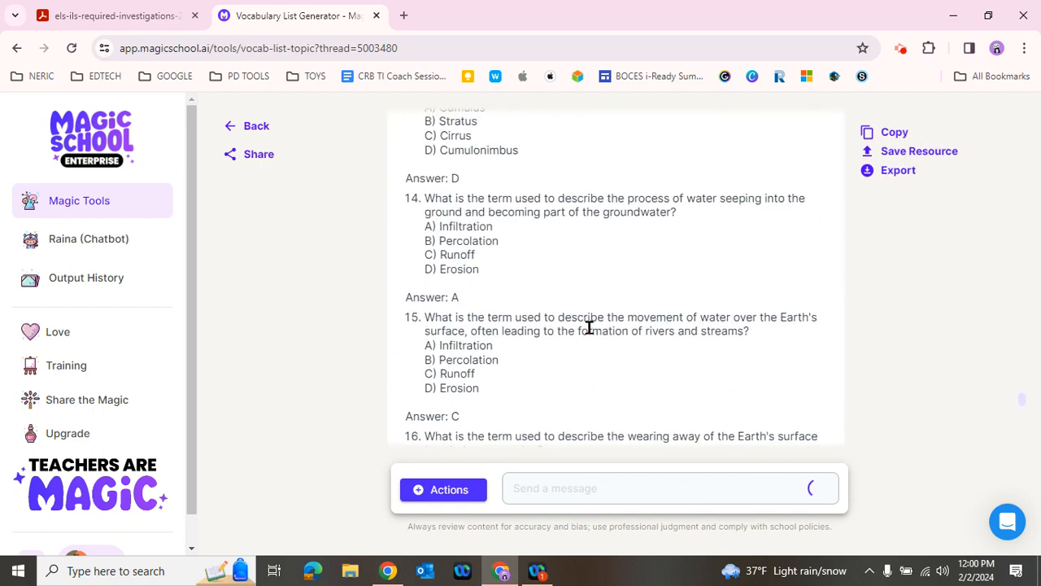
{"action": "scroll", "scroll_direction": "up", "scroll_amount": 3}
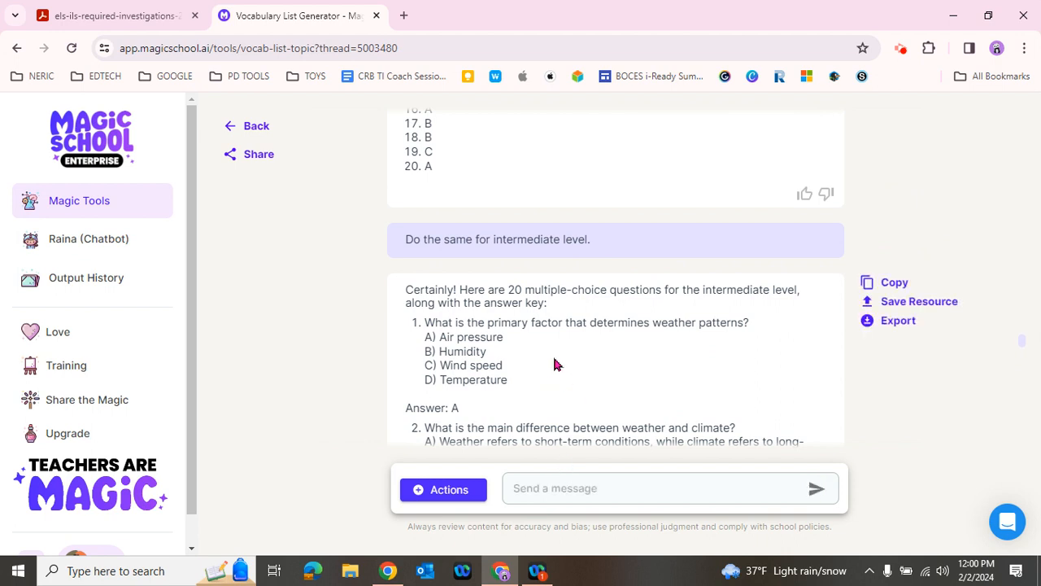
{"action": "mouse_move", "coordinate": [637, 375]}
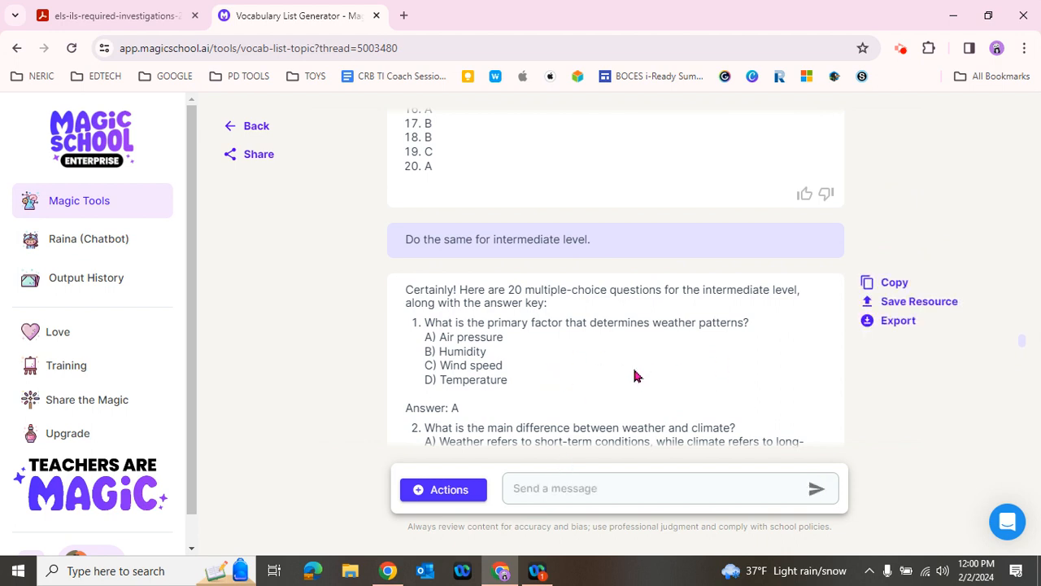
{"action": "mouse_move", "coordinate": [545, 369]}
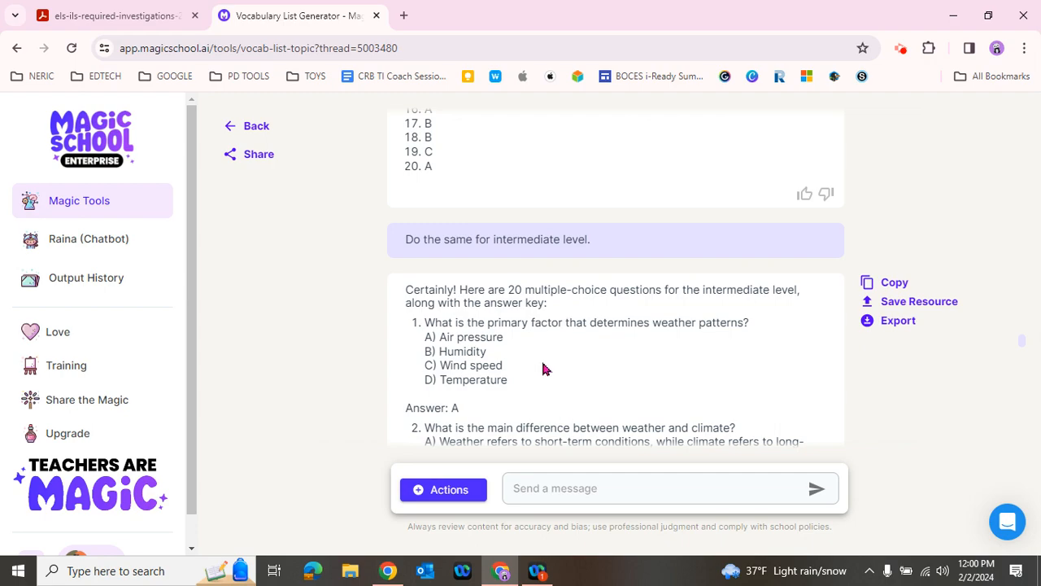
{"action": "scroll", "scroll_direction": "down", "scroll_amount": 3}
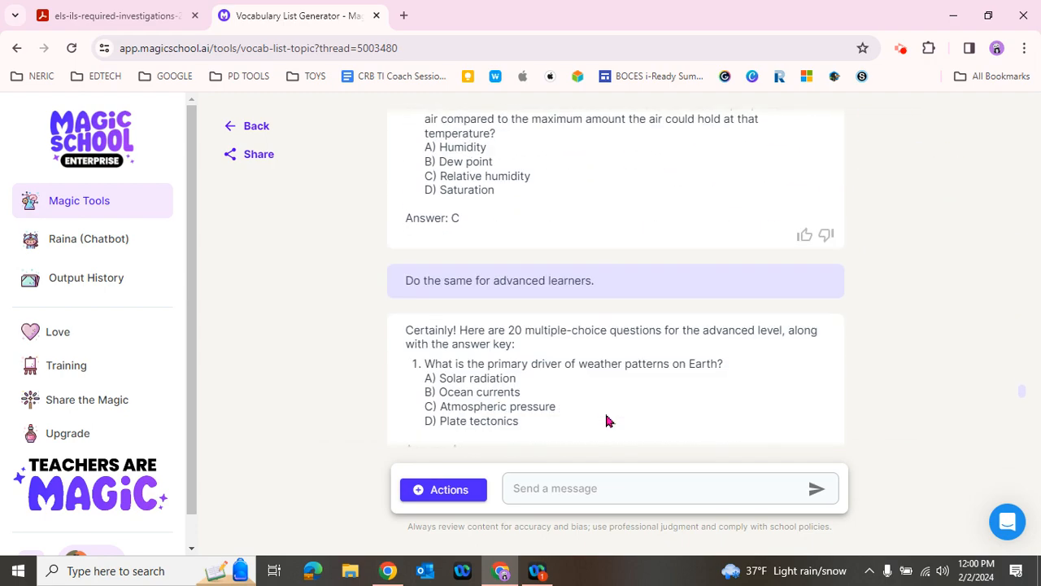
{"action": "scroll", "scroll_direction": "down", "scroll_amount": 3}
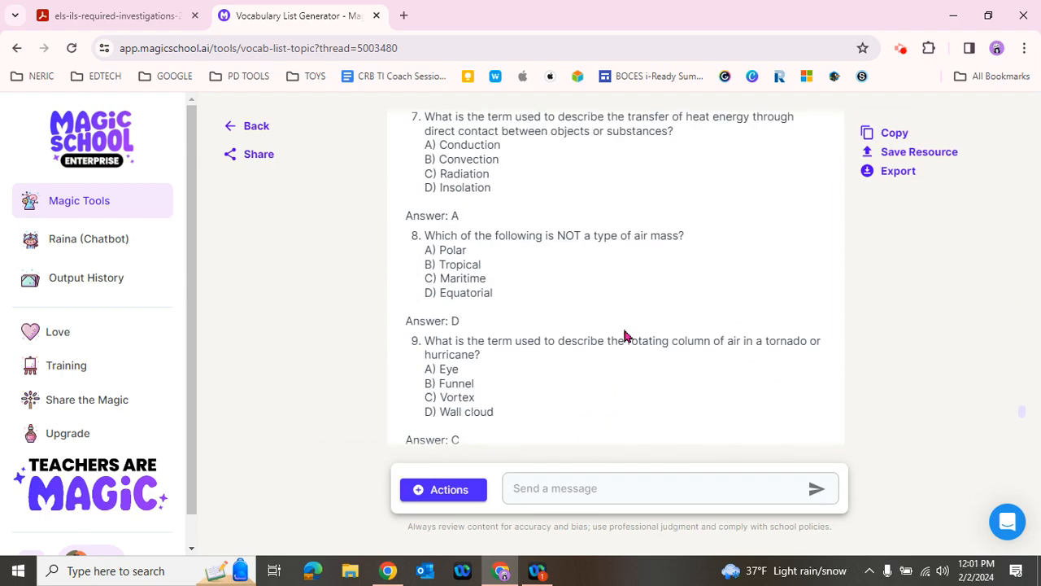
{"action": "scroll", "scroll_direction": "down", "scroll_amount": 3}
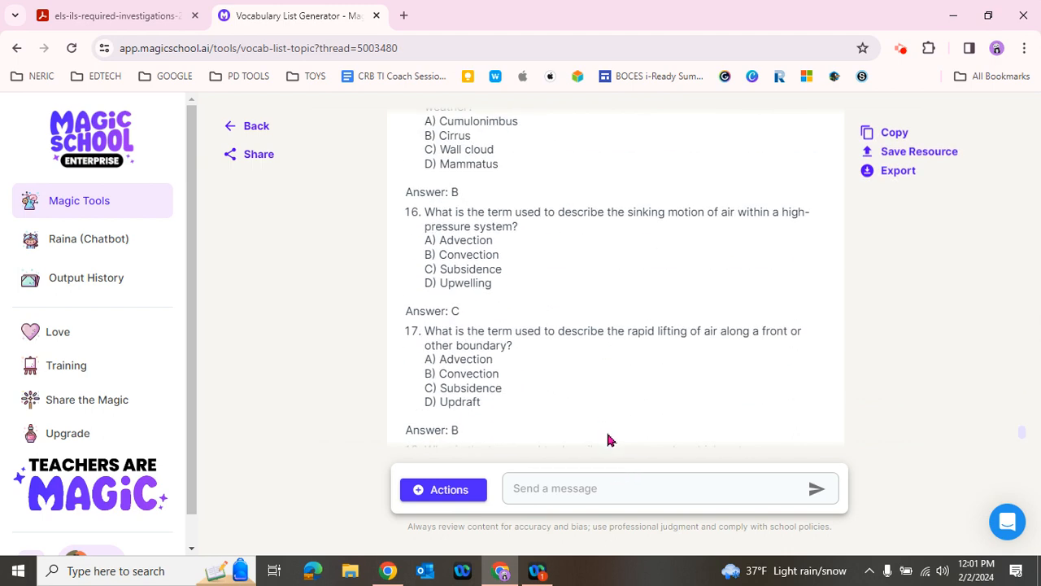
{"action": "scroll", "scroll_direction": "down", "scroll_amount": 3}
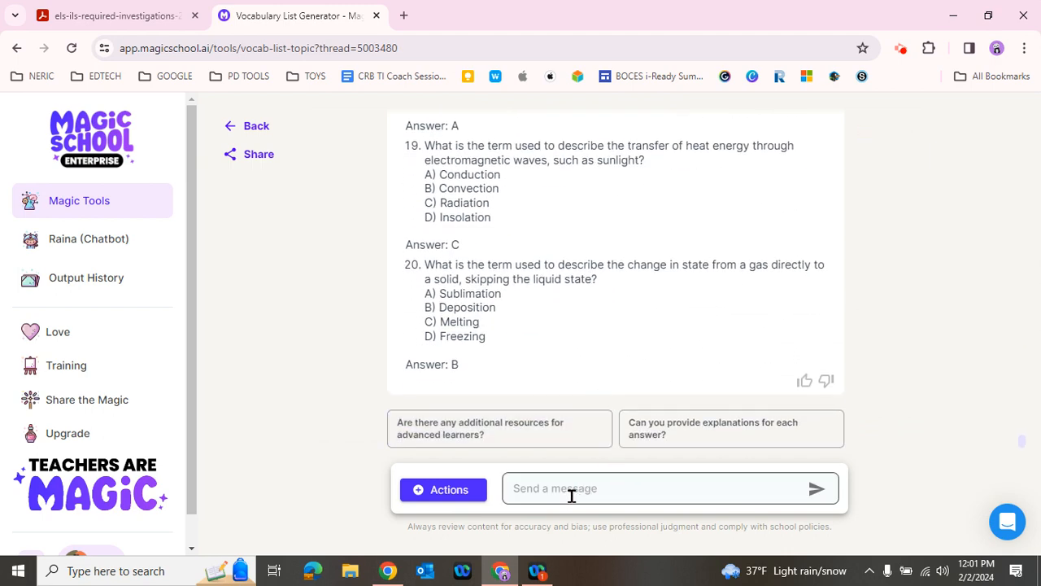
{"action": "left_click", "coordinate": [659, 489]}
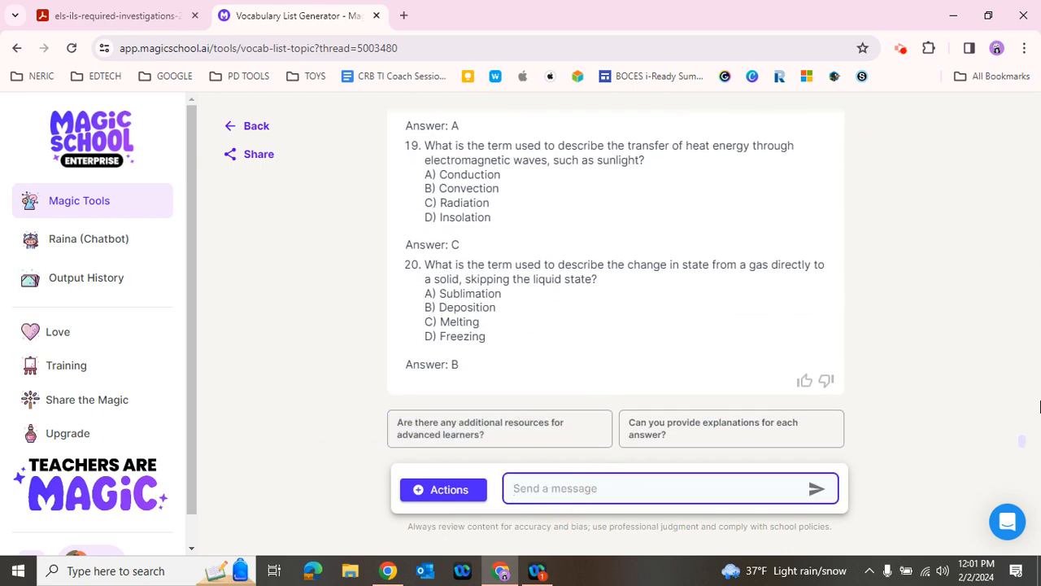
- Request the intermediate questions reformatted with a separate answer key, then review the result
{"action": "type", "text": "Go"}
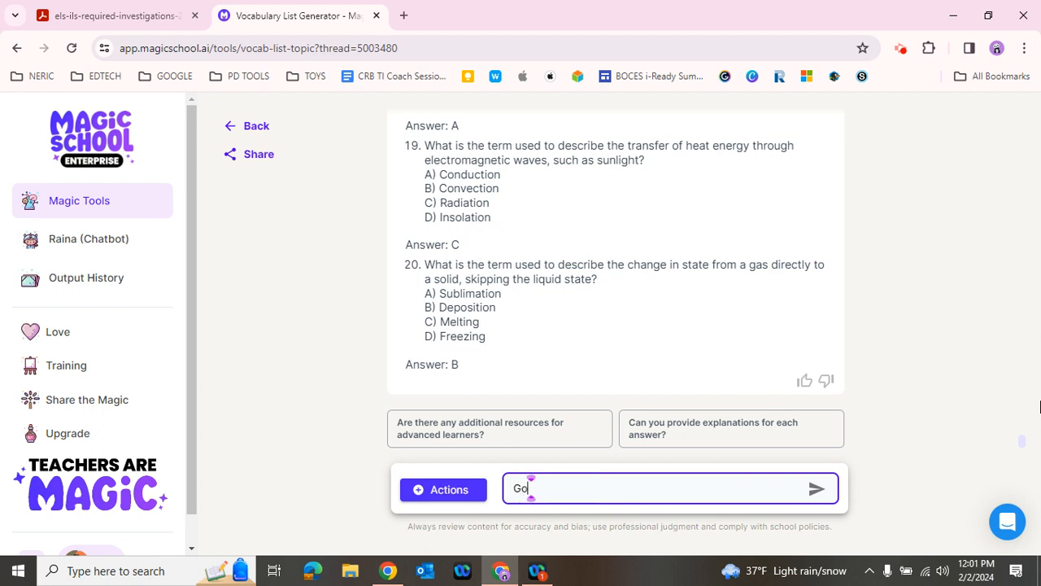
{"action": "type", "text": "back and reformat the intermedi"}
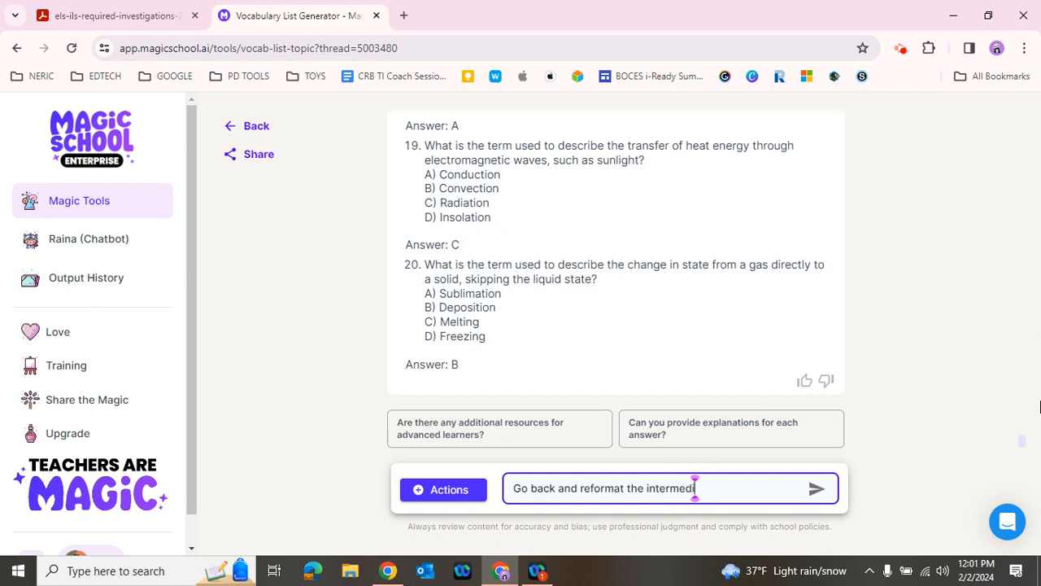
{"action": "type", "text": "ate level questi"}
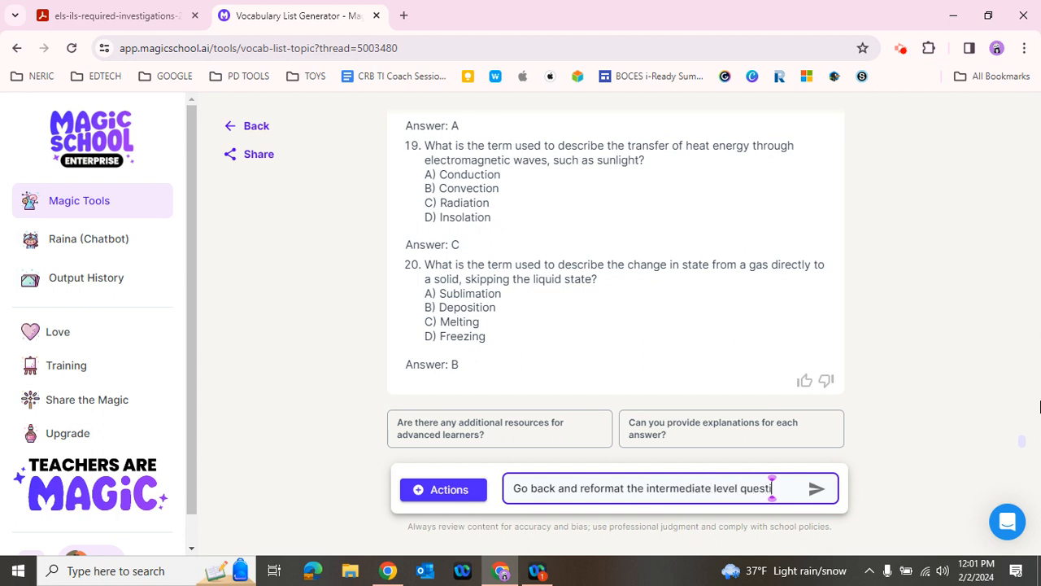
{"action": "type", "text": "ons so that i"}
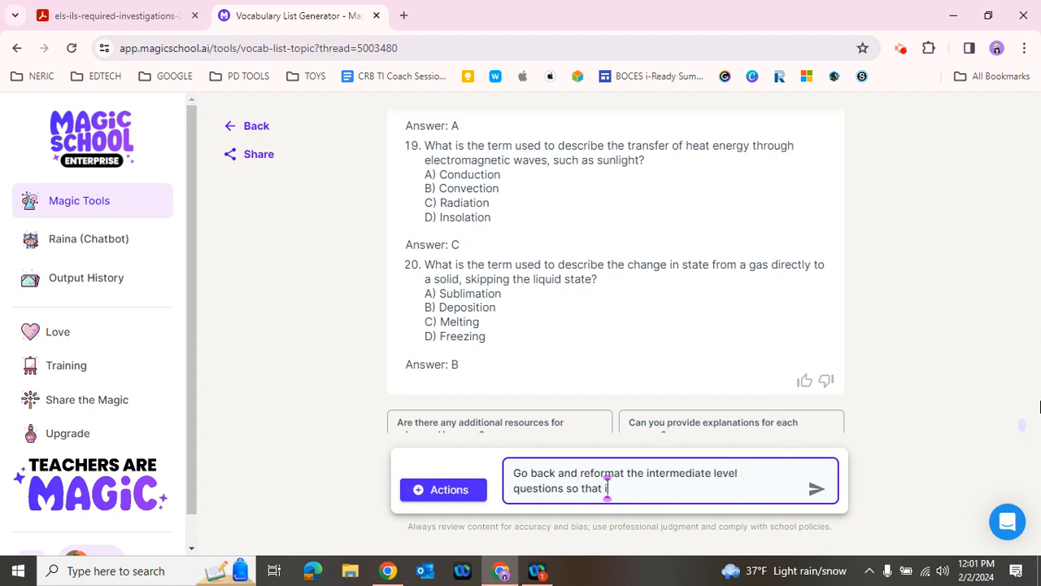
{"action": "type", "text": "it has a separate answer k"}
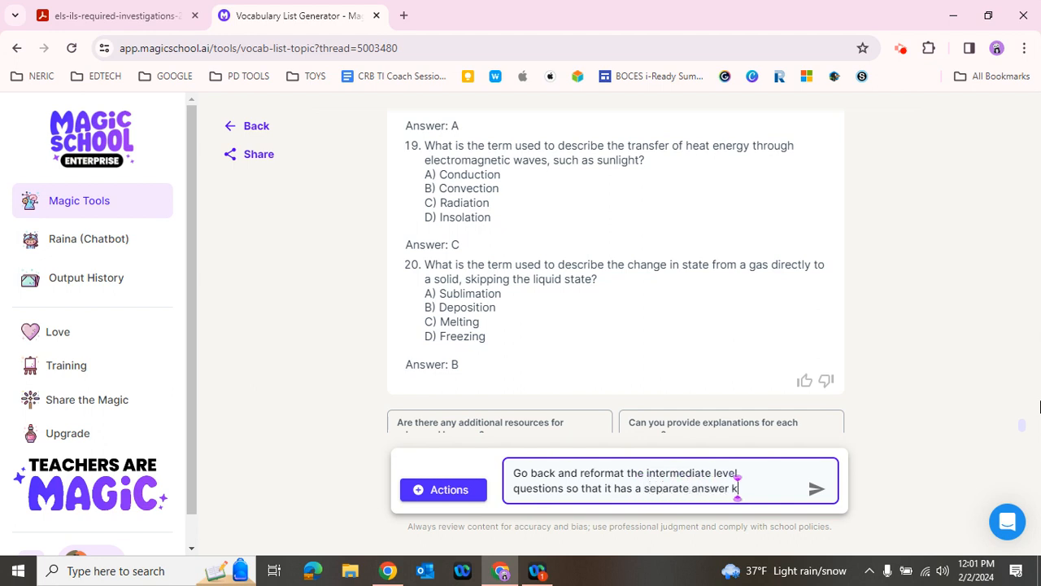
{"action": "left_click", "coordinate": [816, 488]}
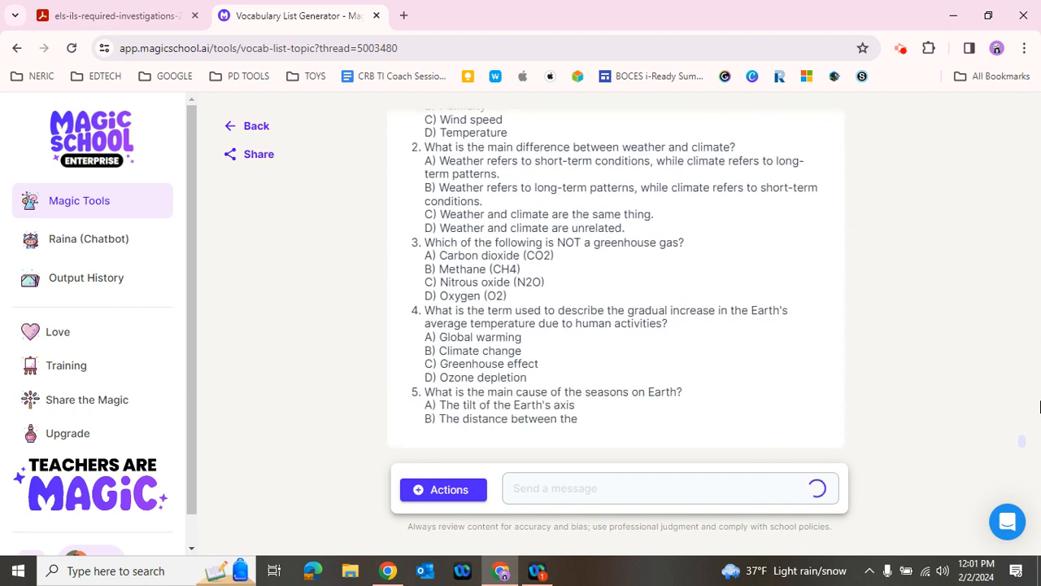
{"action": "scroll", "scroll_direction": "down", "scroll_amount": 3}
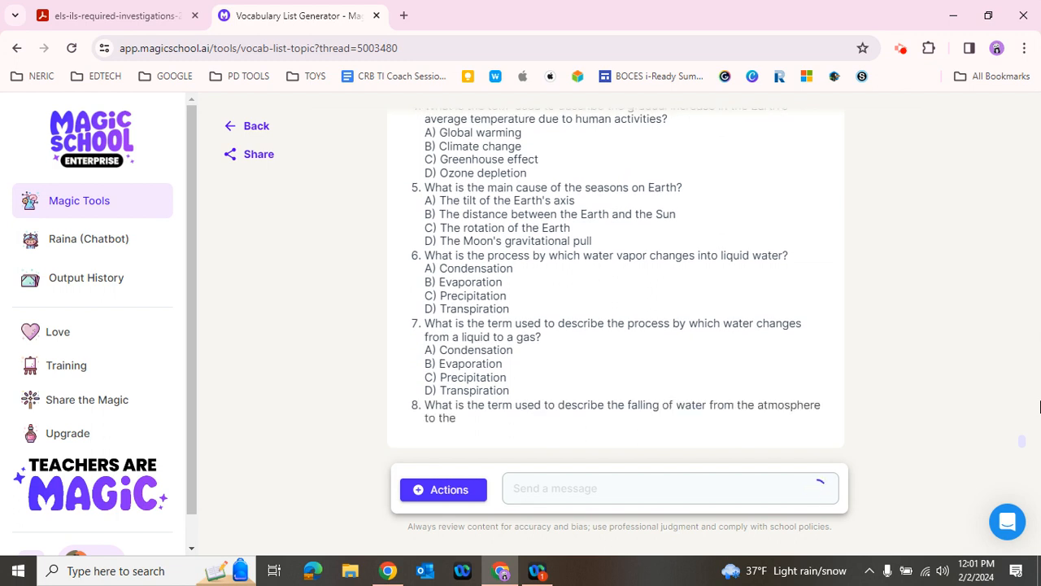
{"action": "scroll", "scroll_direction": "down", "scroll_amount": 3}
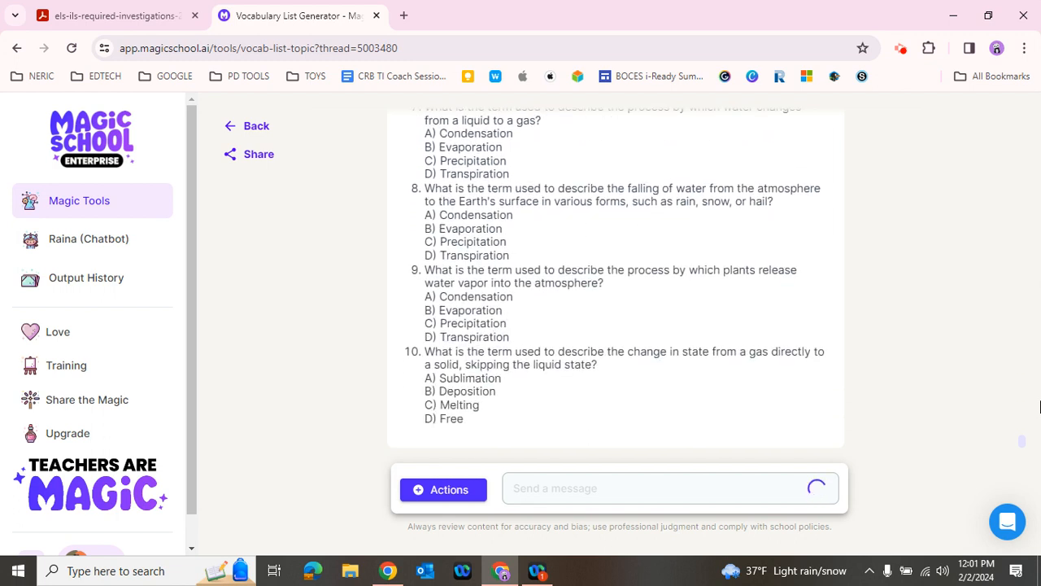
{"action": "scroll", "scroll_direction": "down", "scroll_amount": 3}
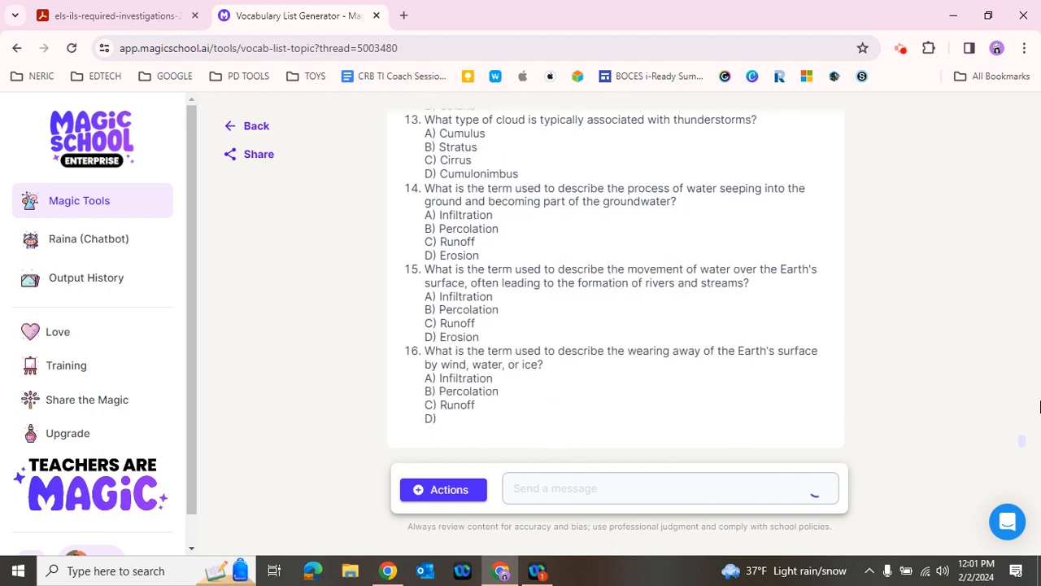
{"action": "scroll", "scroll_direction": "down", "scroll_amount": 3}
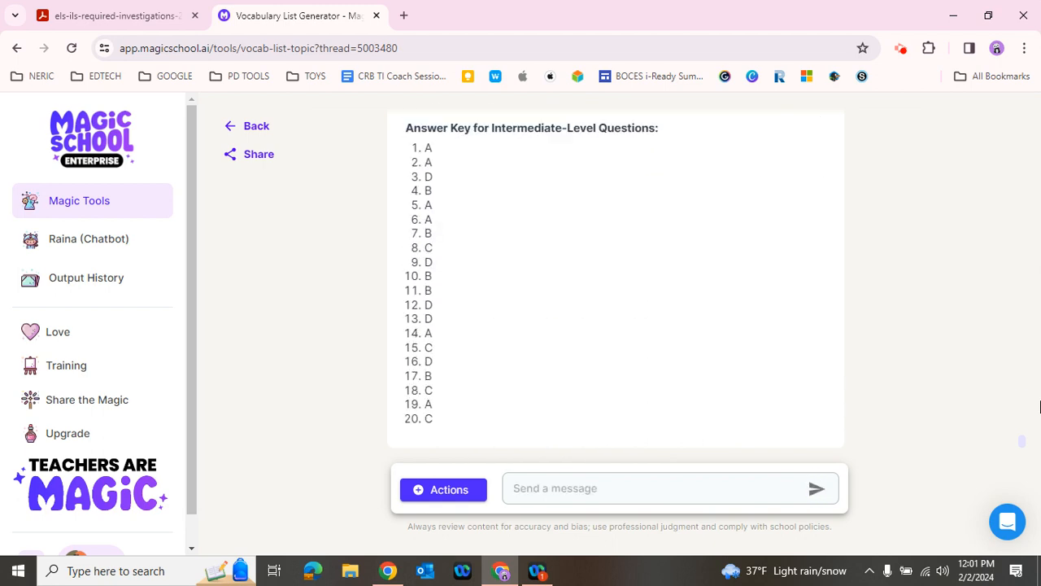
{"action": "scroll", "scroll_direction": "down", "scroll_amount": 3}
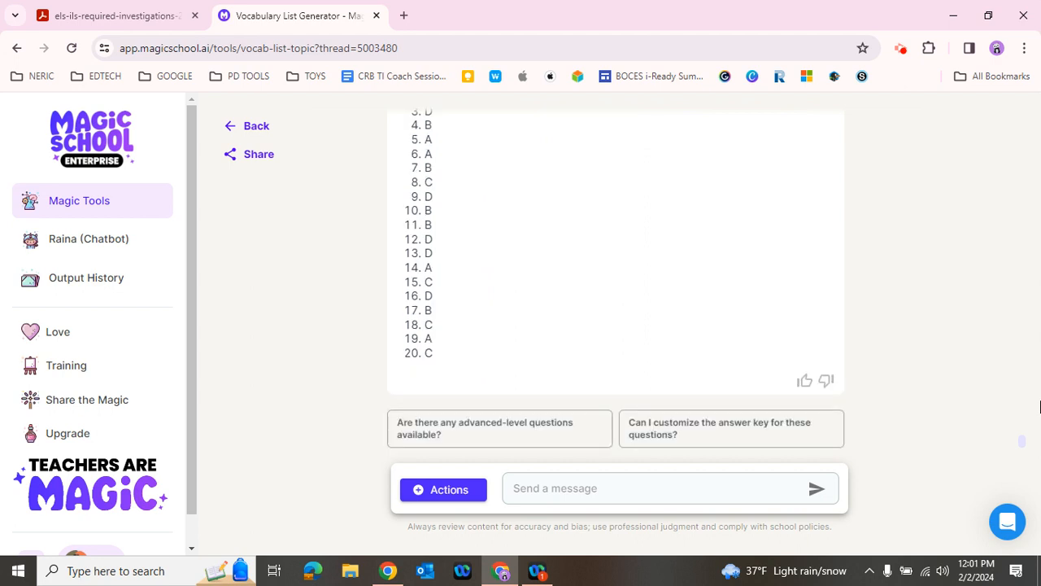
{"action": "scroll", "scroll_direction": "up", "scroll_amount": 3}
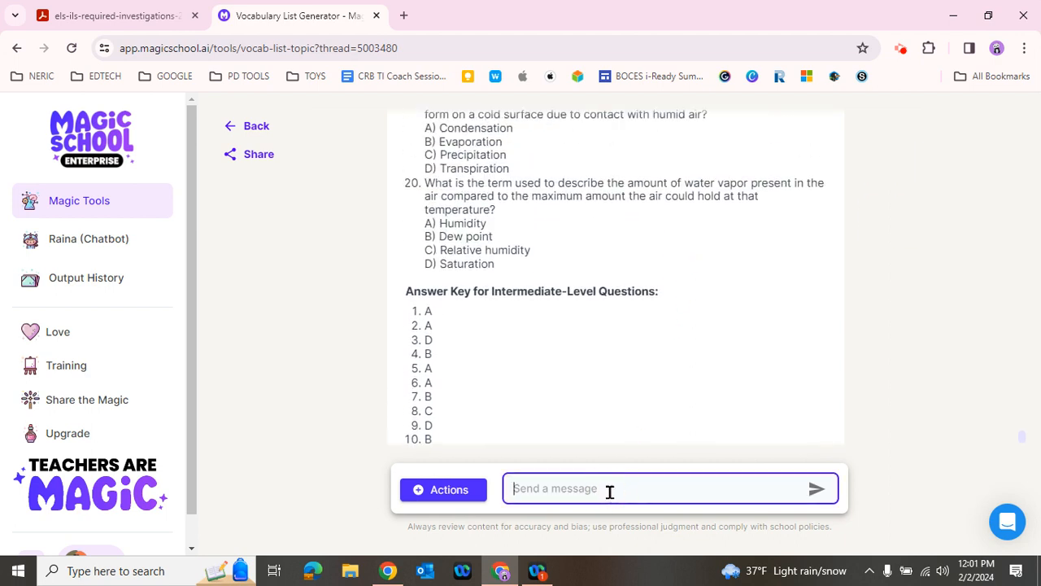
- Ask for the same quiz and separate answer key for the advanced level content
{"action": "type", "text": "Do the same thing"}
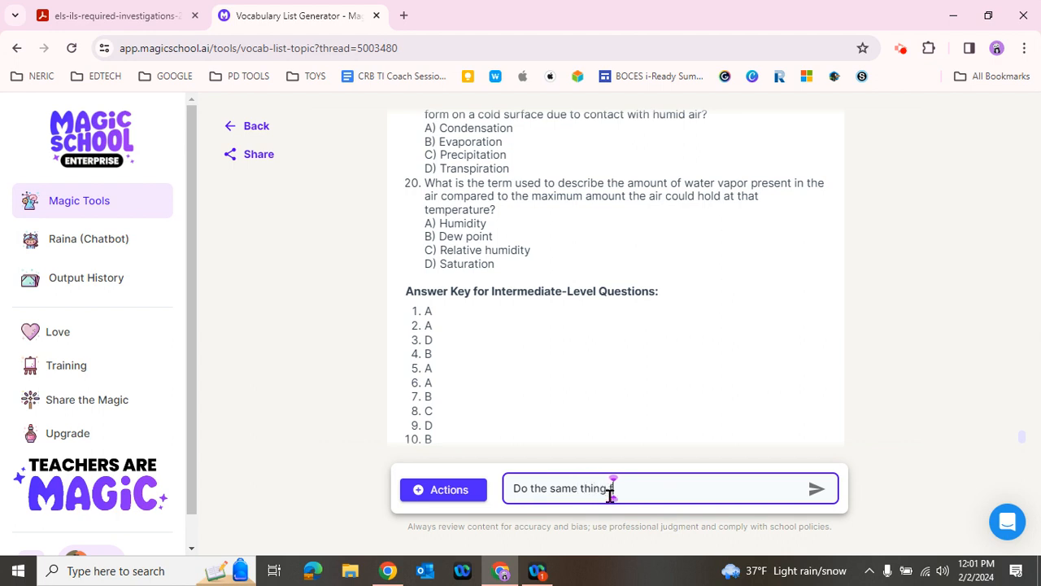
{"action": "type", "text": "for the adanced"}
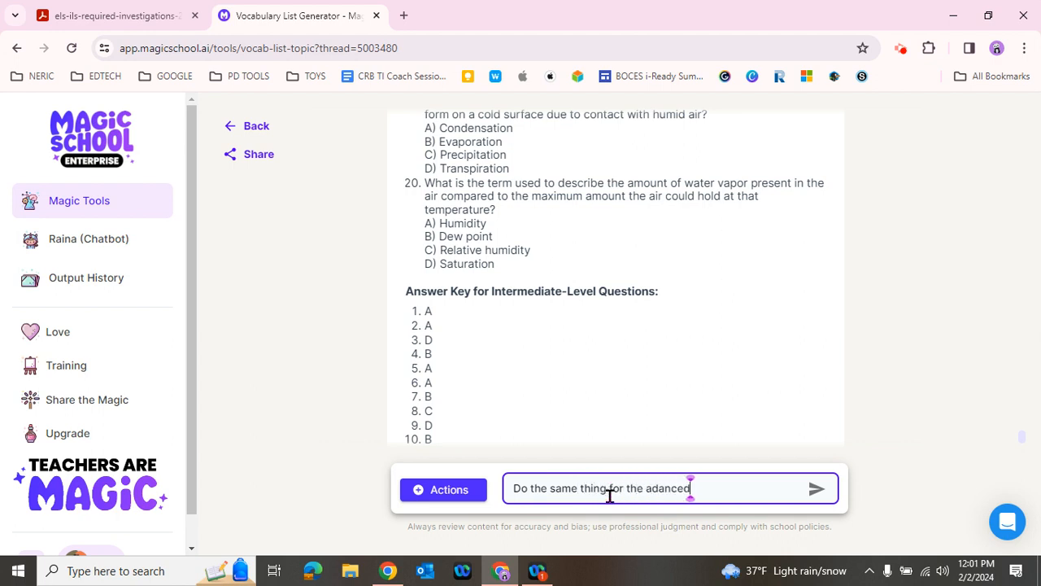
{"action": "key", "text": "Backspace"}
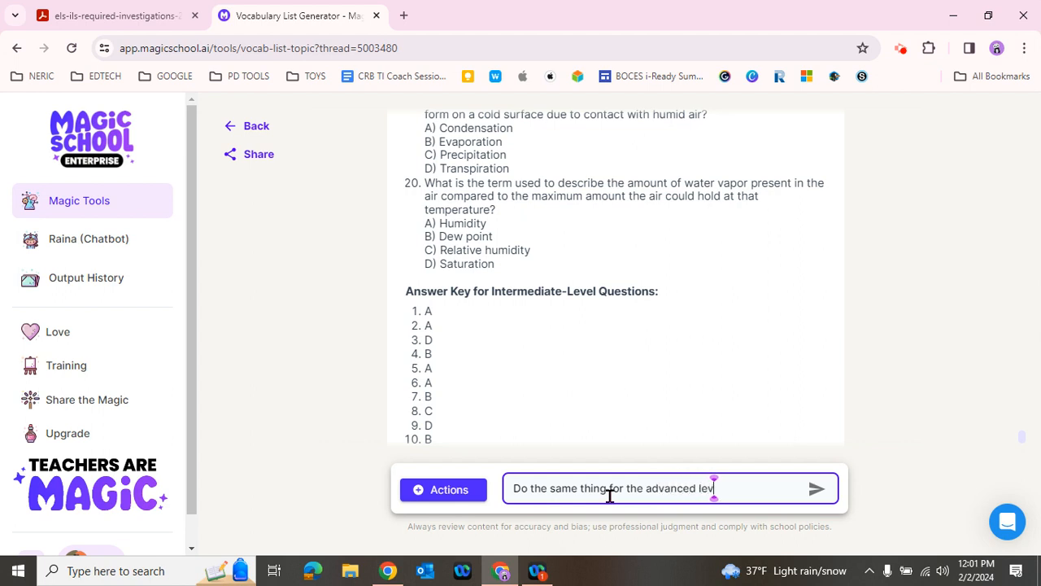
{"action": "left_click", "coordinate": [815, 488]}
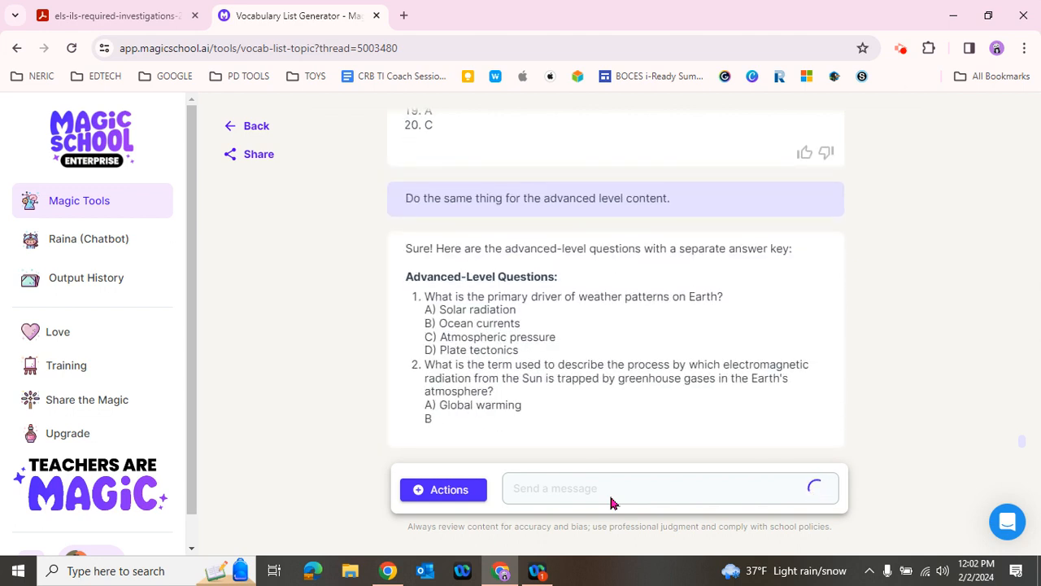
- Scroll through the 20 advanced multiple-choice questions and their answer key
{"action": "scroll", "scroll_direction": "down", "scroll_amount": 3}
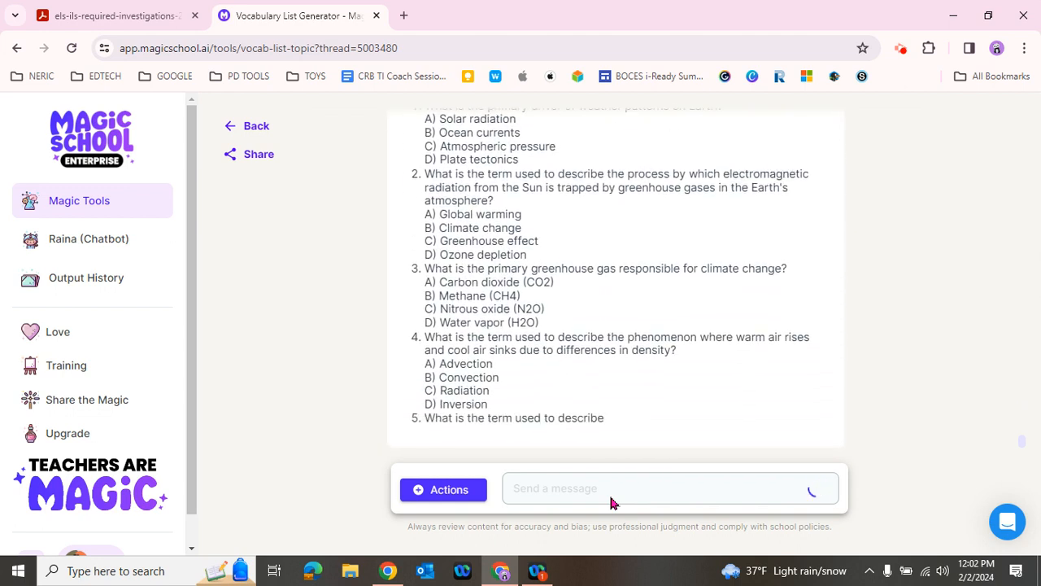
{"action": "scroll", "scroll_direction": "down", "scroll_amount": 3}
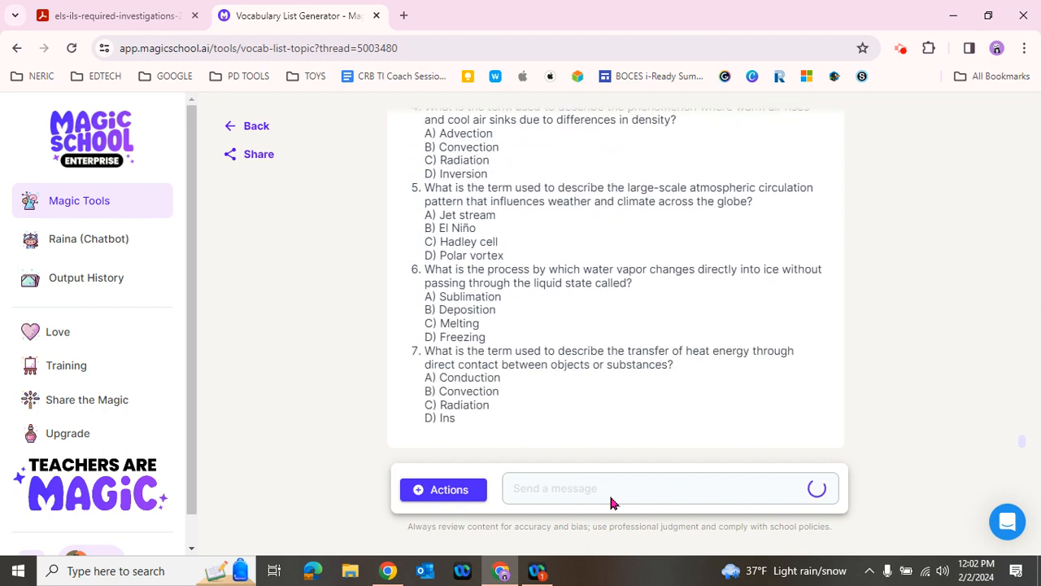
{"action": "scroll", "scroll_direction": "down", "scroll_amount": 3}
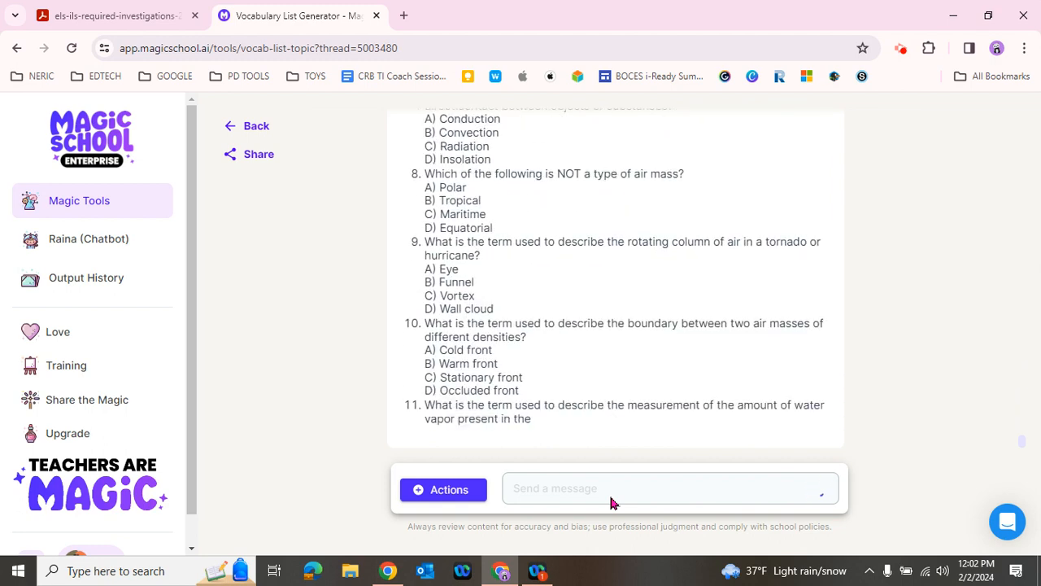
{"action": "scroll", "scroll_direction": "down", "scroll_amount": 3}
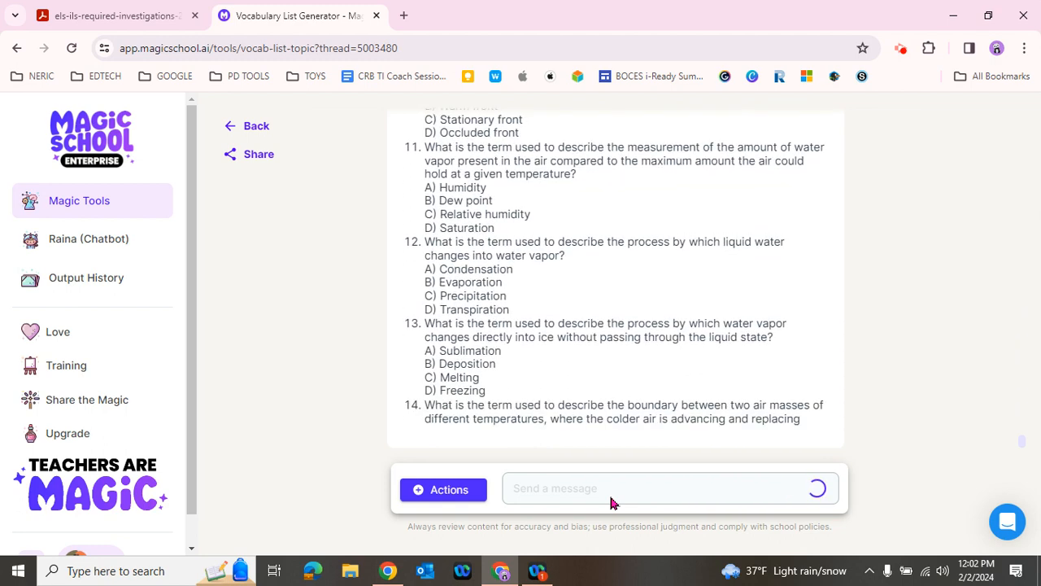
{"action": "scroll", "scroll_direction": "down", "scroll_amount": 3}
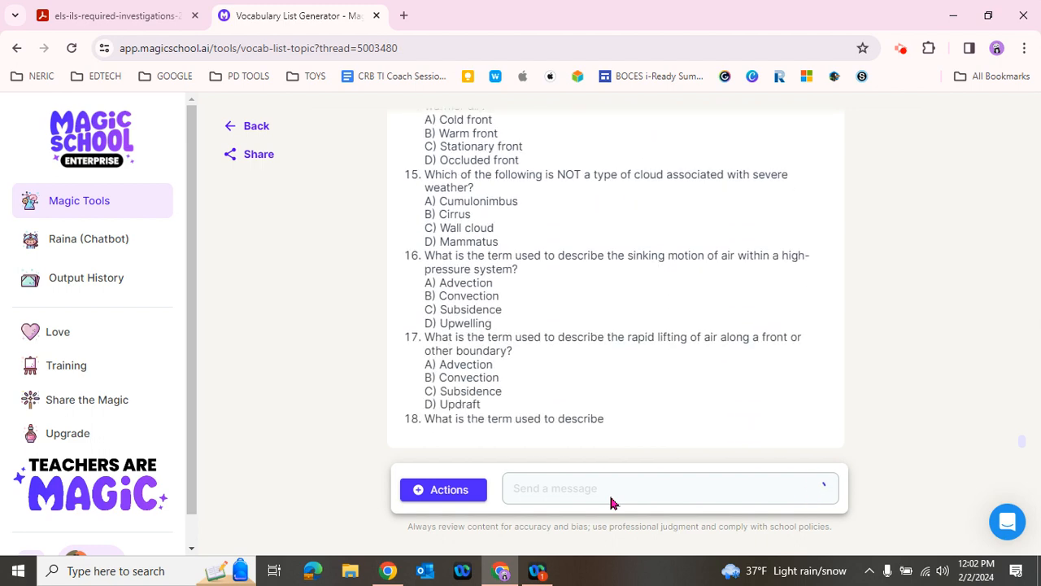
{"action": "scroll", "scroll_direction": "down", "scroll_amount": 3}
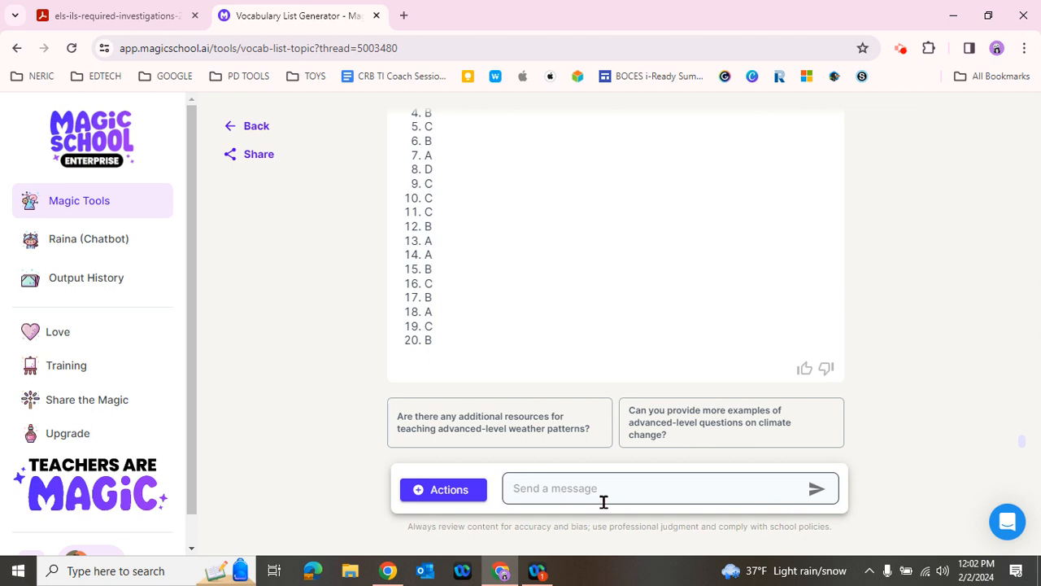
- Send 'Can you add answer explanations to the advanced level content'
{"action": "type", "text": "Can y"}
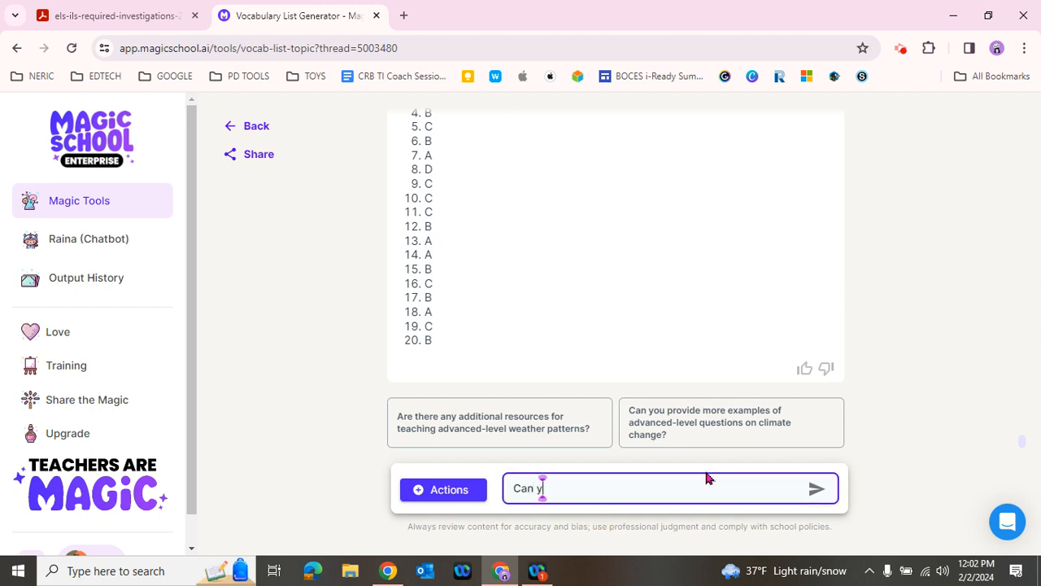
{"action": "type", "text": "ou add"}
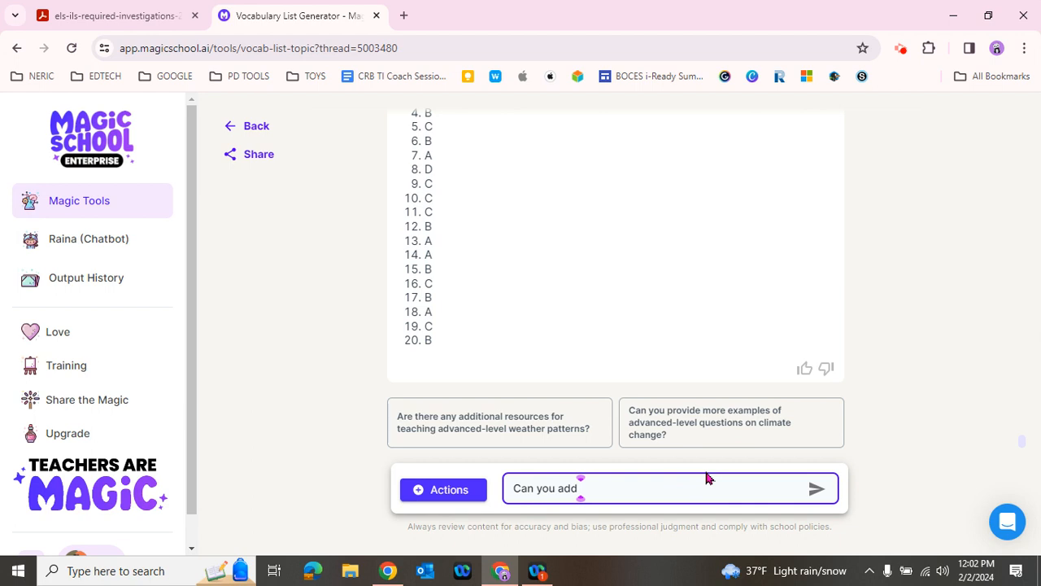
{"action": "type", "text": "answer explanati"}
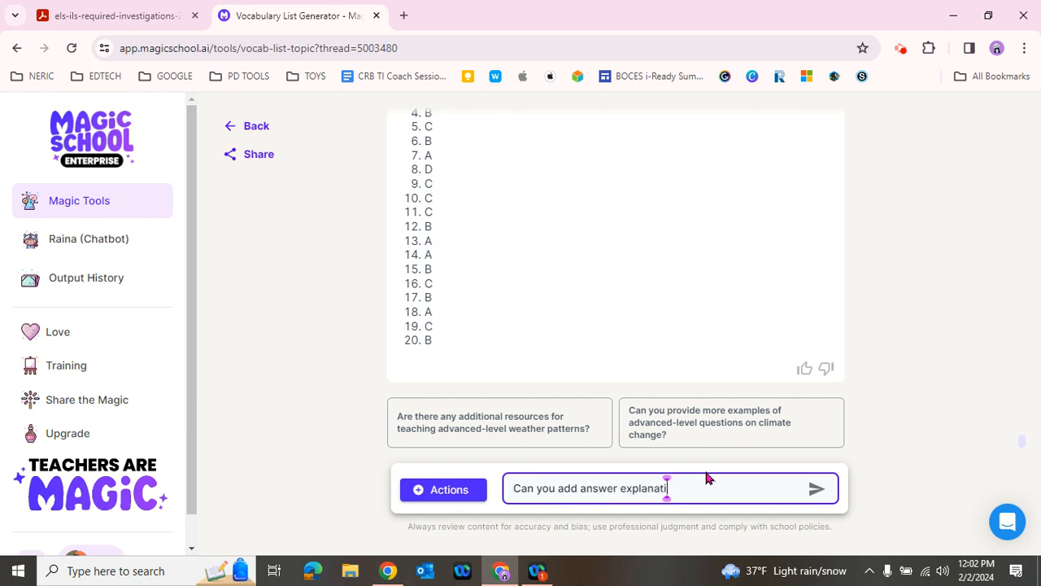
{"action": "type", "text": "ions to the adva"}
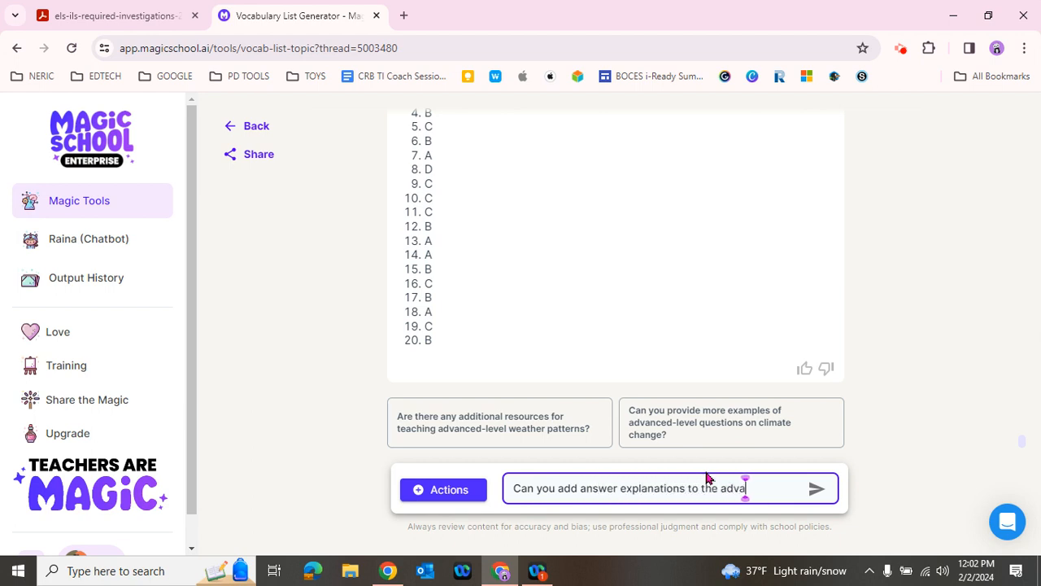
{"action": "type", "text": "nced level content"}
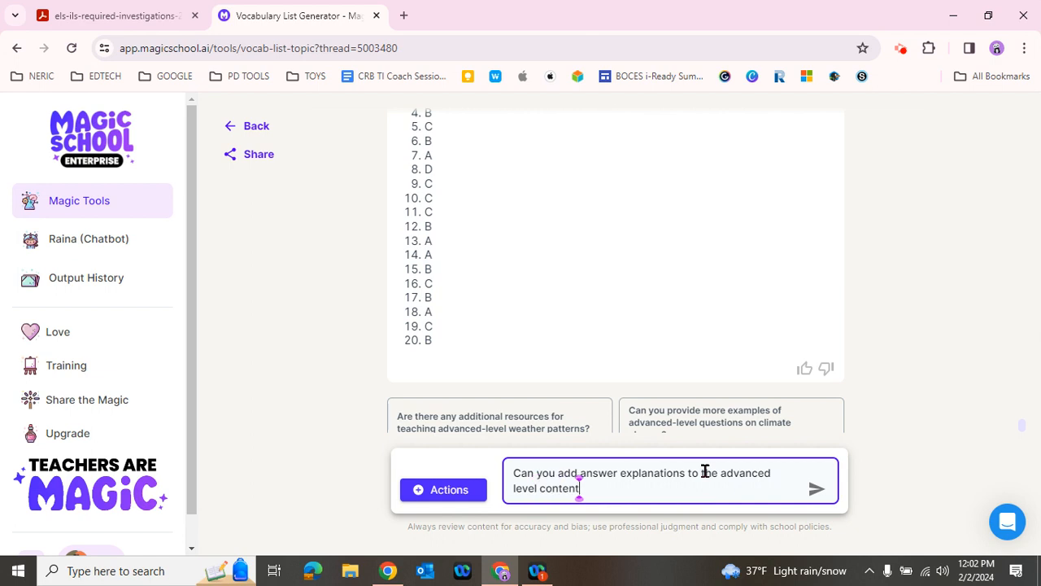
{"action": "left_click", "coordinate": [816, 488]}
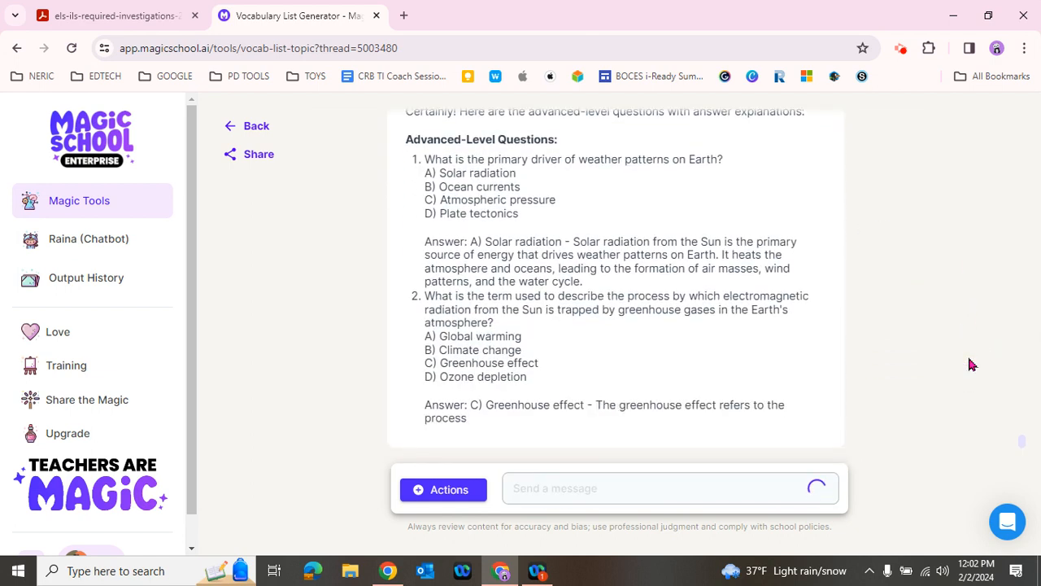
- Follow the explained advanced answers as they generate down to question 20 on deposition
{"action": "scroll", "scroll_direction": "down", "scroll_amount": 3}
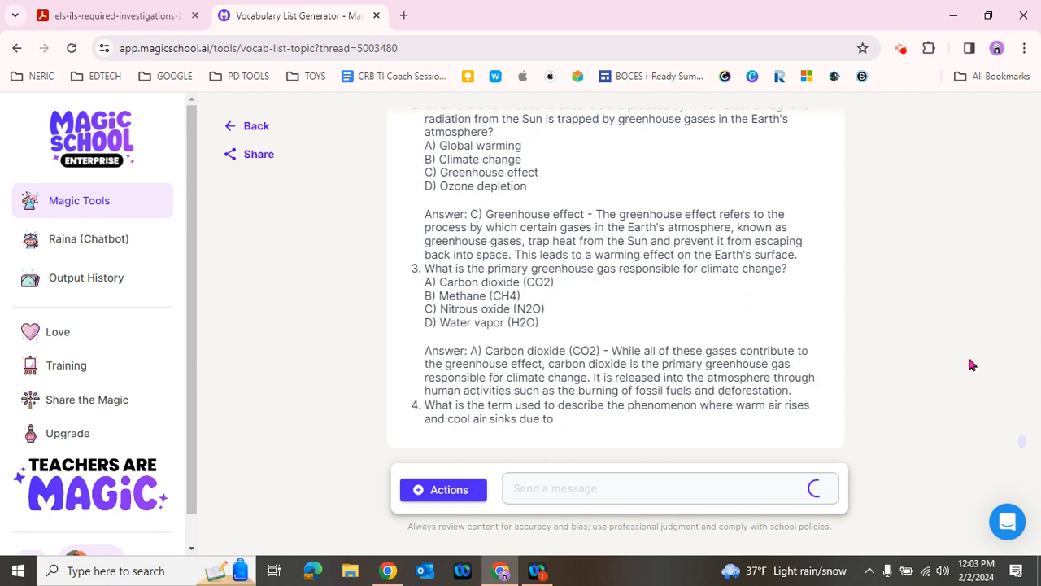
{"action": "scroll", "scroll_direction": "down", "scroll_amount": 3}
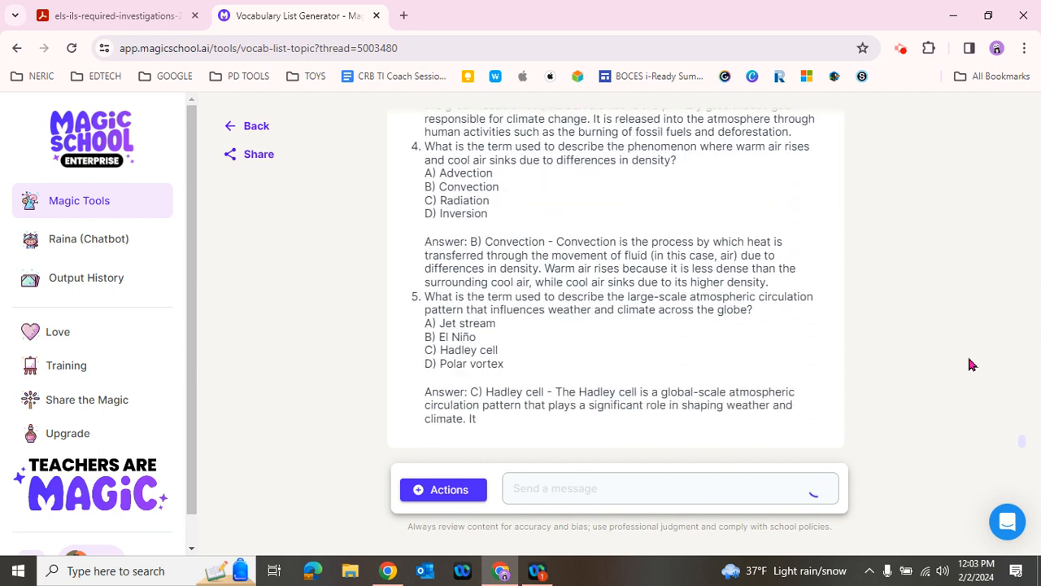
{"action": "scroll", "scroll_direction": "down", "scroll_amount": 3}
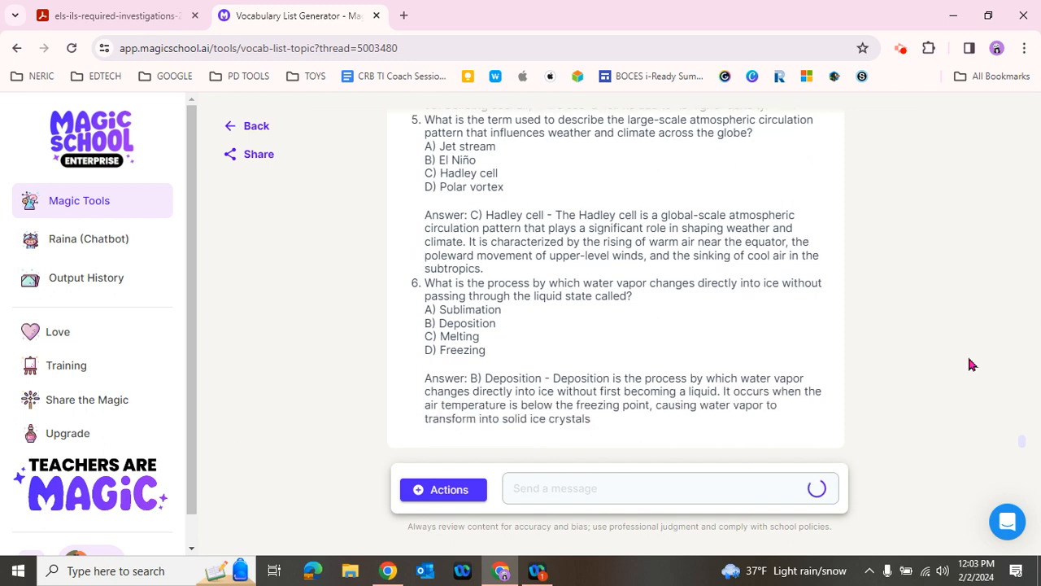
{"action": "scroll", "scroll_direction": "down", "scroll_amount": 3}
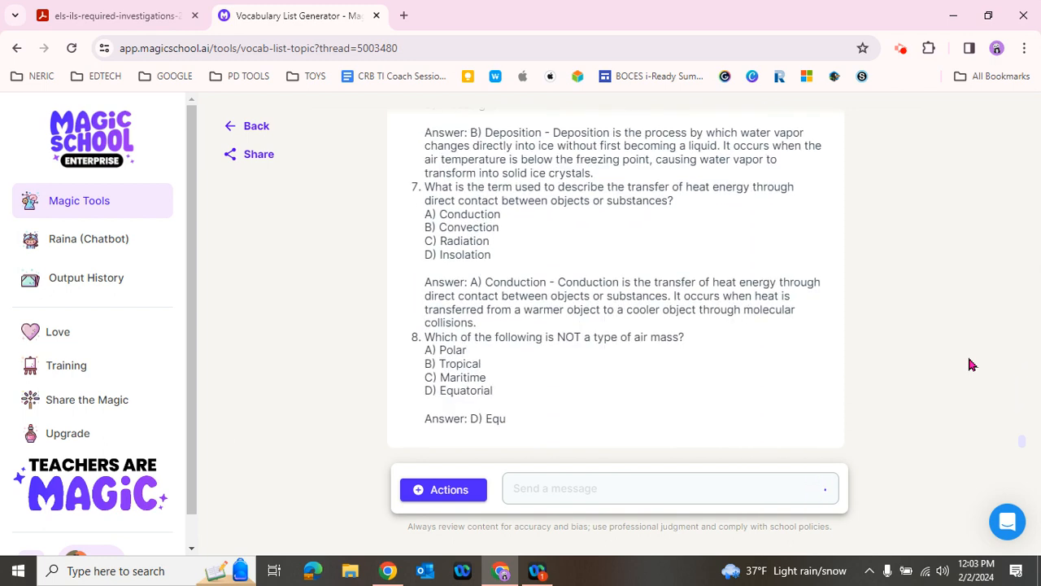
{"action": "scroll", "scroll_direction": "down", "scroll_amount": 3}
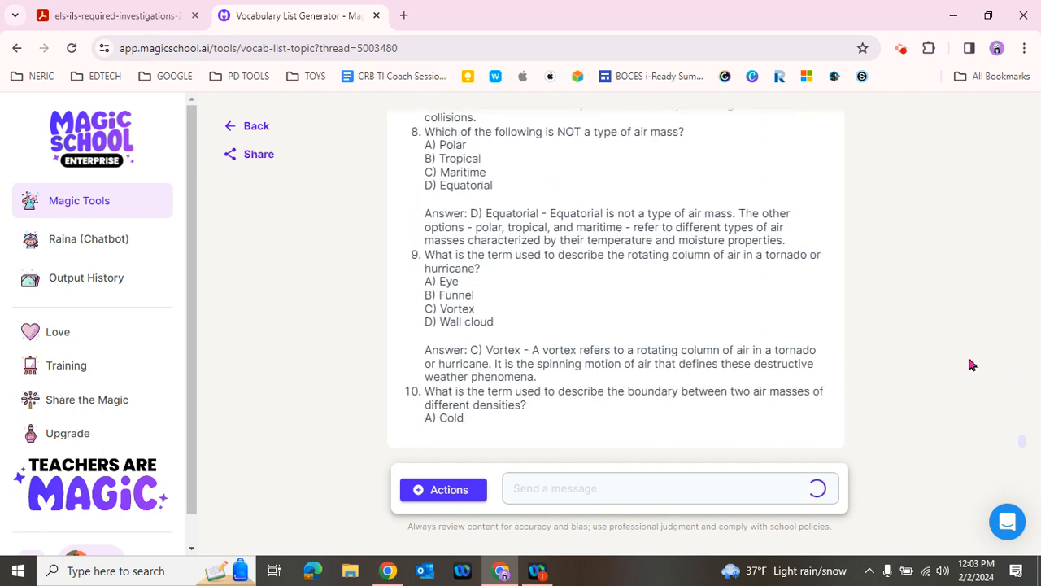
{"action": "scroll", "scroll_direction": "down", "scroll_amount": 3}
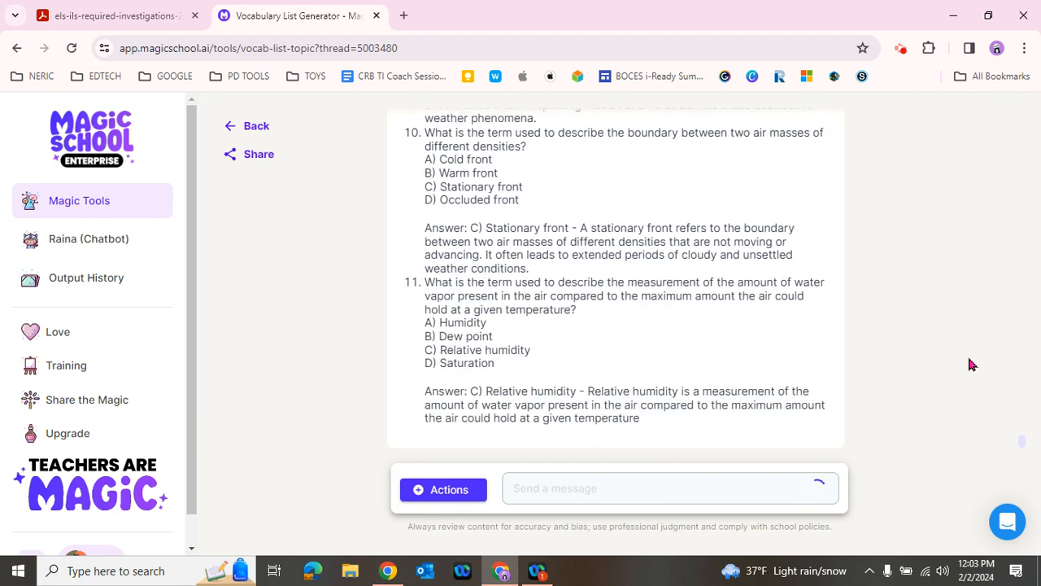
{"action": "scroll", "scroll_direction": "down", "scroll_amount": 3}
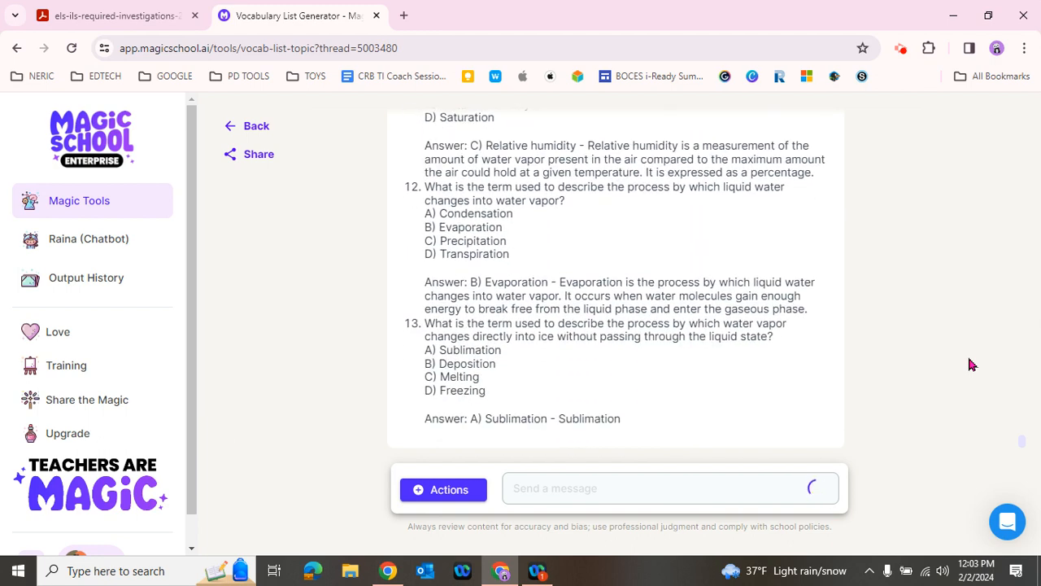
{"action": "scroll", "scroll_direction": "down", "scroll_amount": 3}
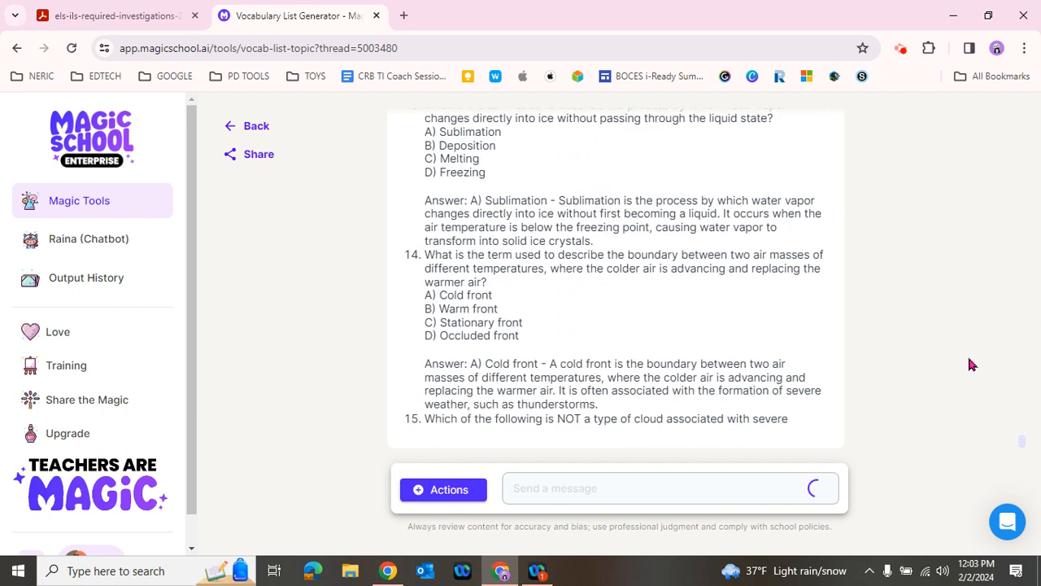
{"action": "scroll", "scroll_direction": "down", "scroll_amount": 3}
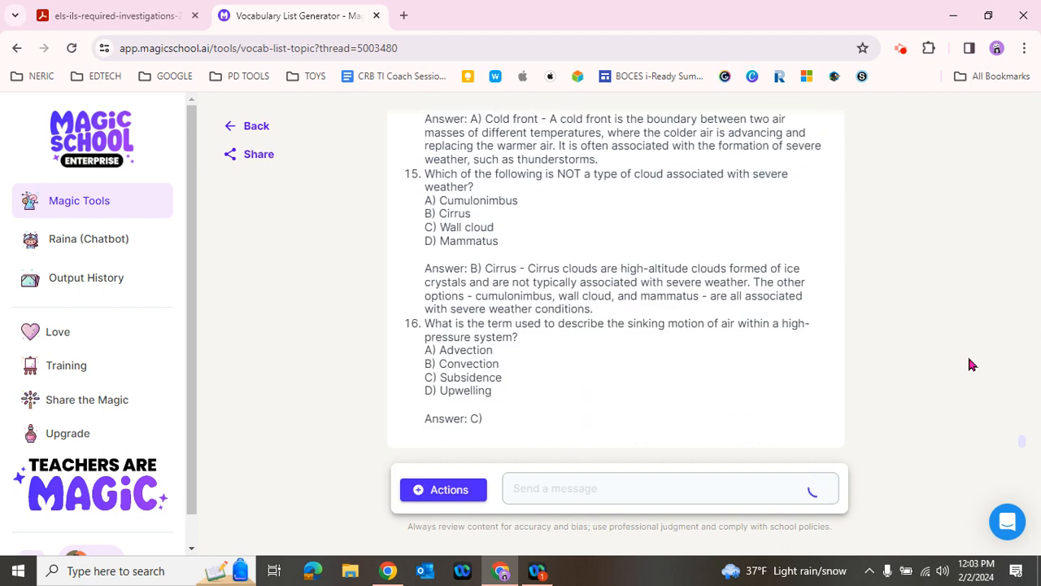
{"action": "scroll", "scroll_direction": "down", "scroll_amount": 3}
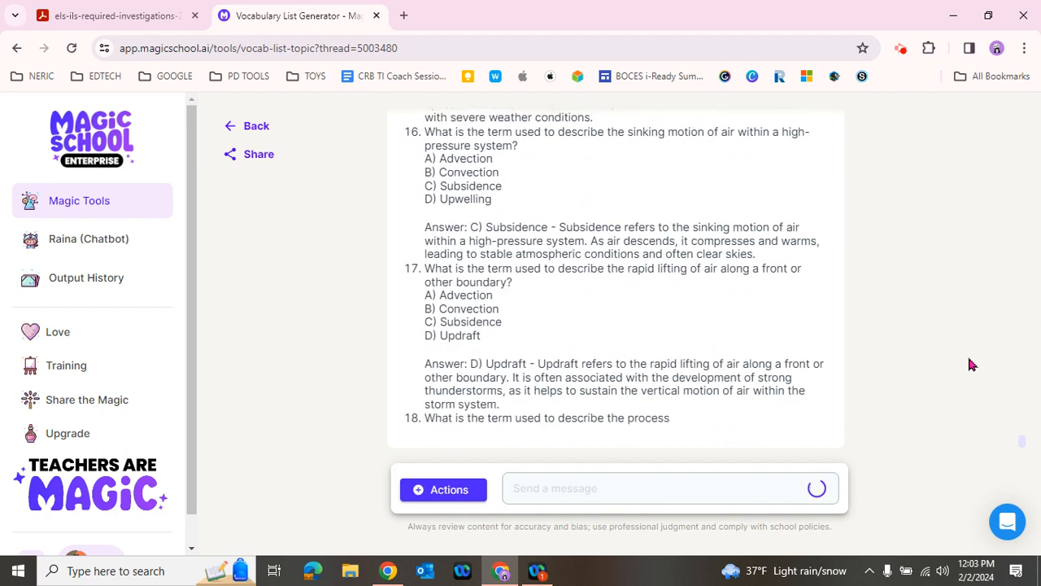
{"action": "scroll", "scroll_direction": "down", "scroll_amount": 3}
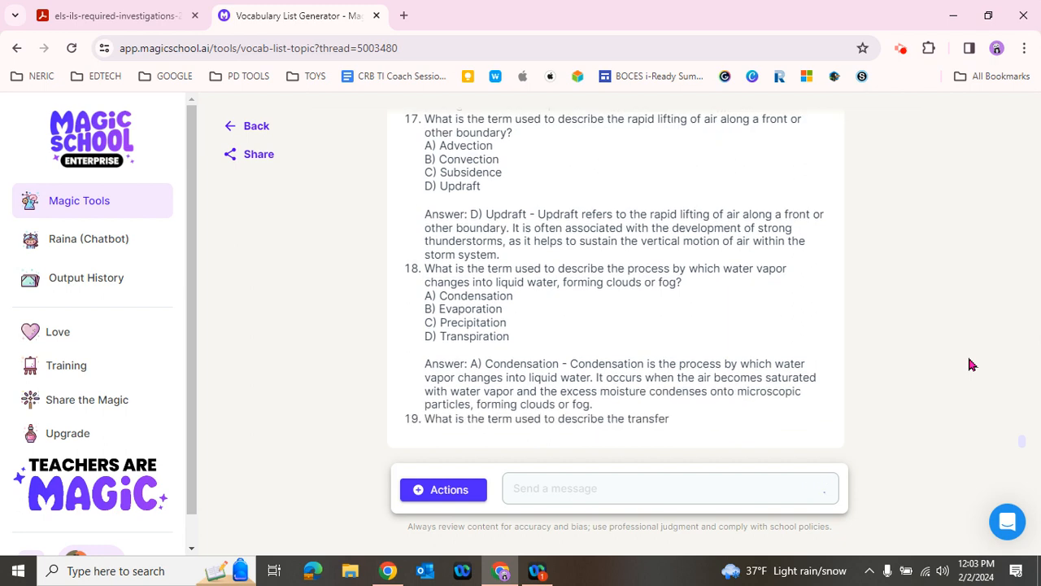
{"action": "scroll", "scroll_direction": "down", "scroll_amount": 3}
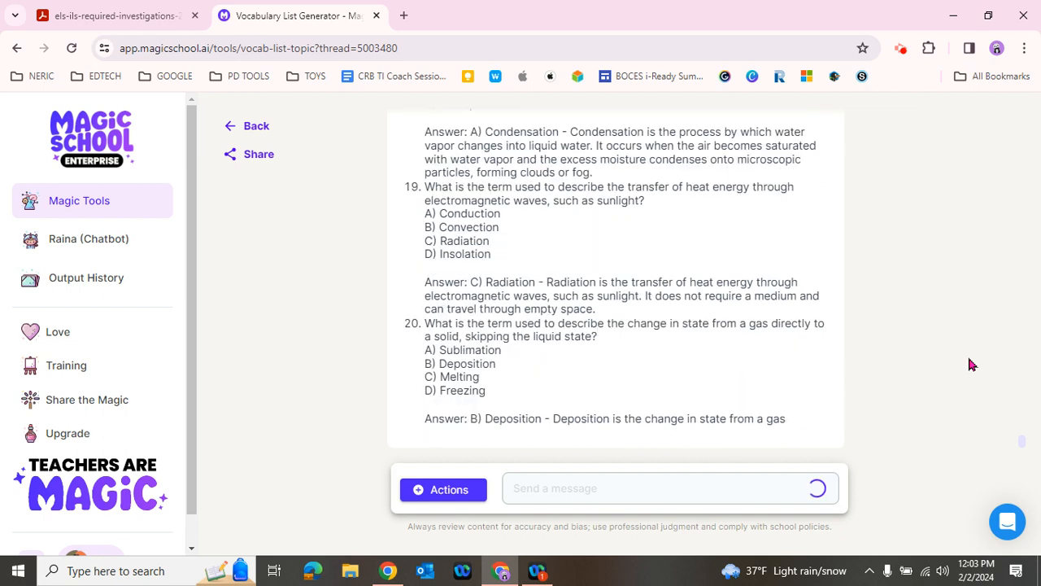
{"action": "scroll", "scroll_direction": "down", "scroll_amount": 3}
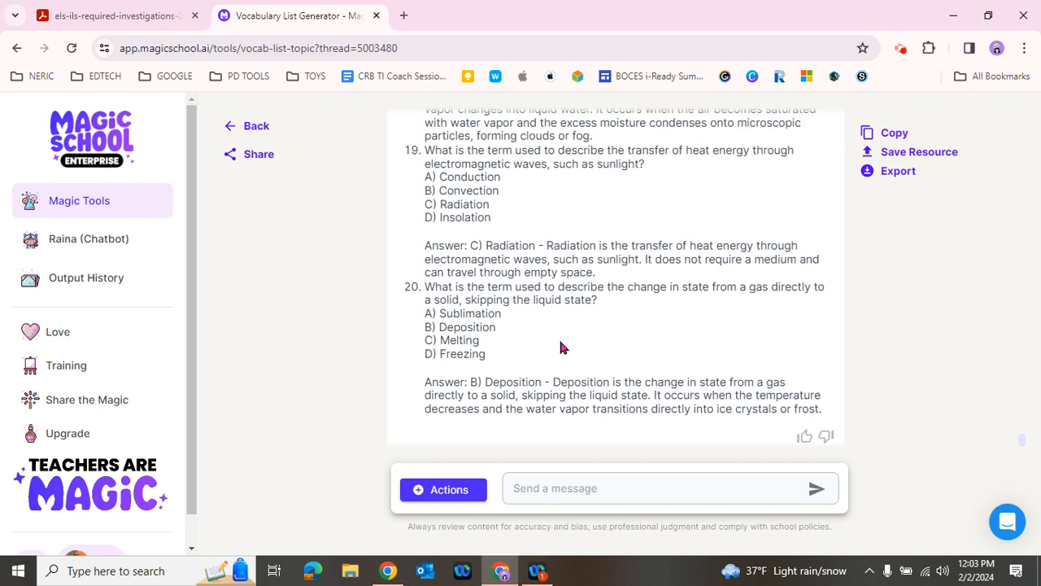
- Return to advanced question 1 and highlight the explanation given with its answer
{"action": "scroll", "scroll_direction": "up", "scroll_amount": 3}
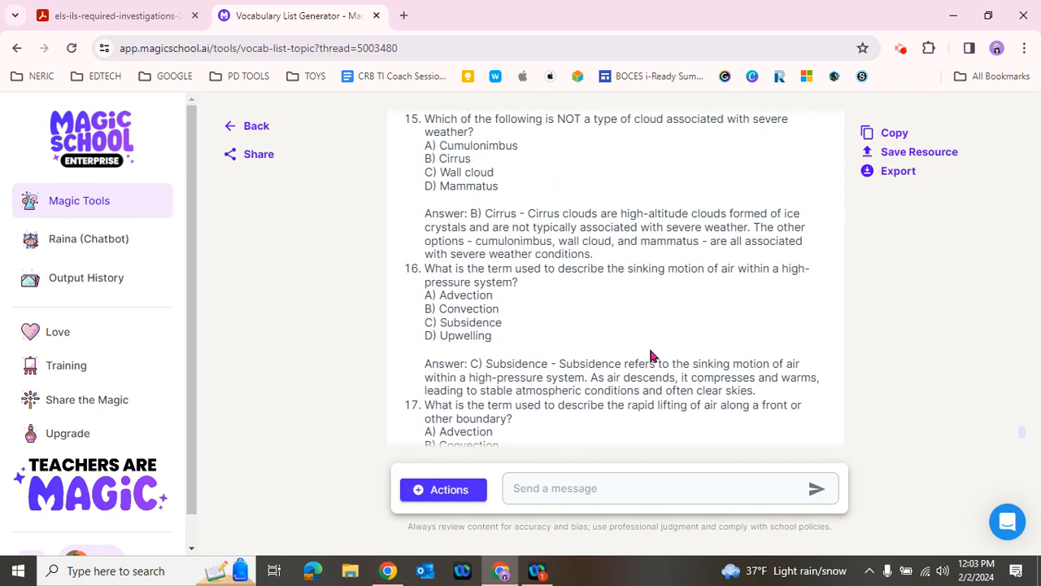
{"action": "scroll", "scroll_direction": "up", "scroll_amount": 3}
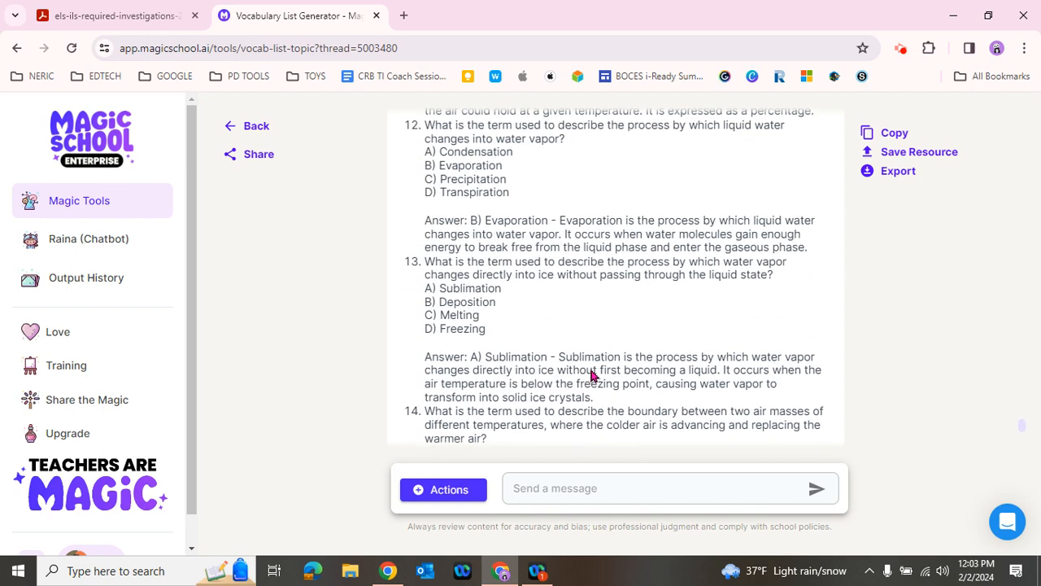
{"action": "scroll", "scroll_direction": "up", "scroll_amount": 3}
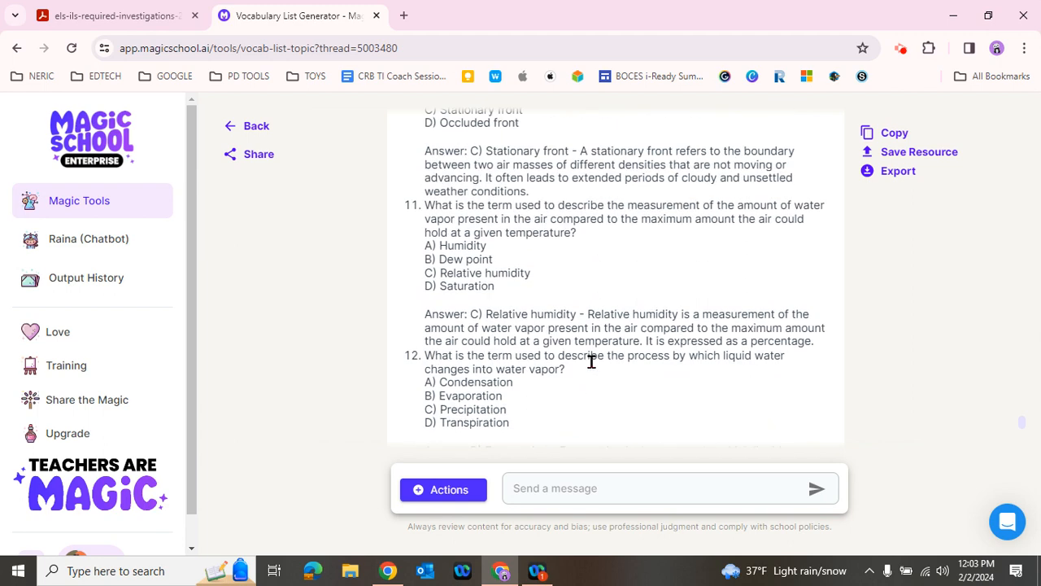
{"action": "scroll", "scroll_direction": "up", "scroll_amount": 3}
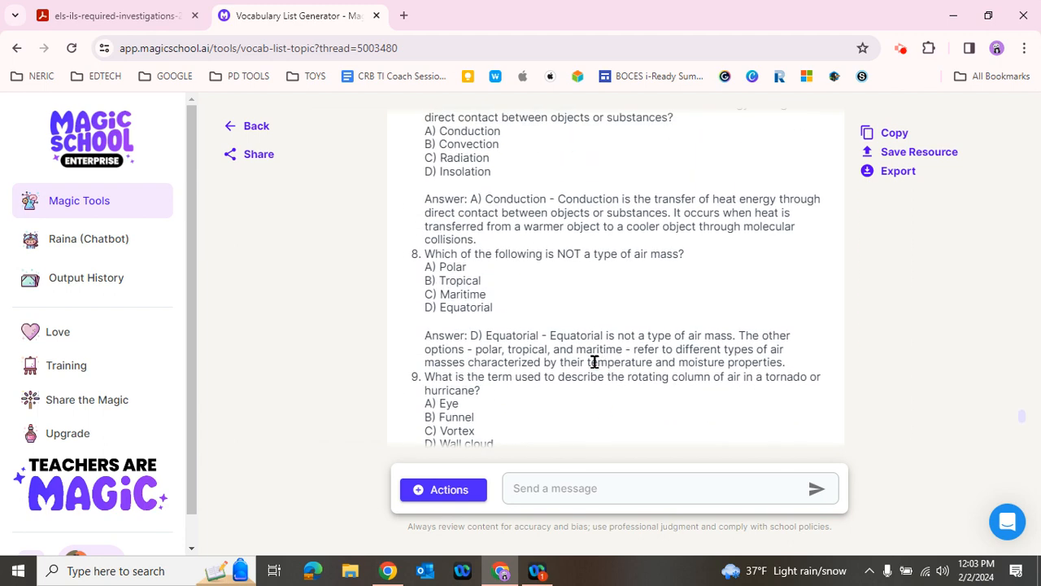
{"action": "scroll", "scroll_direction": "up", "scroll_amount": 3}
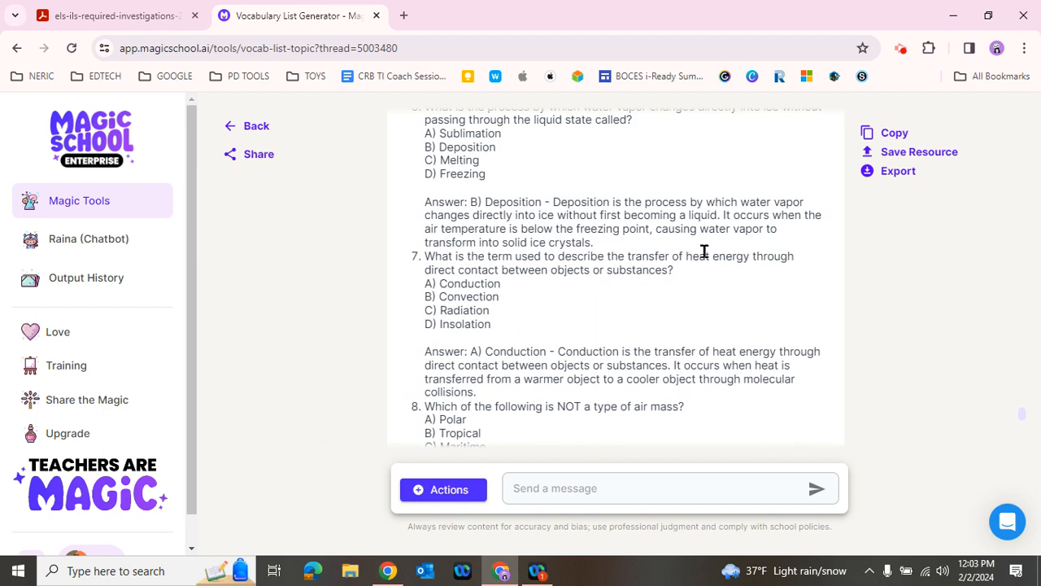
{"action": "scroll", "scroll_direction": "up", "scroll_amount": 3}
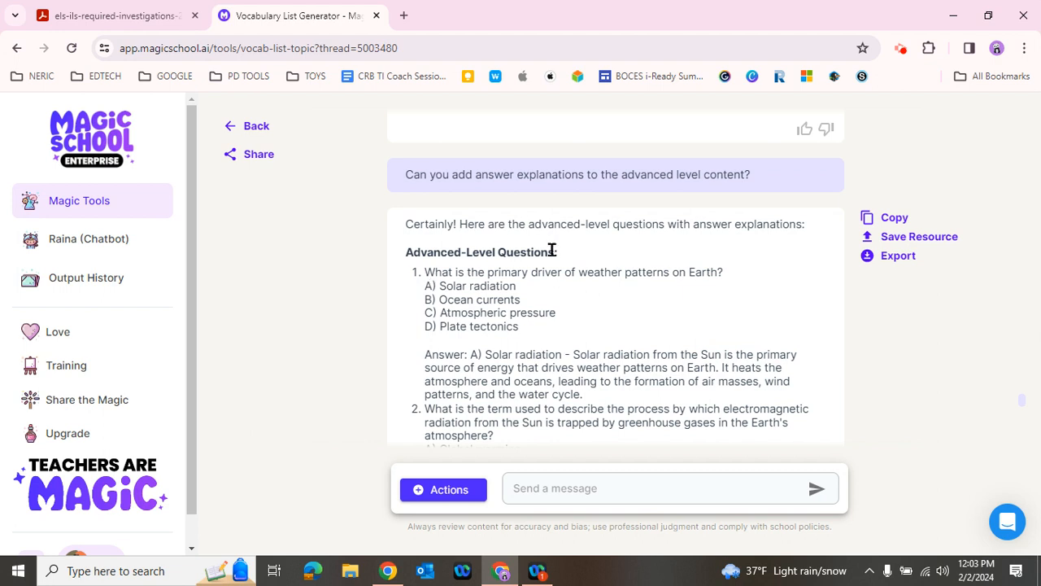
{"action": "scroll", "scroll_direction": "down", "scroll_amount": 3}
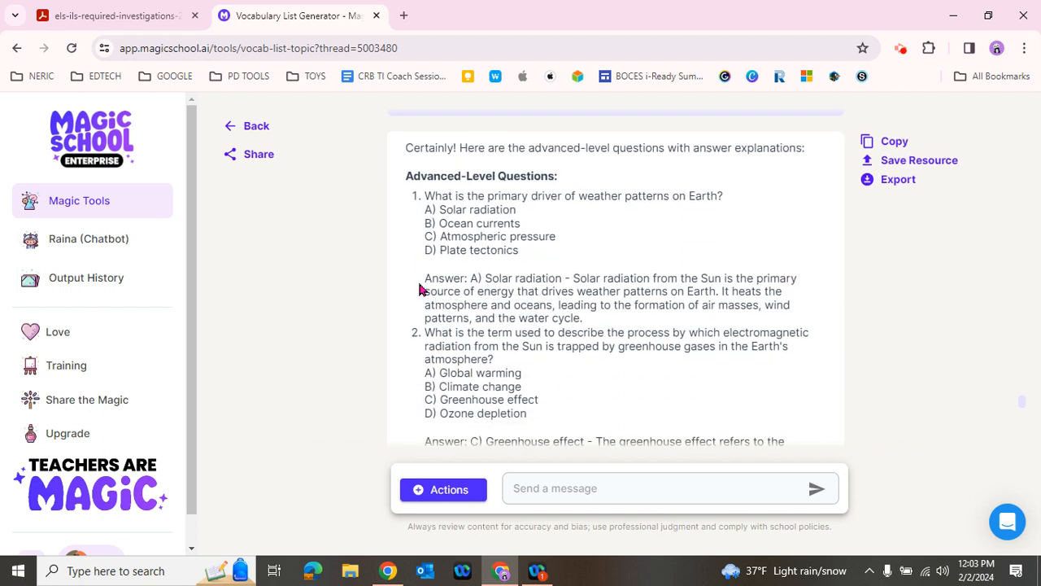
{"action": "mouse_move", "coordinate": [617, 322]}
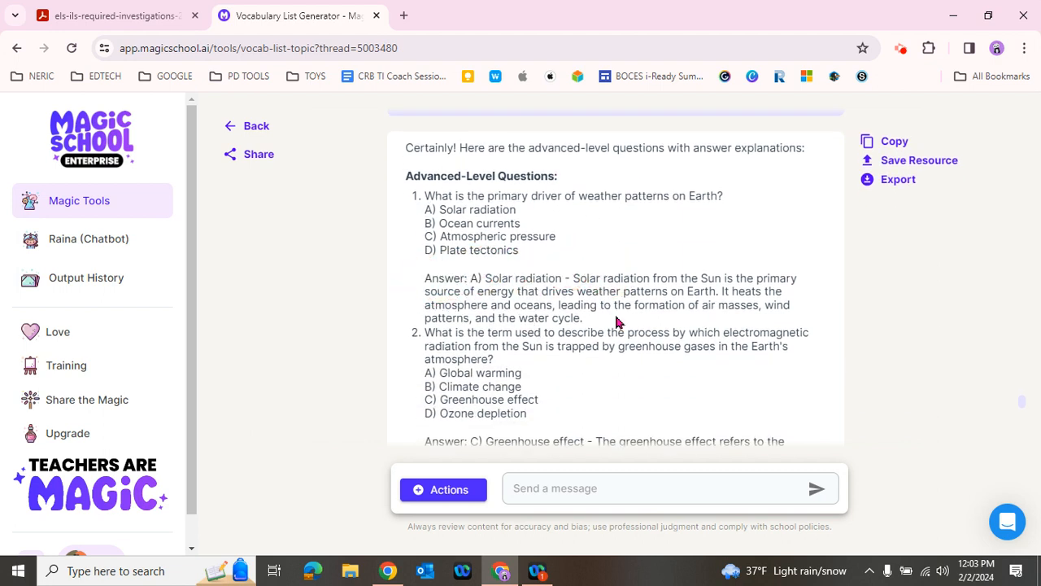
{"action": "left_click_drag", "start_coordinate": [573, 277], "coordinate": [581, 318]}
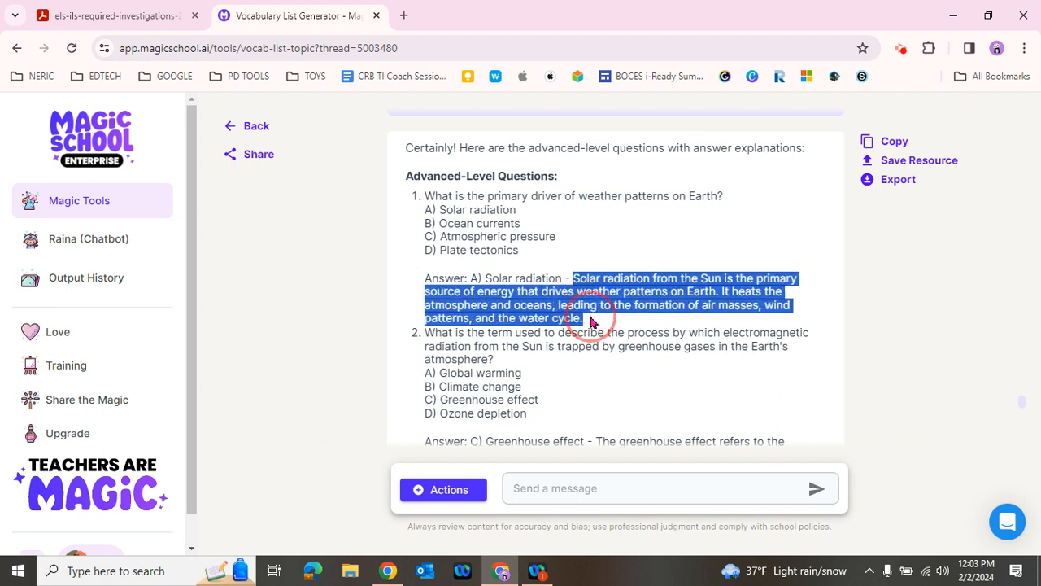
{"action": "mouse_move", "coordinate": [667, 383]}
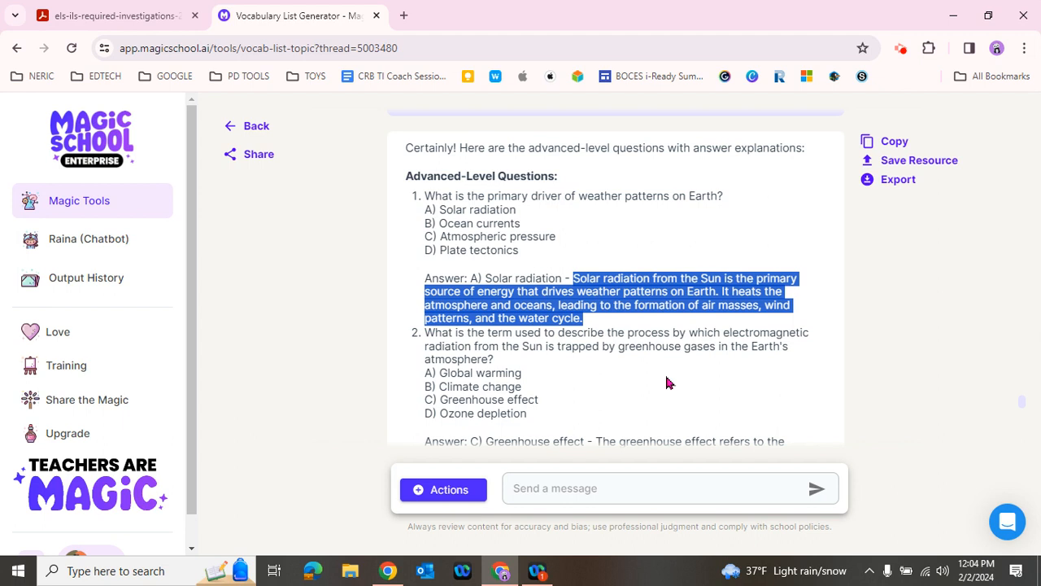
{"action": "scroll", "scroll_direction": "down", "scroll_amount": 3}
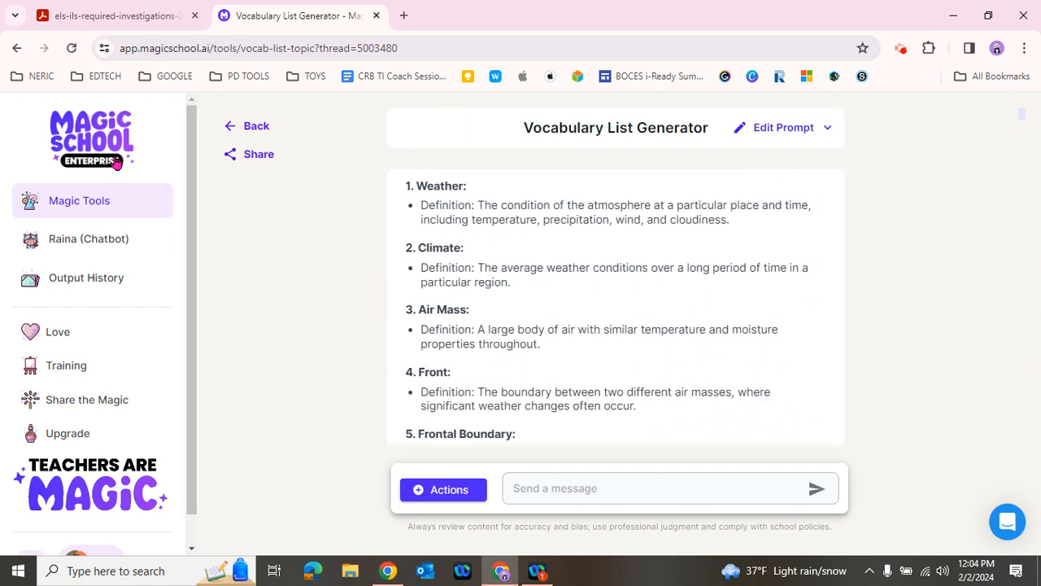
{"action": "mouse_move", "coordinate": [645, 147]}
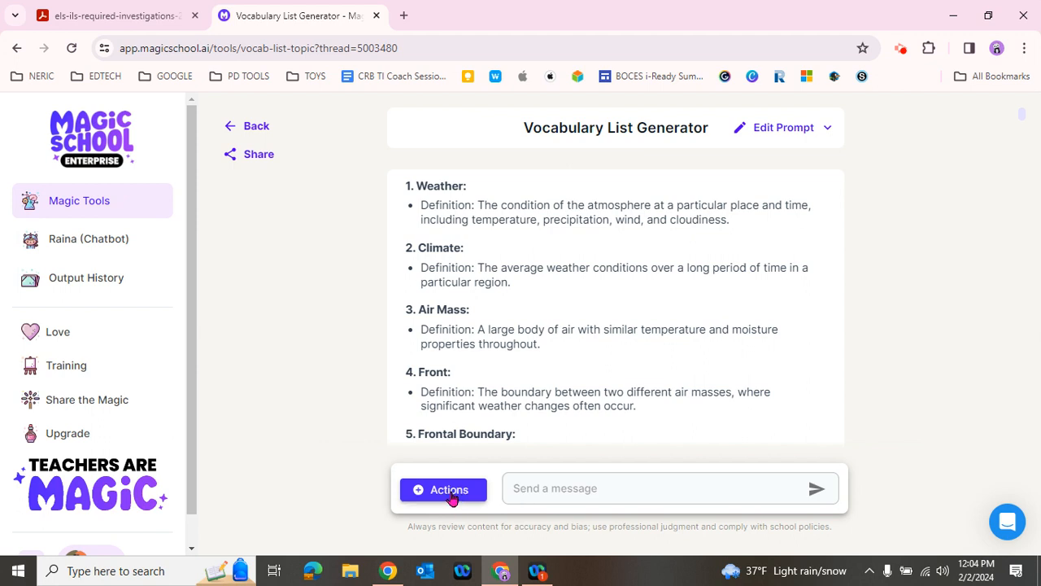
{"action": "mouse_move", "coordinate": [88, 238]}
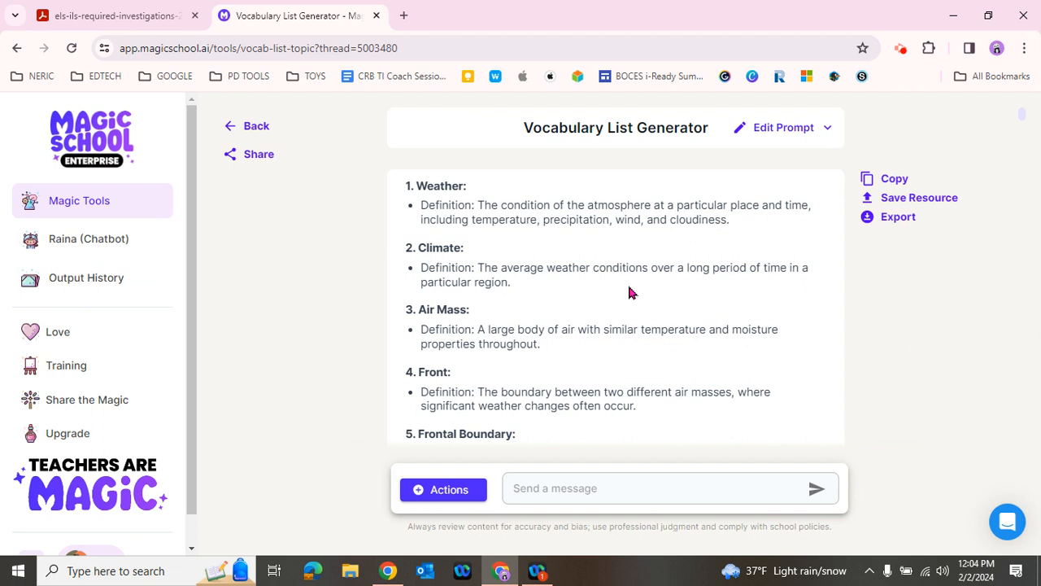
{"action": "mouse_move", "coordinate": [630, 305]}
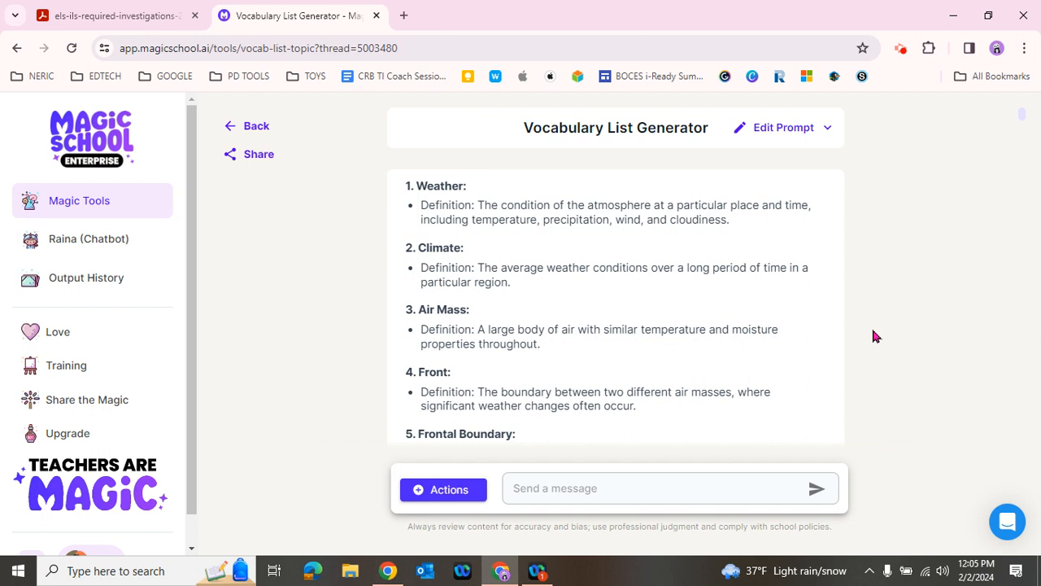
{"action": "mouse_move", "coordinate": [723, 391]}
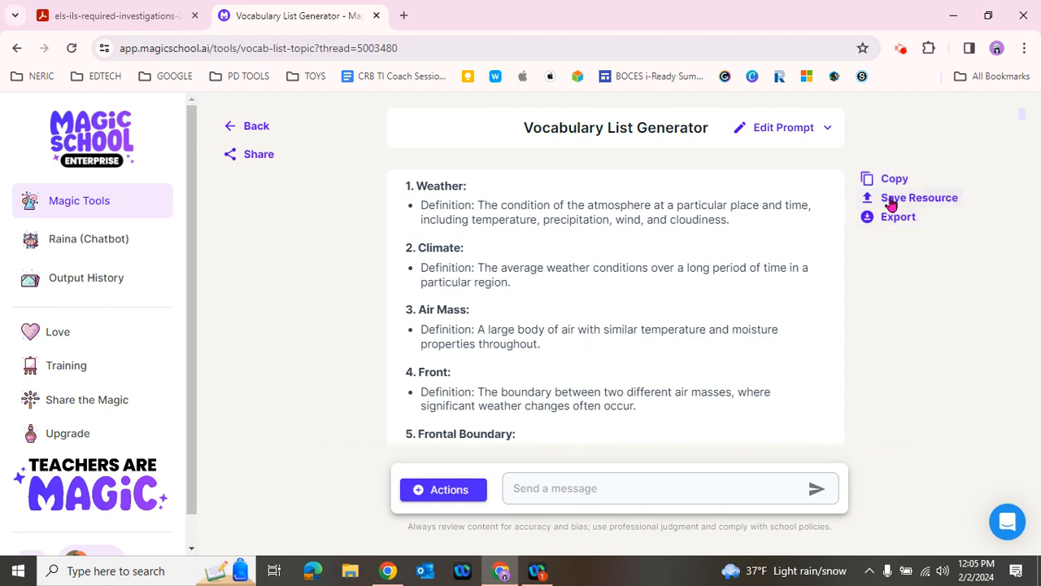
- Show the Google Docs, Word and Print export options for the weather vocabulary list
{"action": "left_click", "coordinate": [898, 216]}
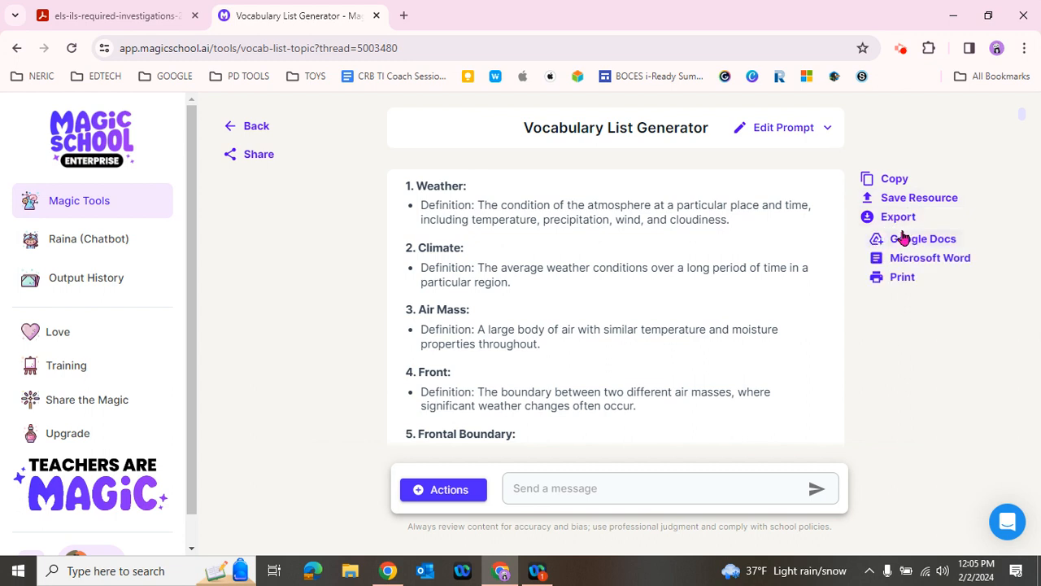
{"action": "mouse_move", "coordinate": [920, 259]}
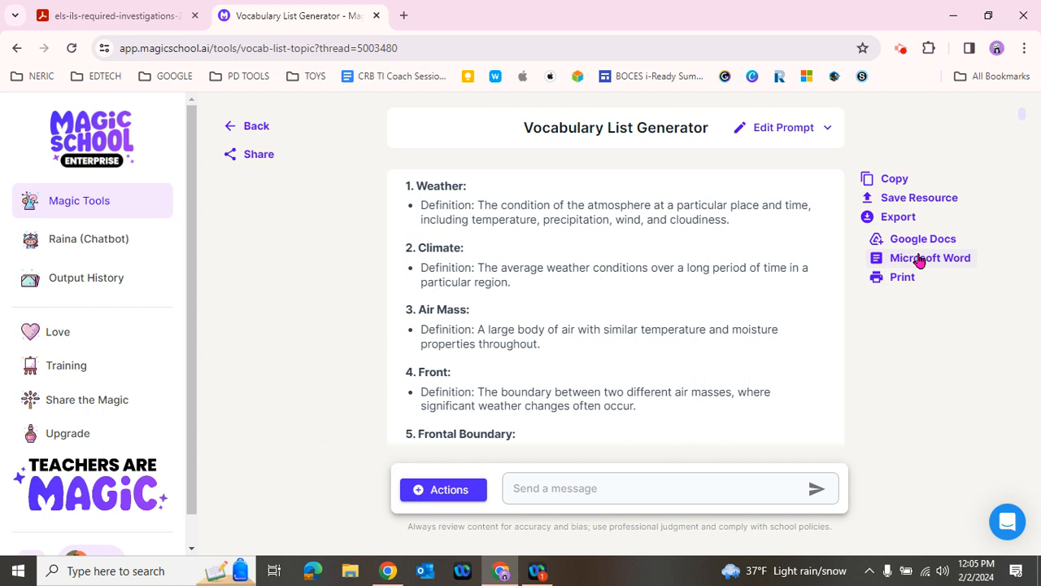